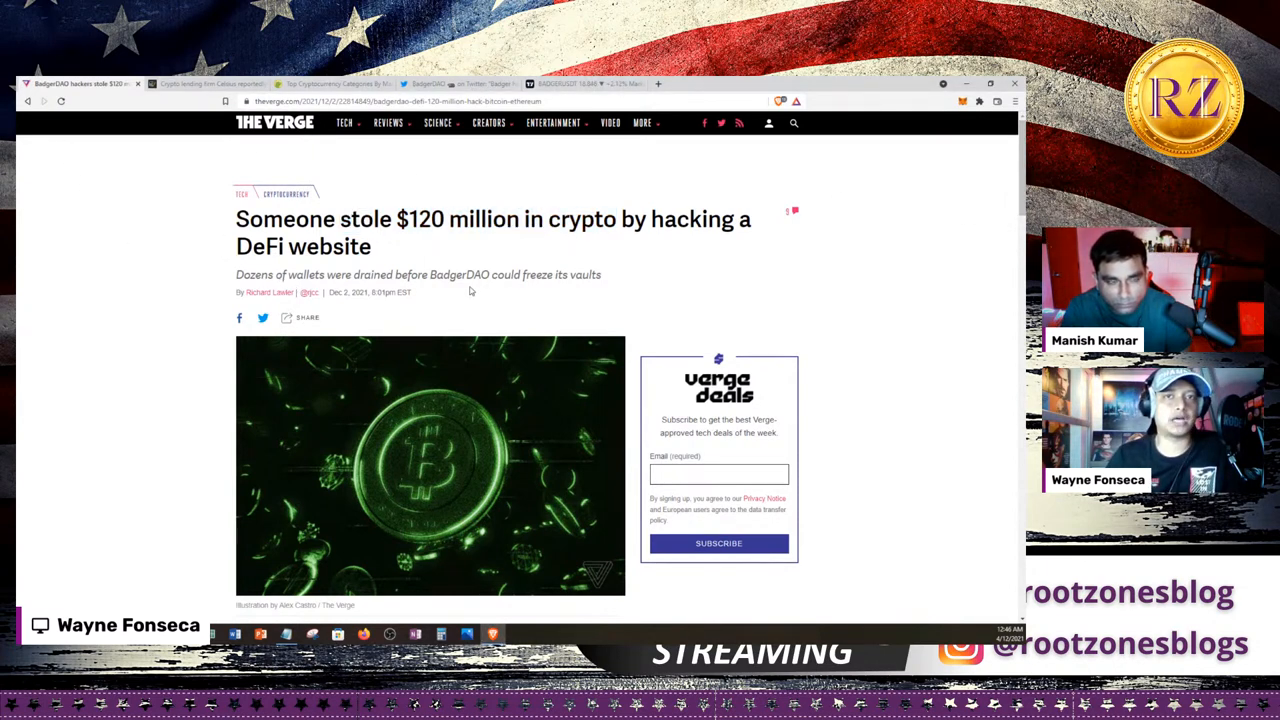
- Scroll past the lead image to the opening paragraphs and the embedded PeckShield tweet
scroll(down, 3)
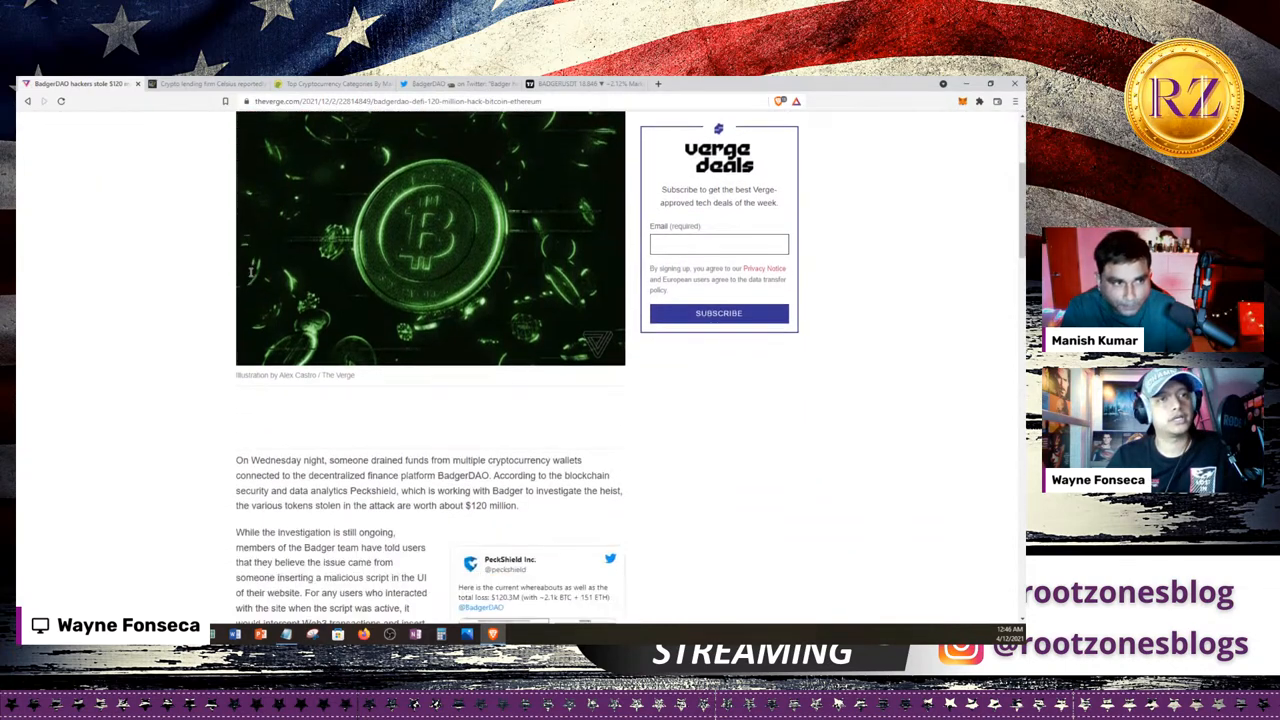
scroll(down, 3)
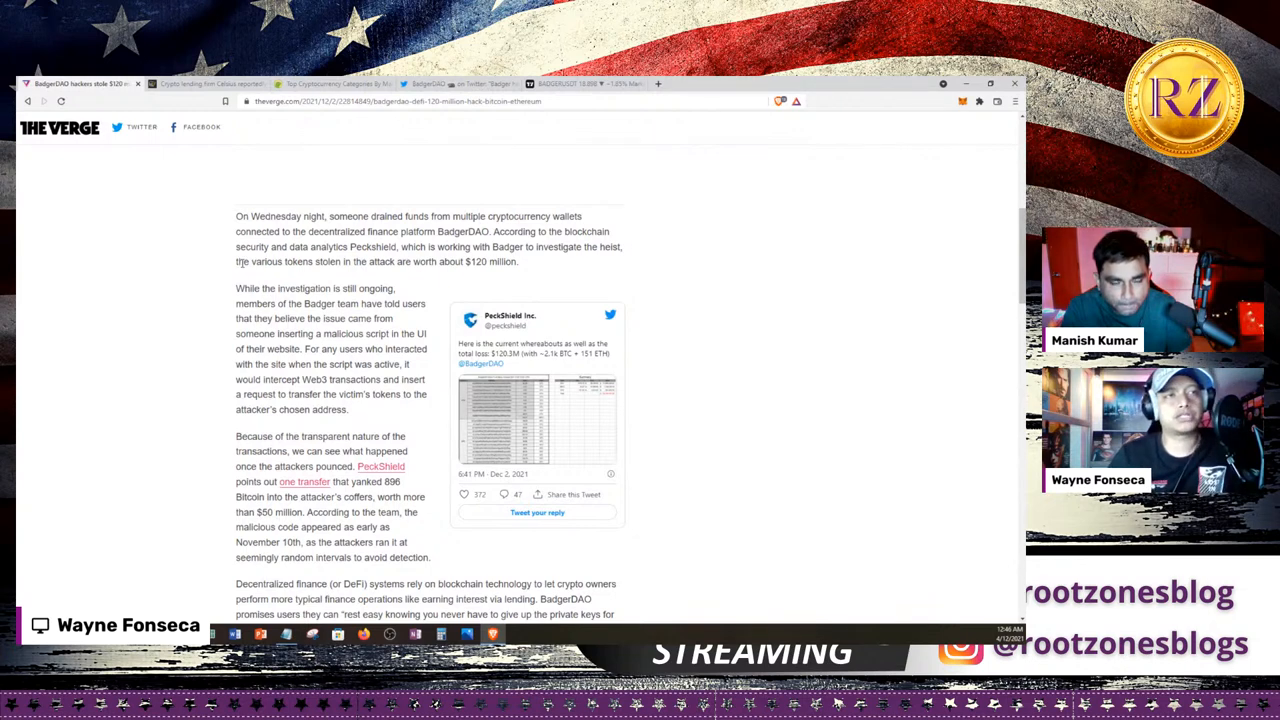
mouse_move(224, 272)
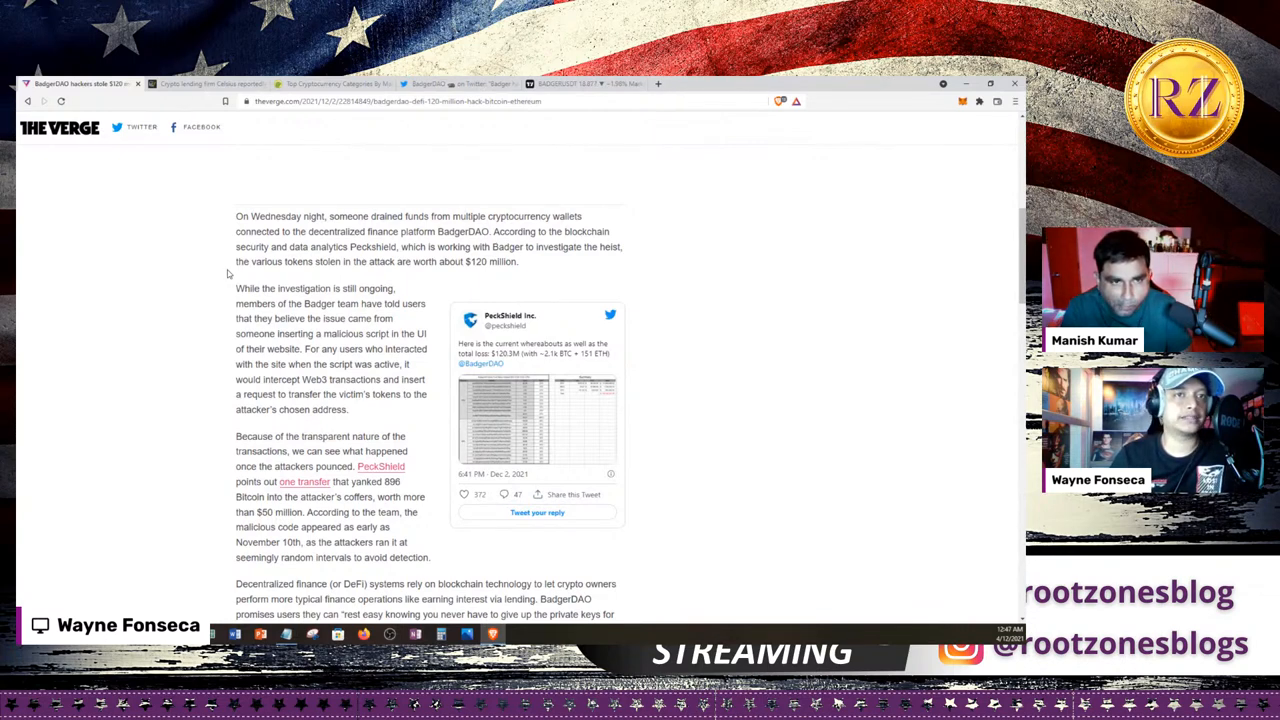
- Scroll down to the DeFi explanation, Badger pausing smart contracts and hiring Chainalysis
scroll(down, 3)
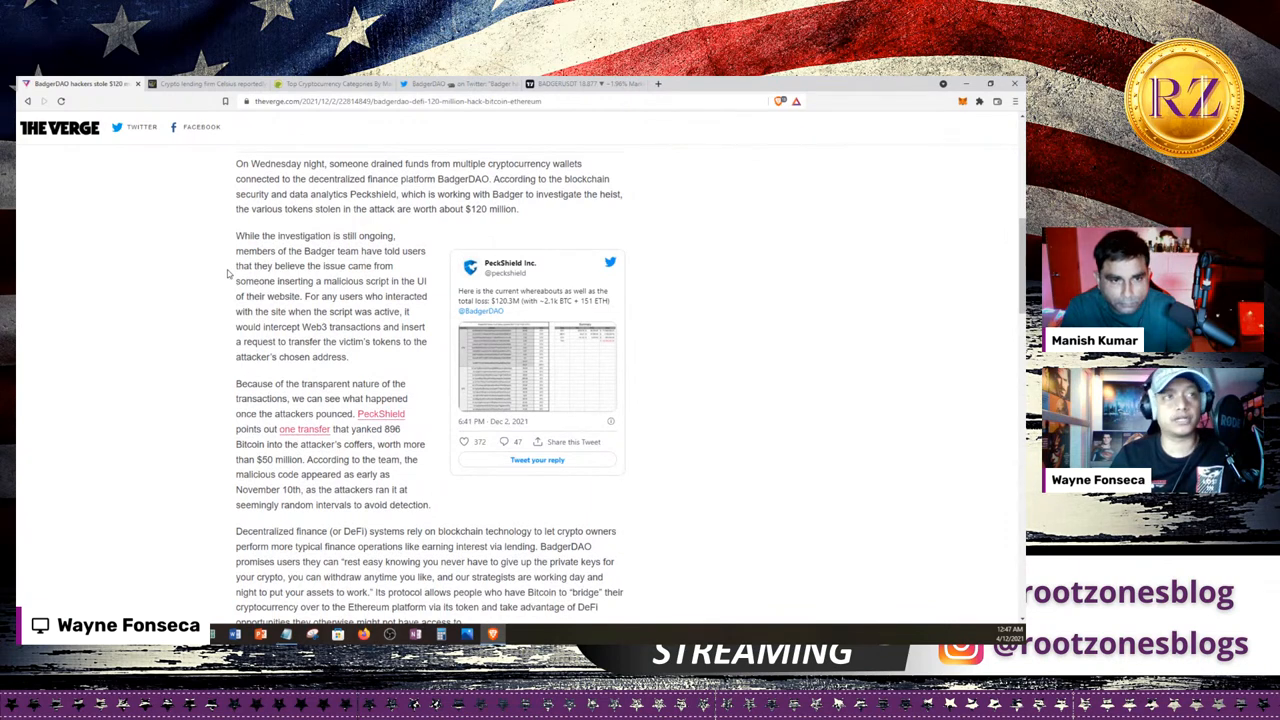
scroll(down, 3)
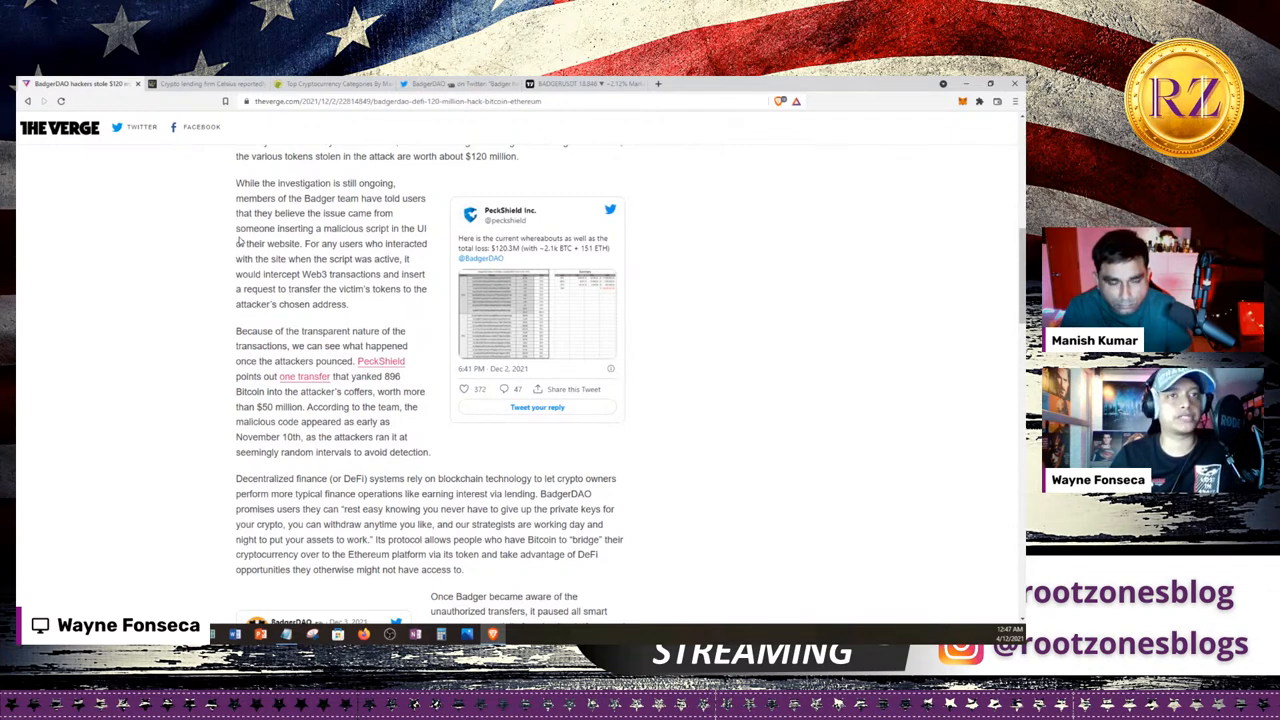
scroll(down, 3)
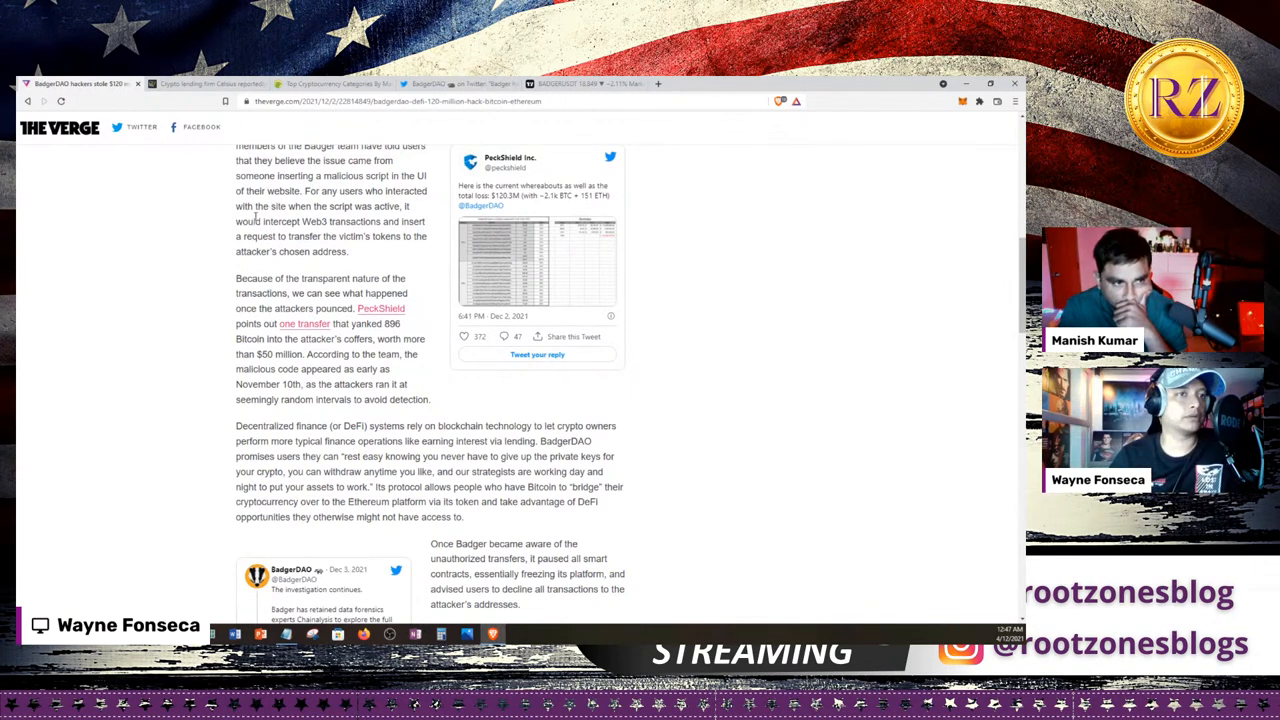
scroll(down, 3)
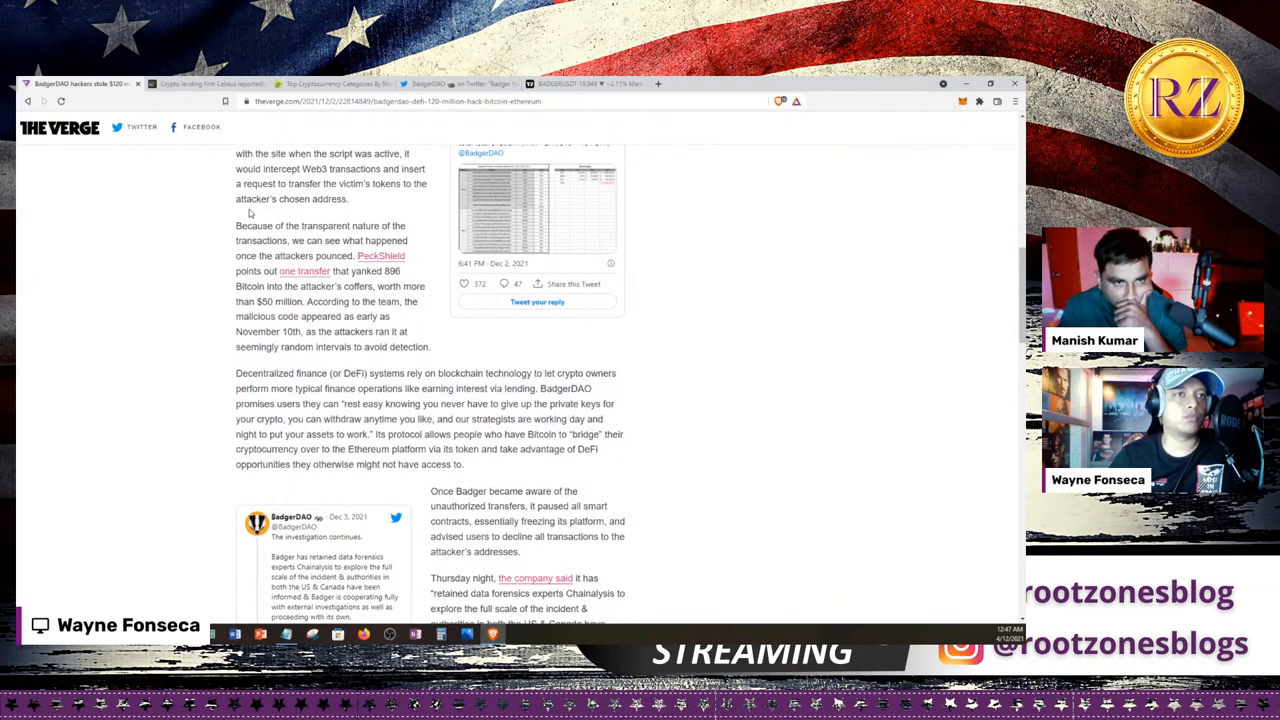
scroll(down, 3)
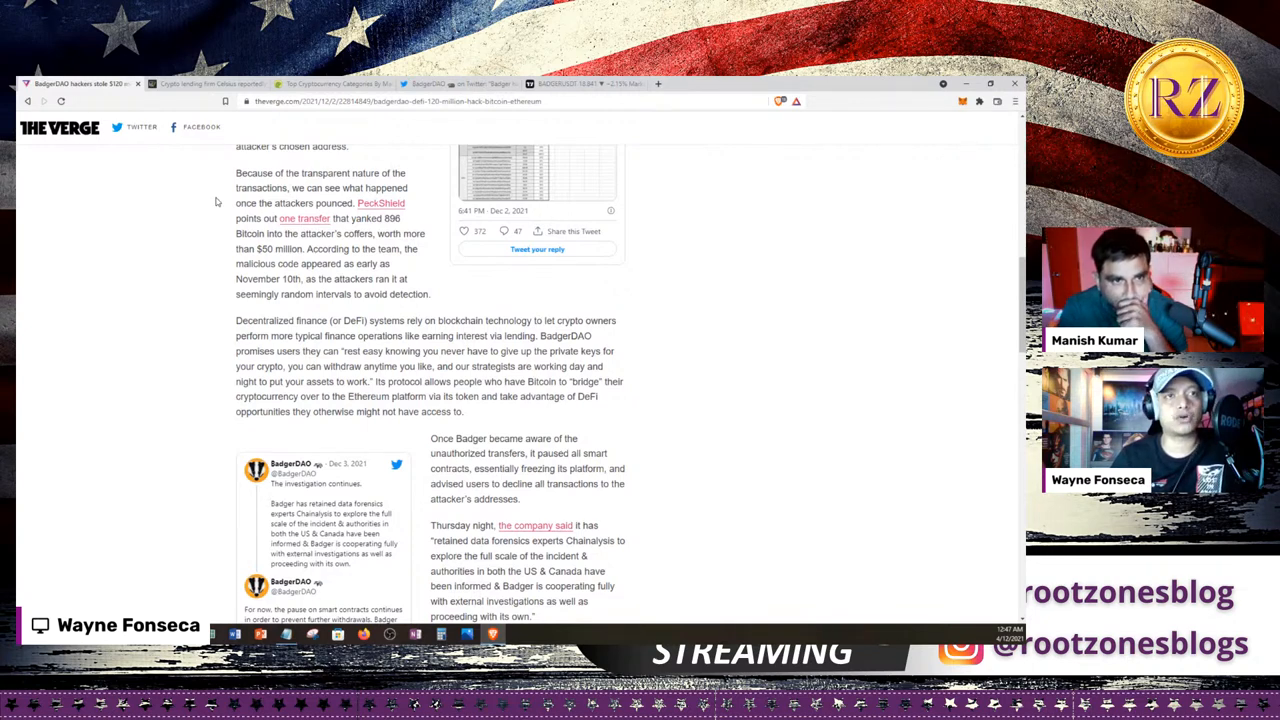
scroll(down, 3)
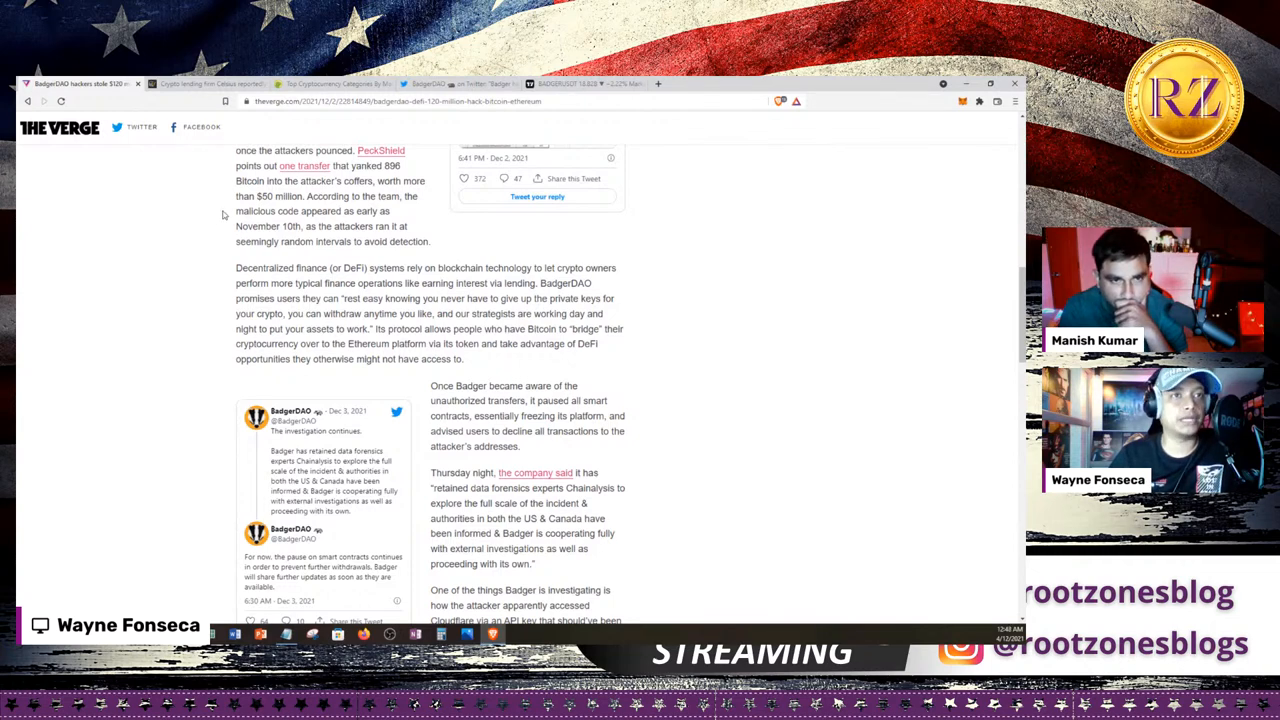
- Scroll down to the paragraphs on the exploited Cloudflare API key and bypassed two-factor authentication
scroll(down, 3)
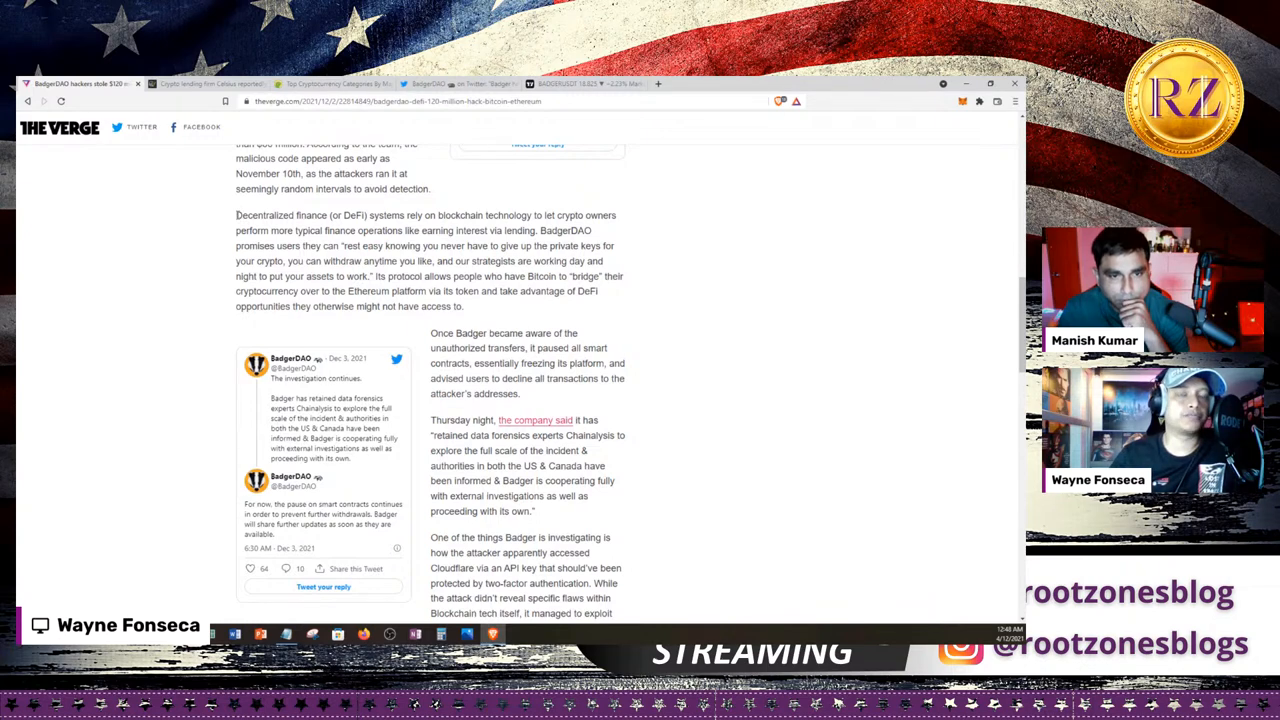
scroll(down, 3)
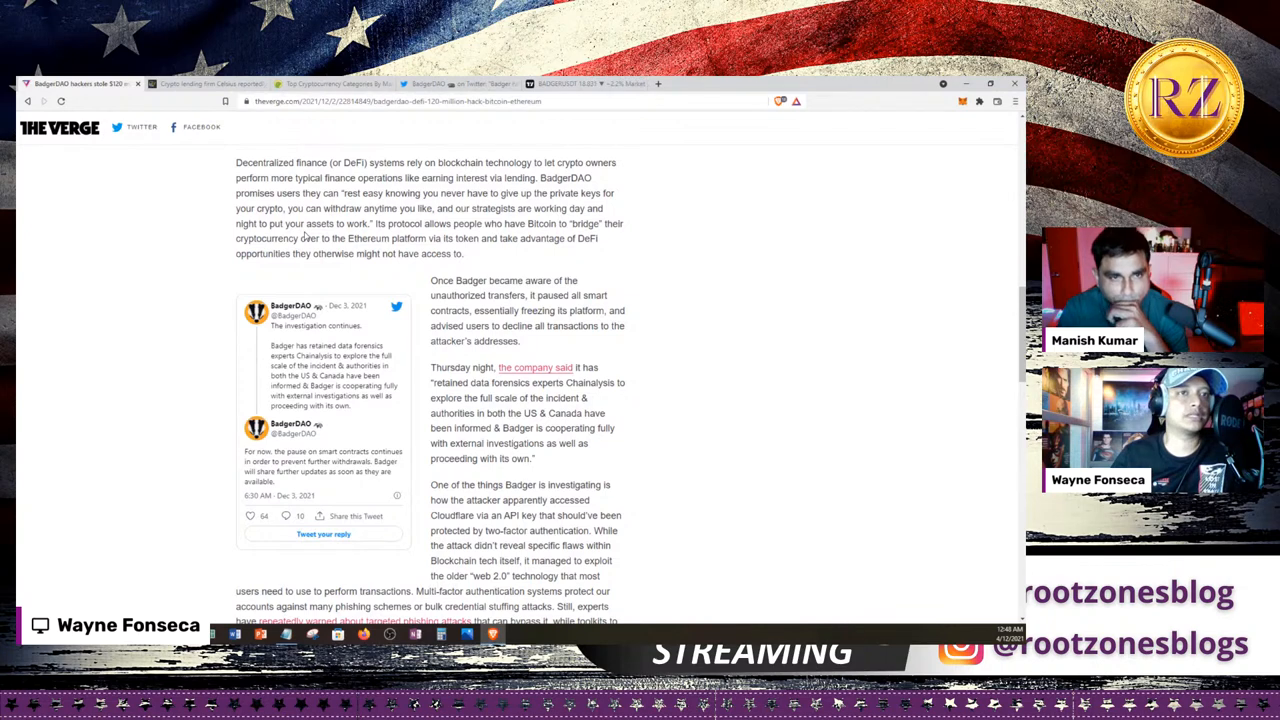
scroll(down, 3)
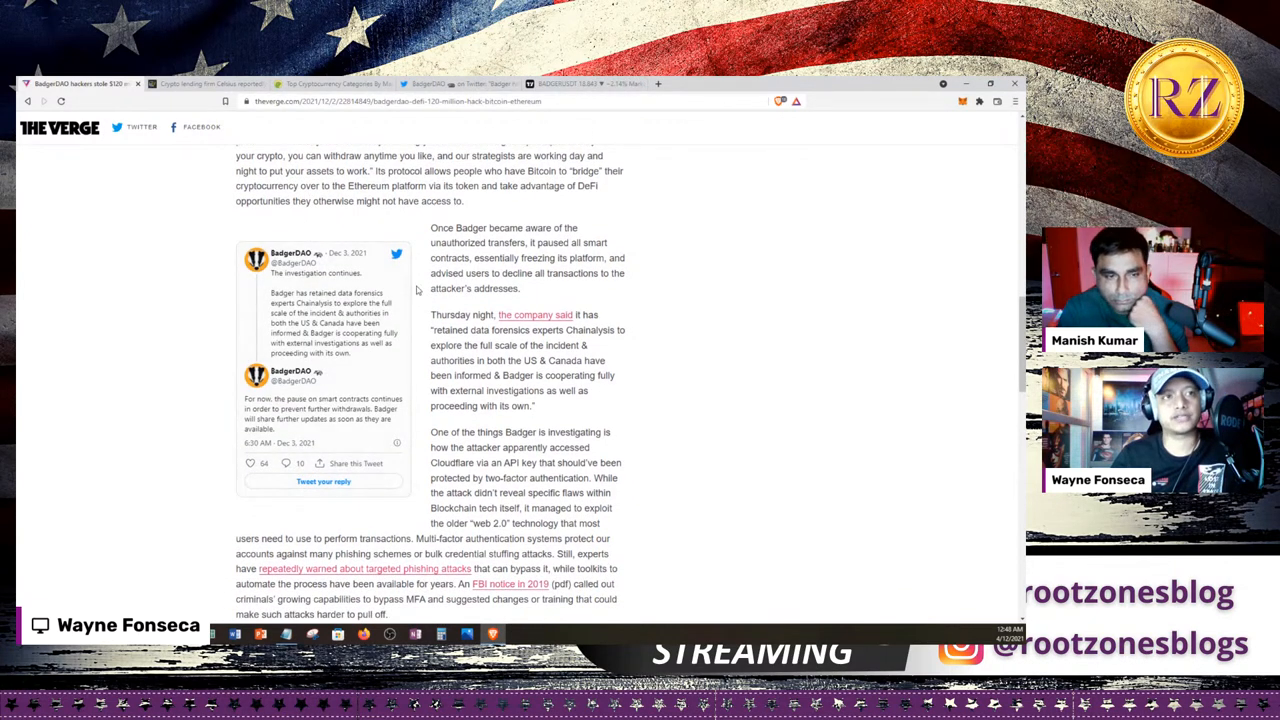
scroll(down, 3)
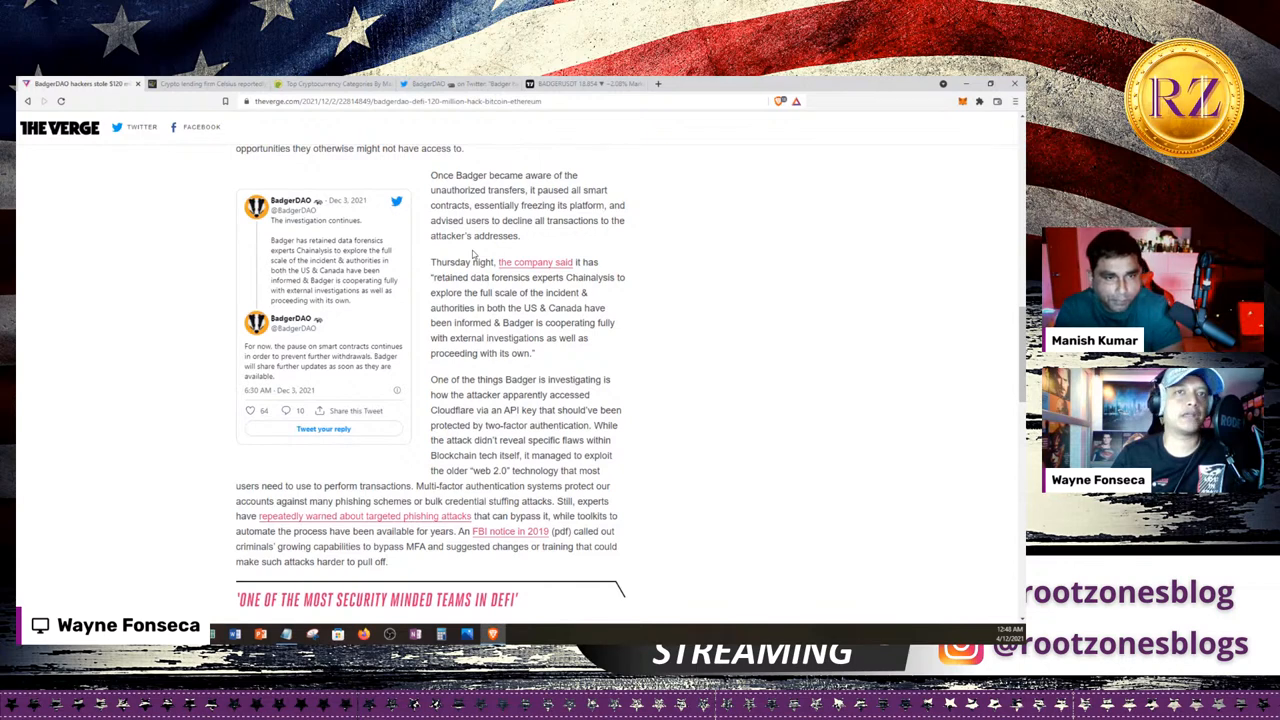
- Scroll through the 'most security minded teams in DeFi' section to the closing paragraph, highlighting 'Cloudflare' along the way
scroll(down, 3)
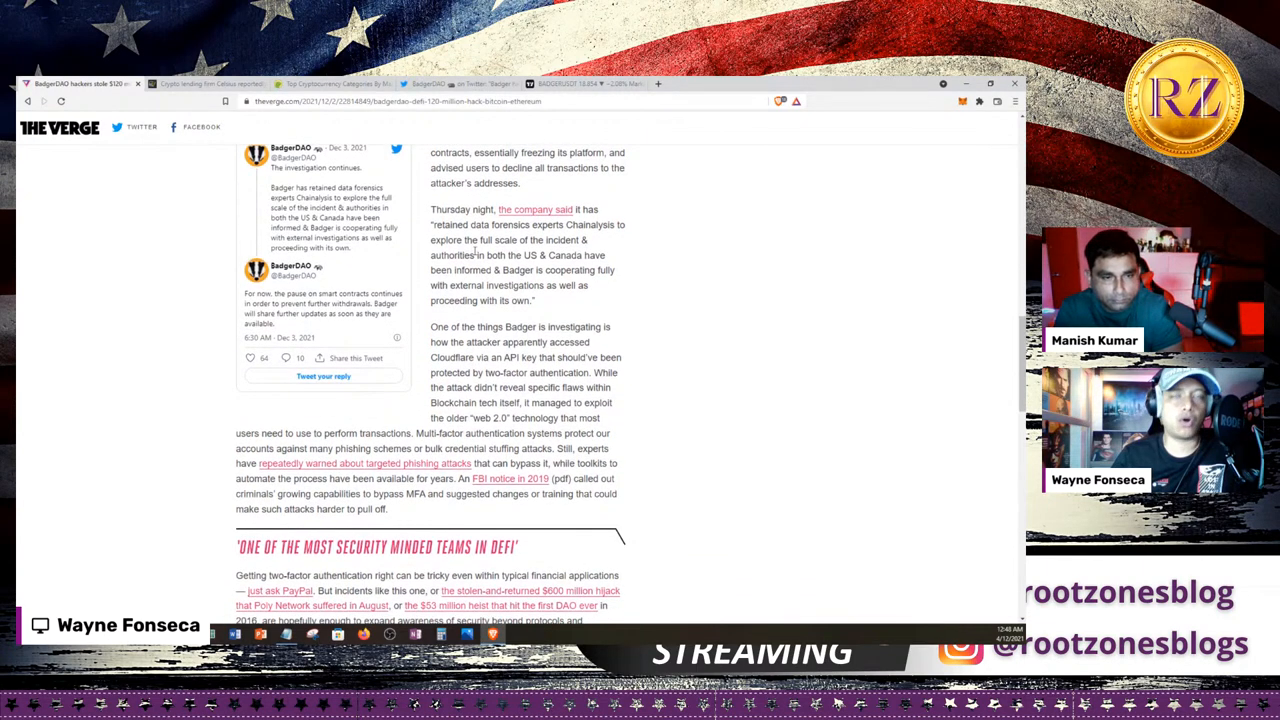
mouse_move(672, 236)
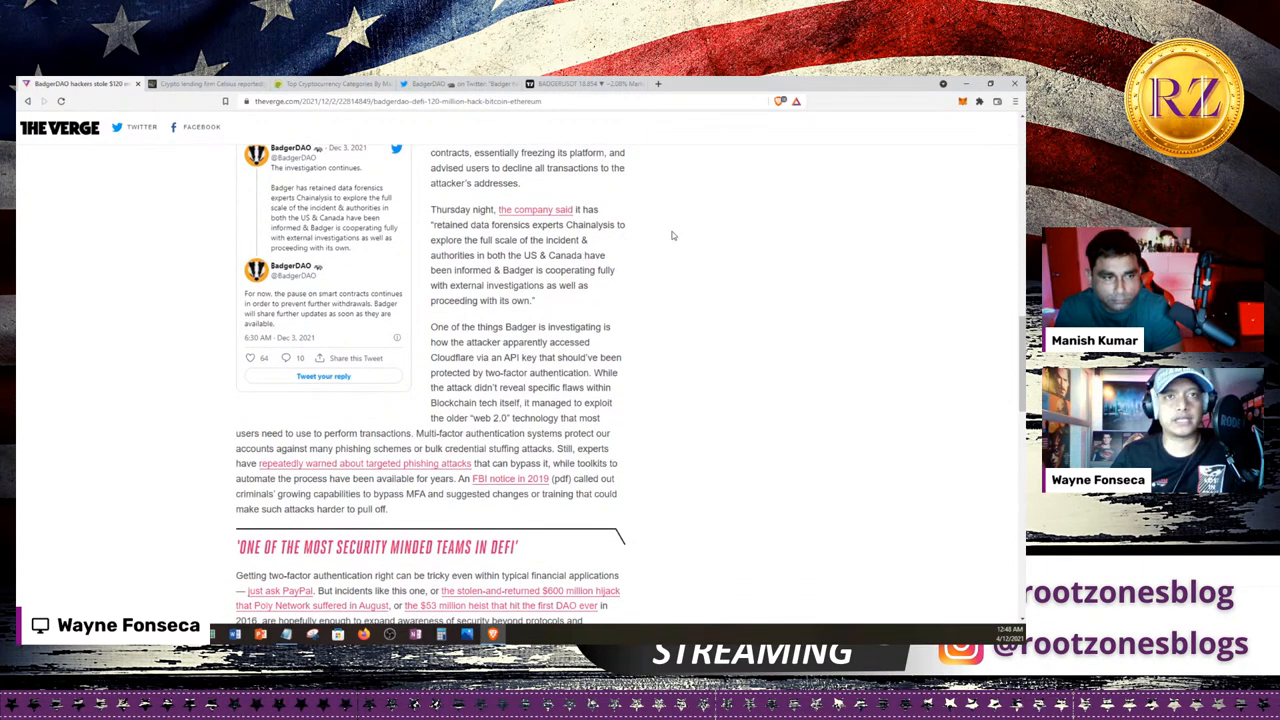
scroll(down, 3)
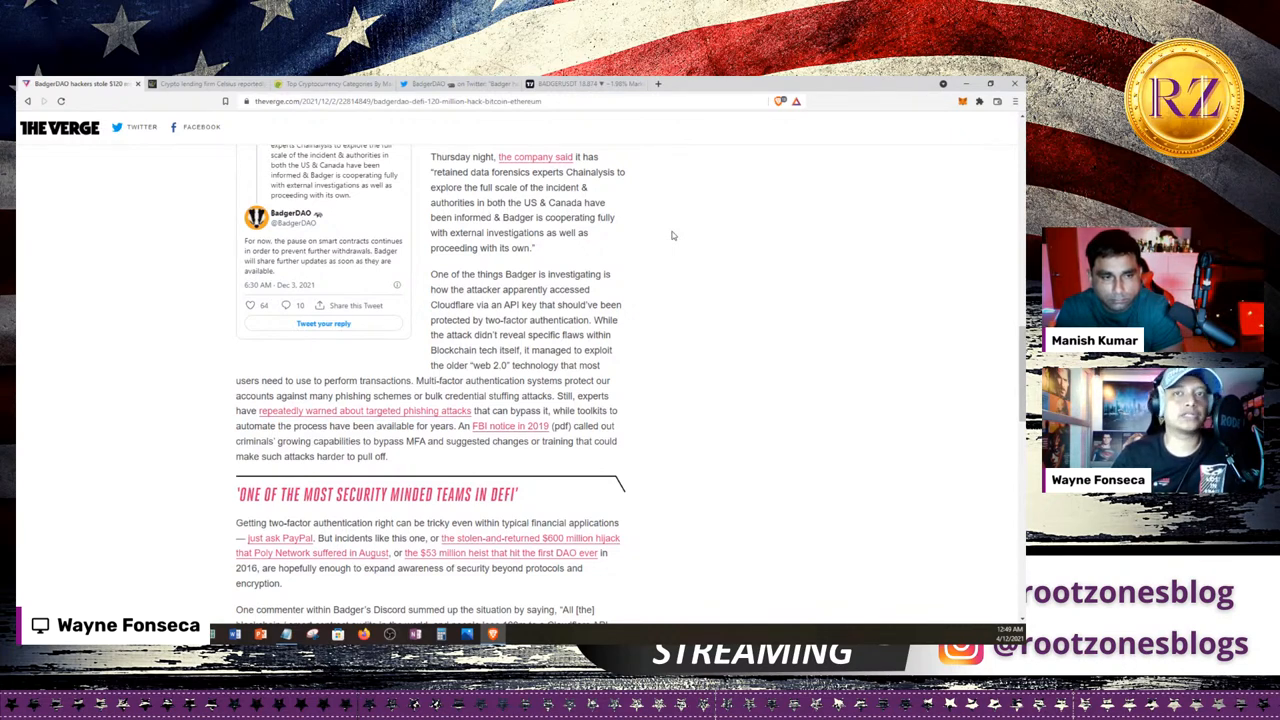
scroll(down, 3)
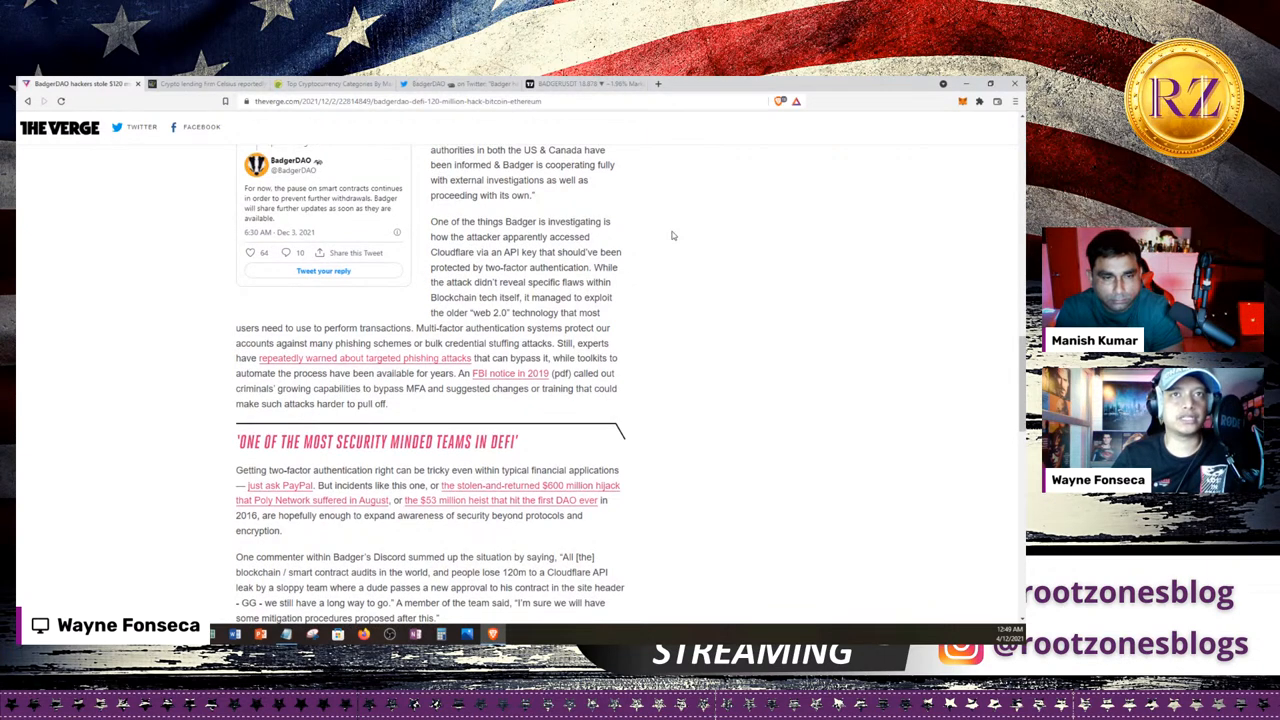
scroll(down, 3)
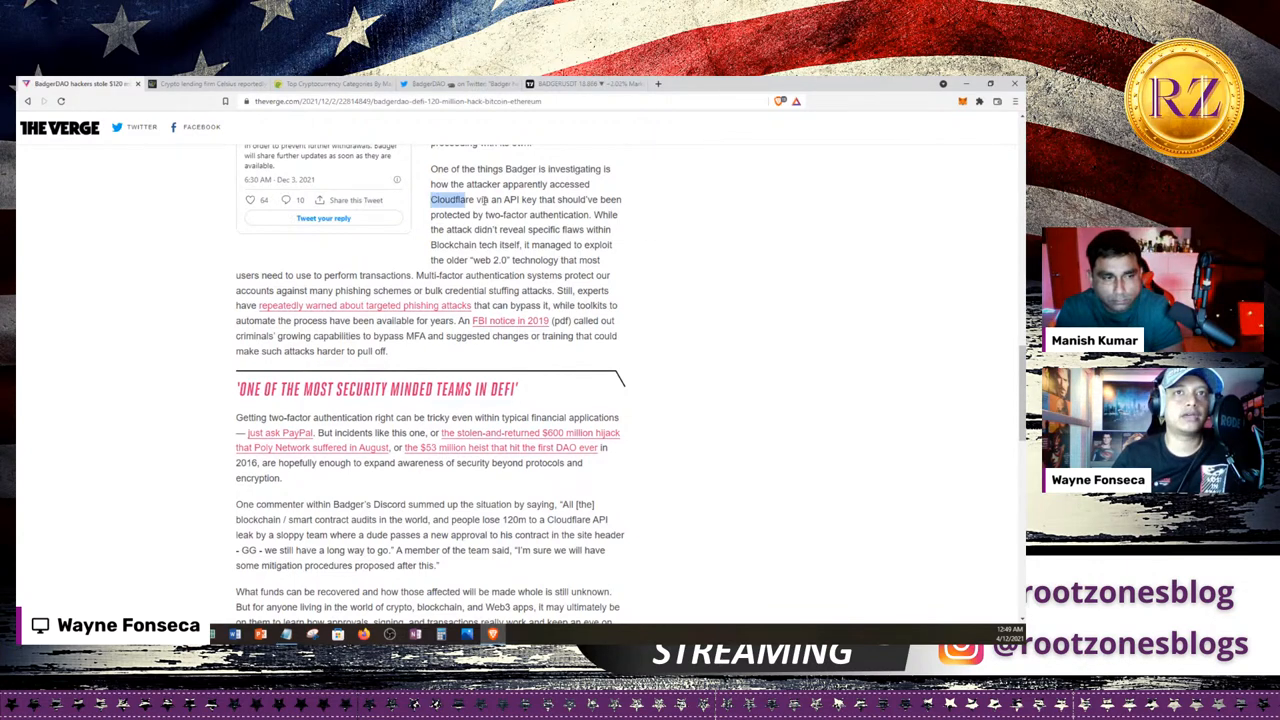
drag(432, 200, 548, 200)
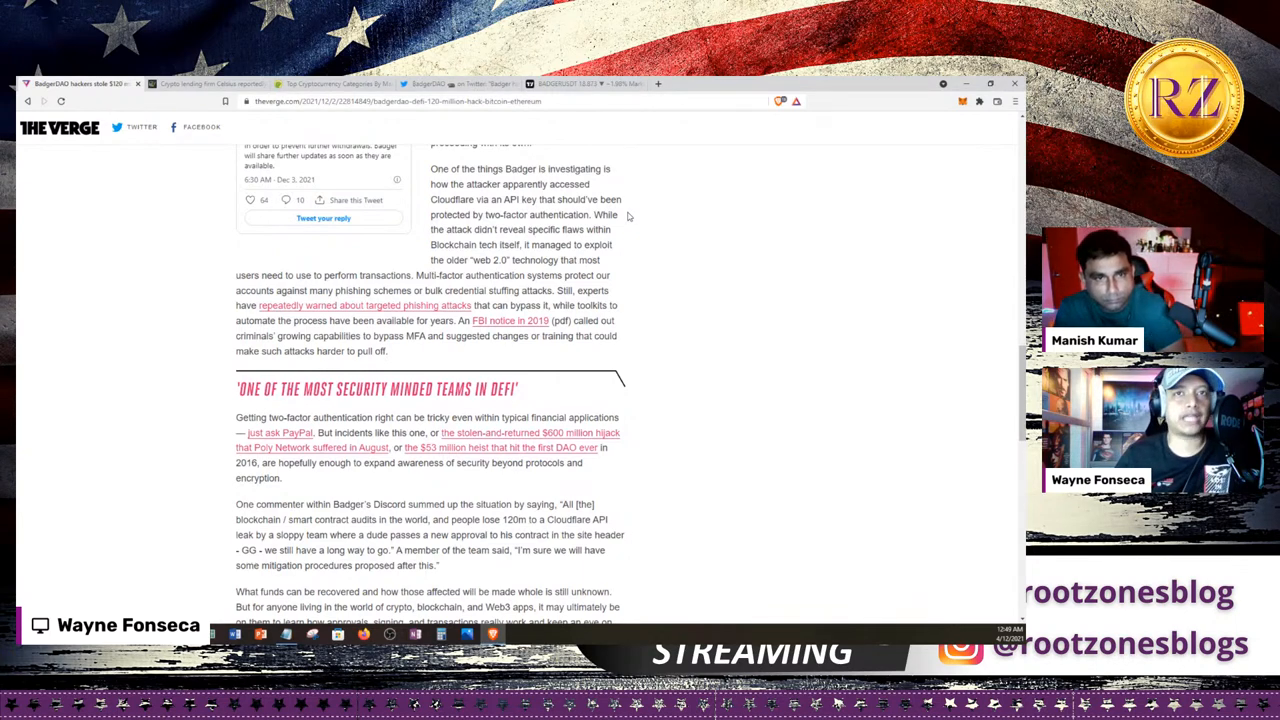
scroll(down, 3)
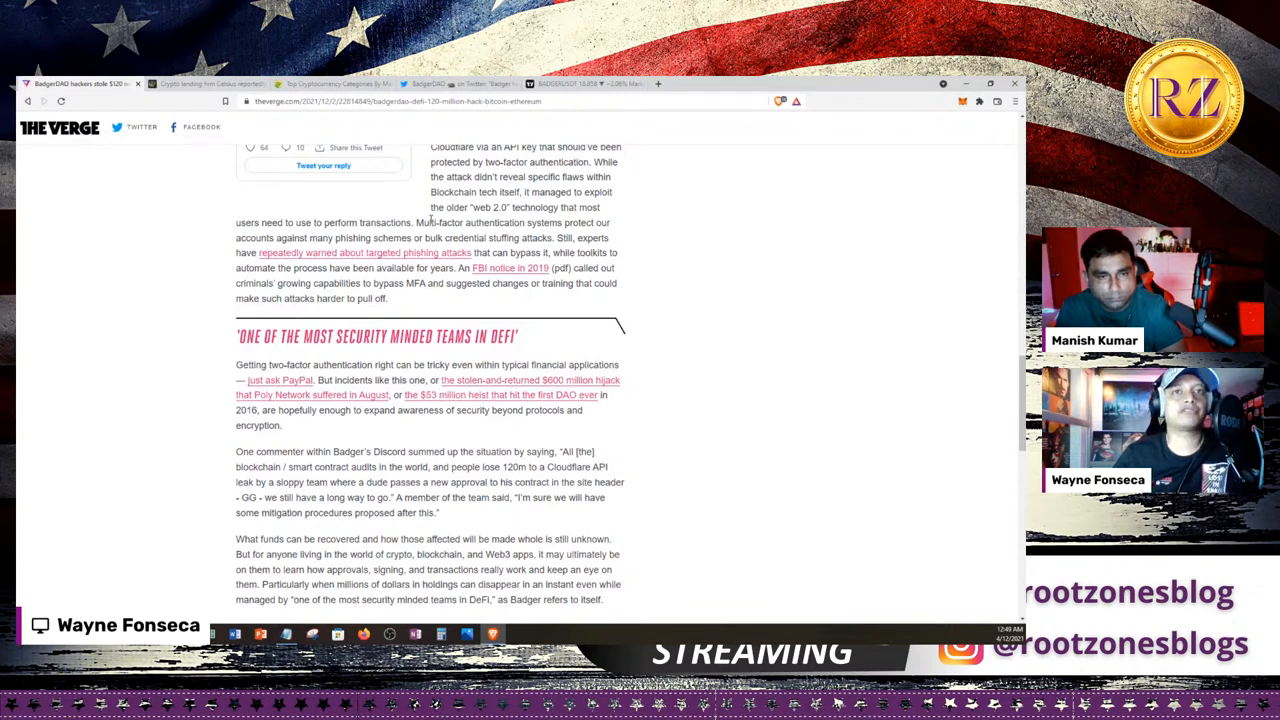
scroll(down, 3)
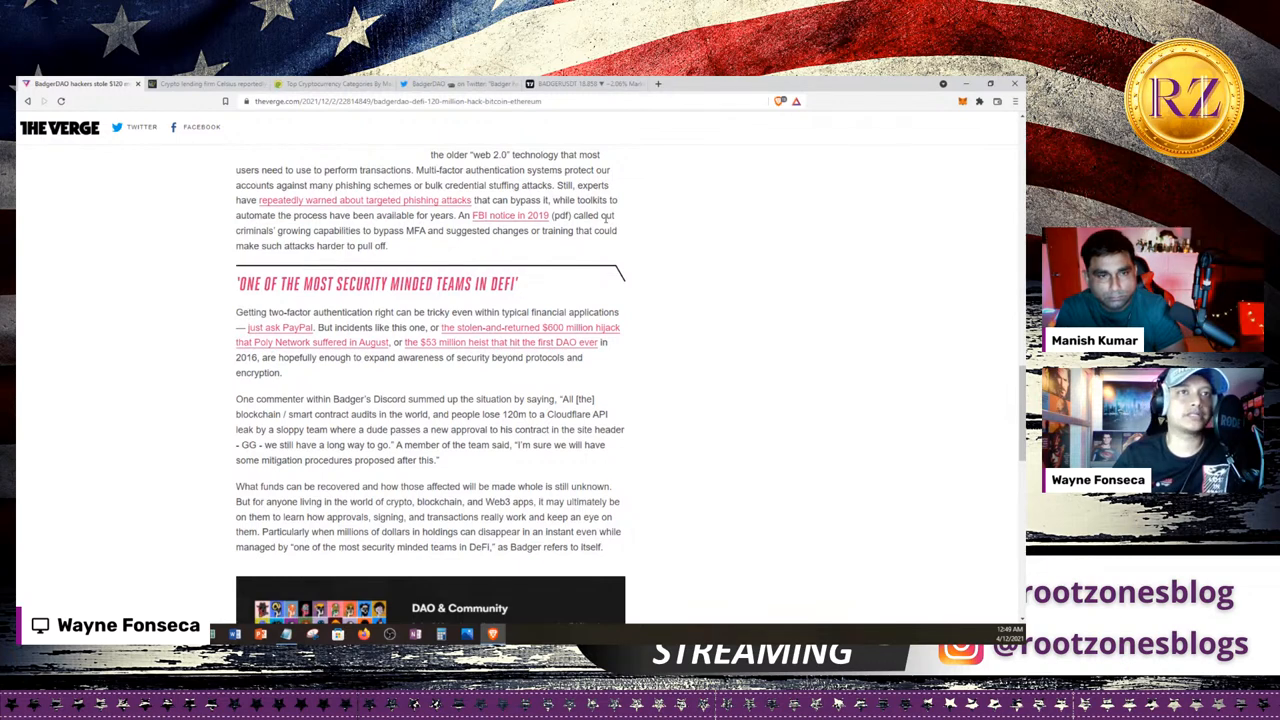
scroll(down, 3)
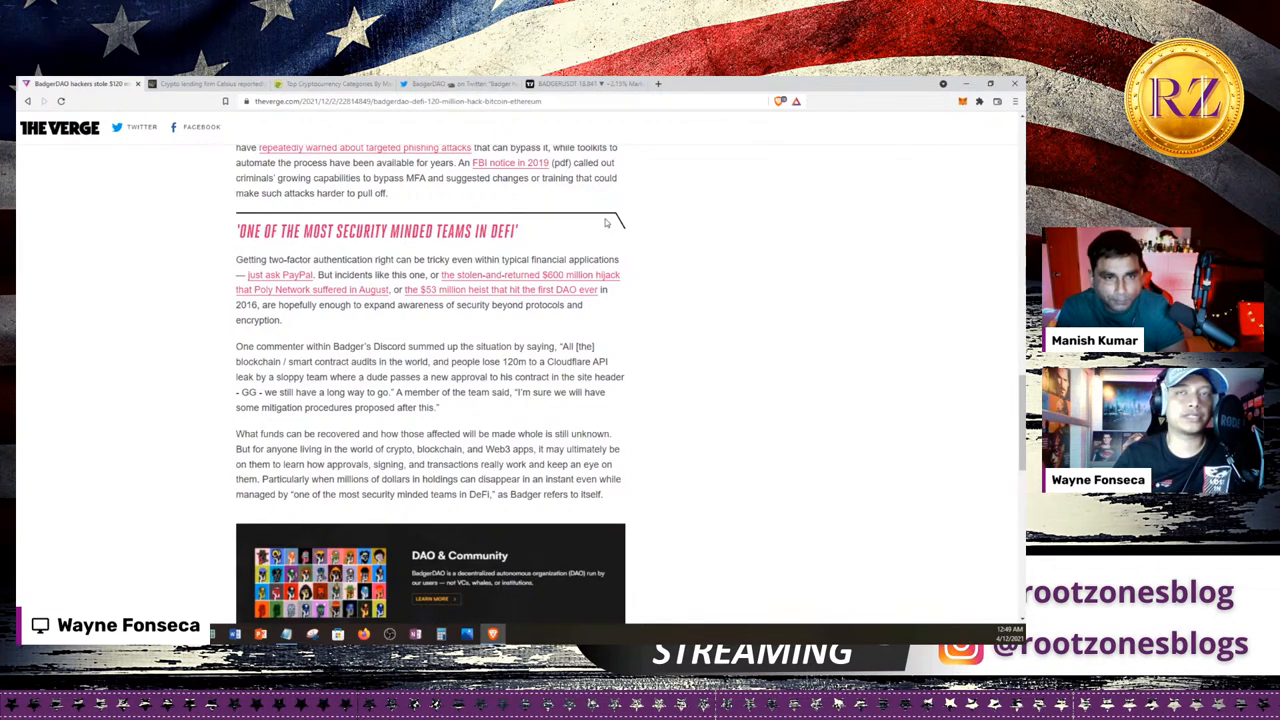
mouse_move(648, 206)
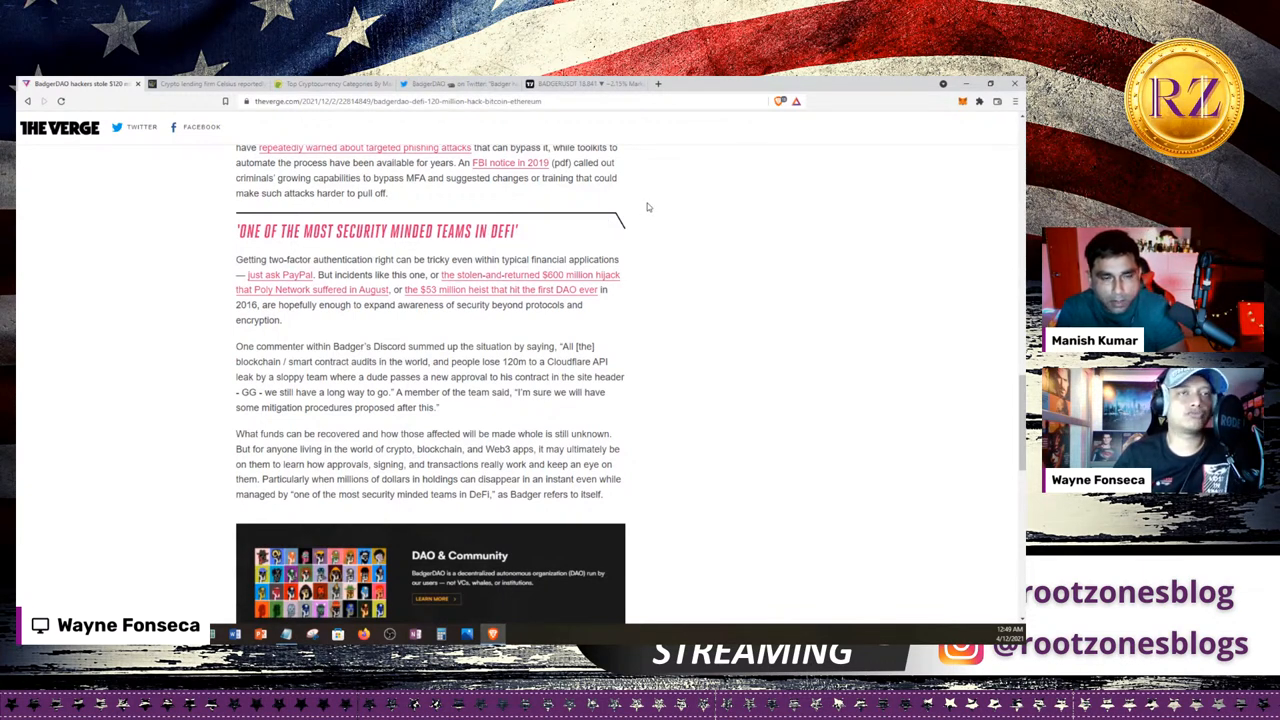
mouse_move(632, 204)
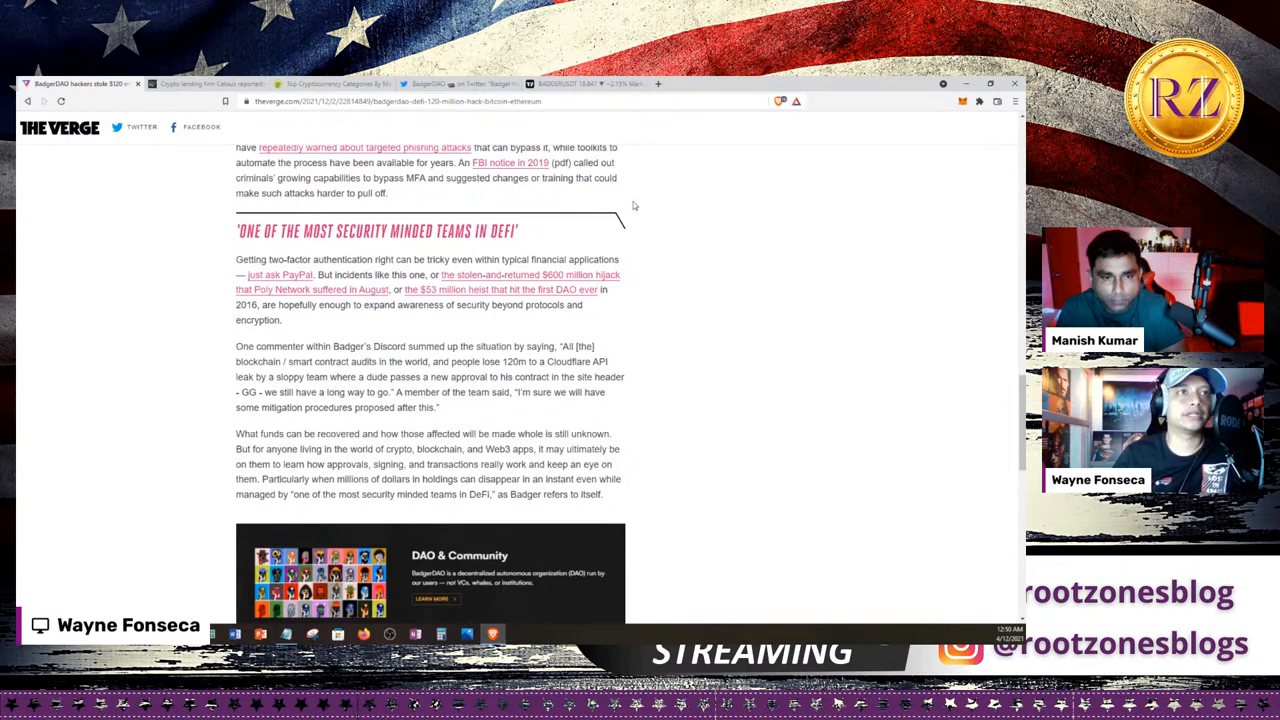
scroll(down, 3)
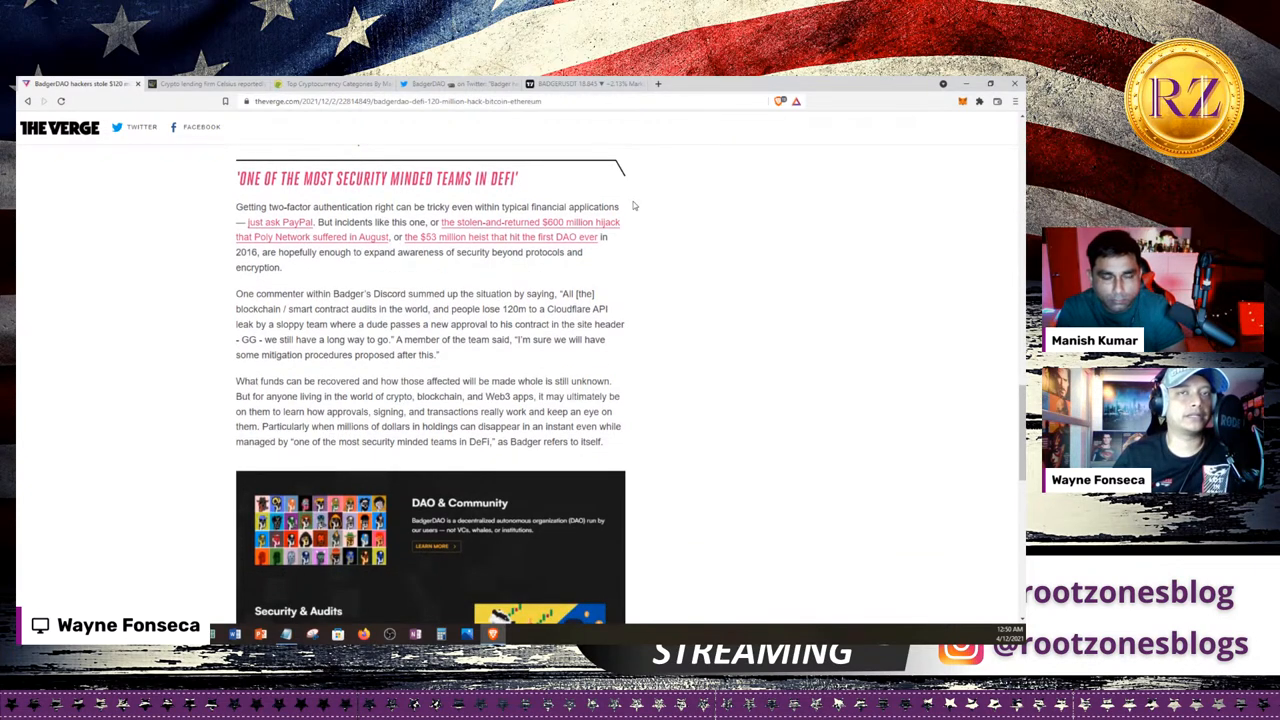
scroll(down, 3)
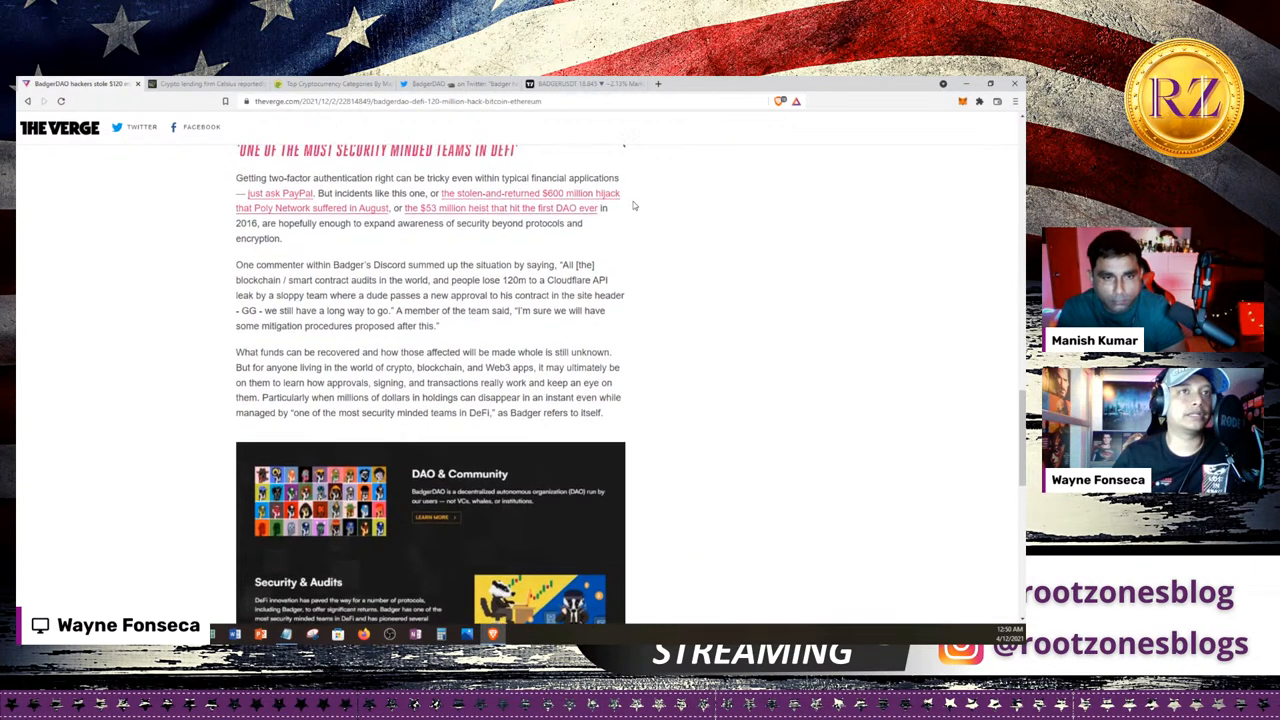
scroll(up, 3)
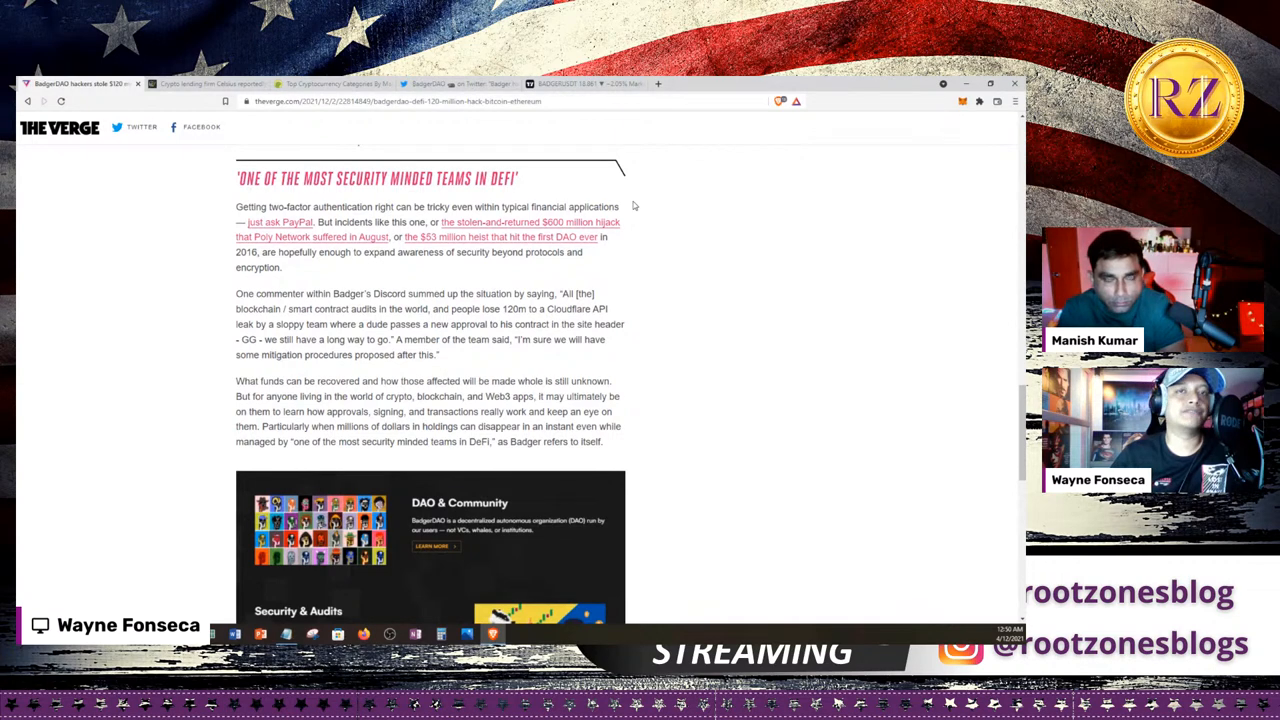
mouse_move(666, 220)
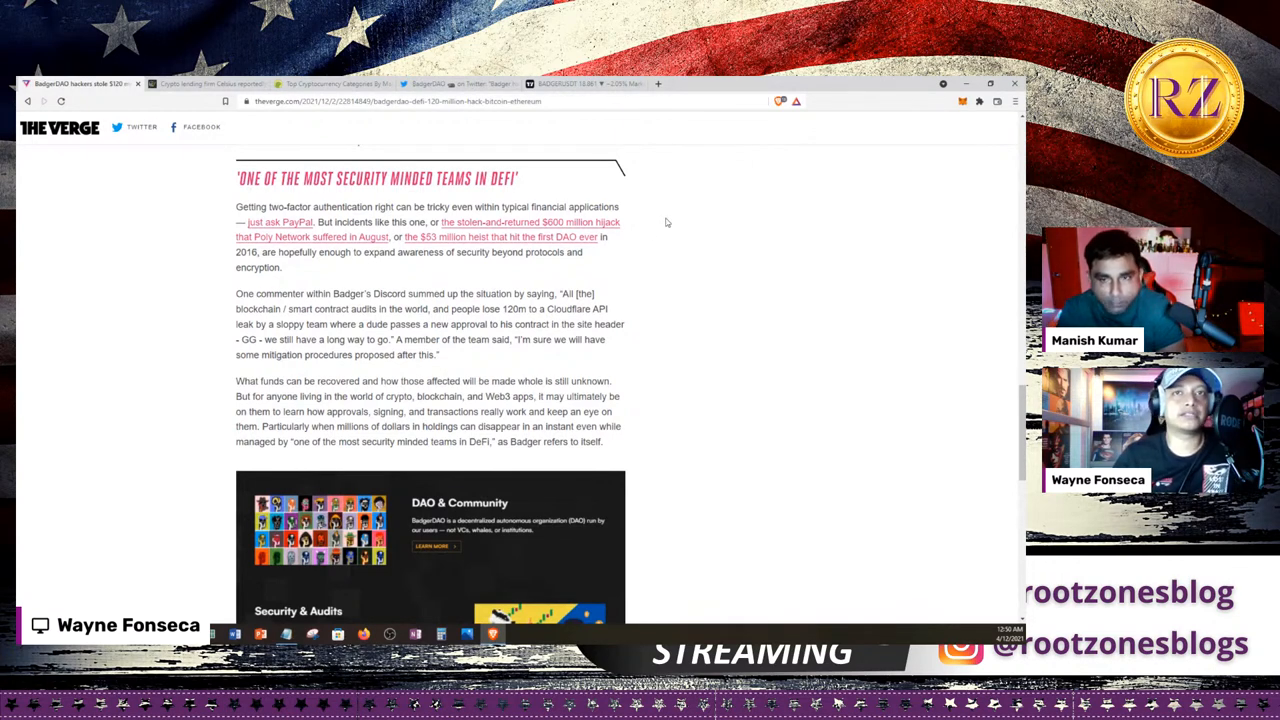
mouse_move(660, 228)
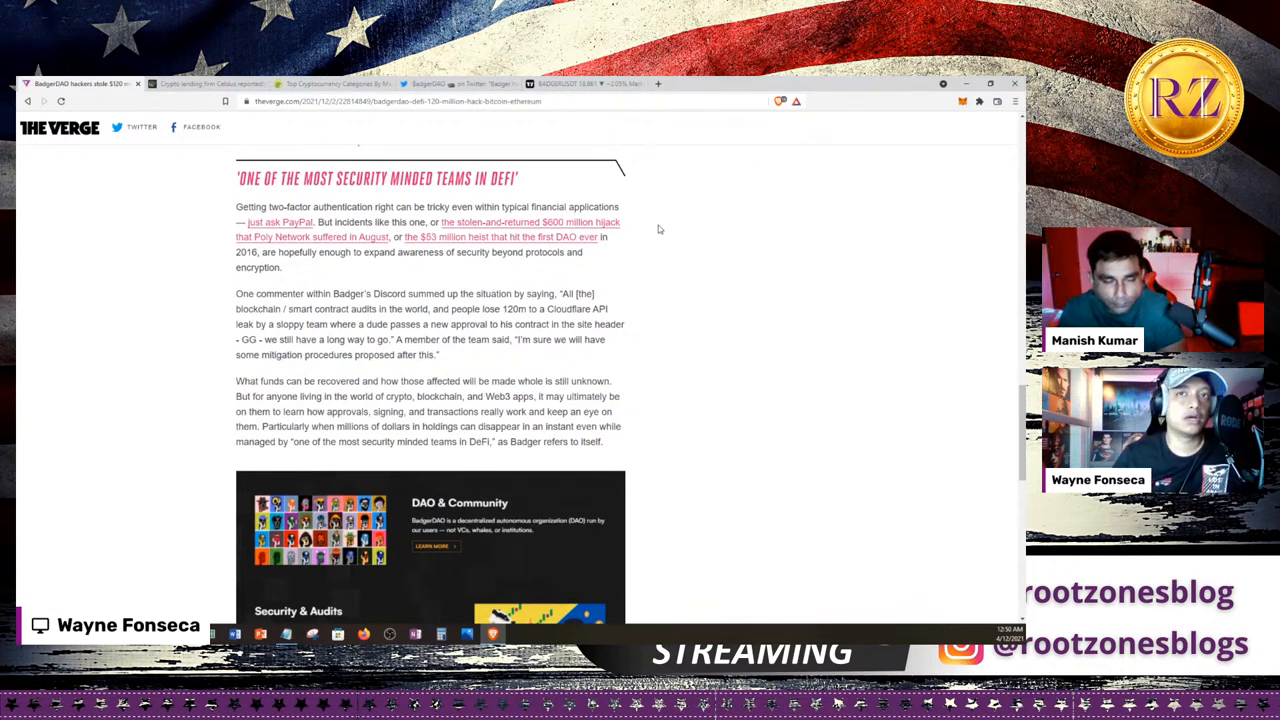
scroll(down, 3)
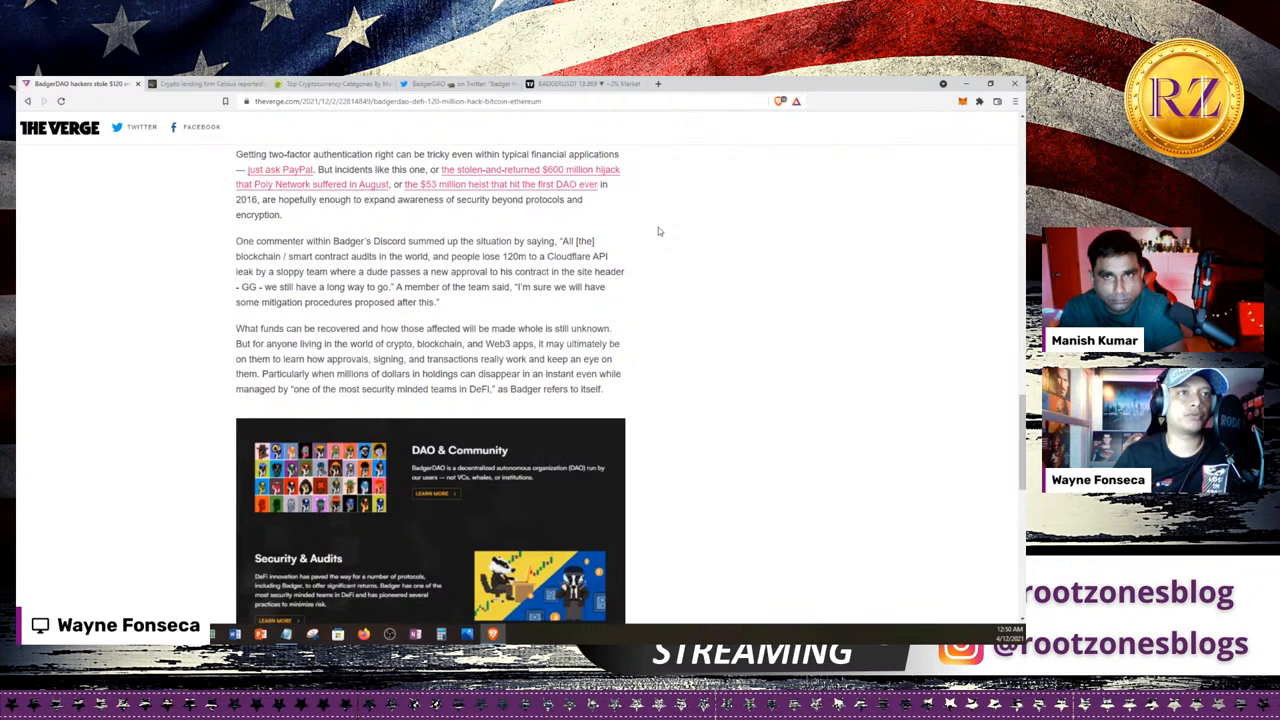
scroll(down, 3)
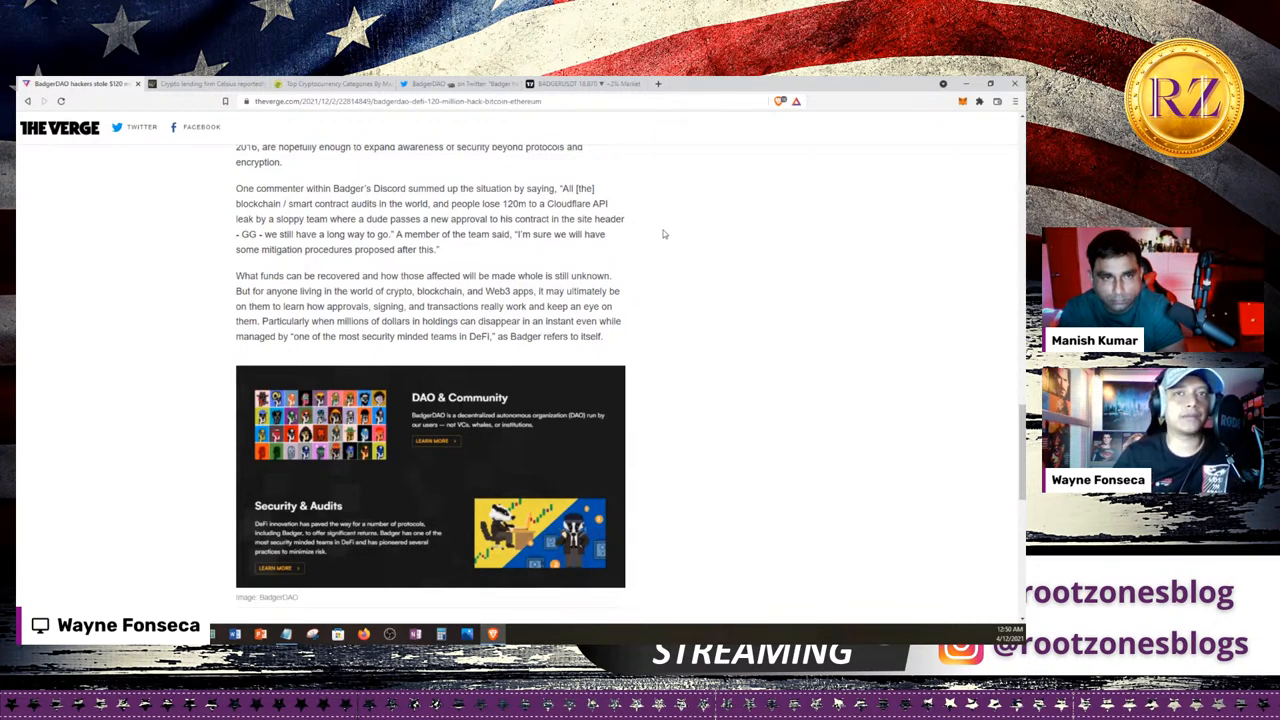
scroll(down, 3)
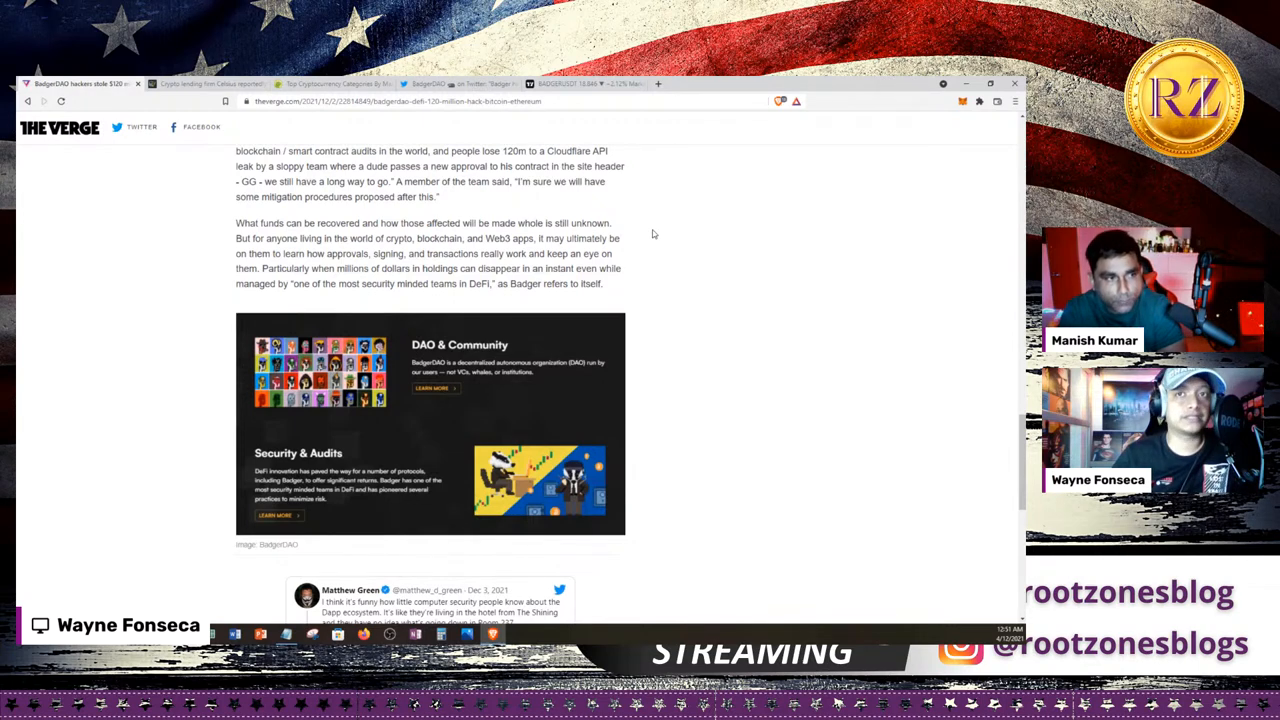
scroll(down, 3)
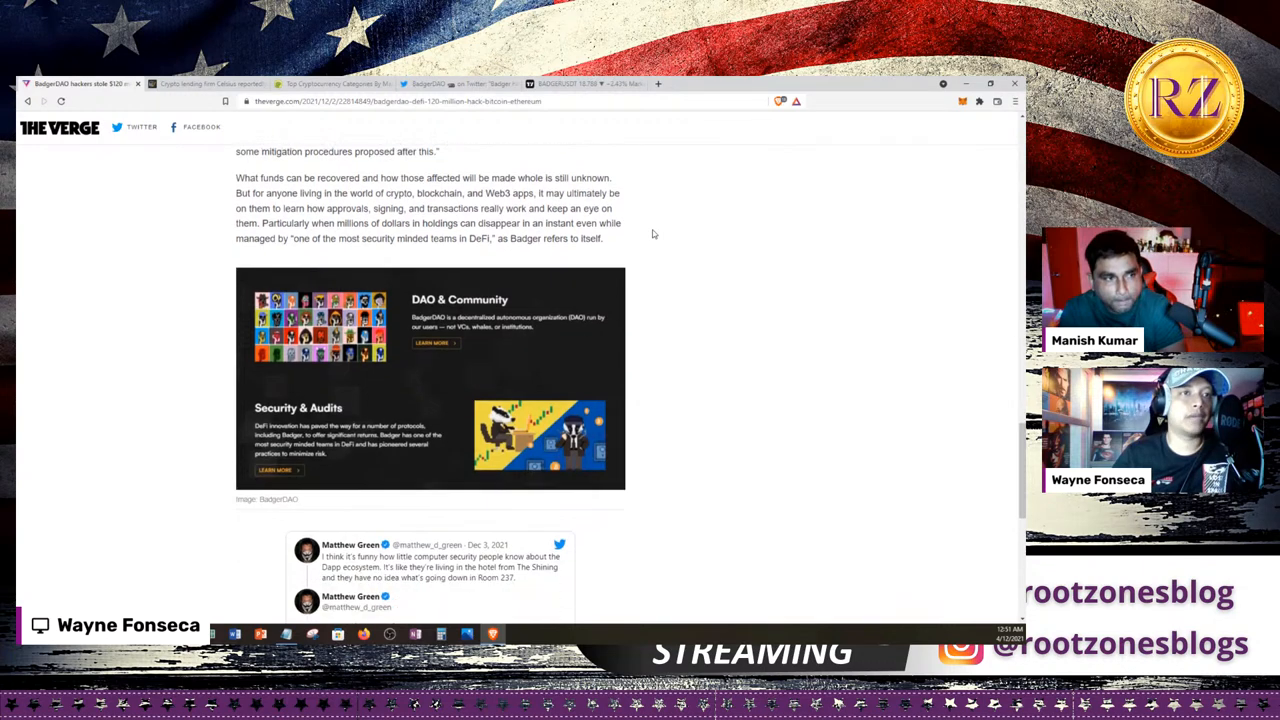
scroll(down, 3)
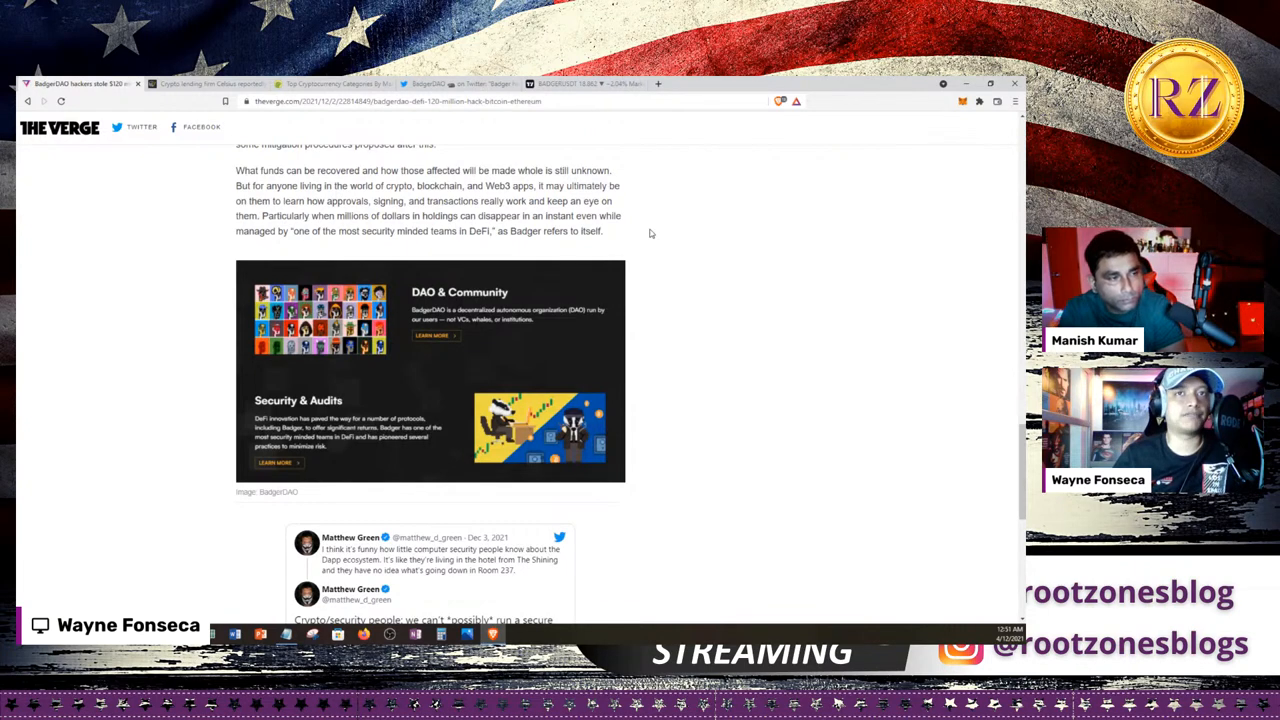
- Scroll down the Verge article once more before leaving for the Cointelegraph Celsius story
scroll(down, 3)
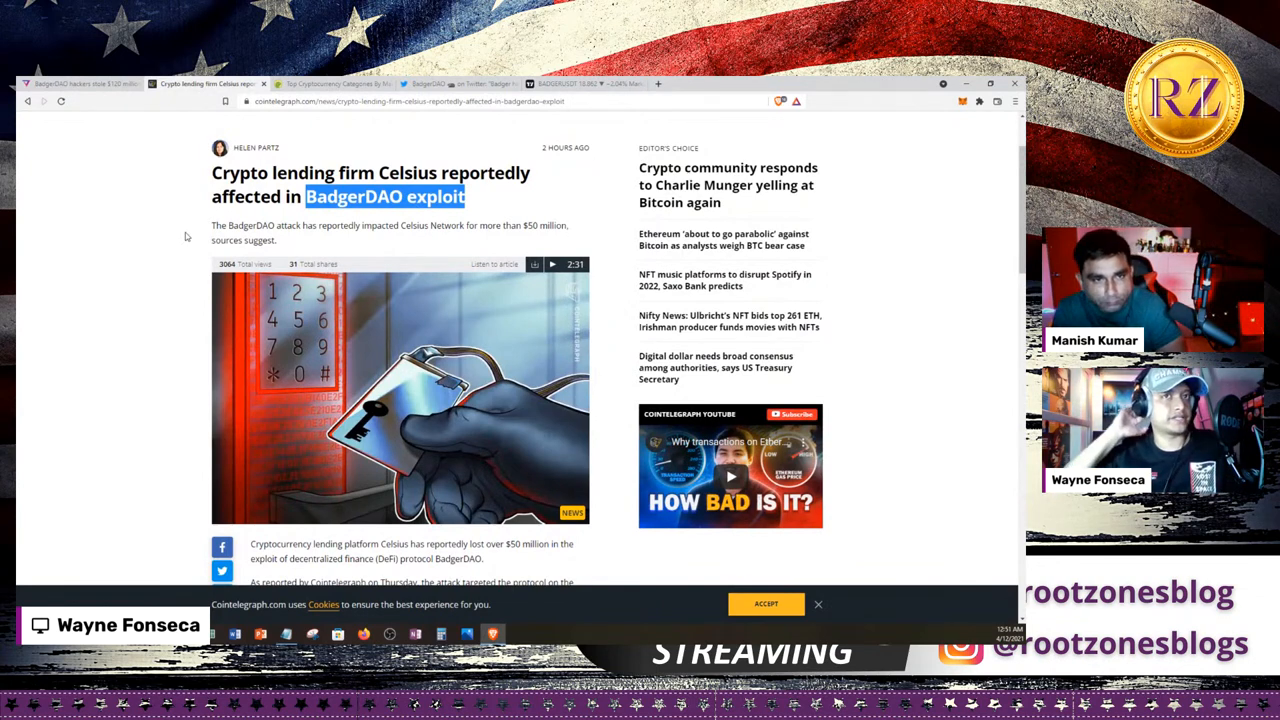
click(320, 212)
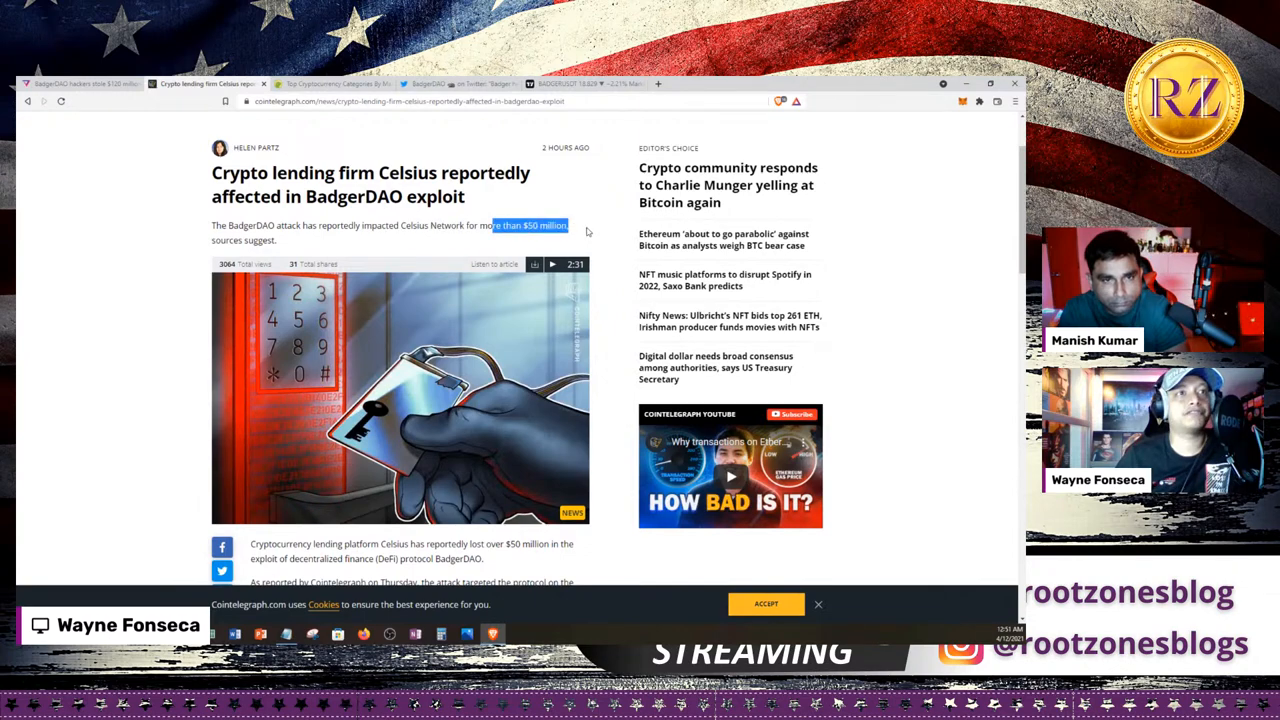
scroll(down, 3)
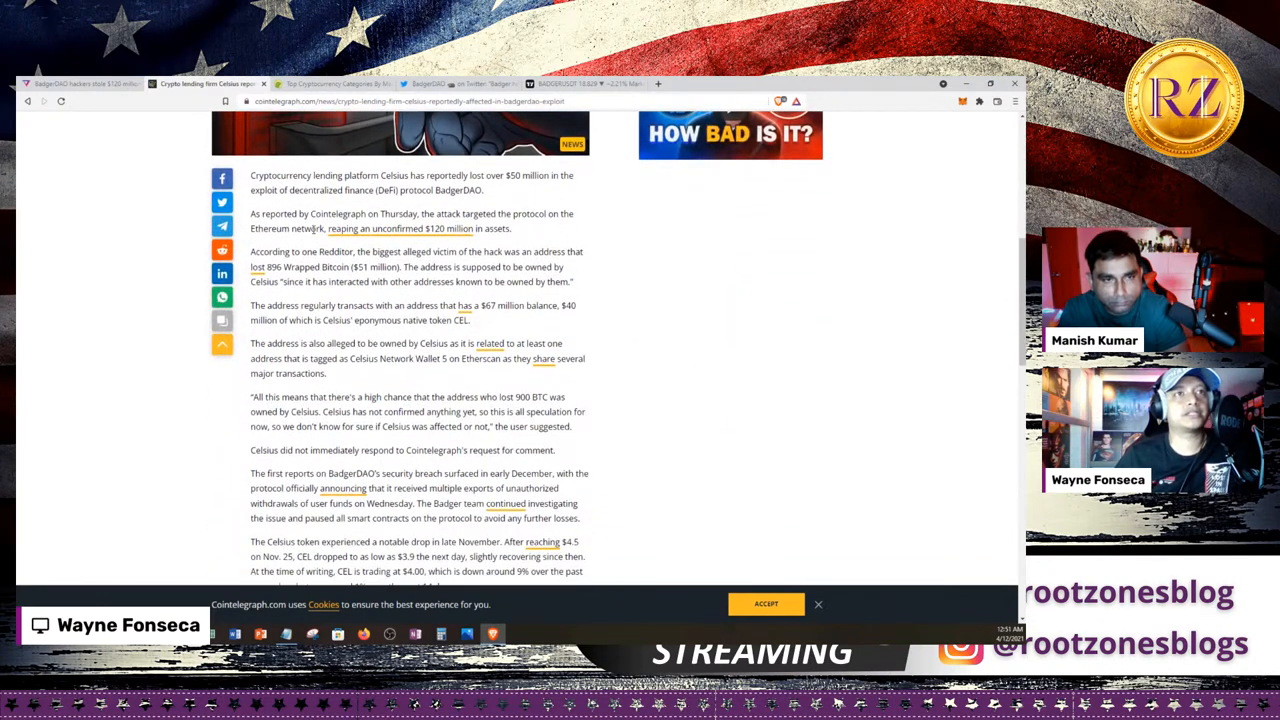
double_click(400, 176)
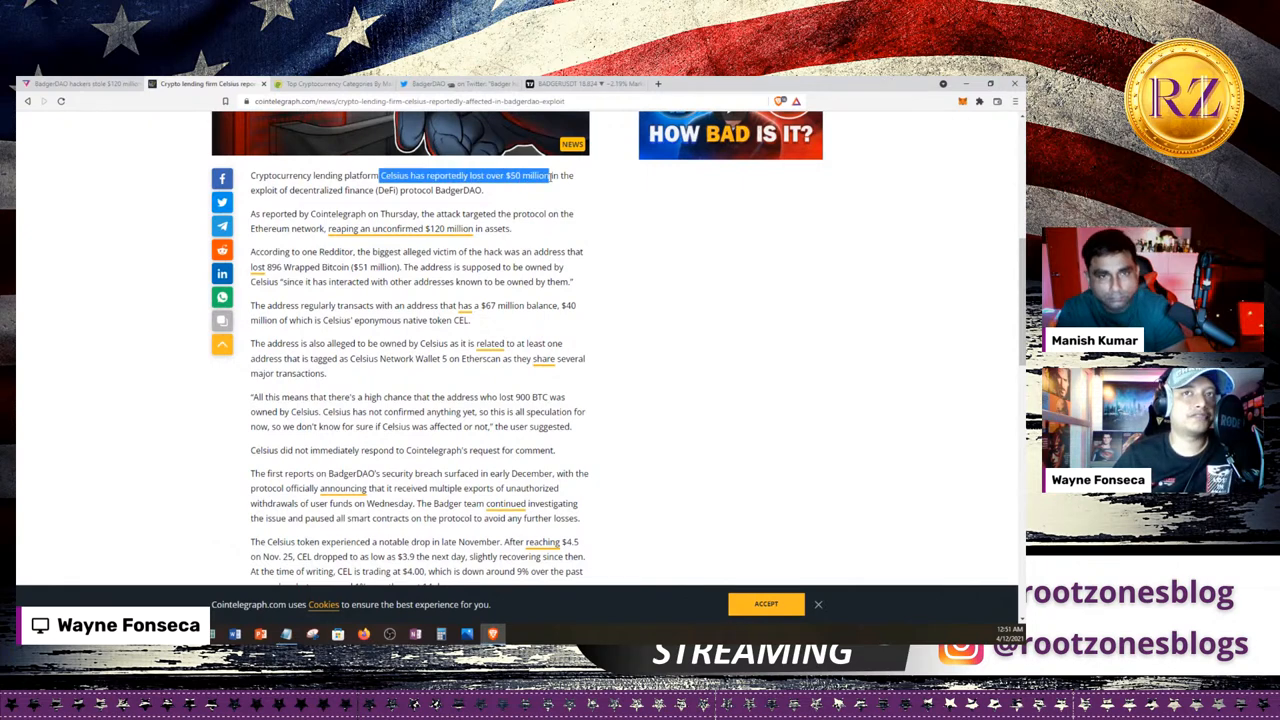
drag(548, 176, 488, 190)
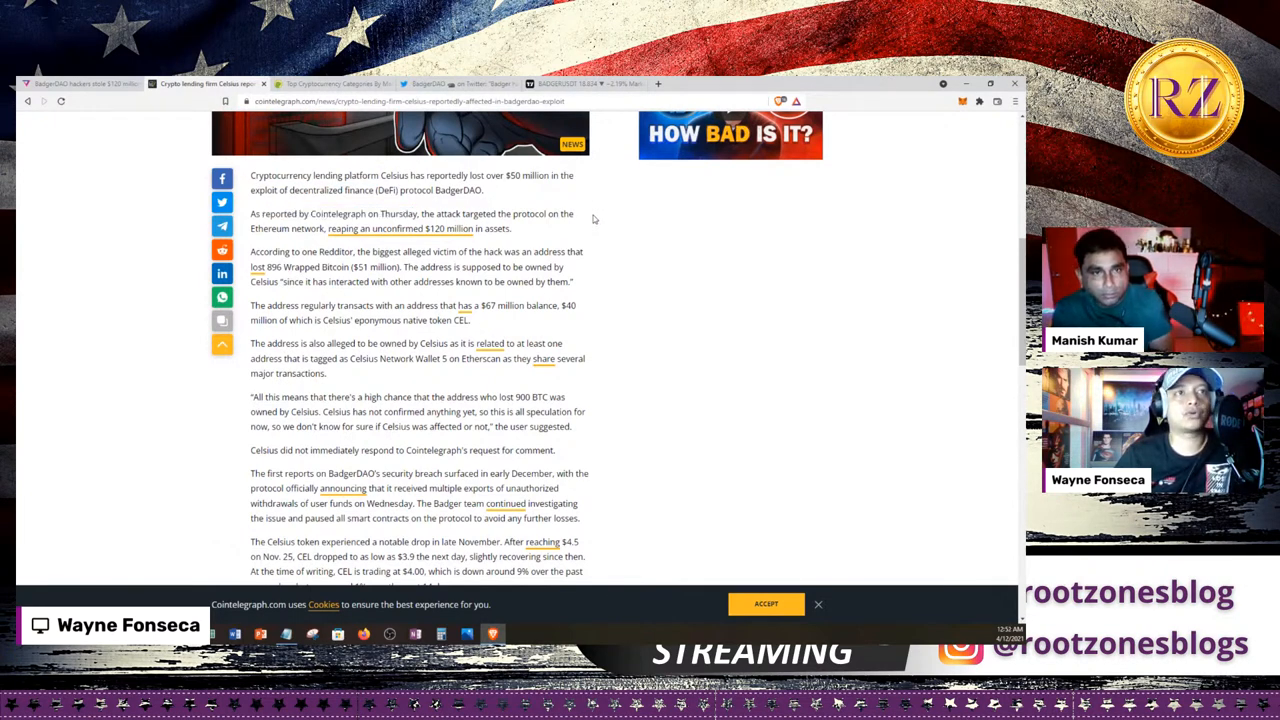
scroll(down, 3)
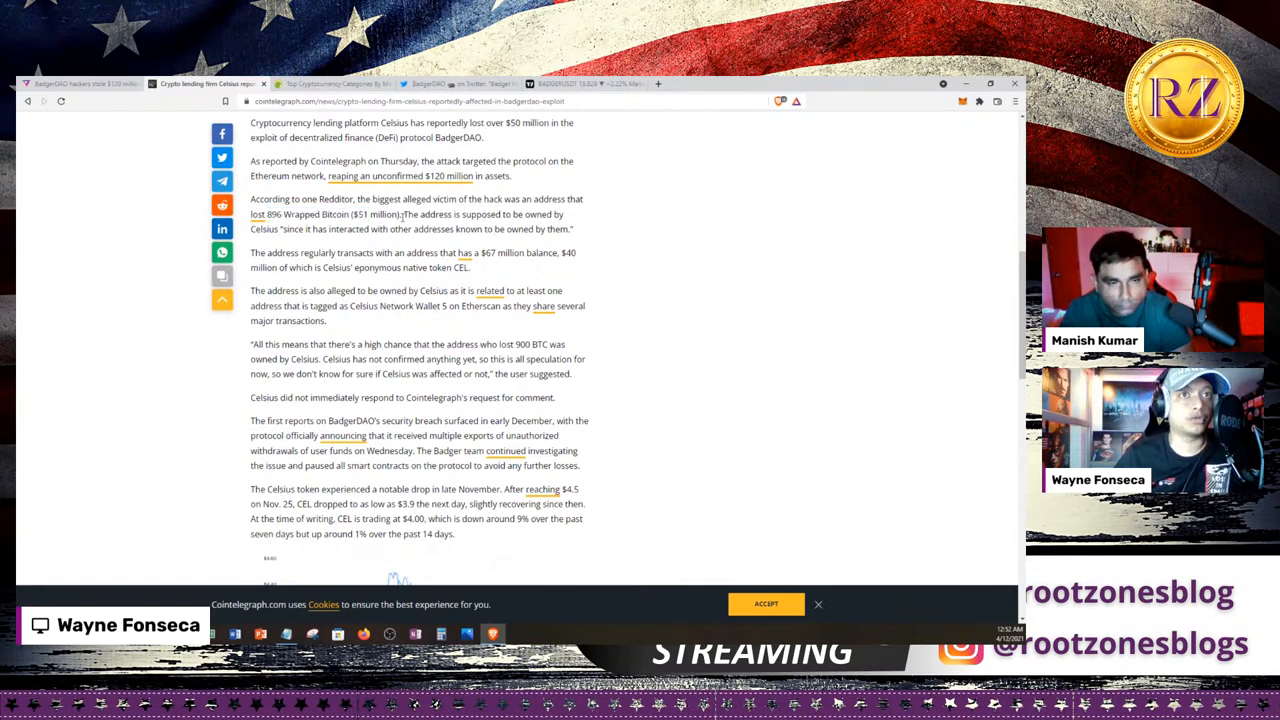
drag(406, 214, 276, 228)
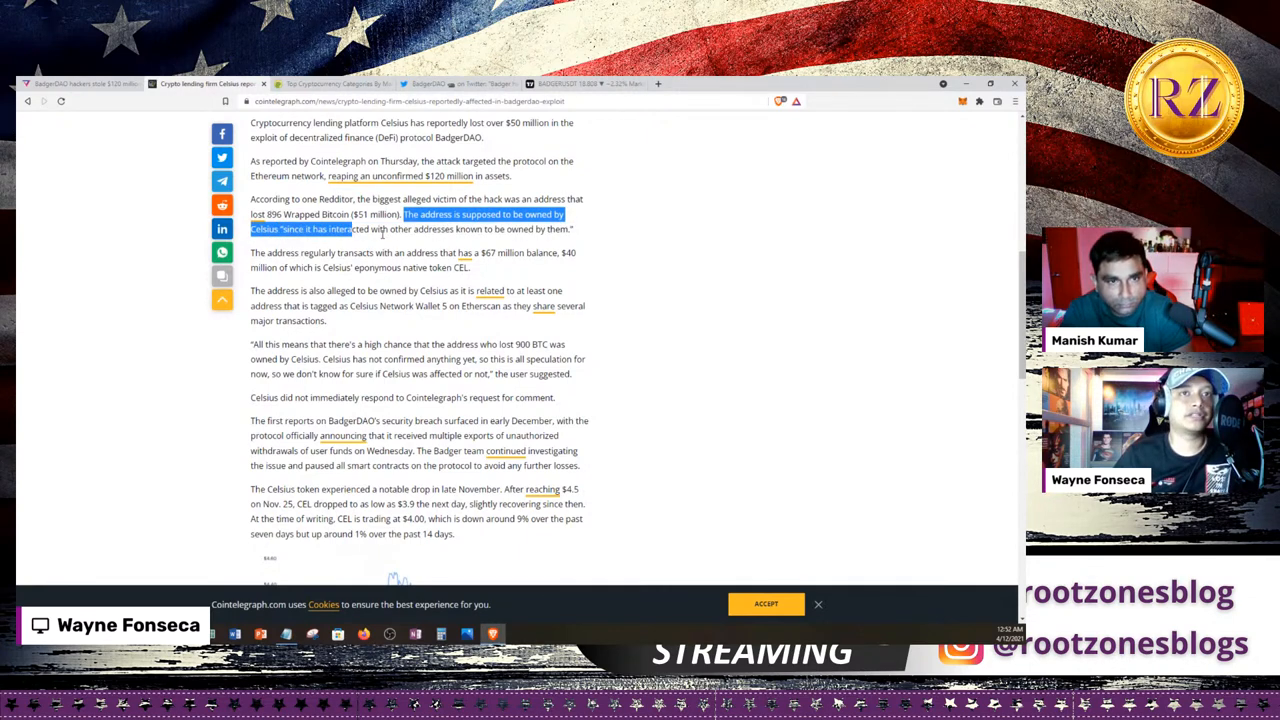
scroll(down, 3)
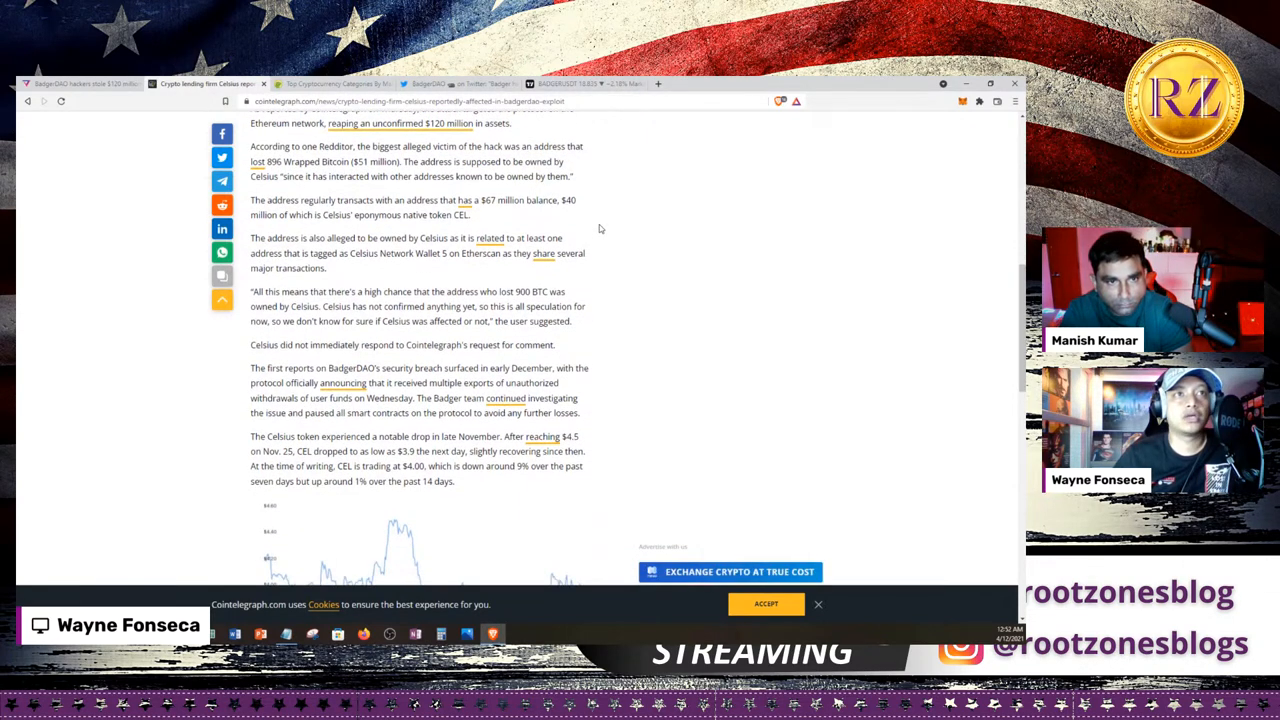
mouse_move(430, 204)
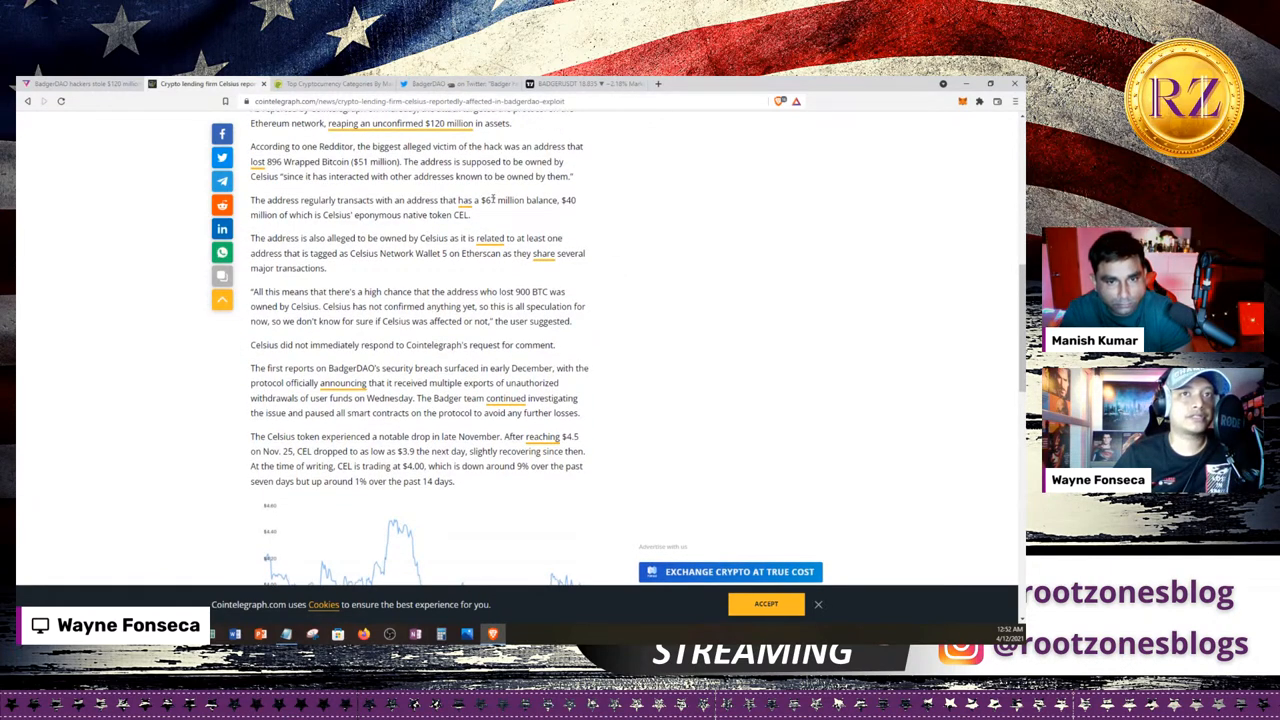
drag(484, 200, 576, 200)
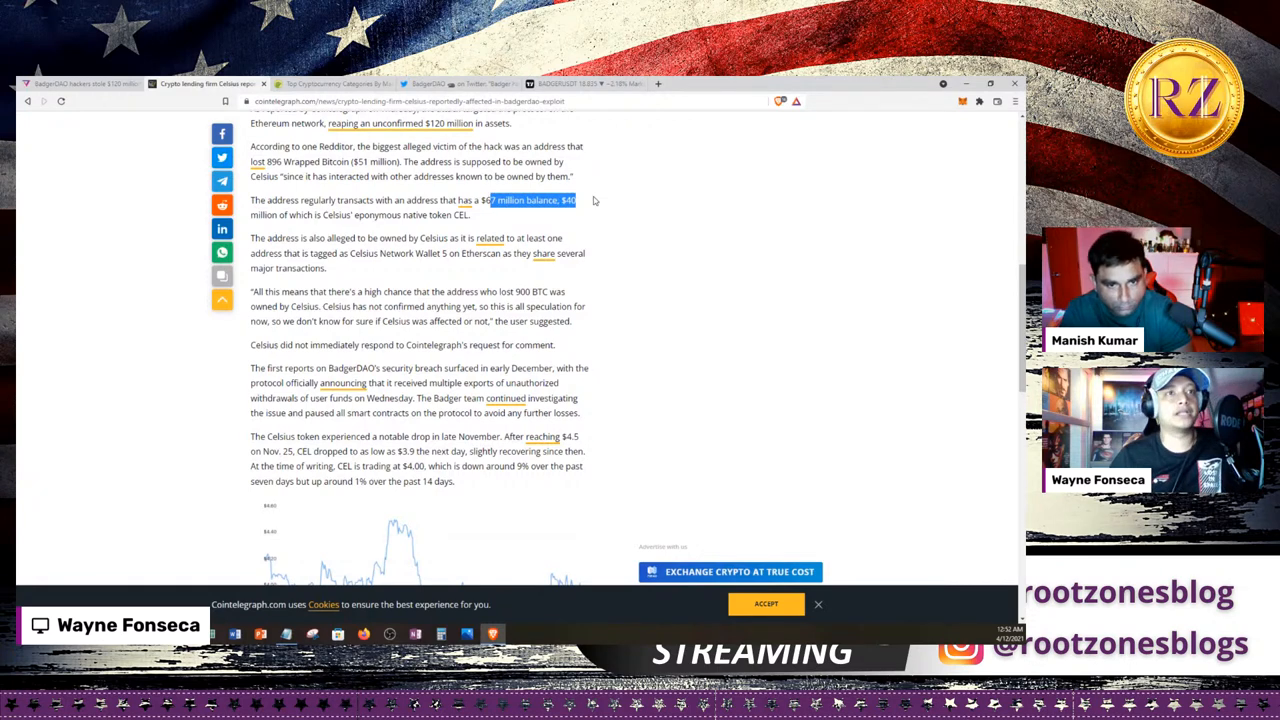
mouse_move(310, 232)
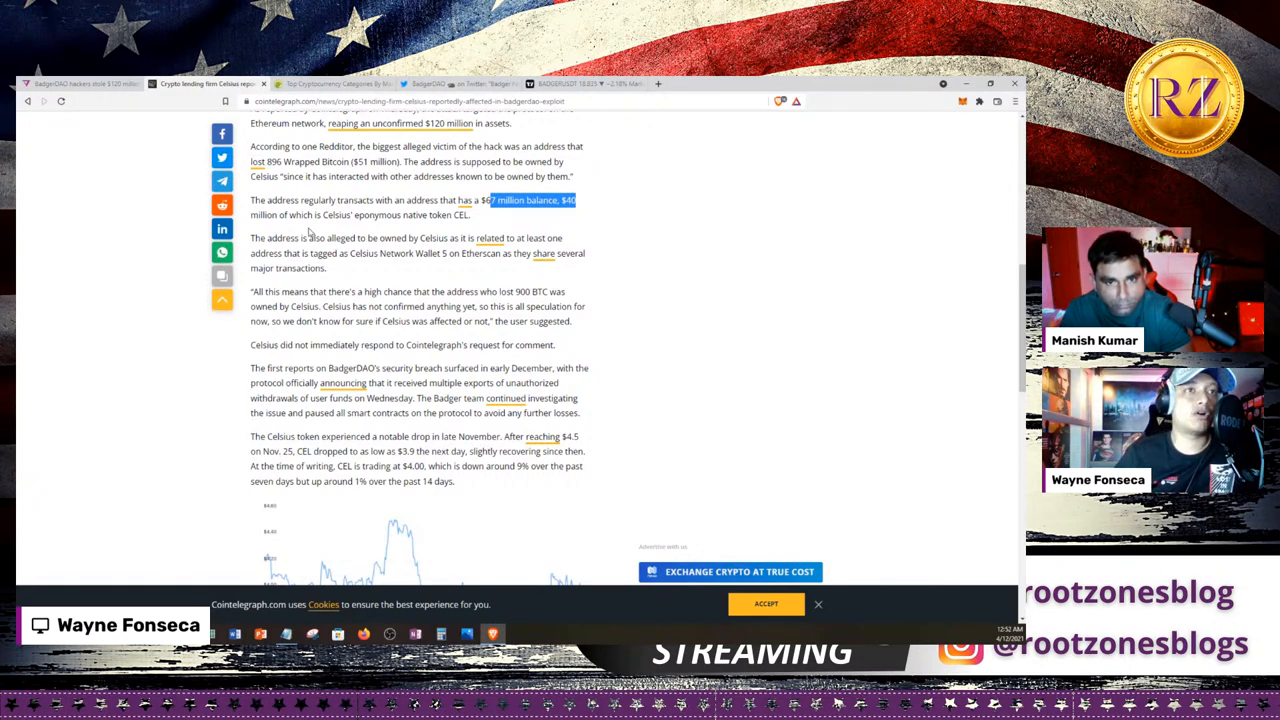
scroll(down, 3)
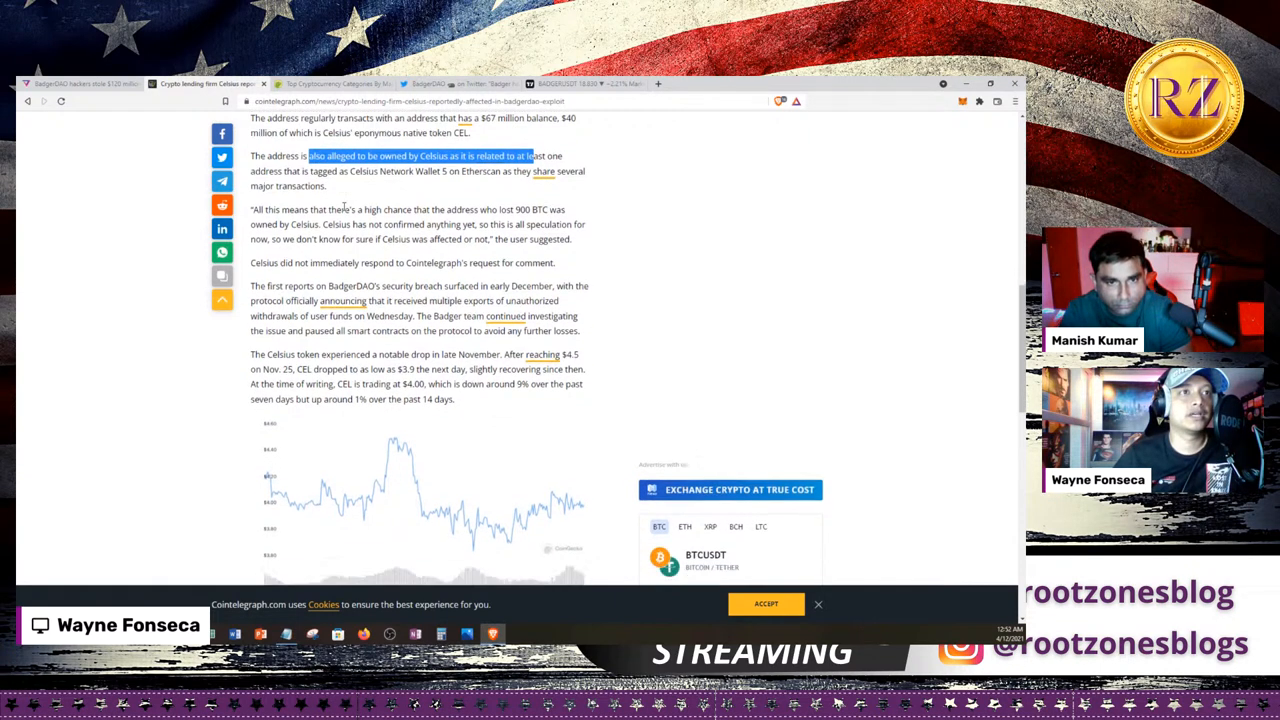
scroll(down, 3)
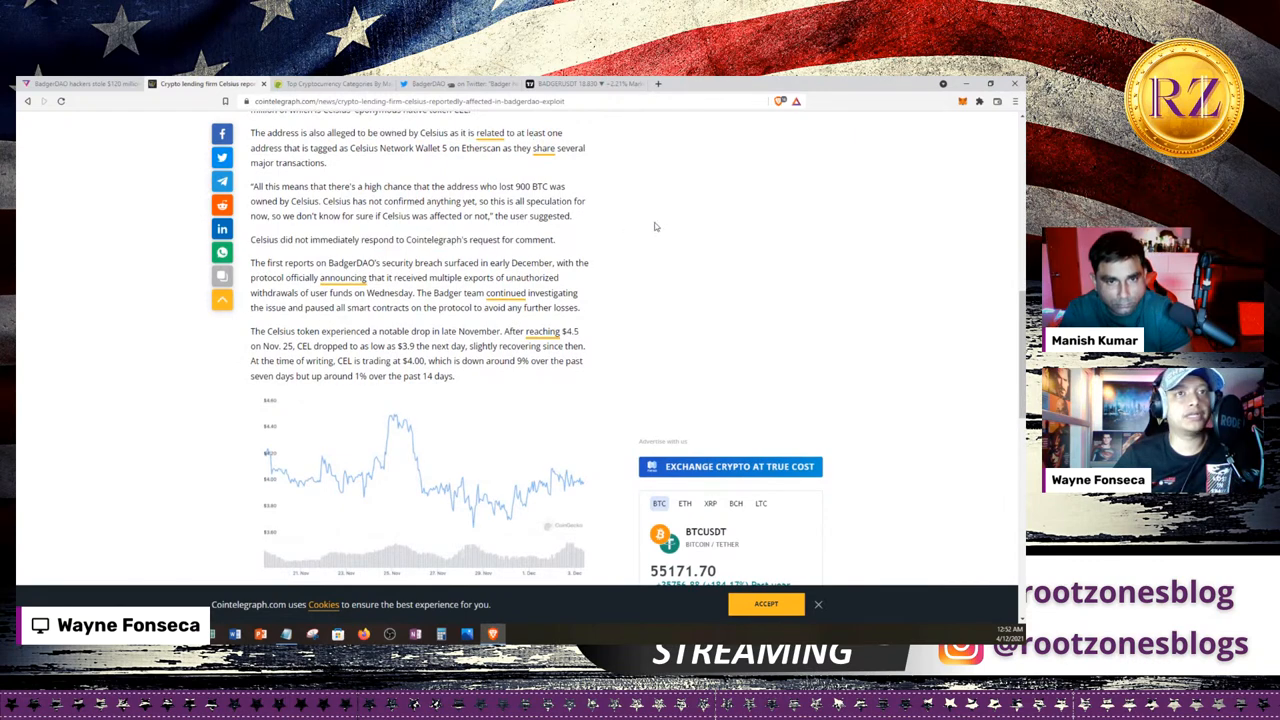
scroll(down, 3)
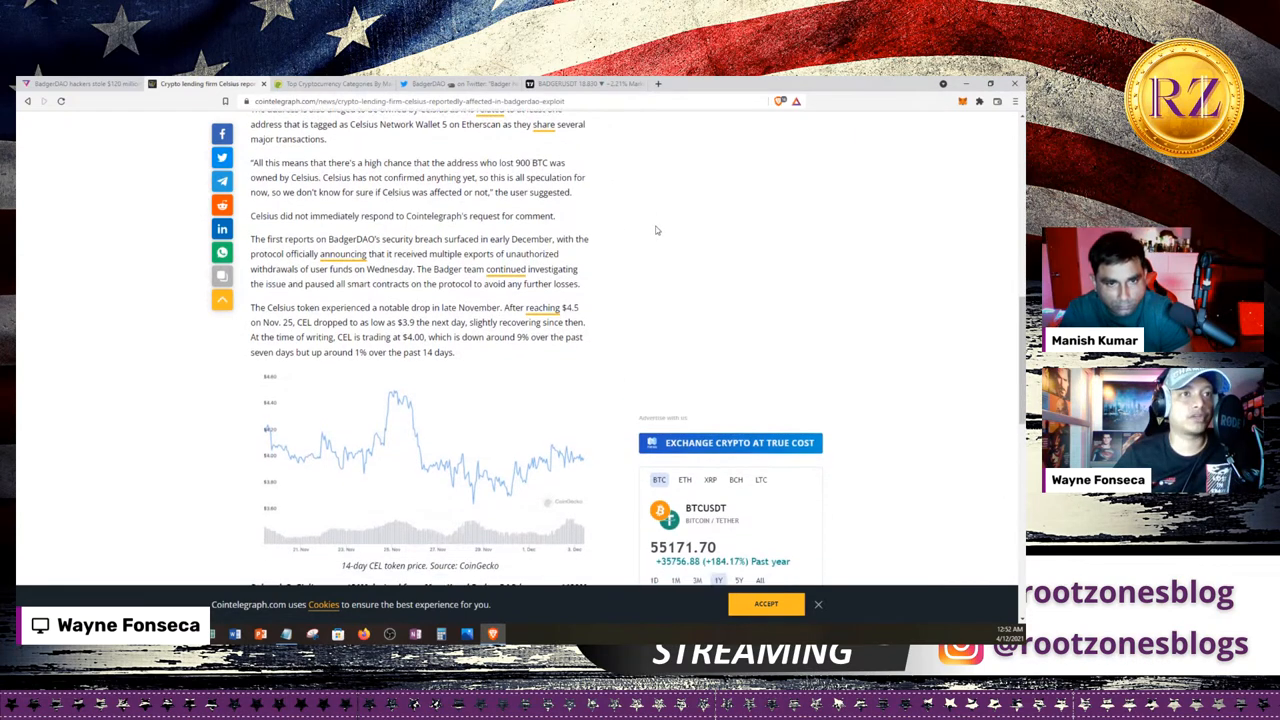
scroll(down, 3)
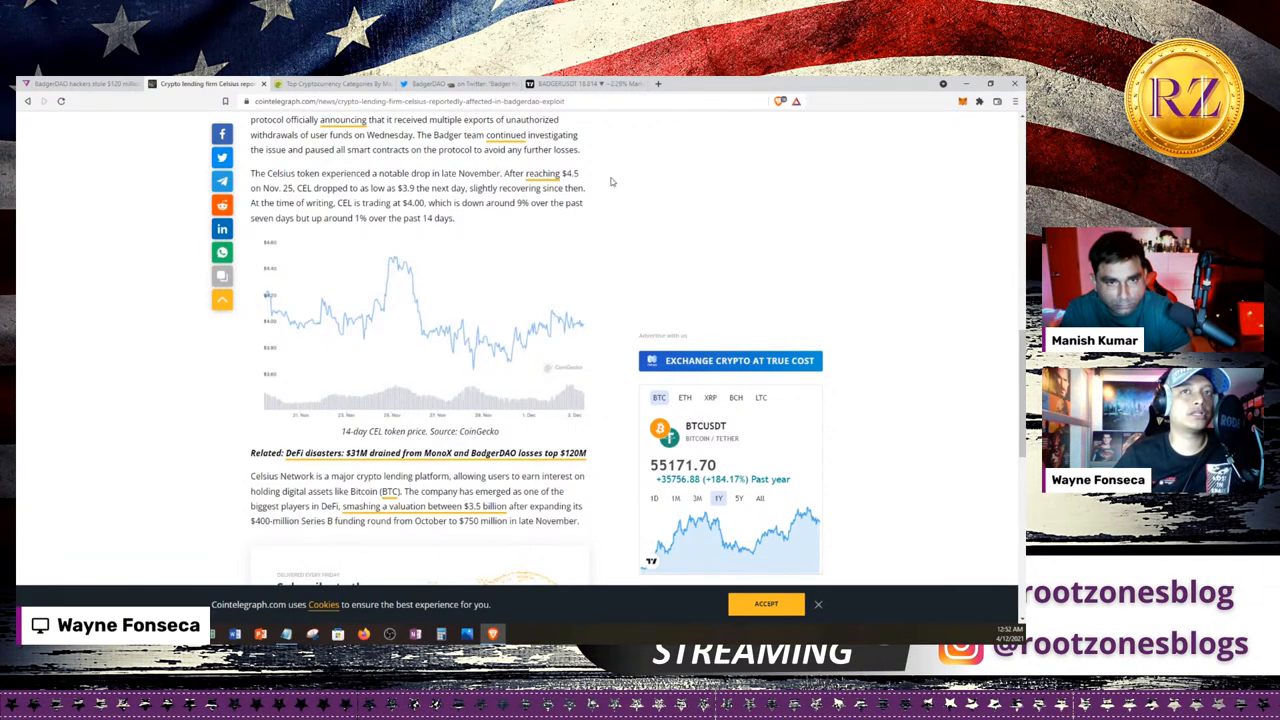
mouse_move(304, 198)
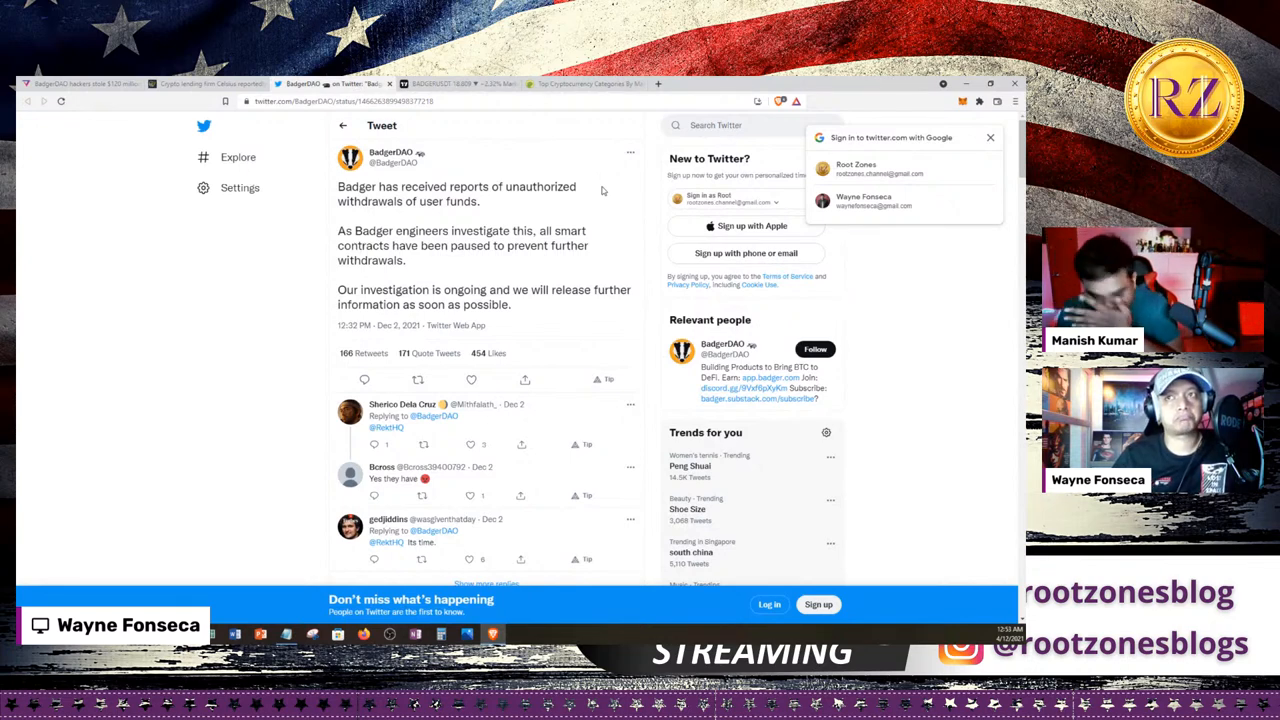
- Dismiss the 'Sign in to twitter.com with Google' popup over the BadgerDAO tweet
click(990, 136)
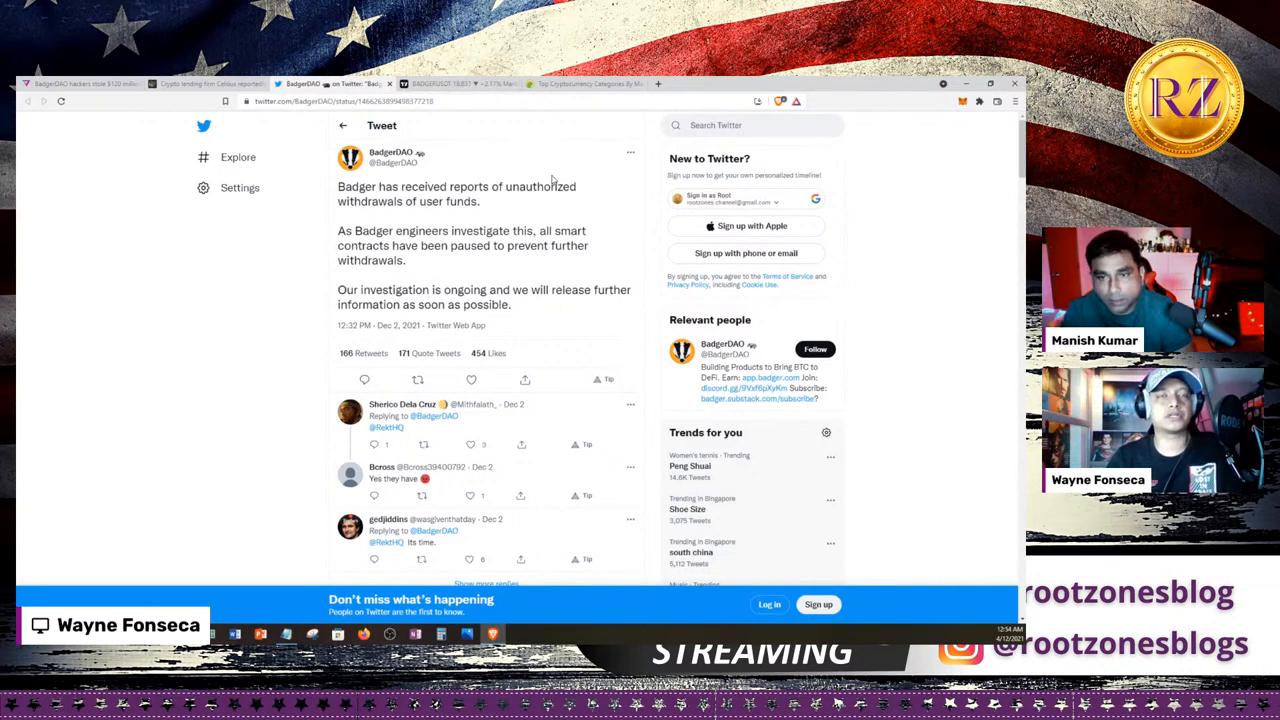
mouse_move(528, 206)
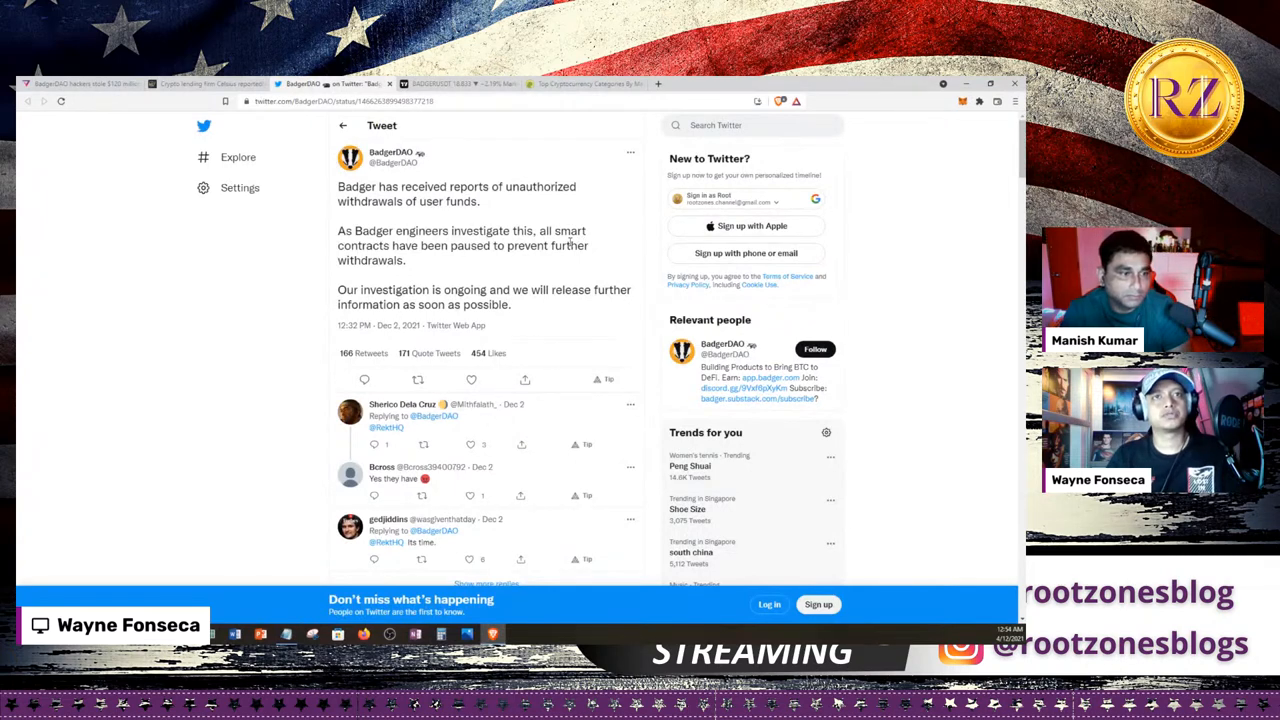
- Scroll through the replies and More Tweets beneath the BadgerDAO post down to the 'See what's happening' prompt
scroll(down, 3)
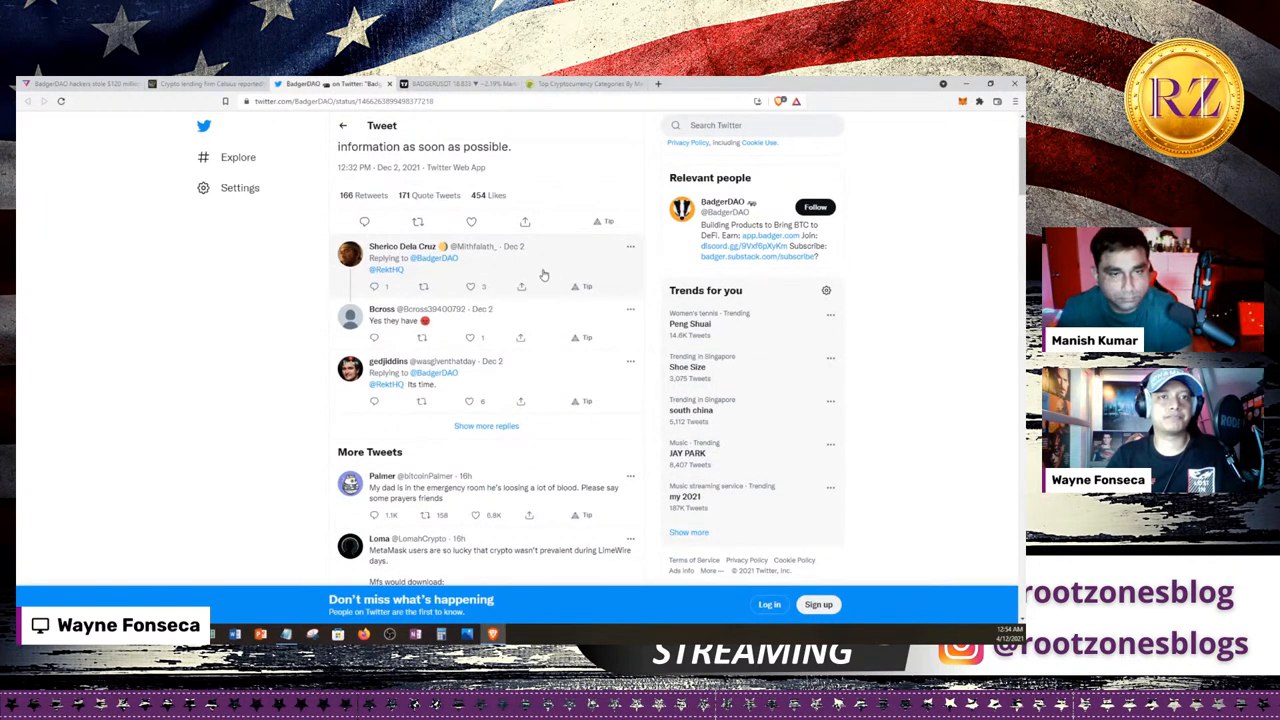
scroll(down, 3)
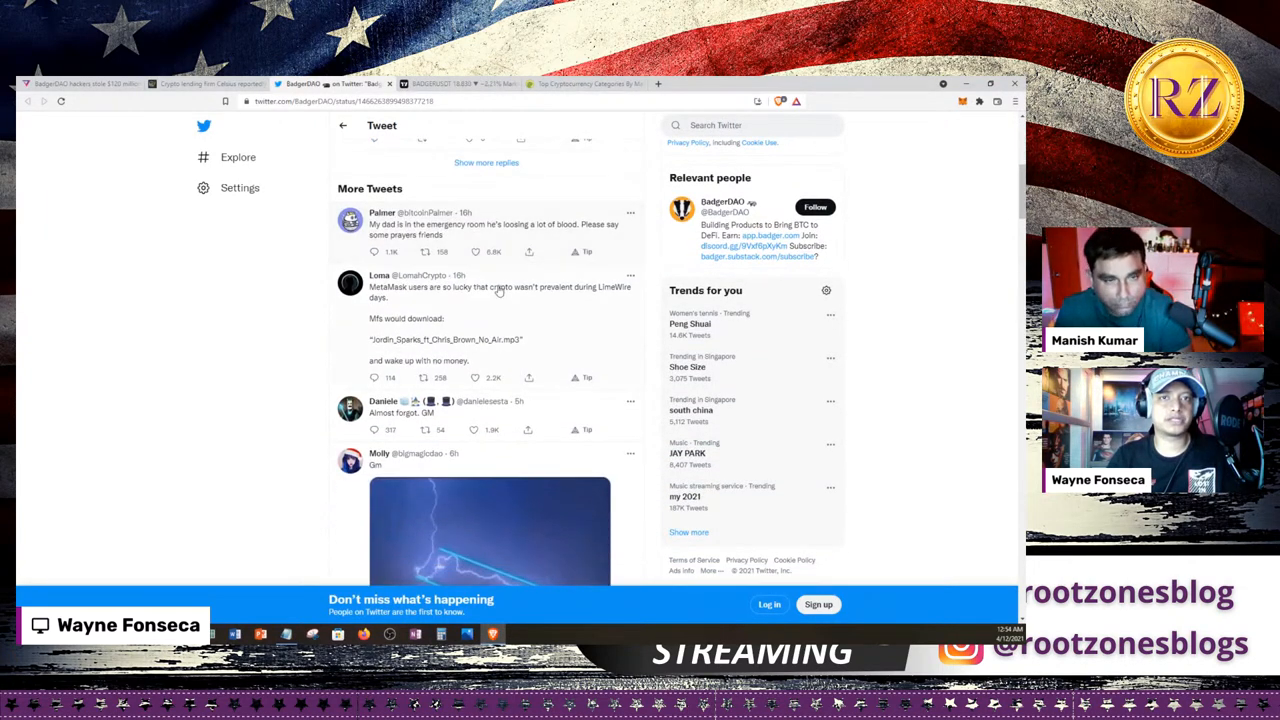
scroll(down, 3)
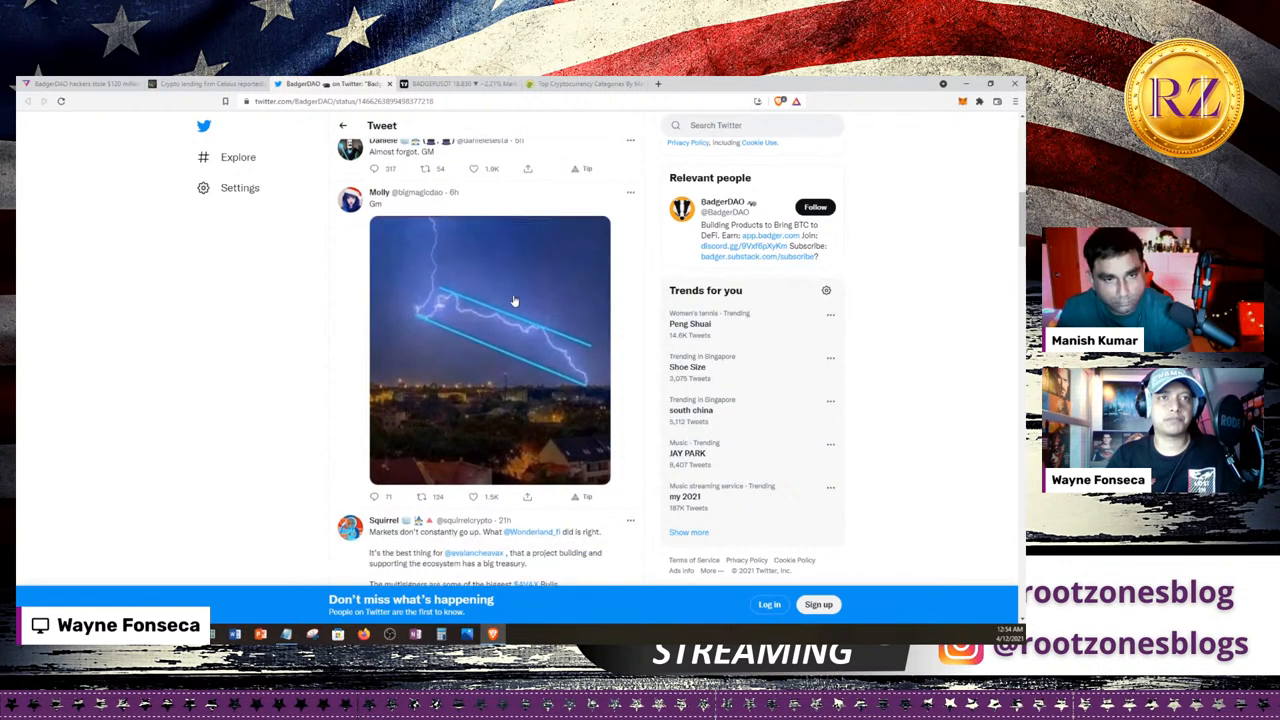
scroll(down, 3)
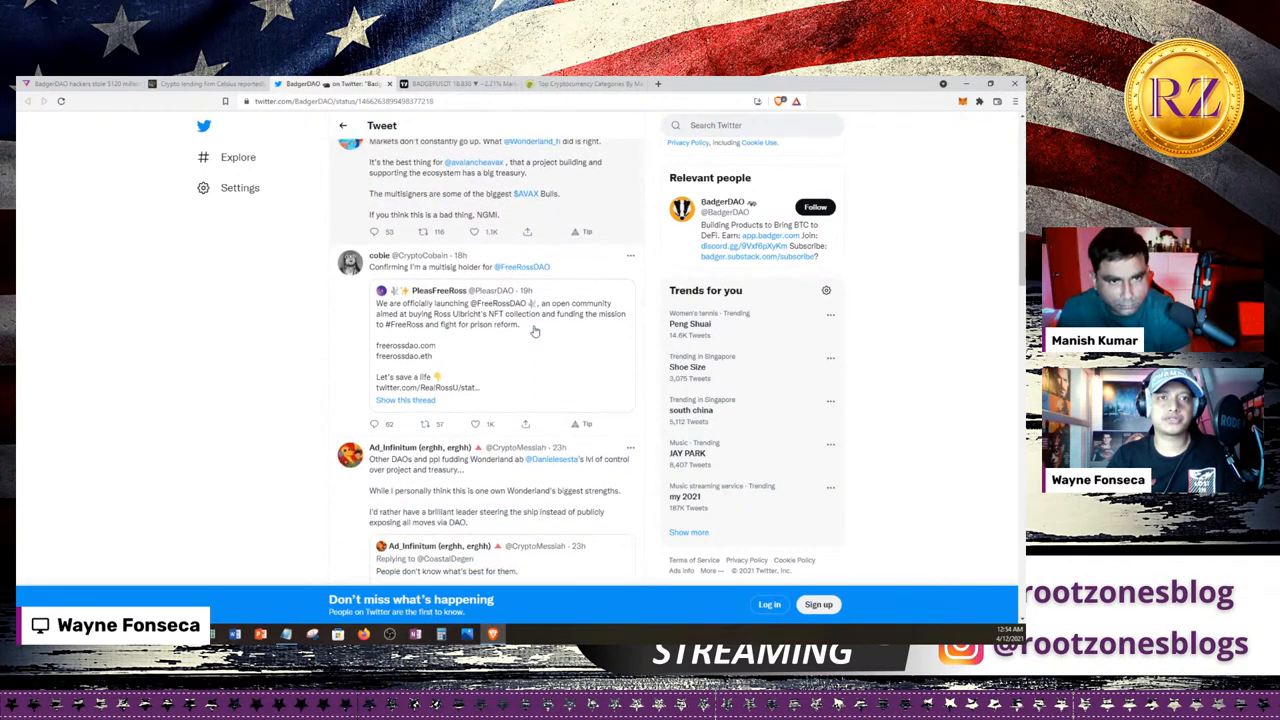
scroll(down, 3)
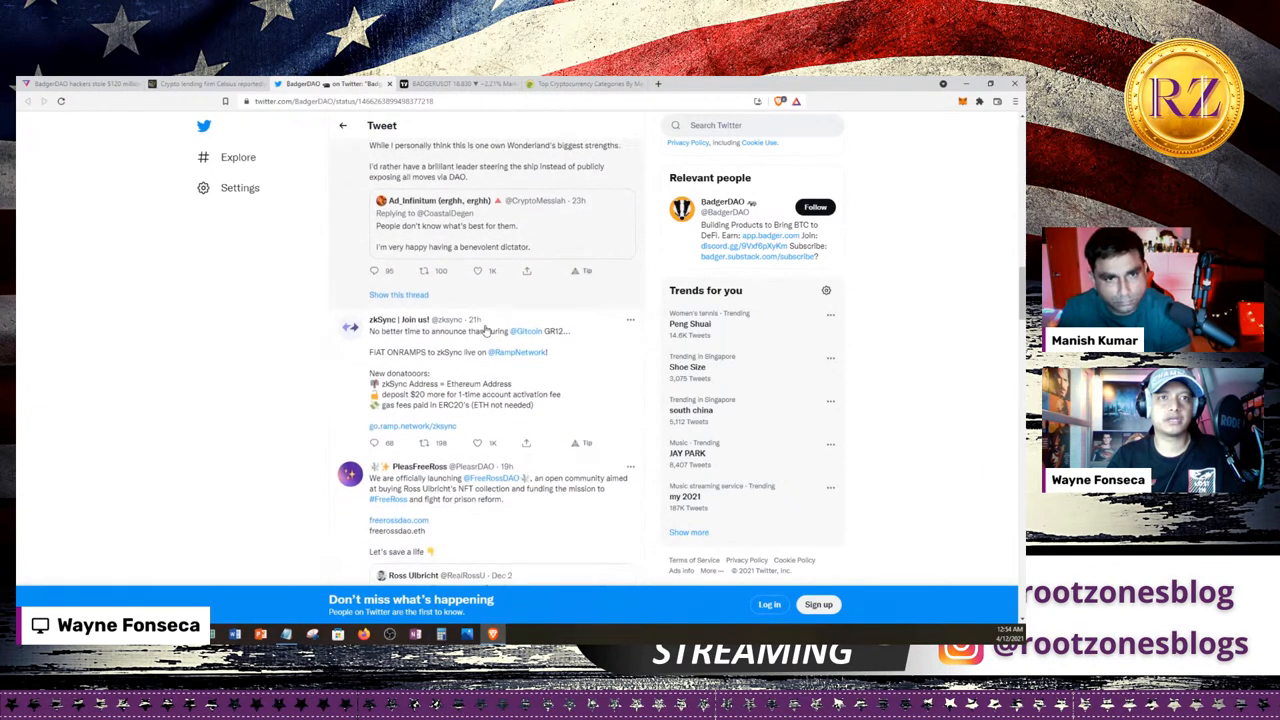
scroll(down, 3)
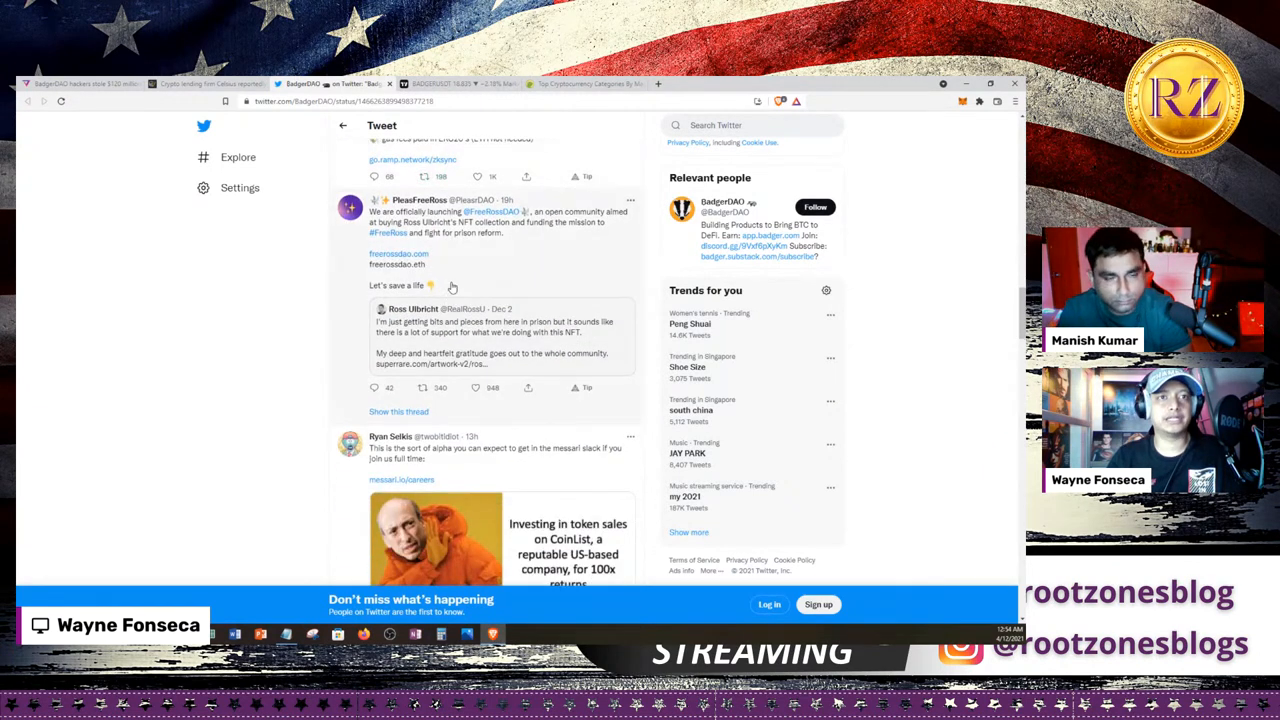
scroll(down, 3)
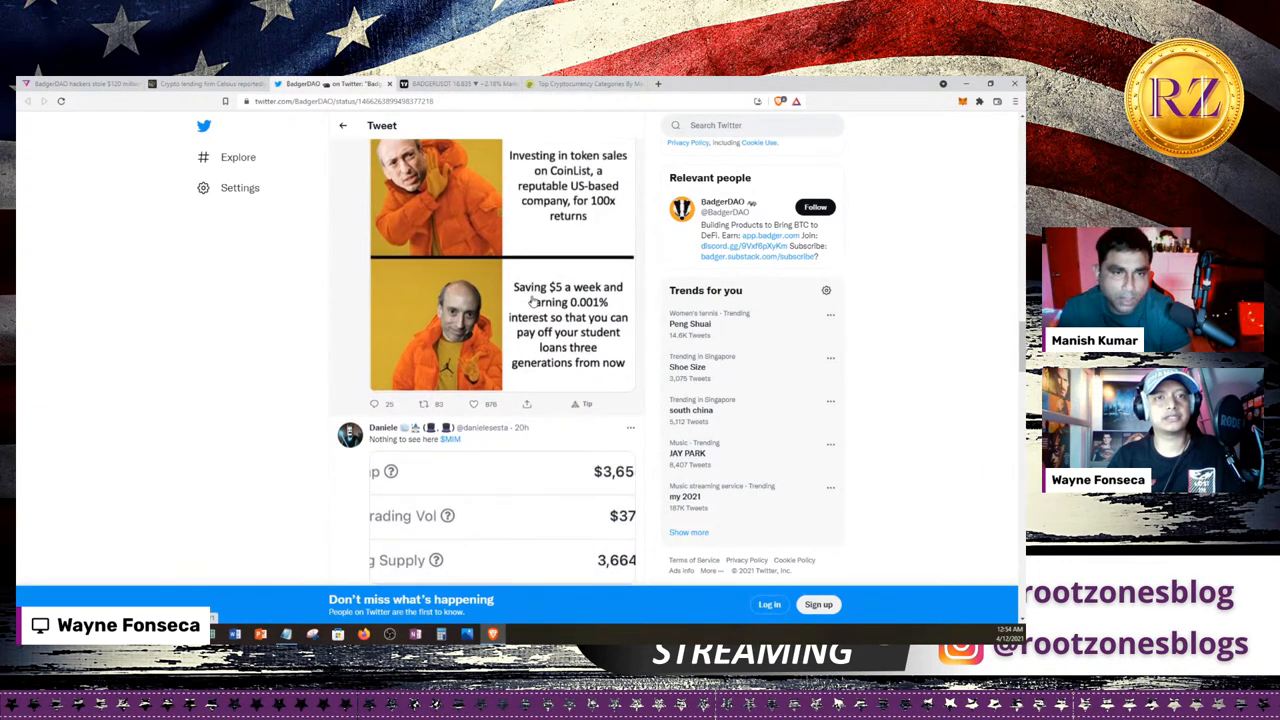
scroll(down, 3)
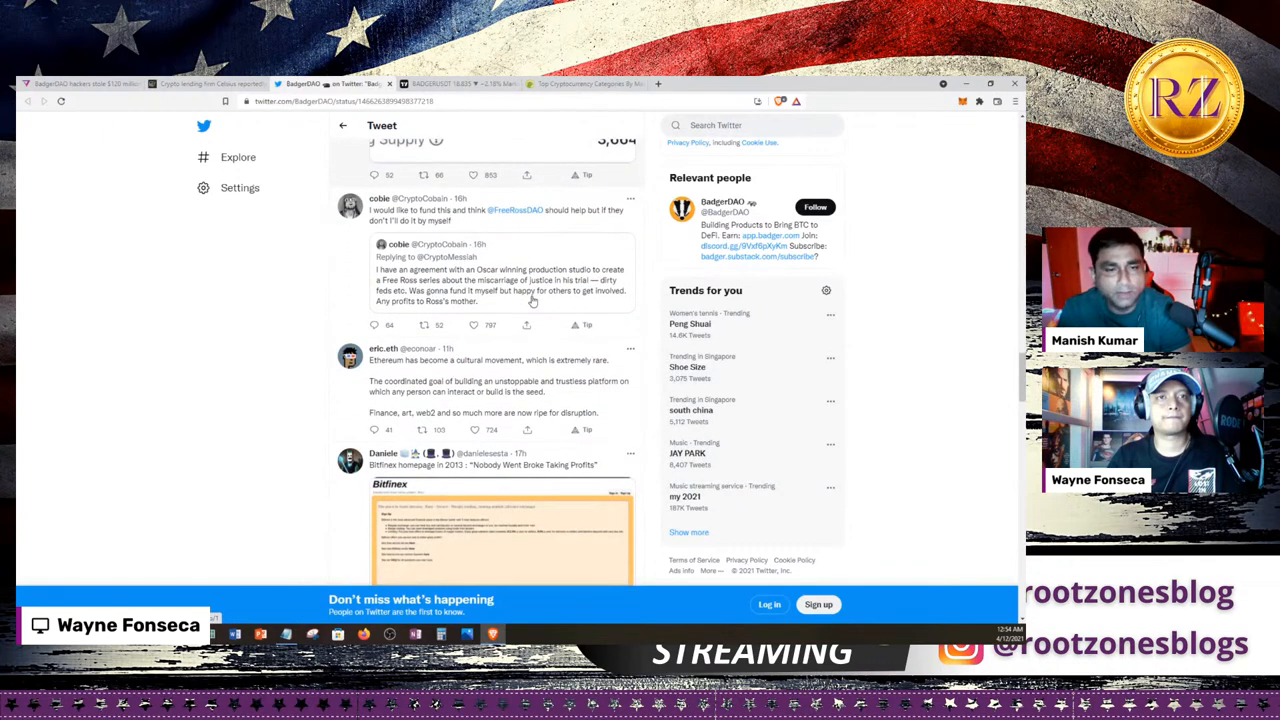
scroll(down, 3)
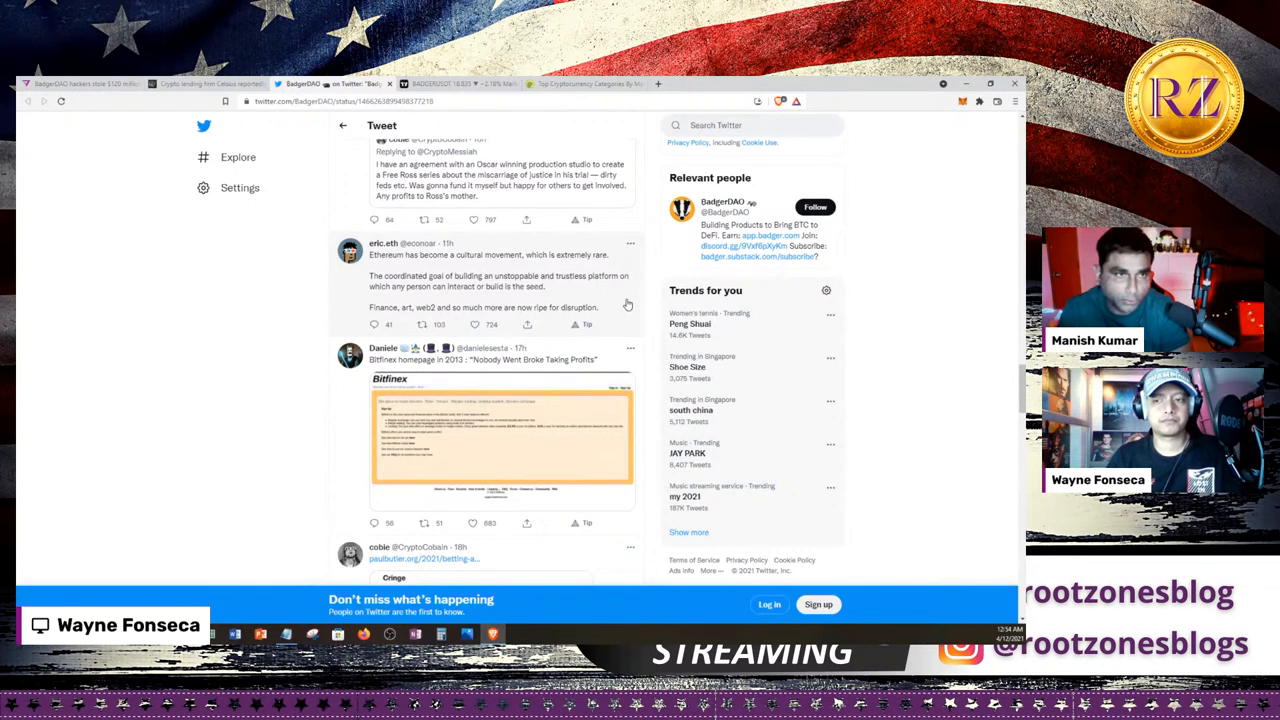
scroll(down, 3)
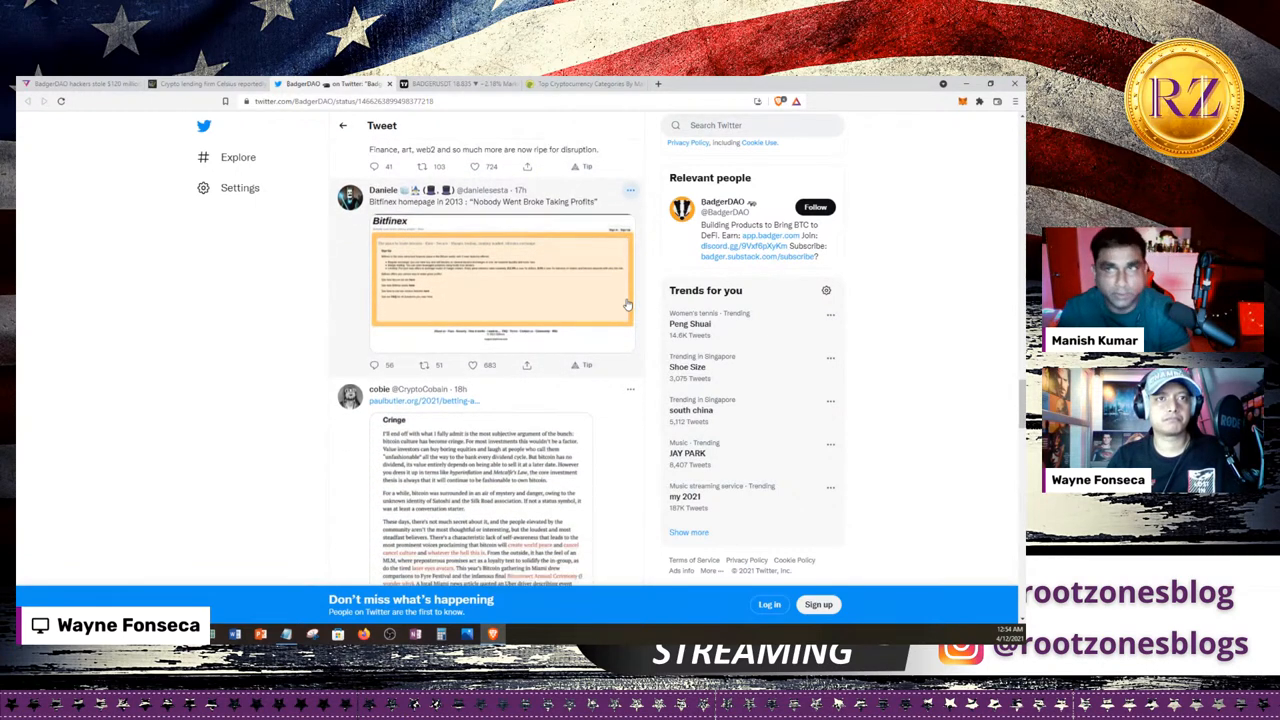
scroll(down, 3)
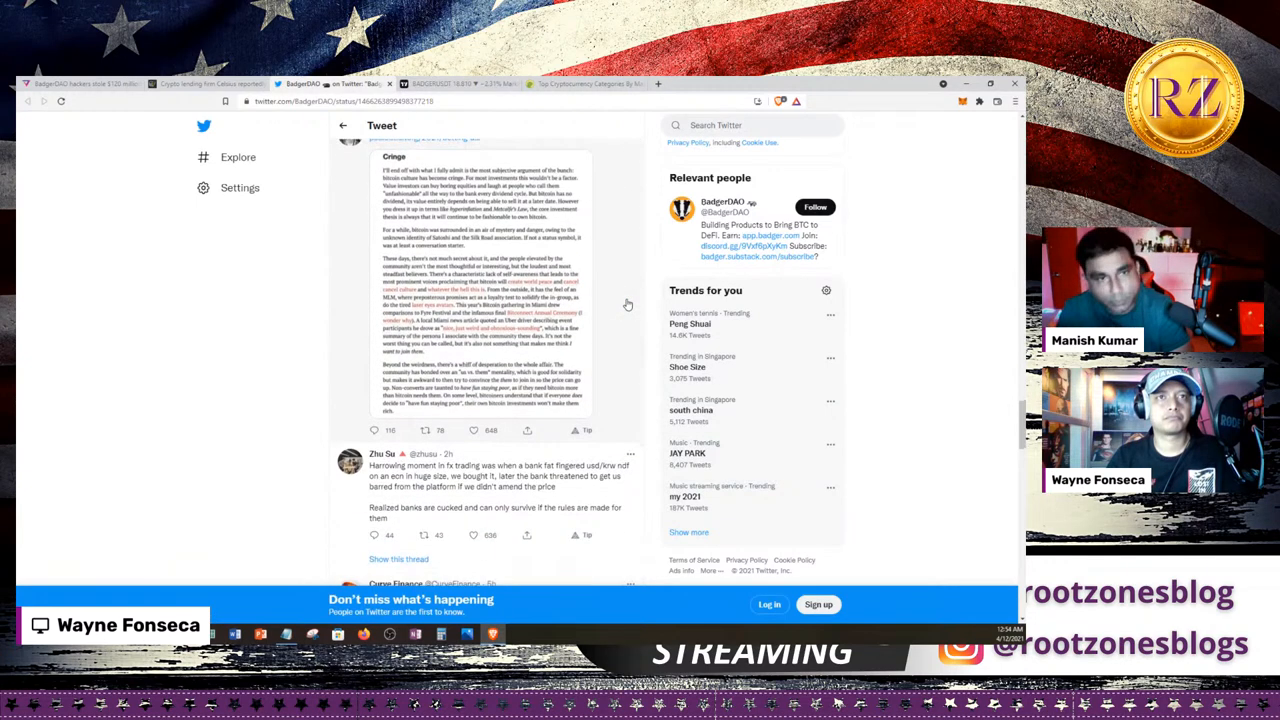
scroll(down, 3)
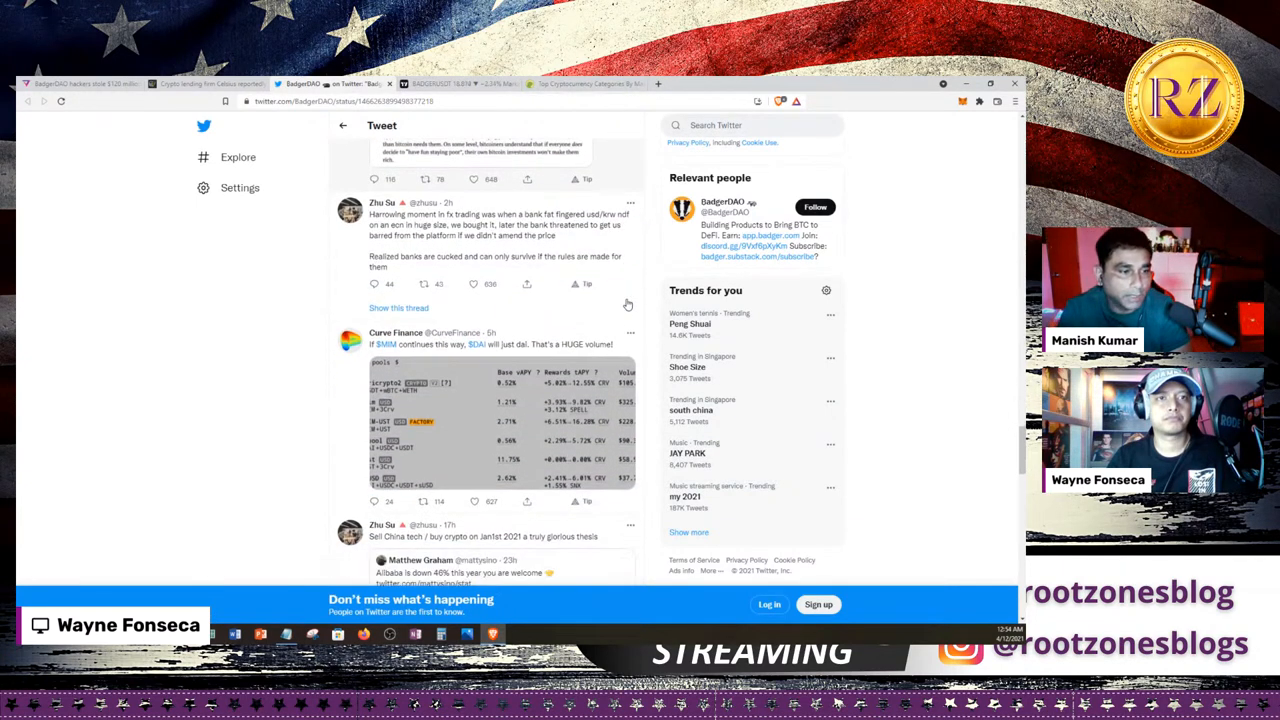
scroll(down, 3)
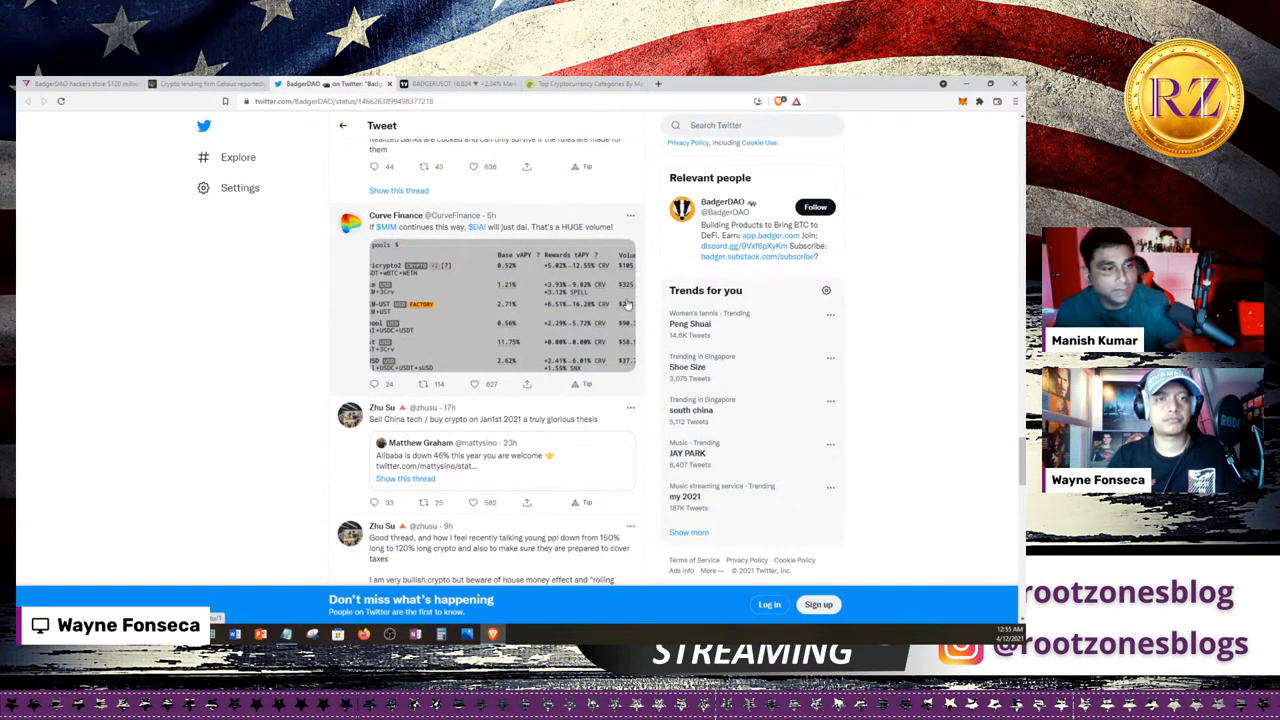
scroll(down, 3)
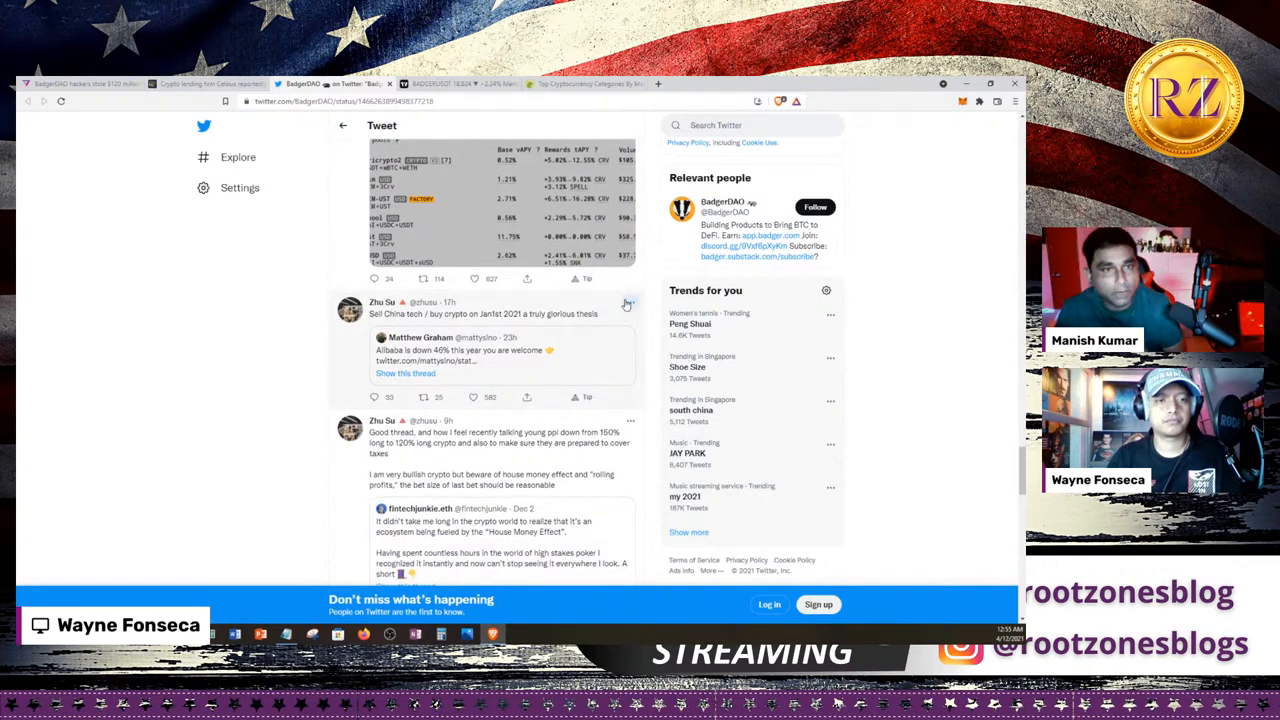
scroll(down, 3)
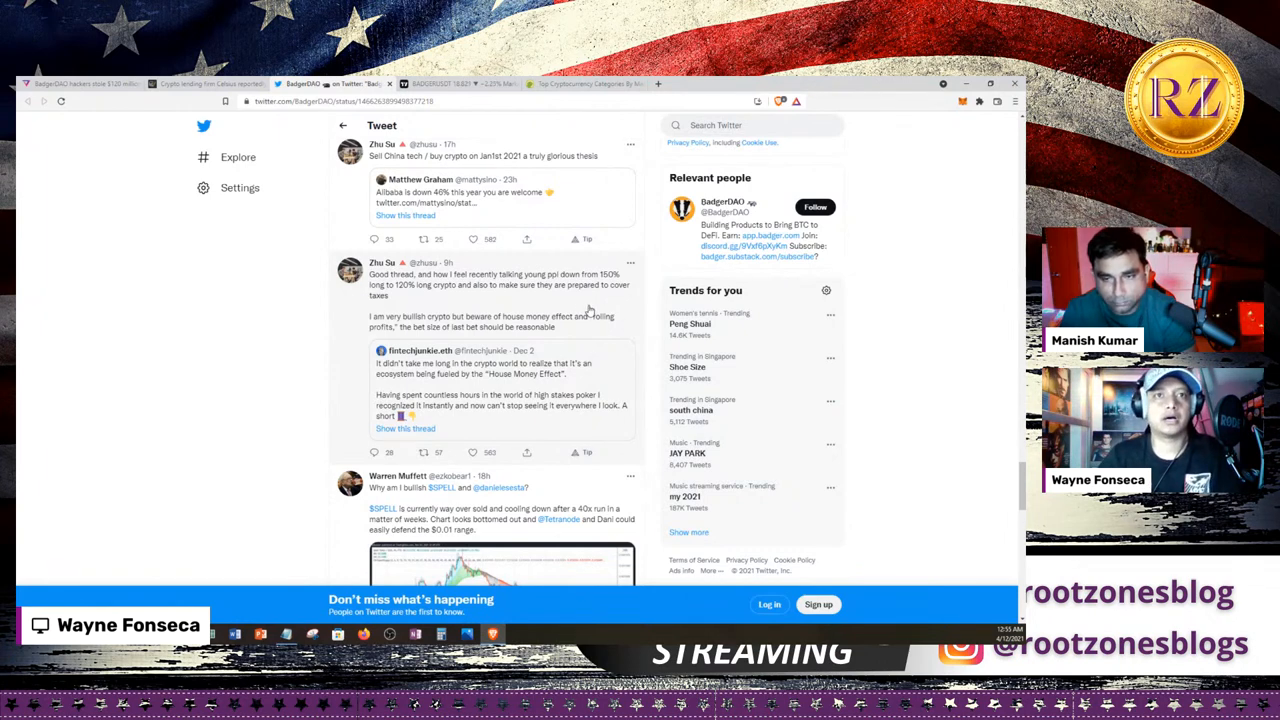
scroll(down, 3)
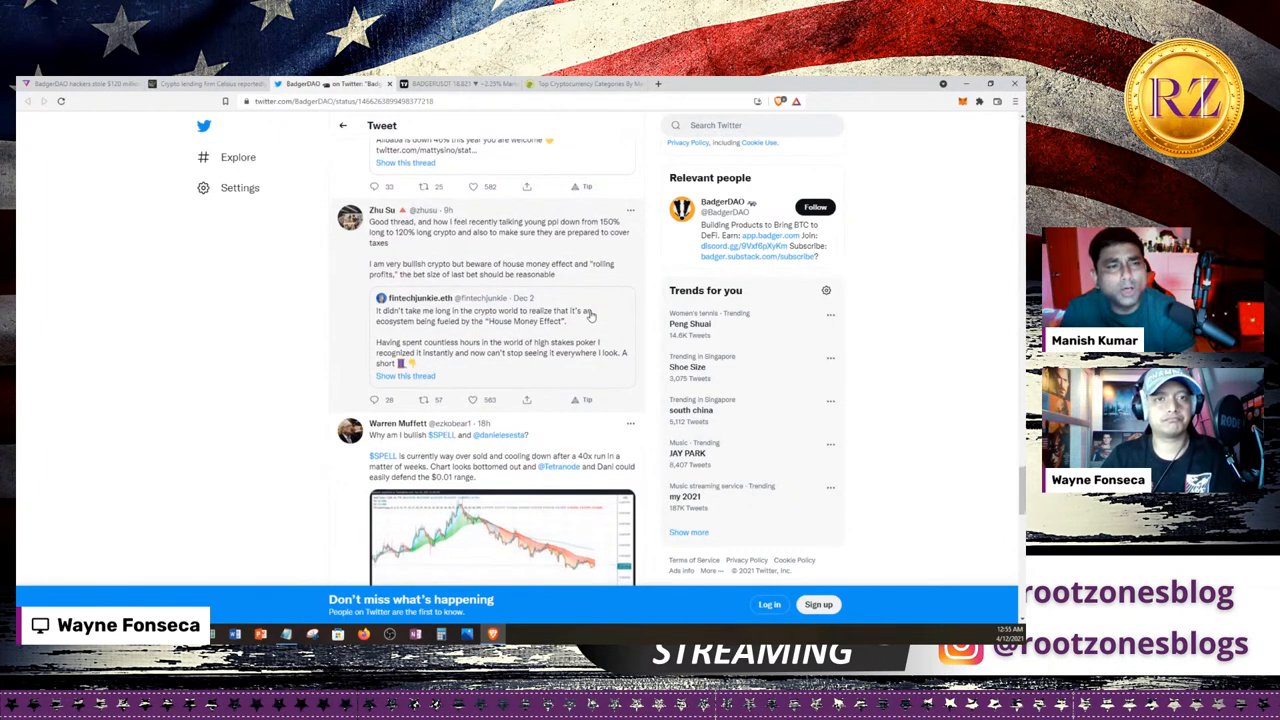
scroll(down, 3)
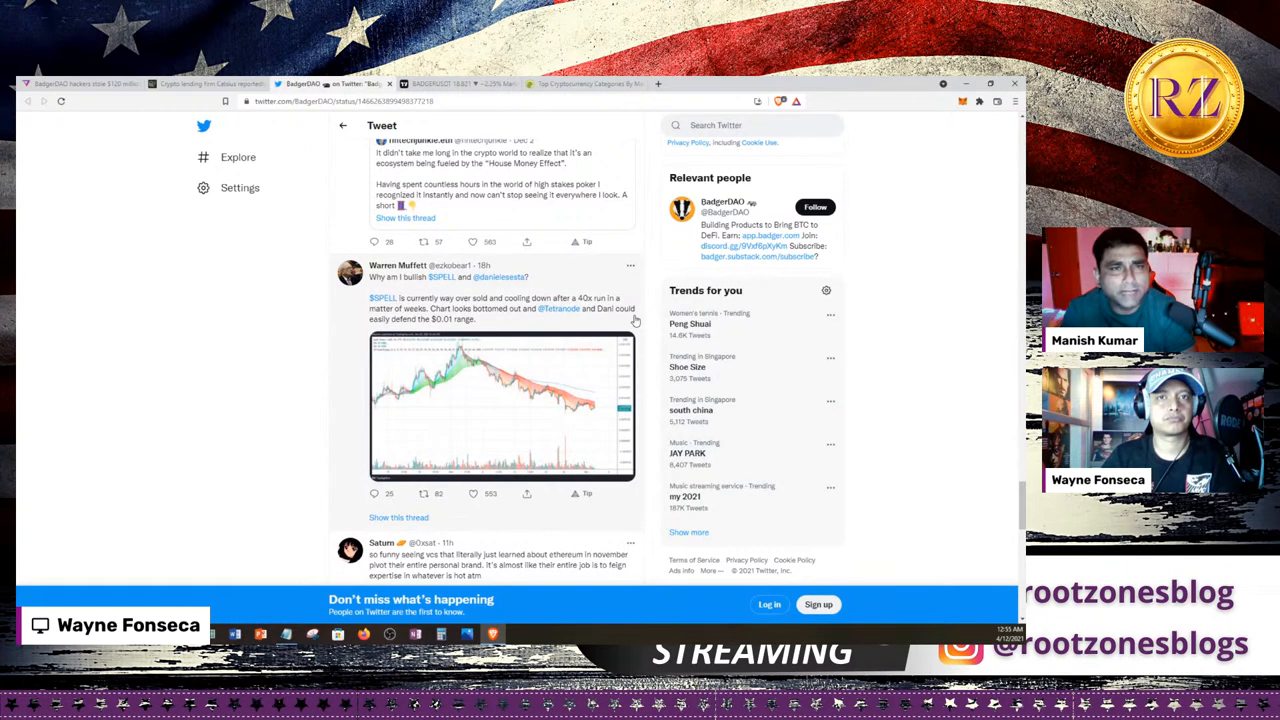
scroll(down, 3)
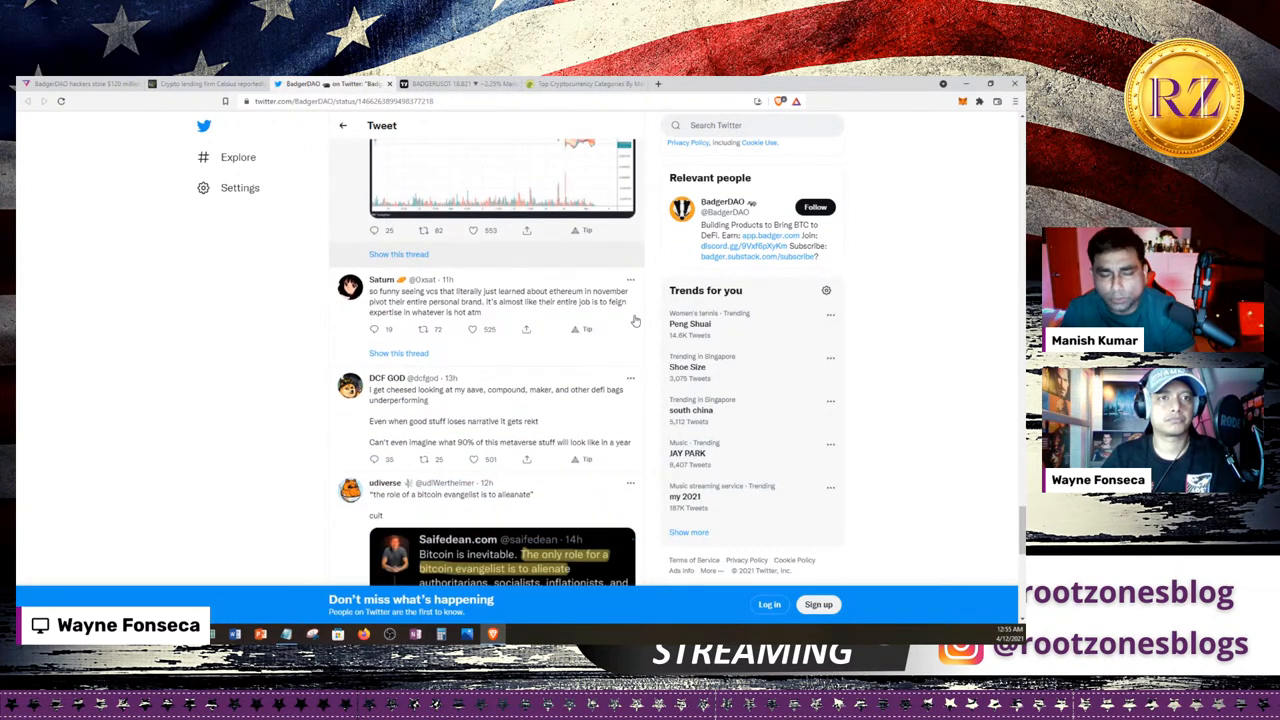
scroll(down, 3)
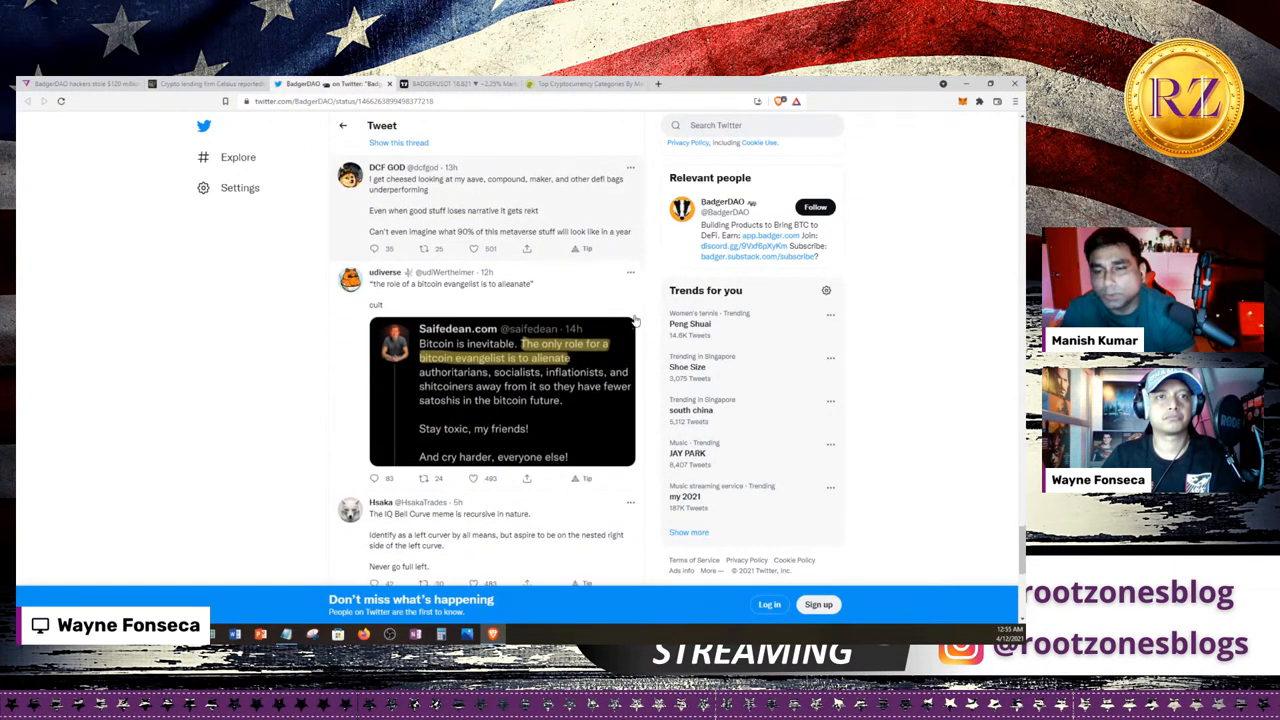
scroll(down, 3)
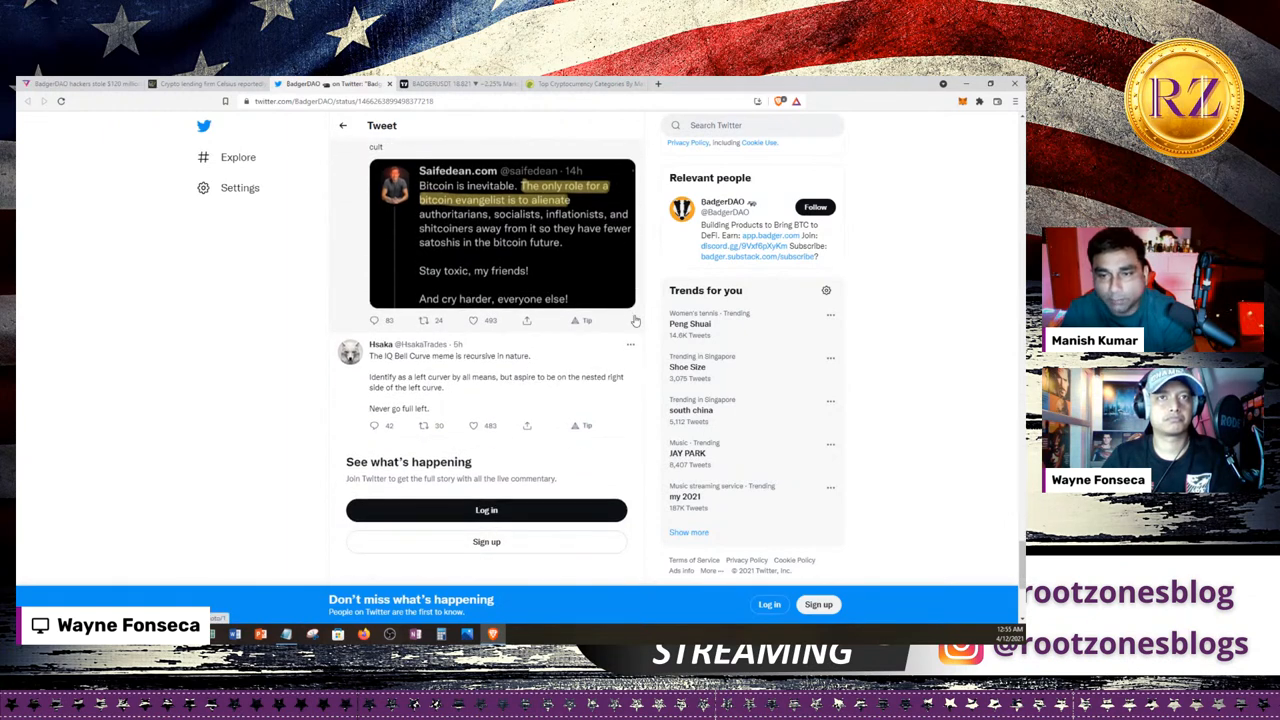
scroll(down, 3)
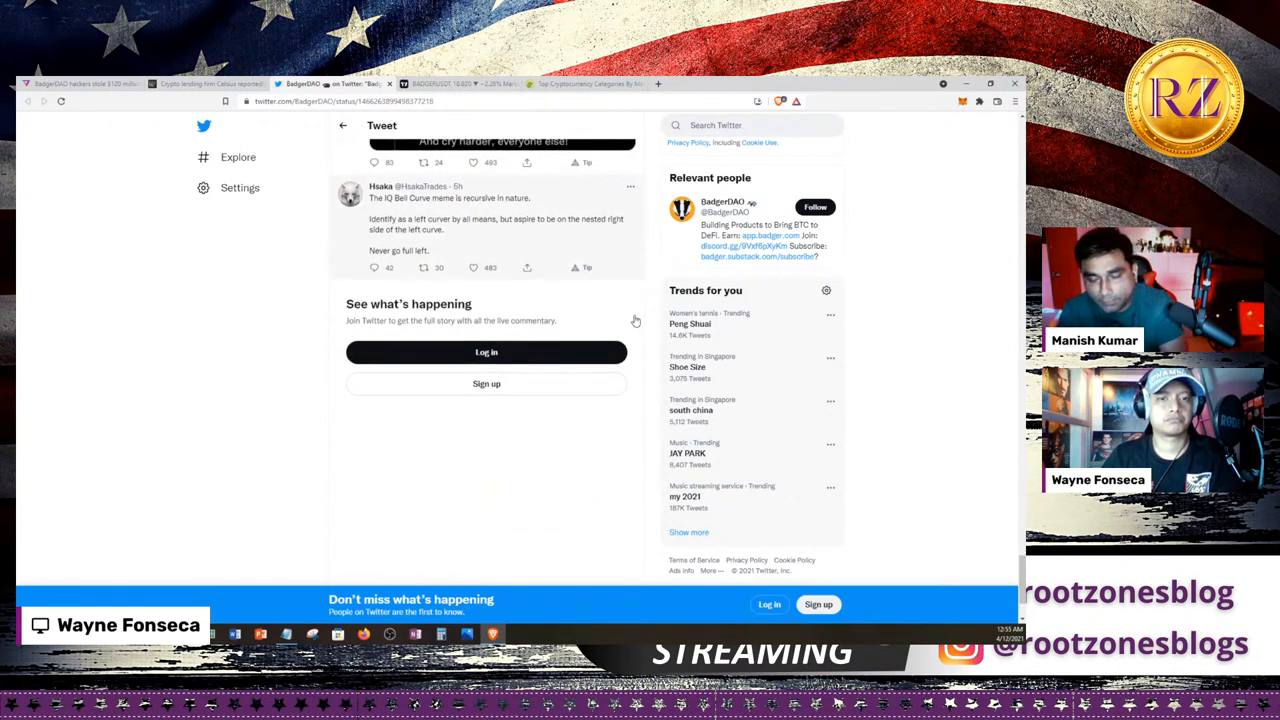
scroll(up, 3)
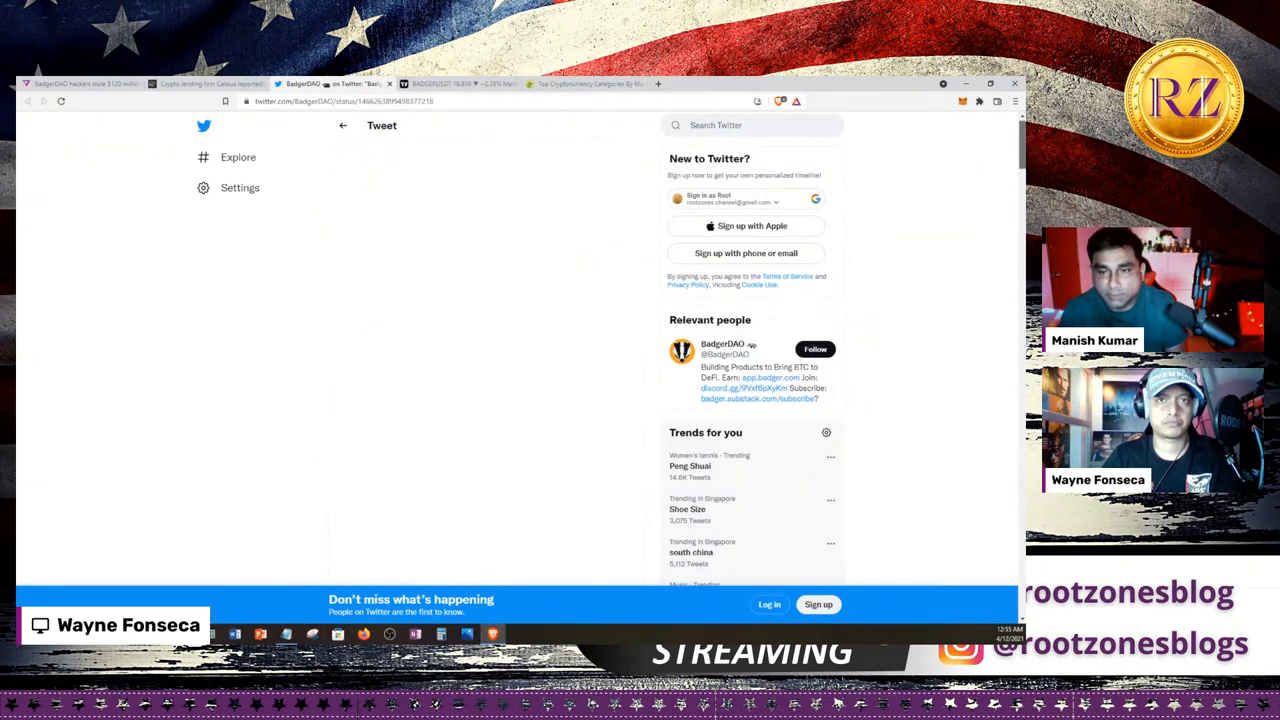
- Scroll the reloaded tweet page past the direct replies to the top of the More Tweets section
scroll(down, 3)
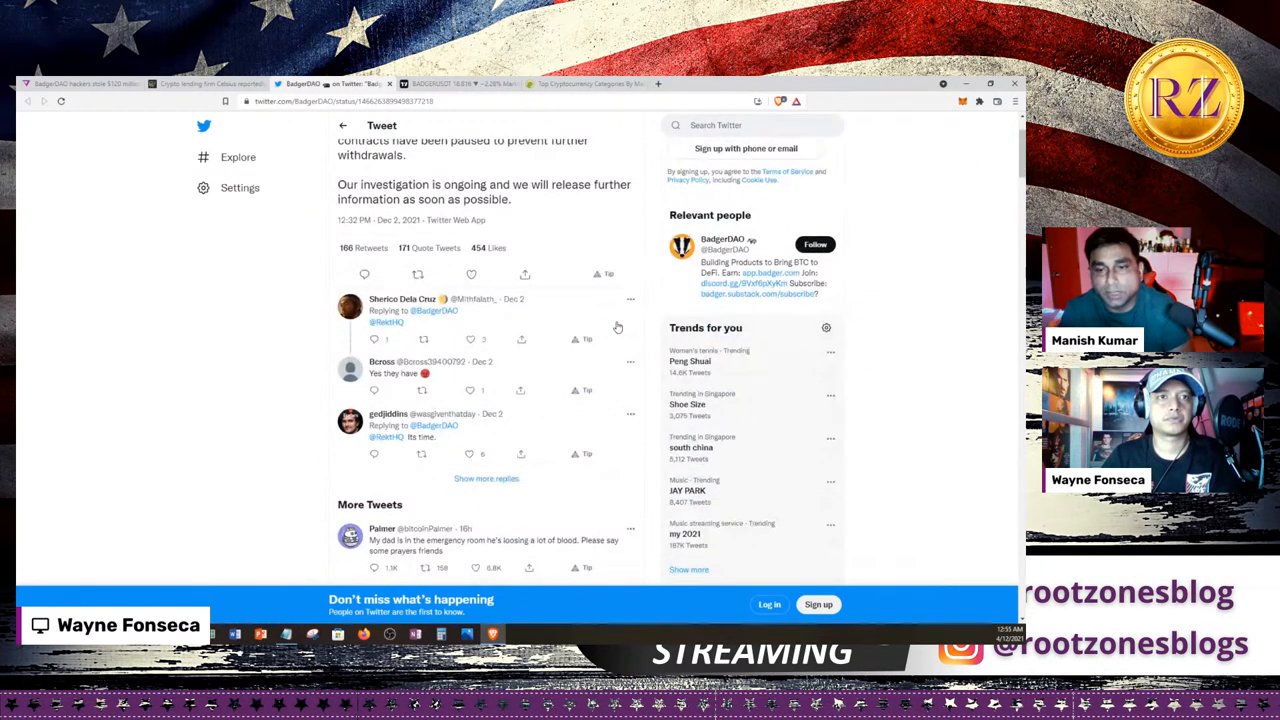
scroll(down, 3)
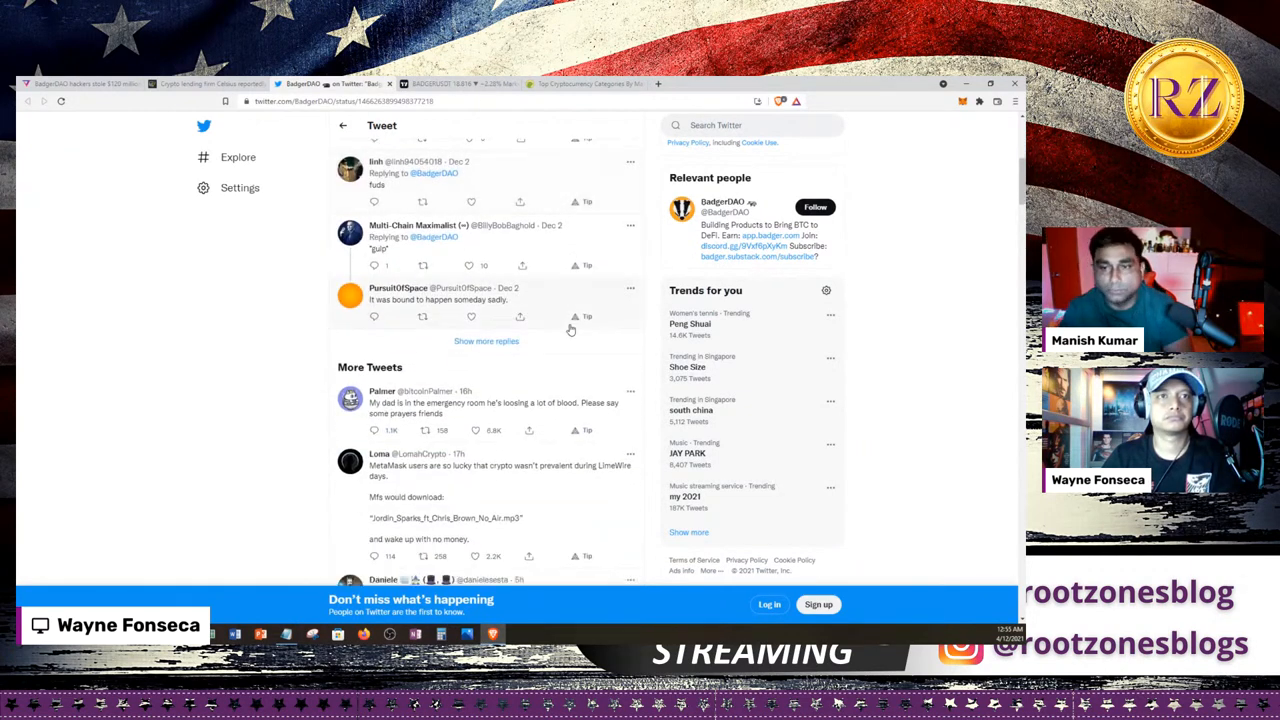
scroll(down, 3)
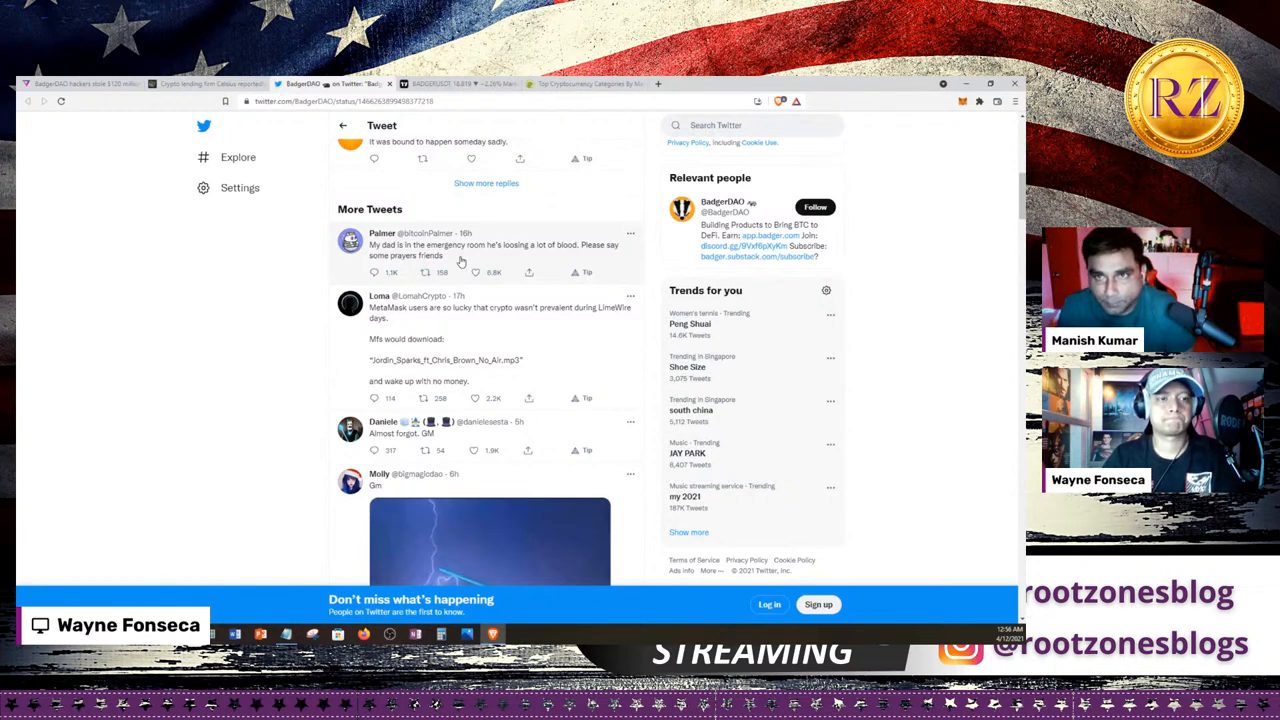
mouse_move(392, 262)
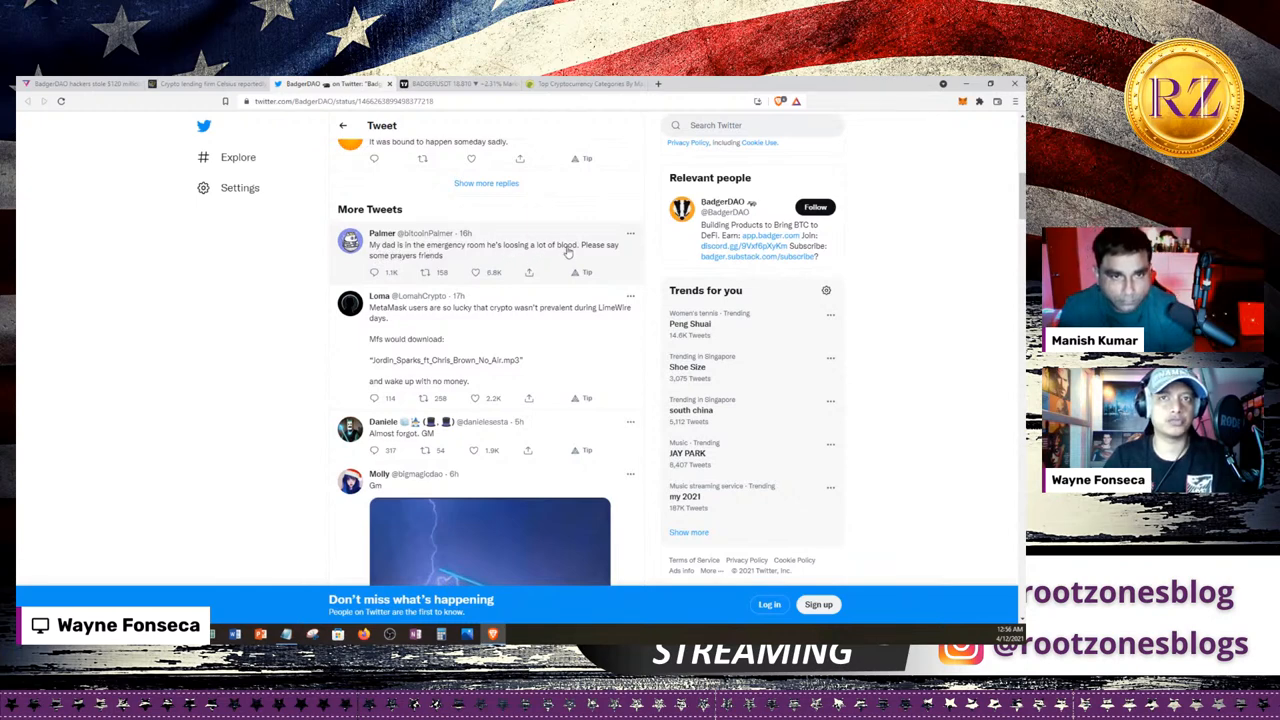
scroll(down, 3)
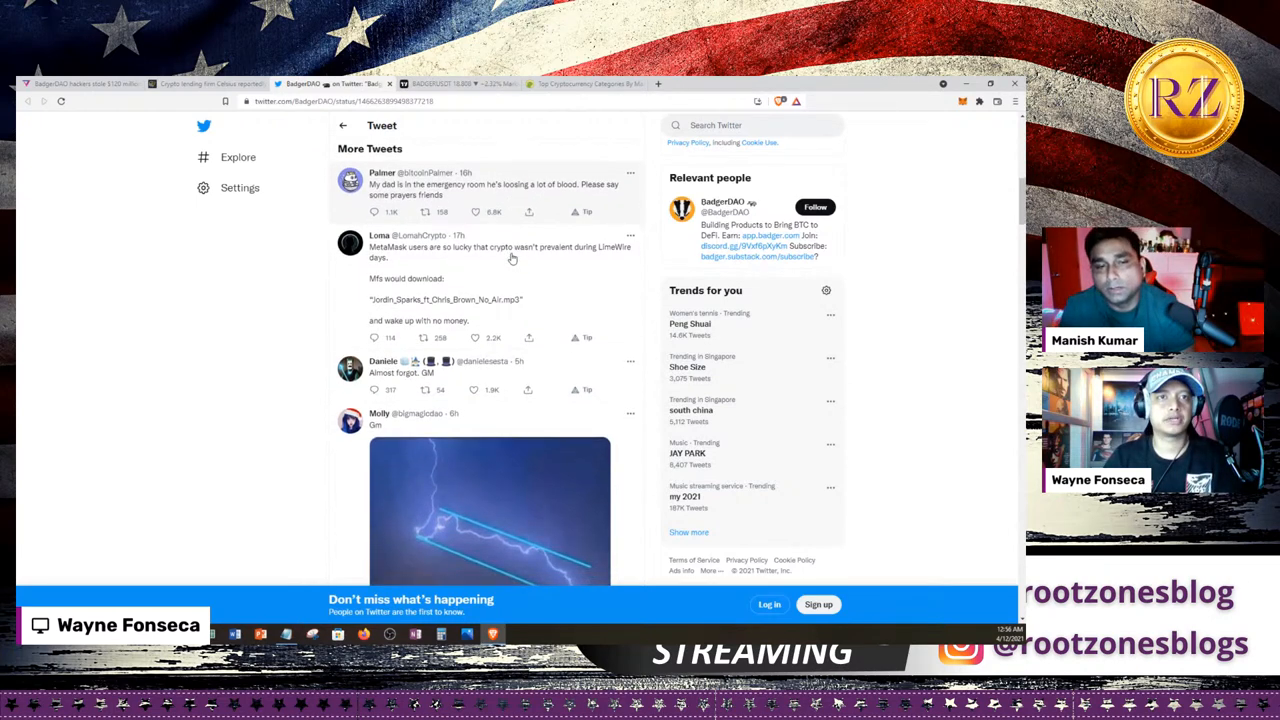
scroll(down, 3)
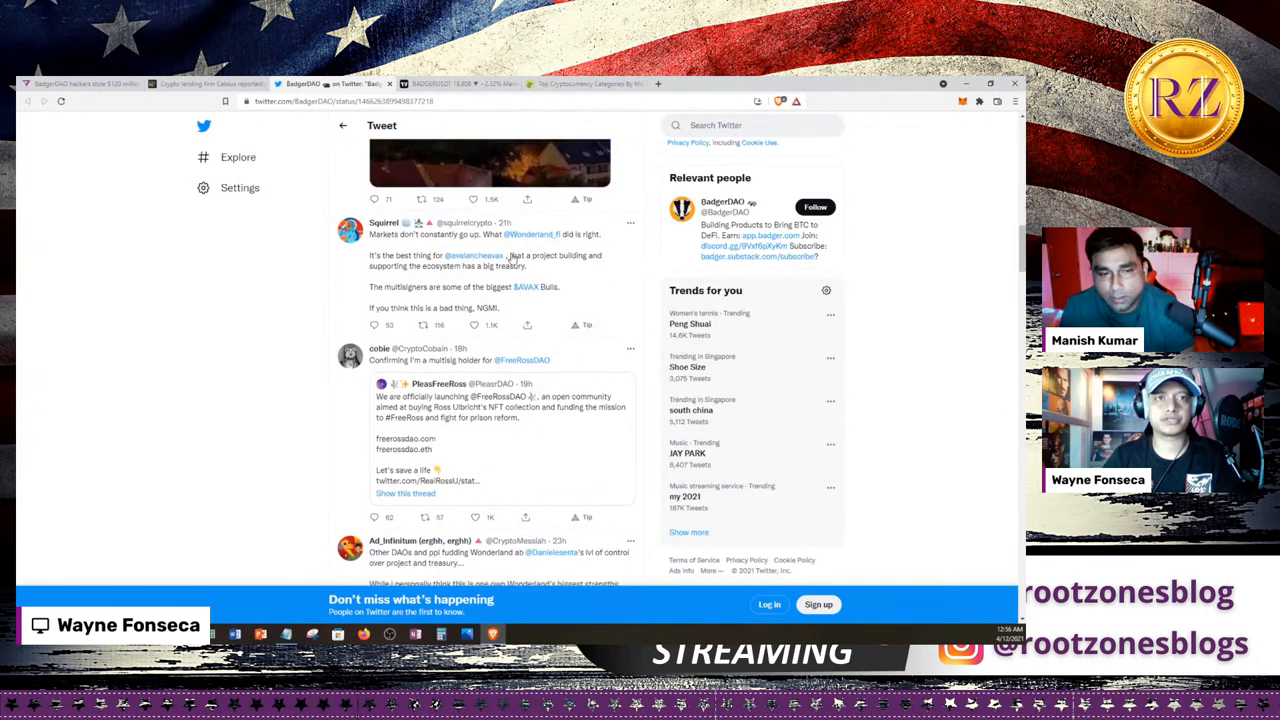
scroll(down, 3)
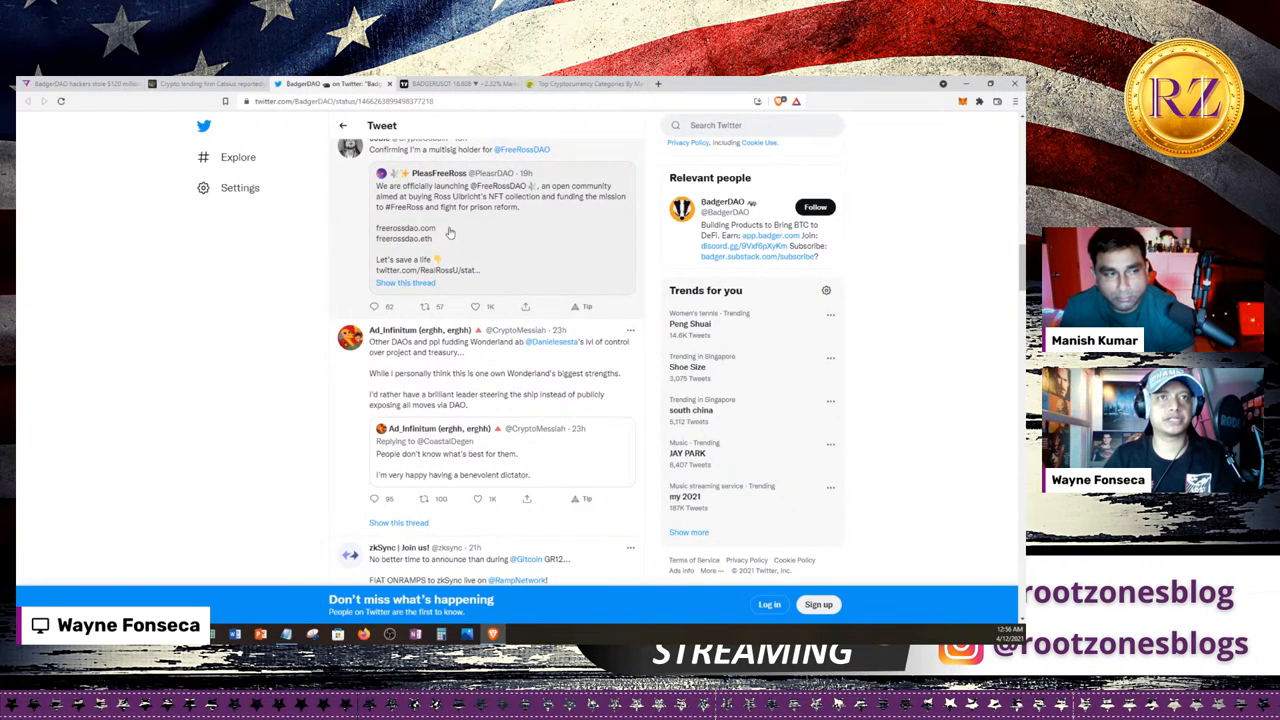
scroll(down, 3)
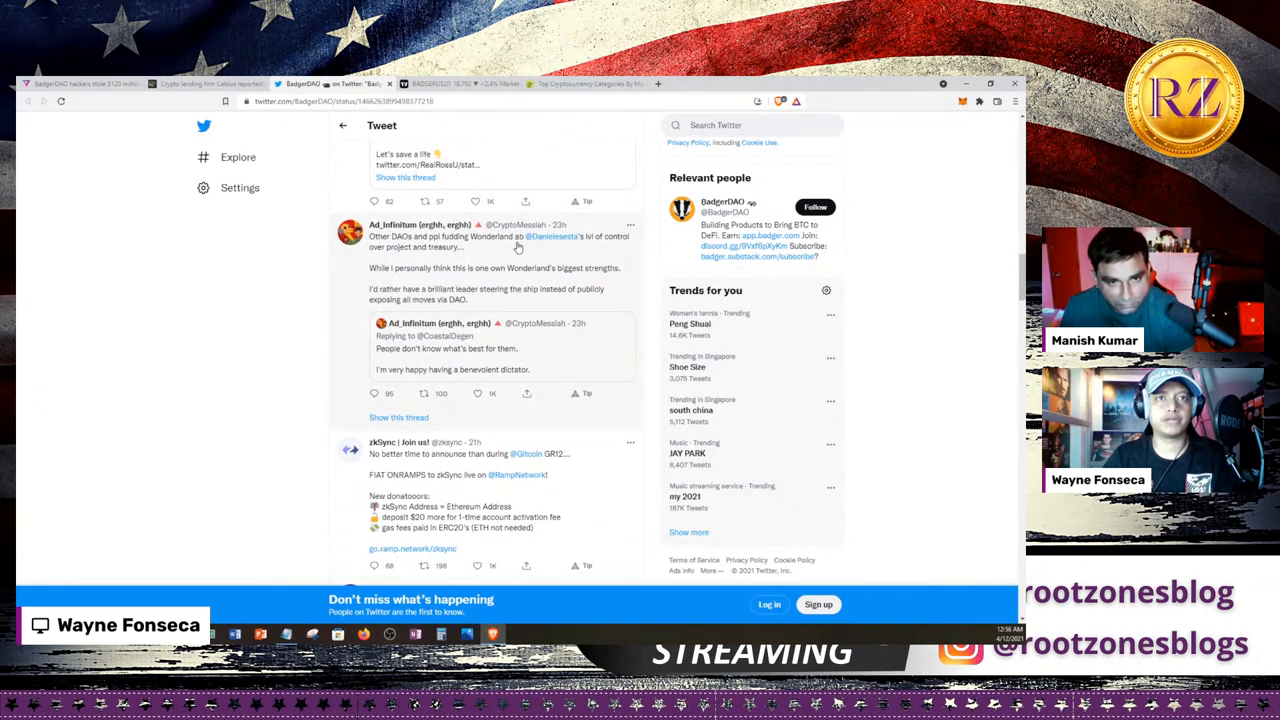
scroll(down, 3)
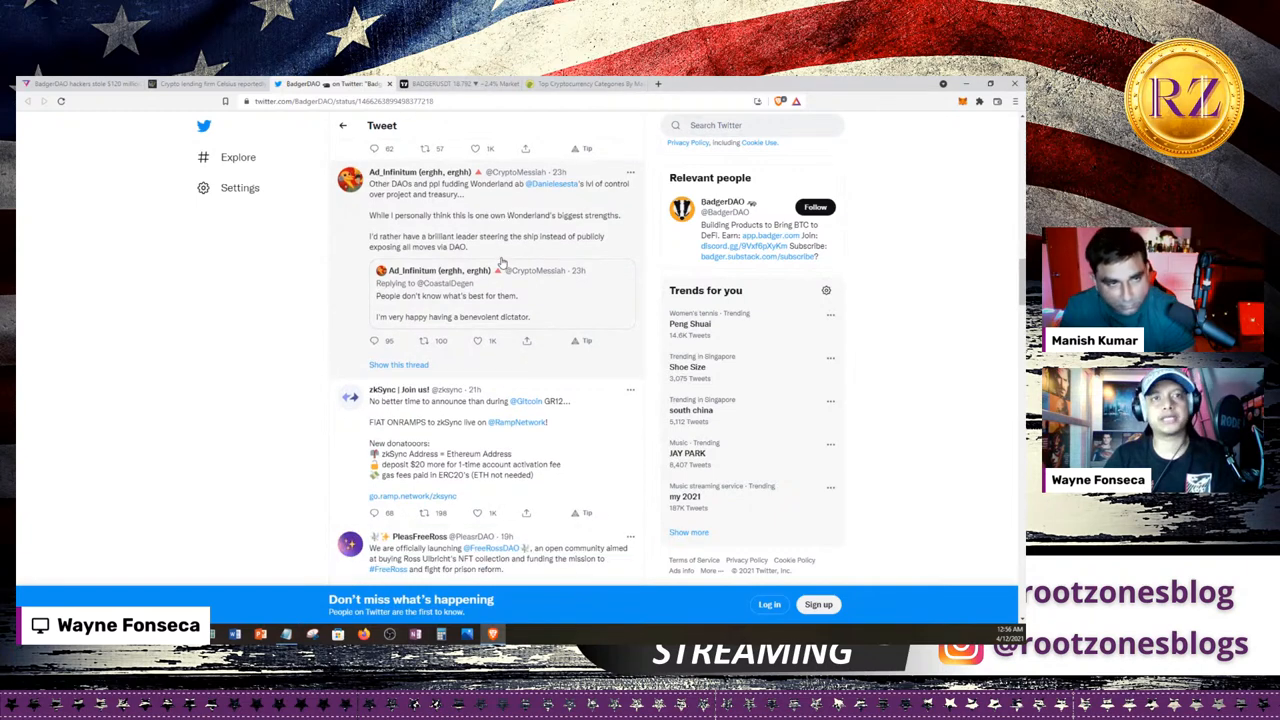
scroll(down, 3)
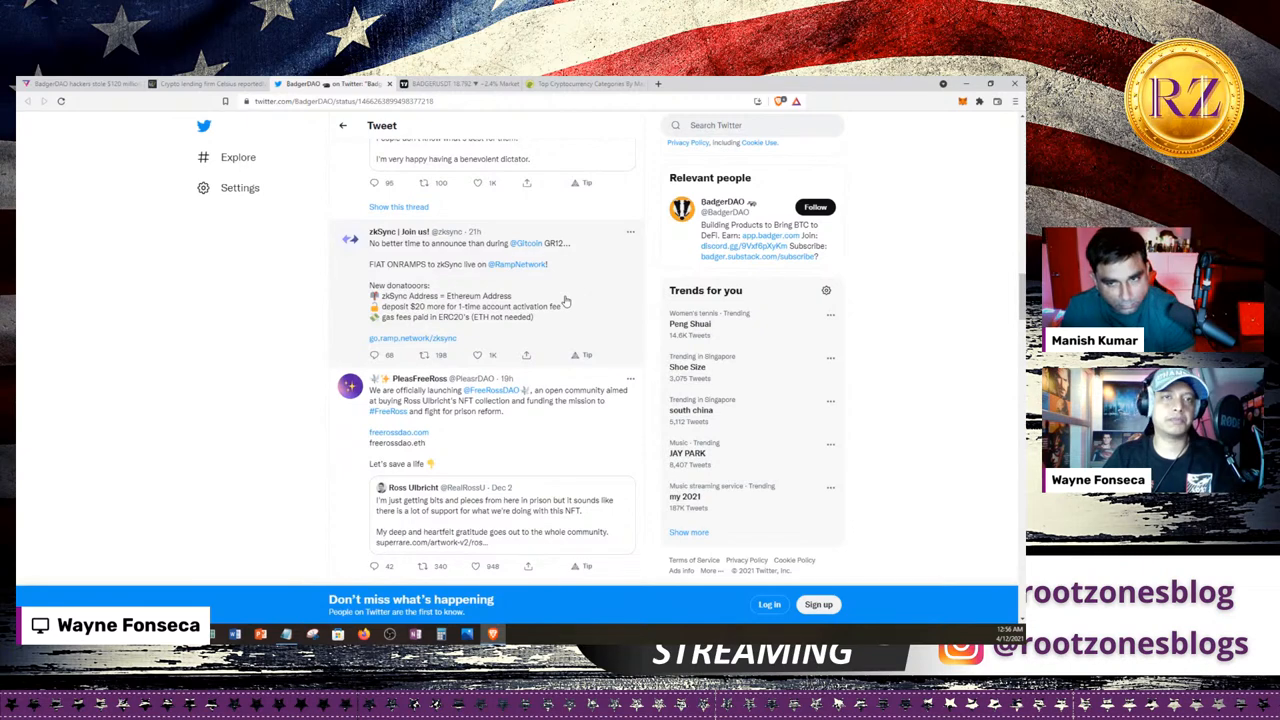
scroll(down, 3)
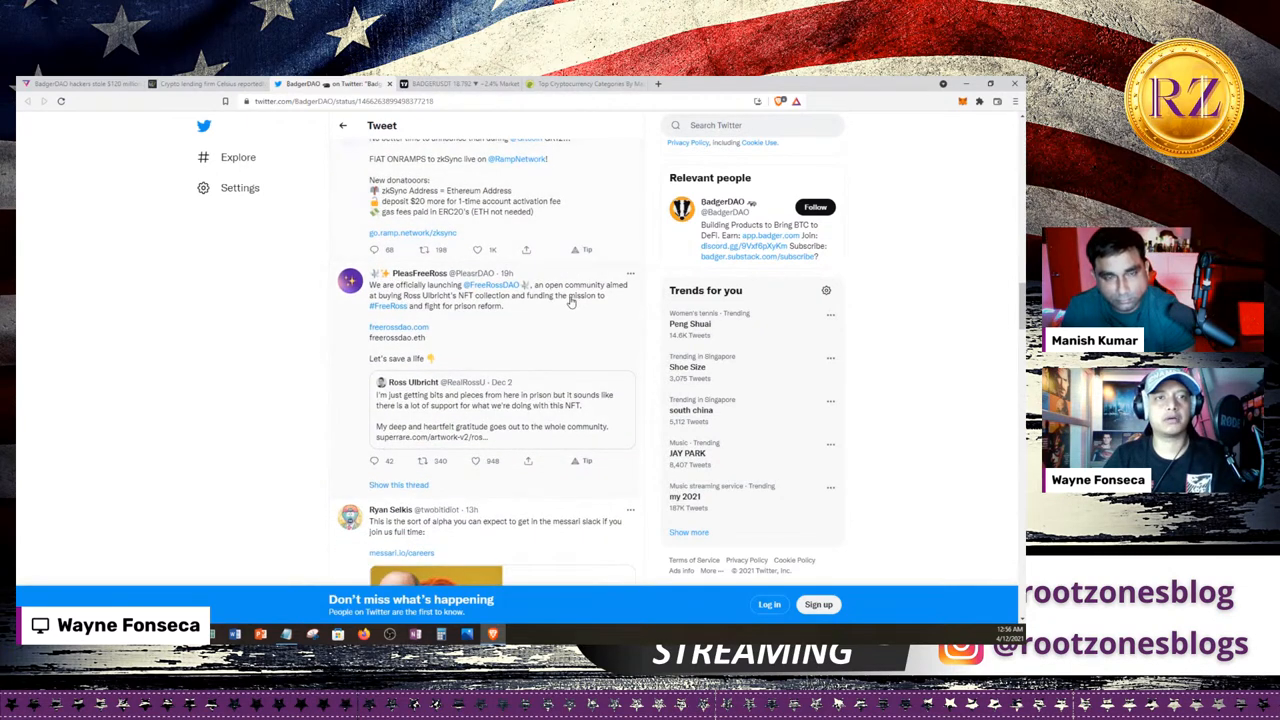
scroll(down, 3)
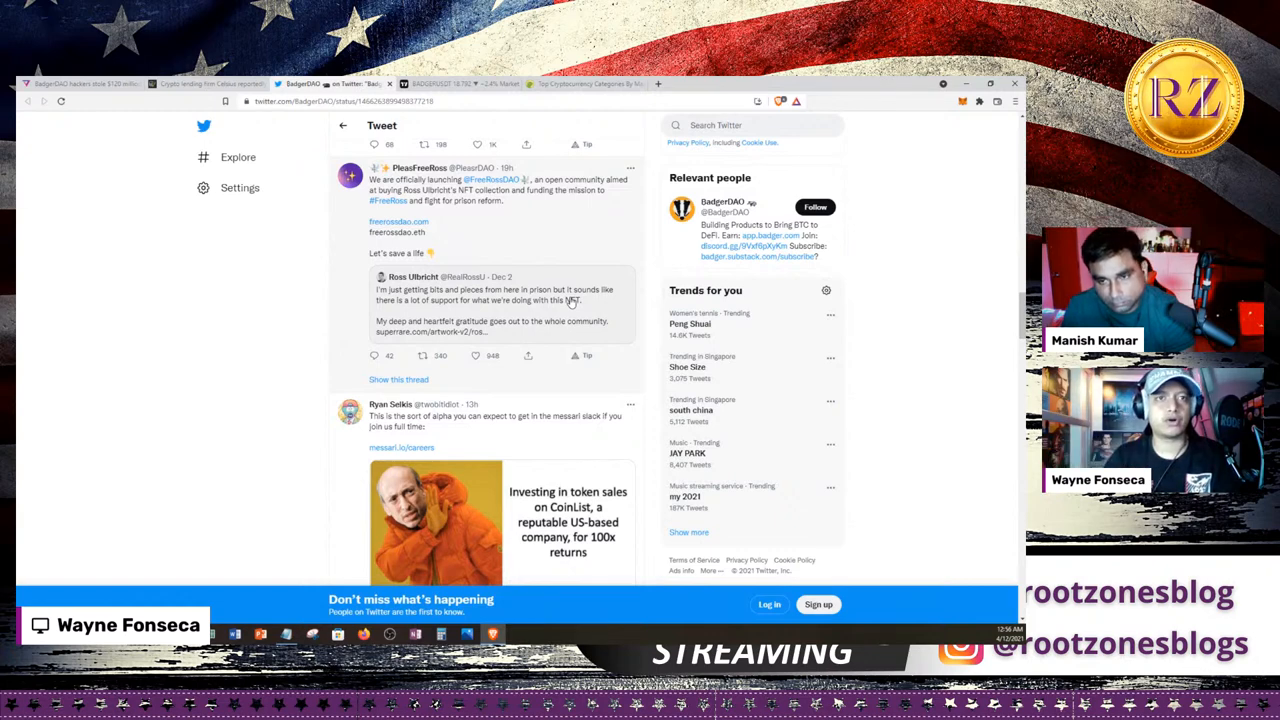
scroll(up, 3)
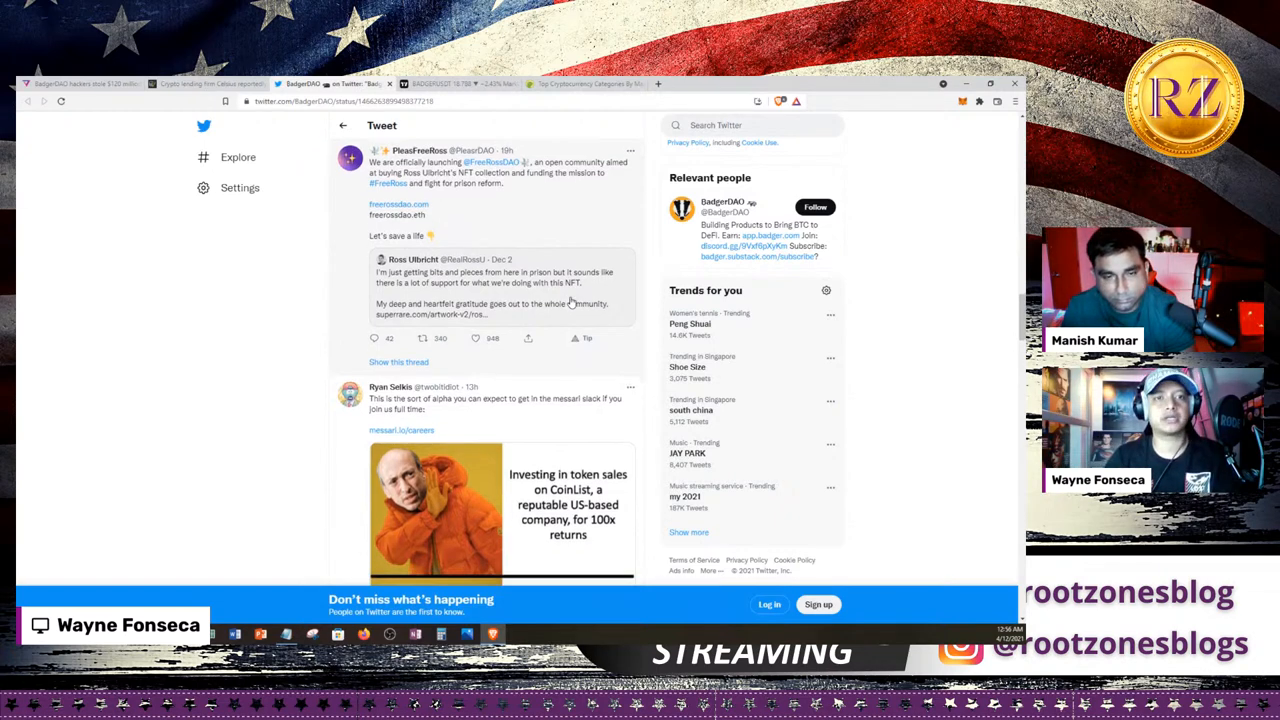
scroll(down, 3)
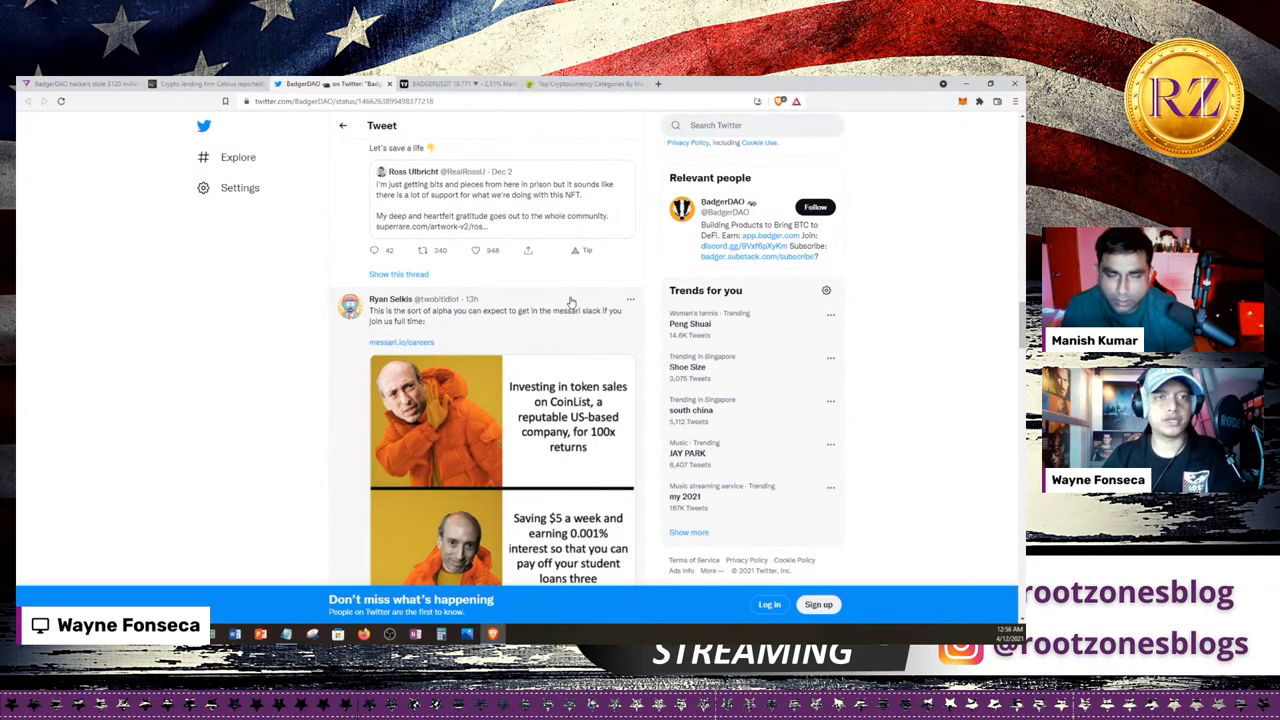
mouse_move(532, 292)
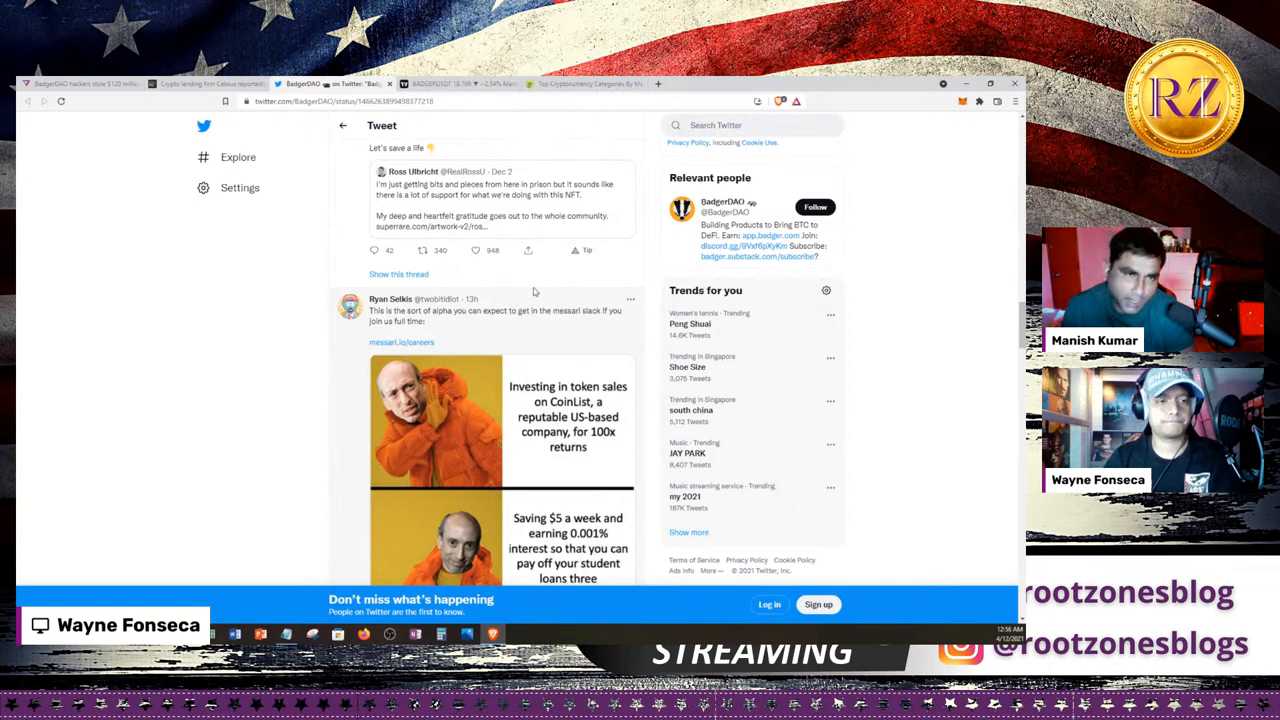
scroll(down, 3)
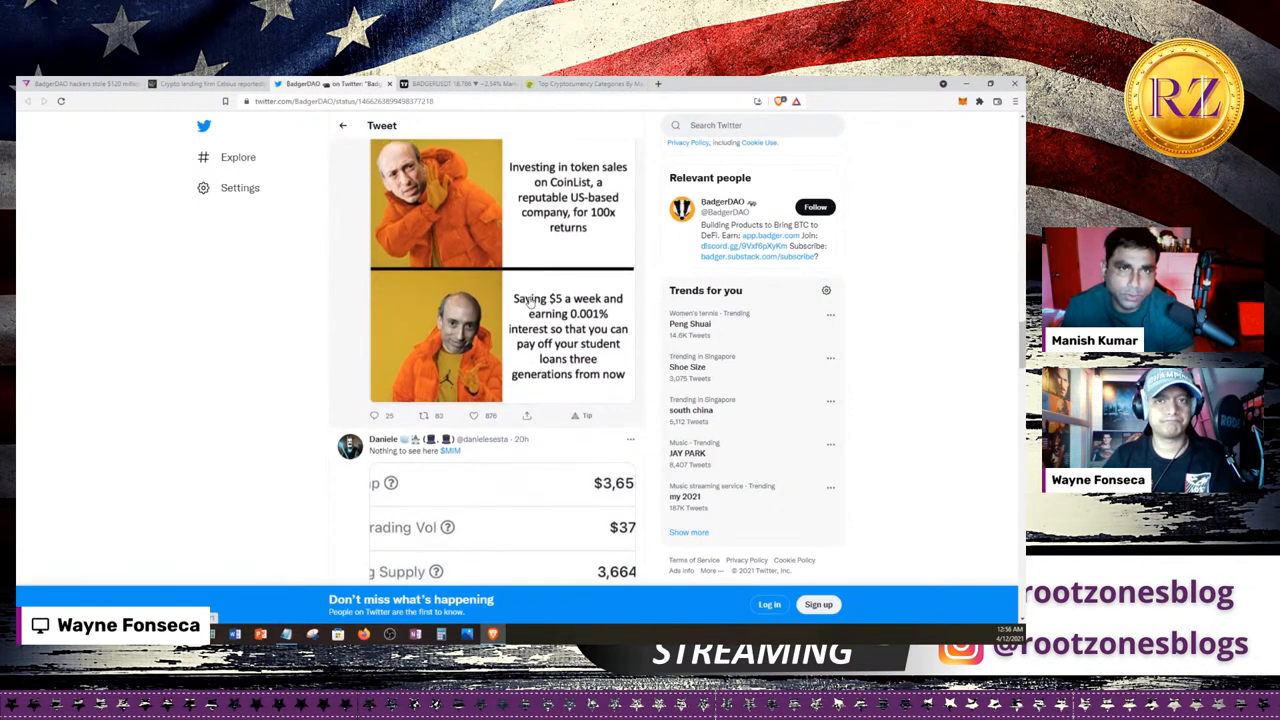
scroll(down, 3)
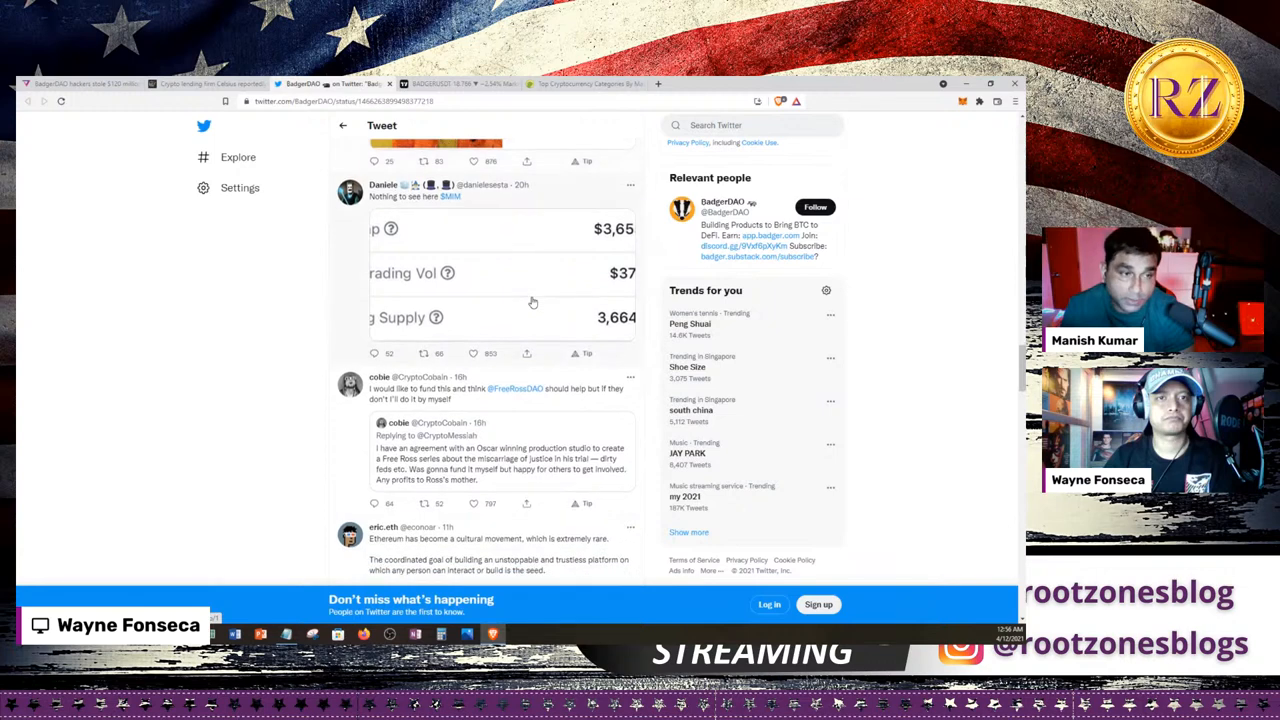
scroll(down, 3)
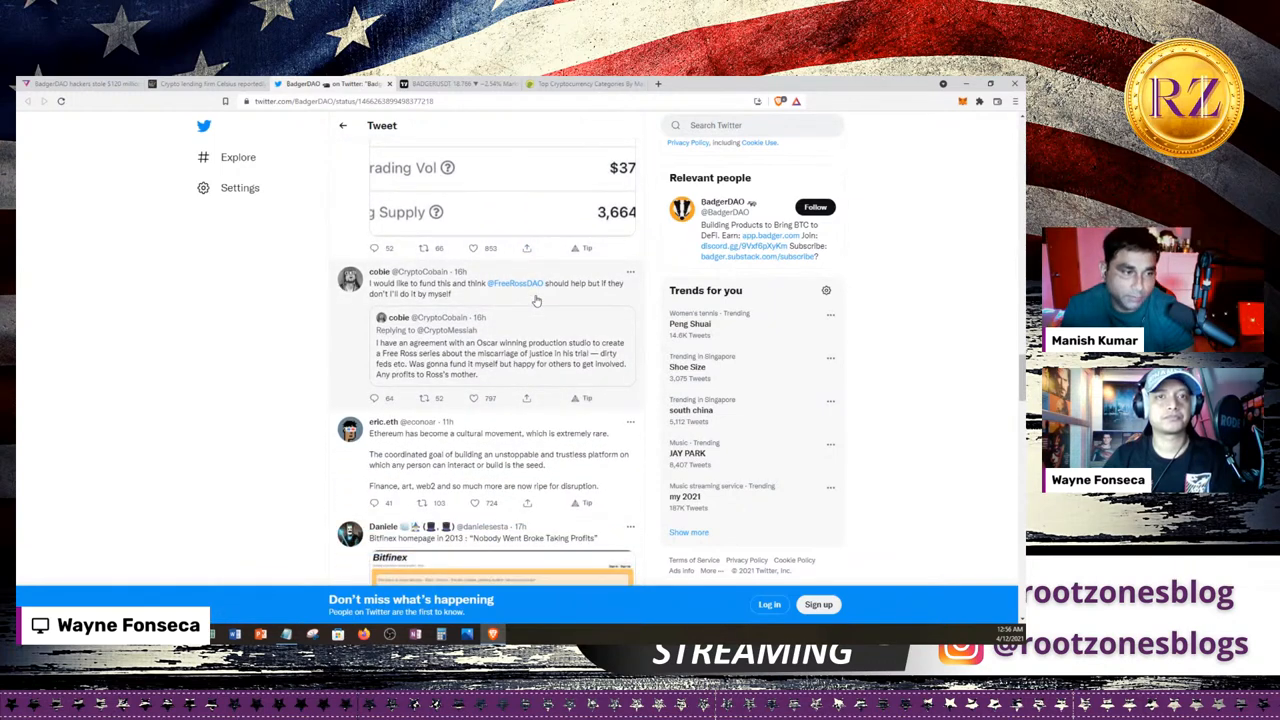
scroll(down, 3)
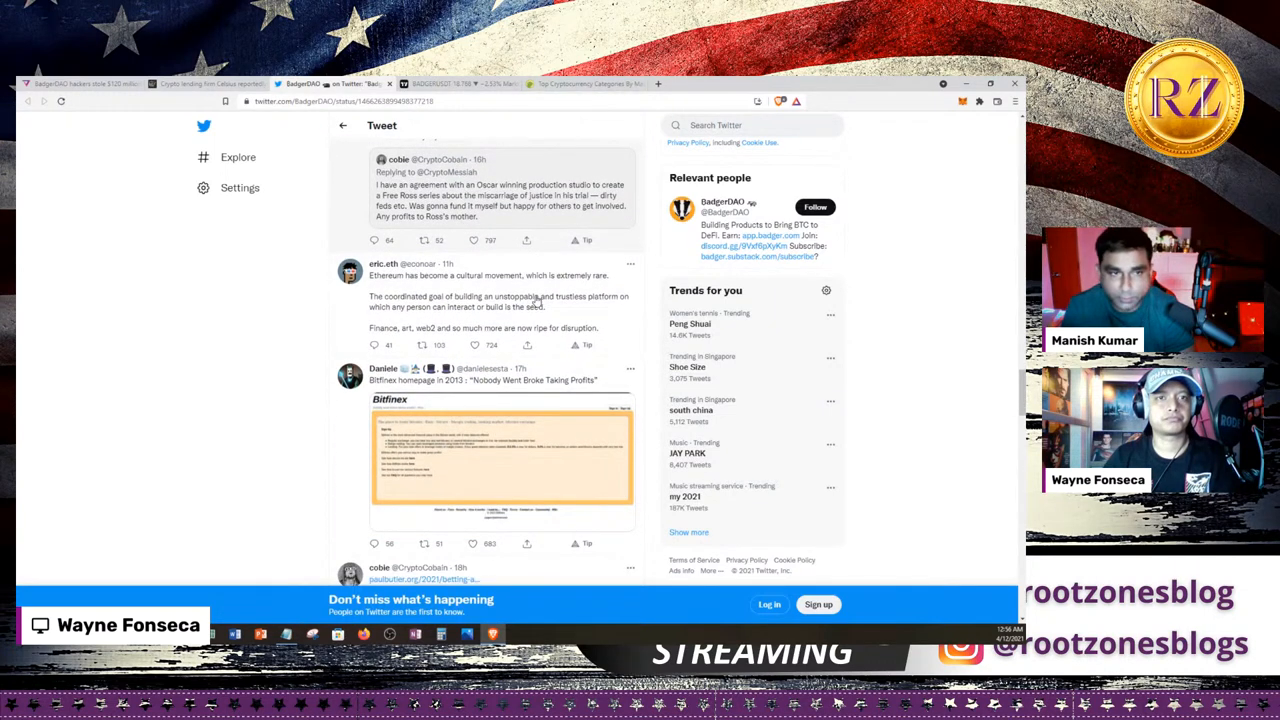
scroll(down, 3)
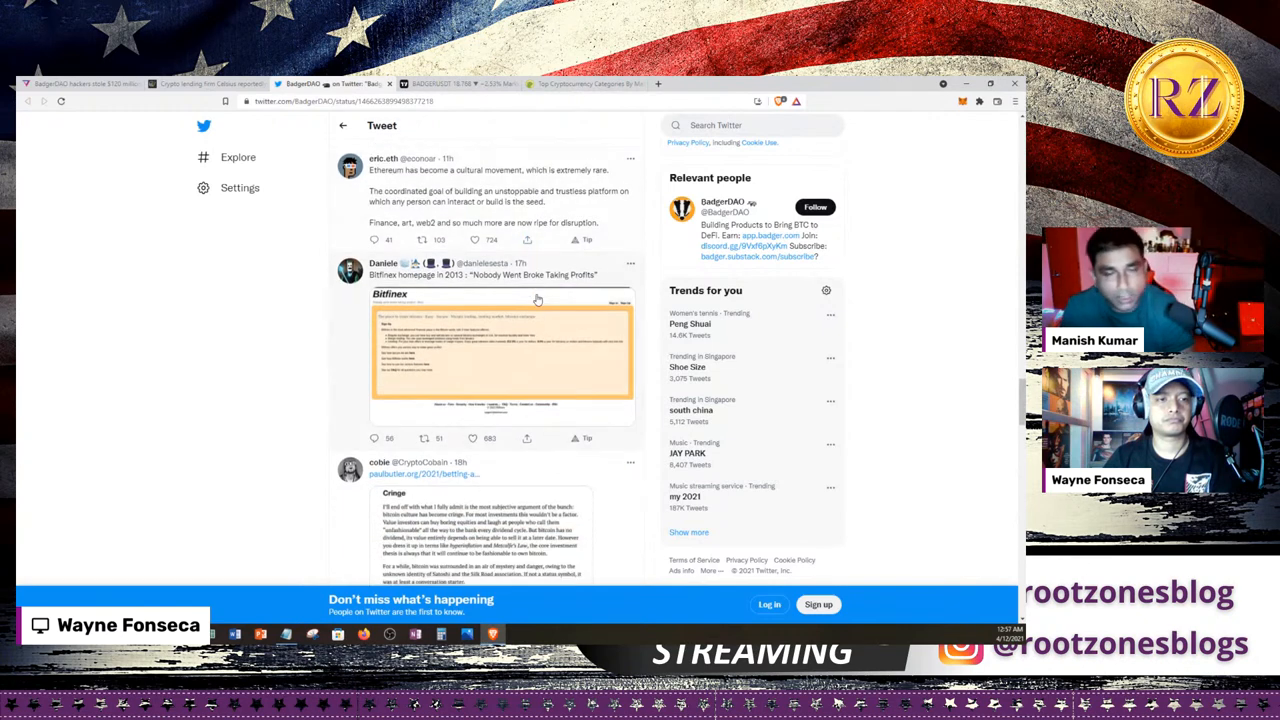
scroll(up, 3)
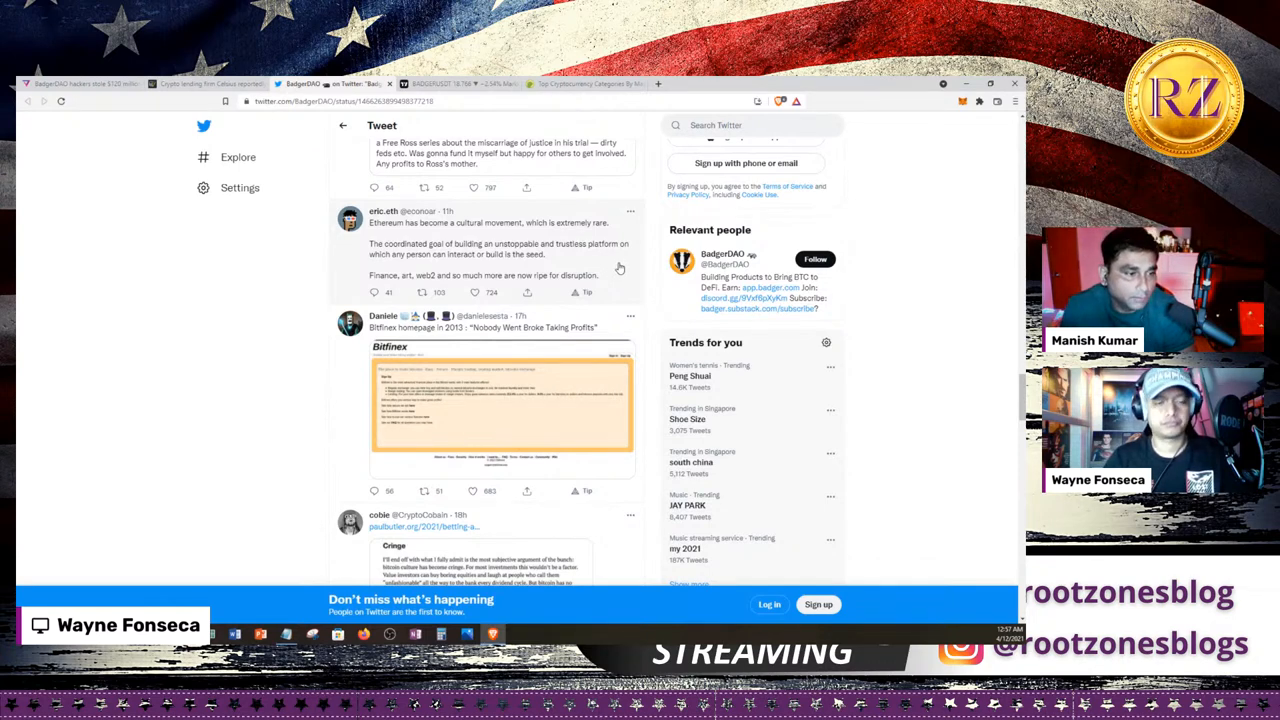
scroll(down, 3)
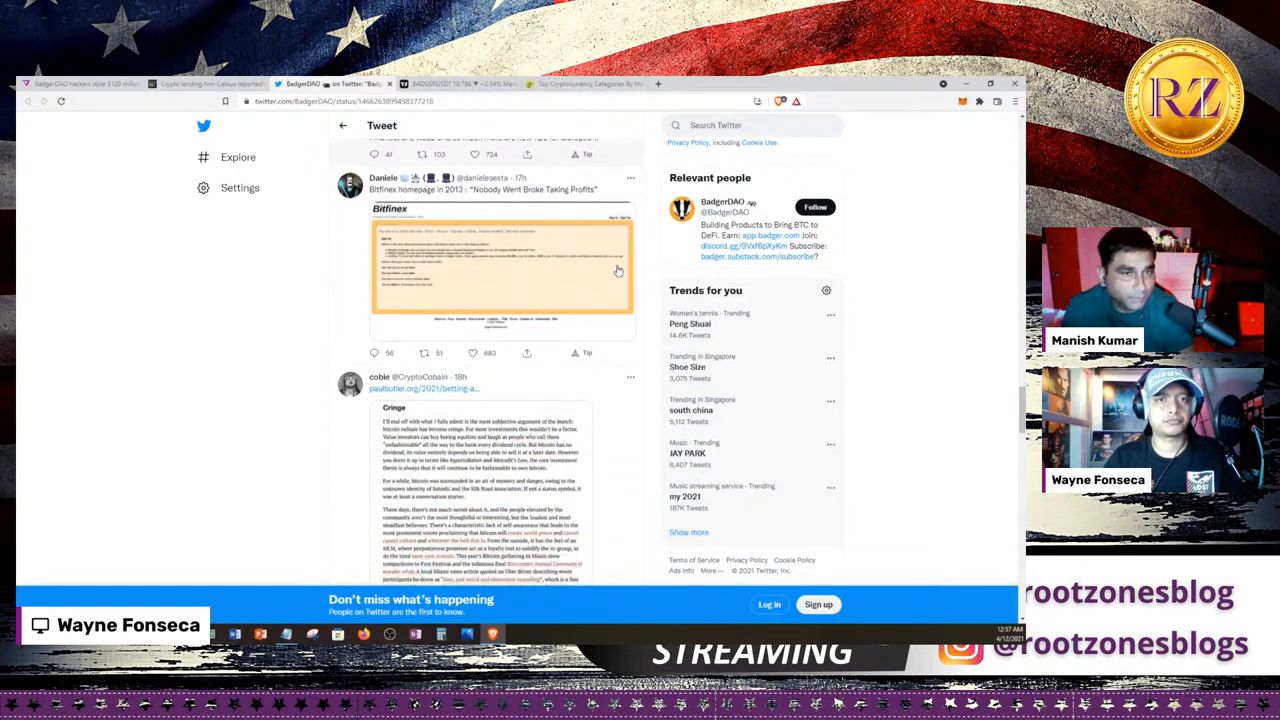
scroll(down, 3)
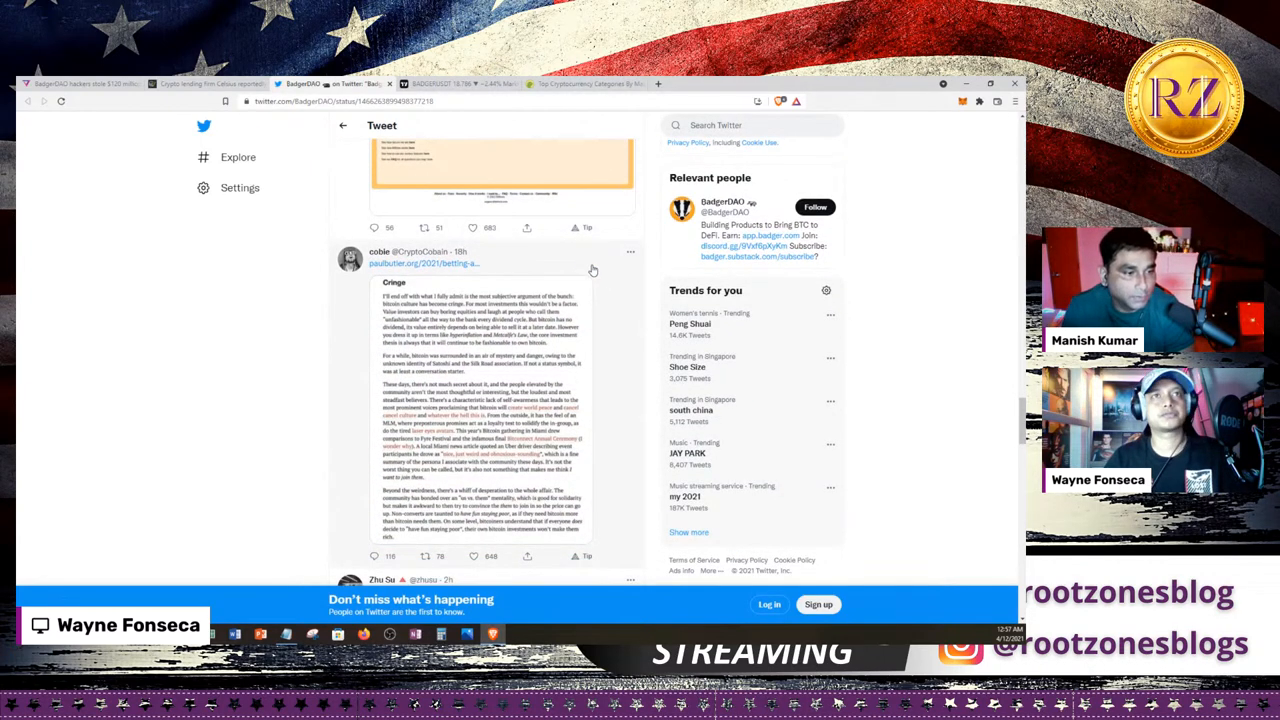
mouse_move(602, 230)
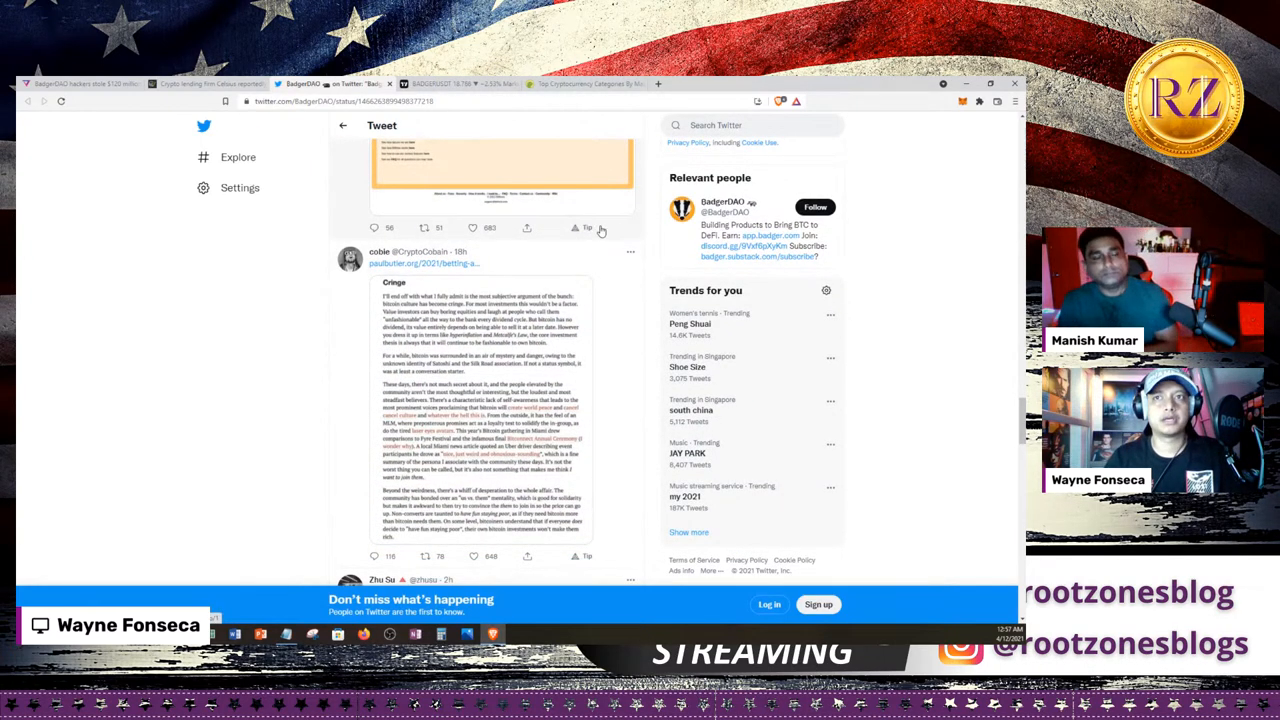
mouse_move(756, 224)
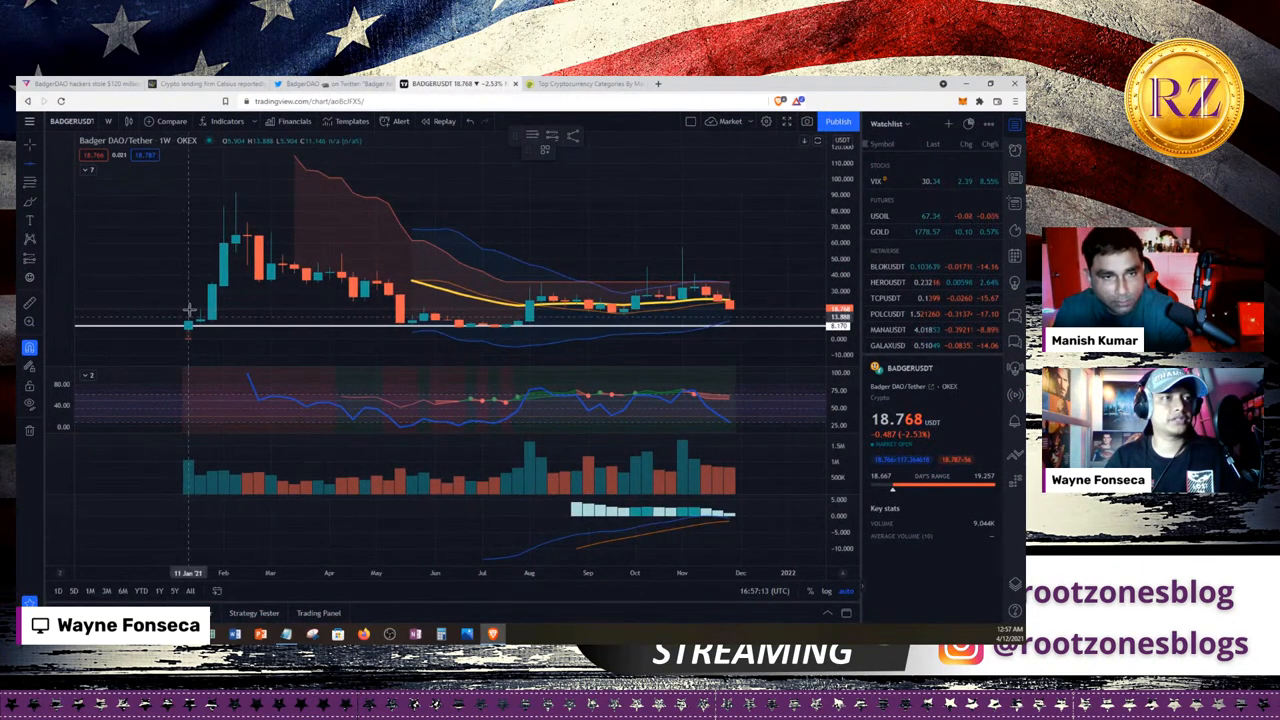
mouse_move(236, 198)
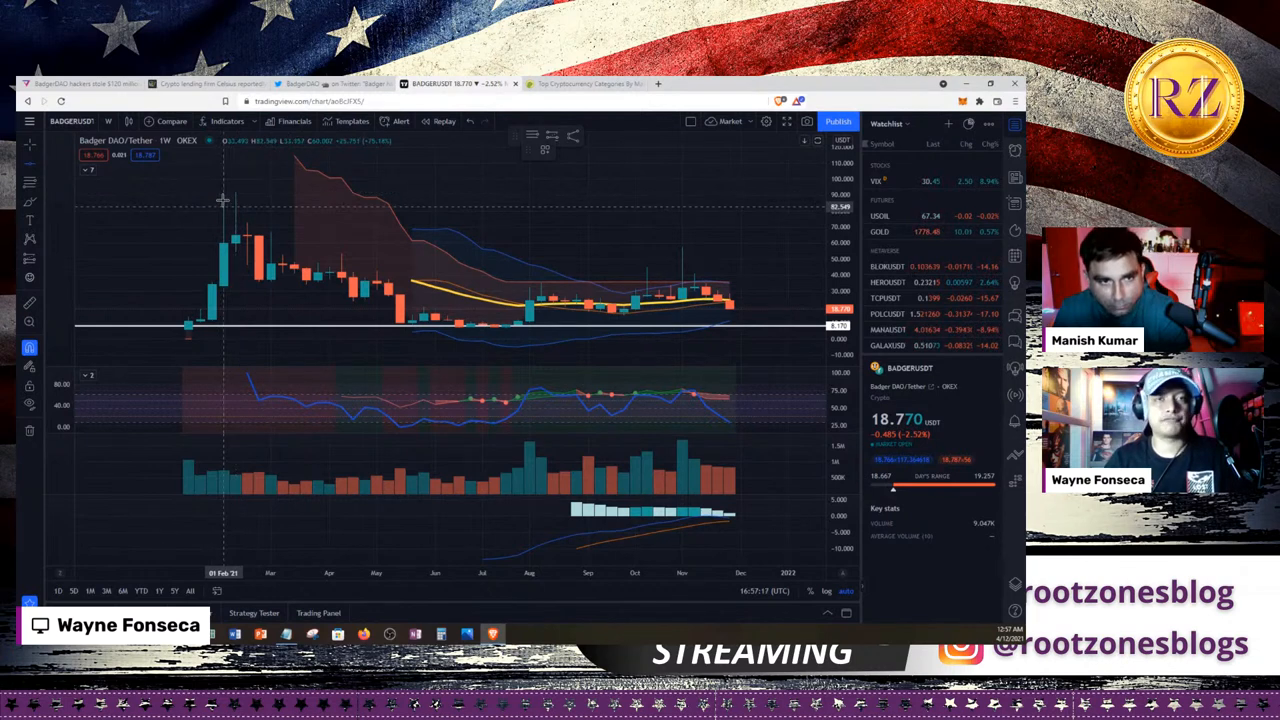
mouse_move(320, 236)
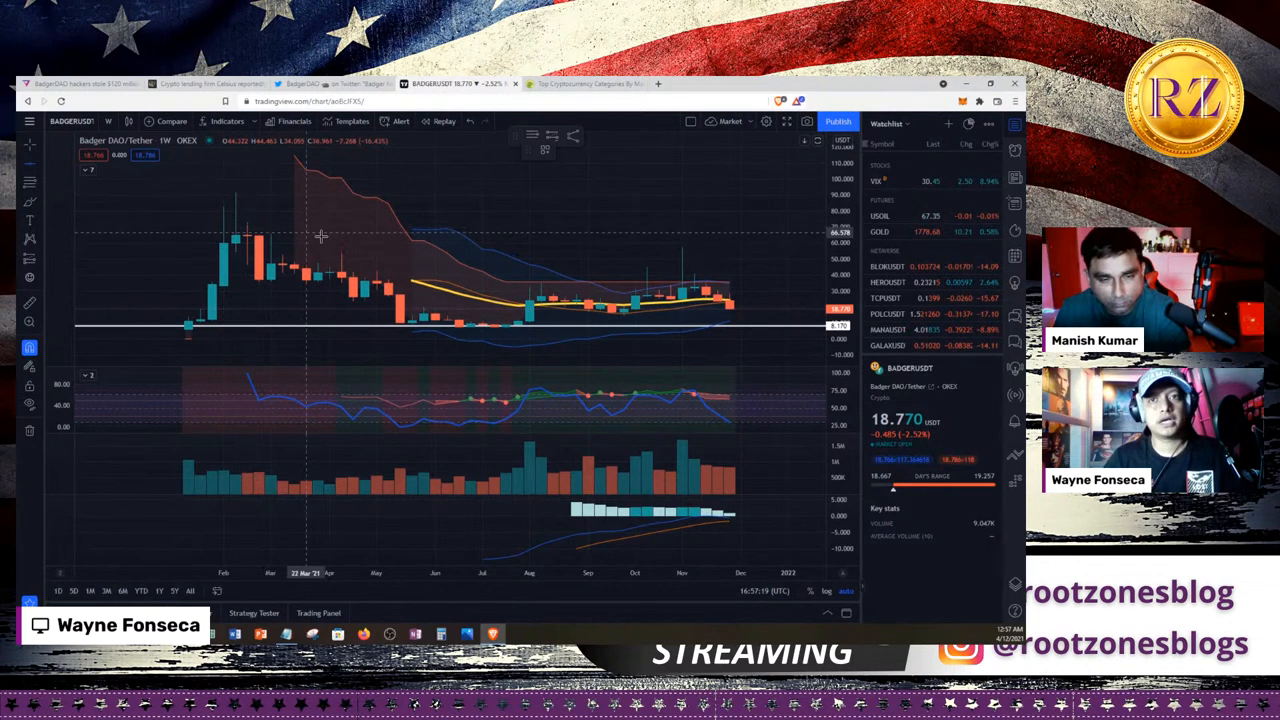
mouse_move(714, 308)
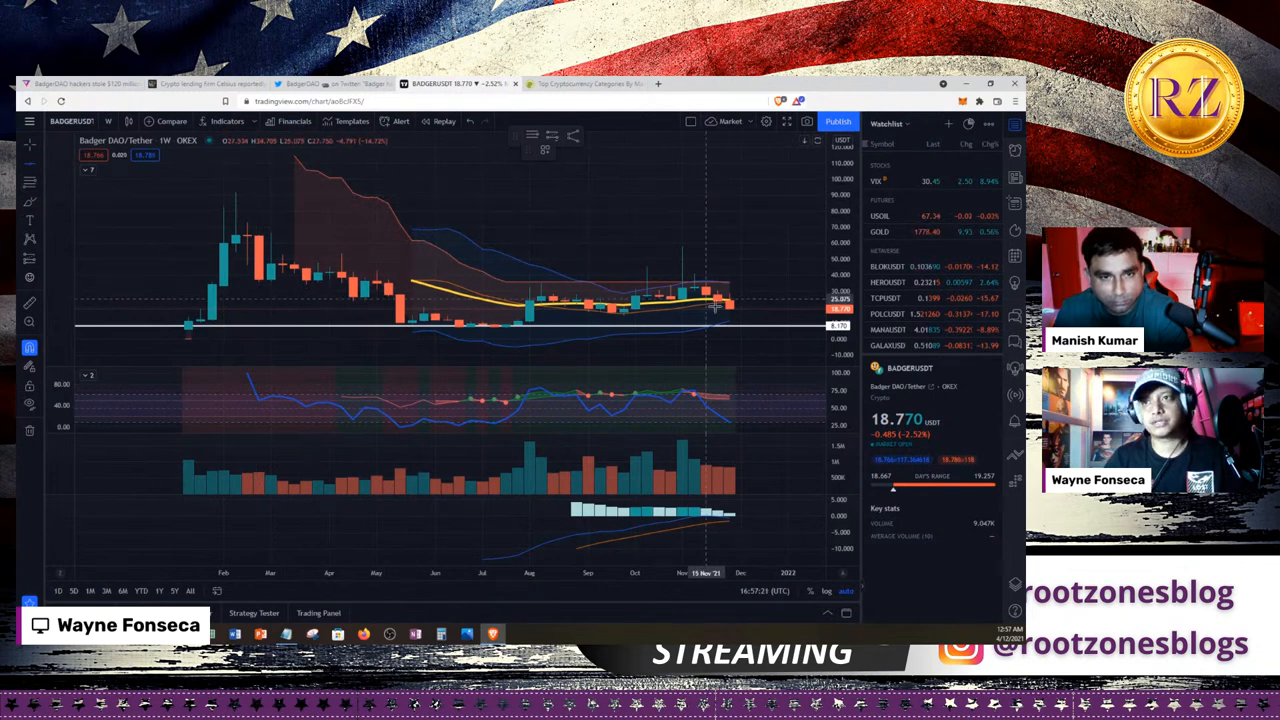
mouse_move(238, 196)
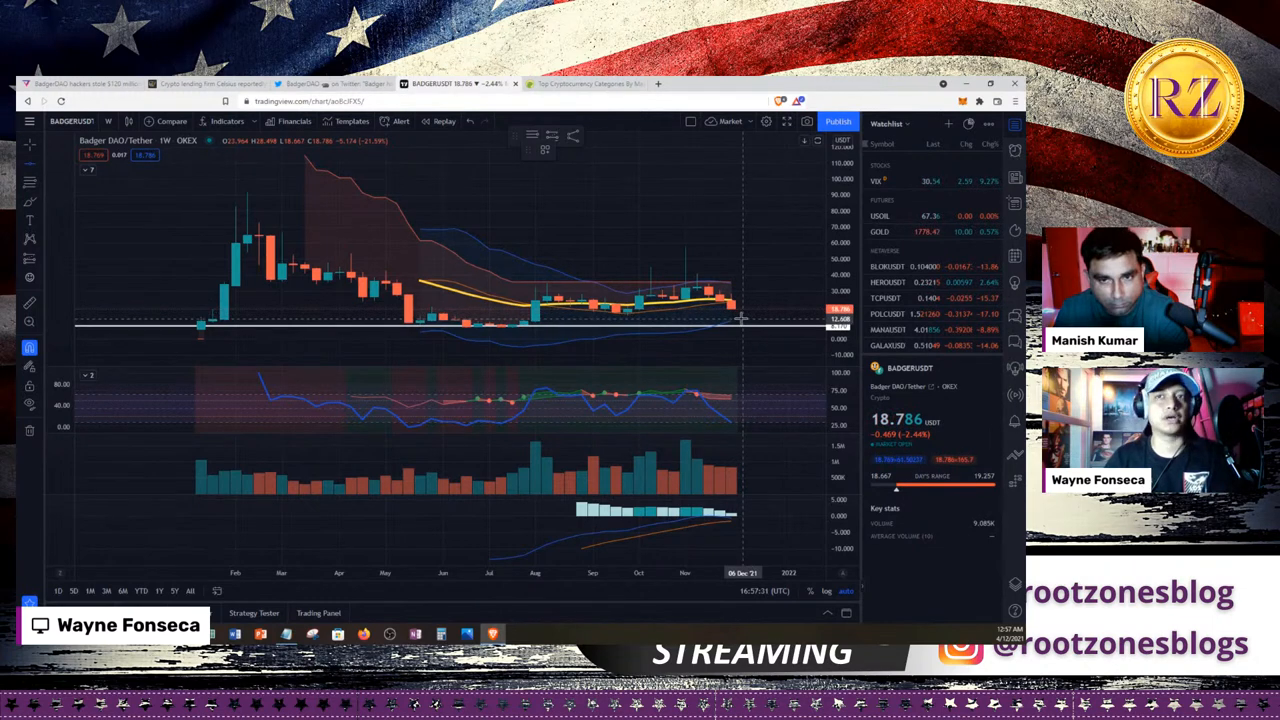
mouse_move(736, 324)
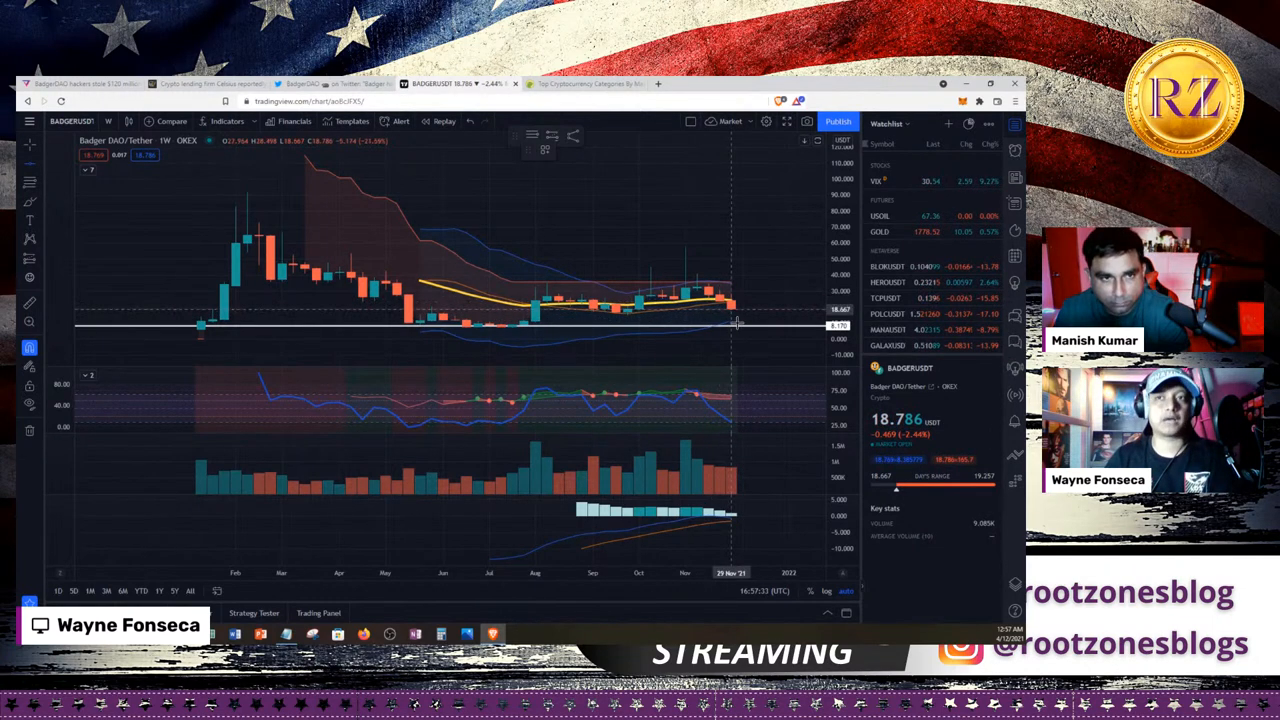
mouse_move(650, 320)
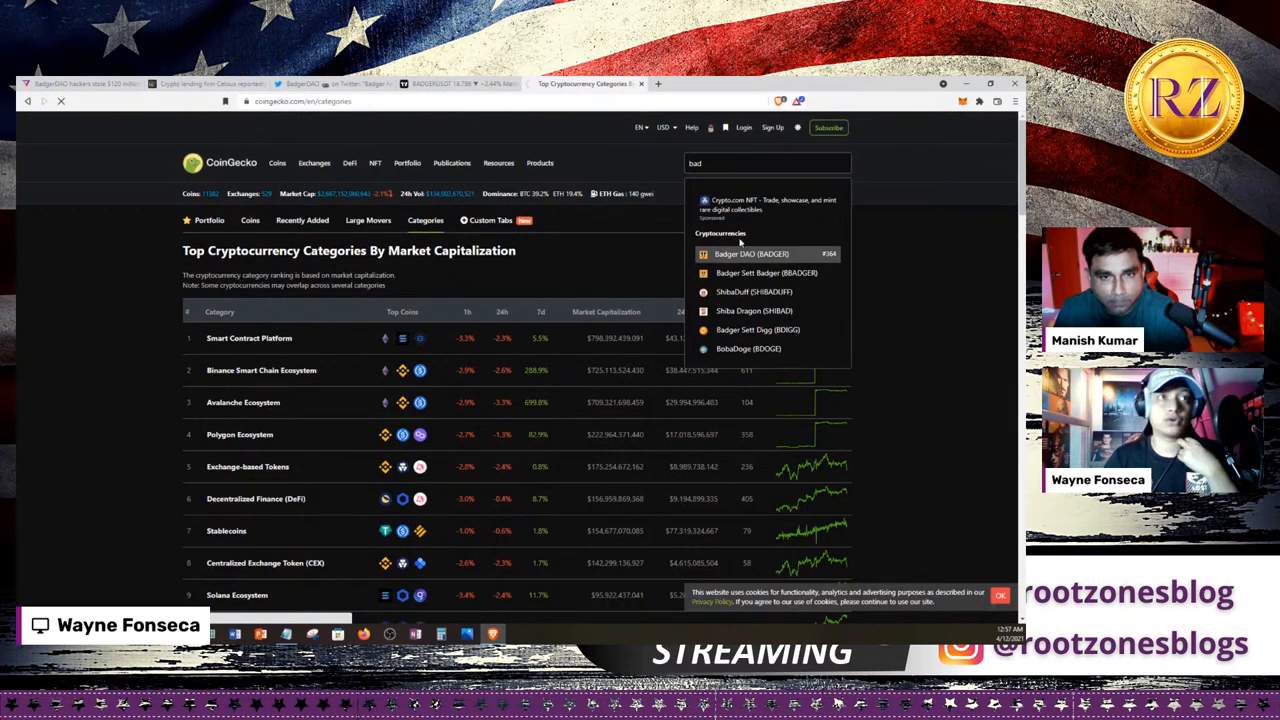
- Open Badger DAO (BADGER) on CoinGecko at $18.88, down 13.8%, then go to Badger's app Sett Vaults list
click(750, 252)
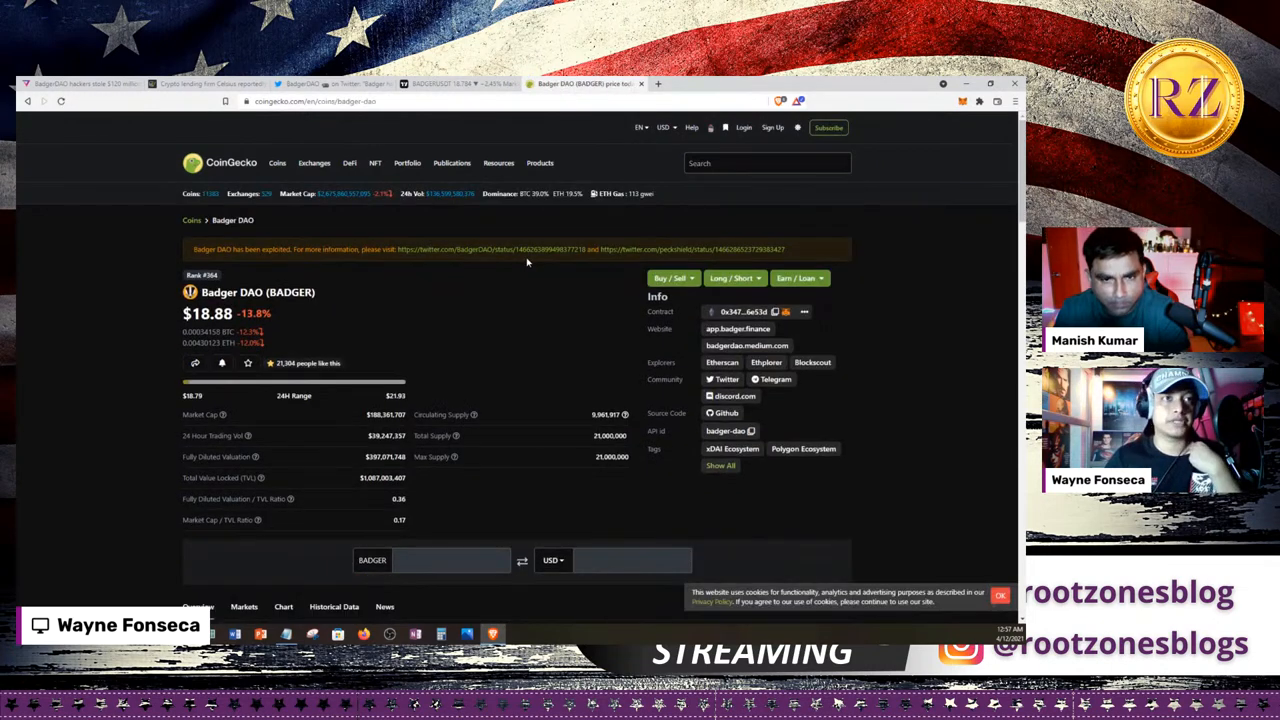
scroll(down, 3)
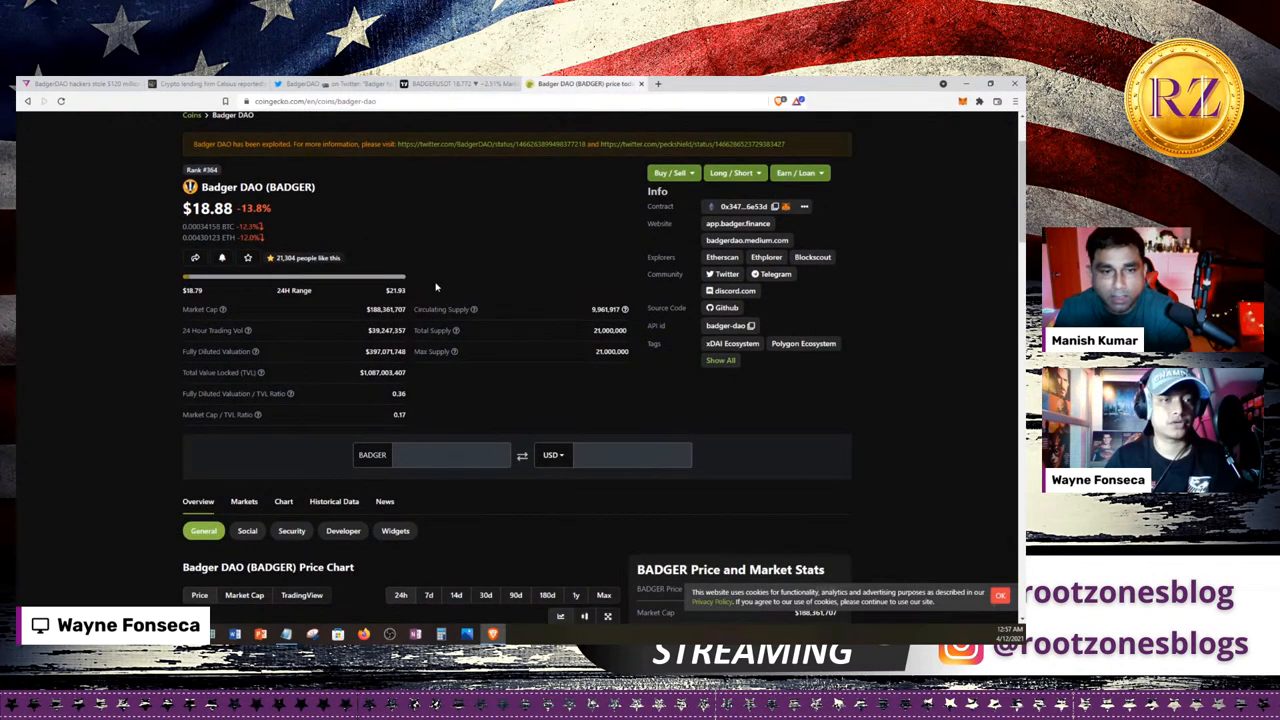
click(736, 224)
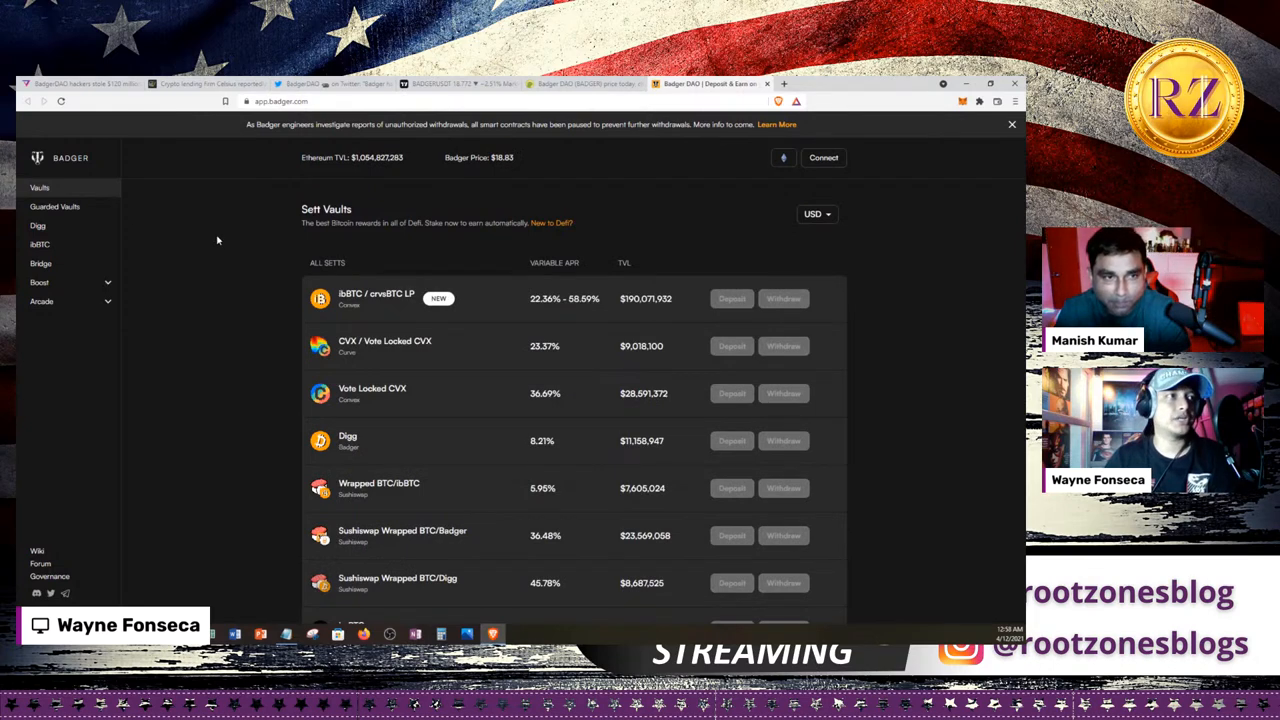
mouse_move(166, 226)
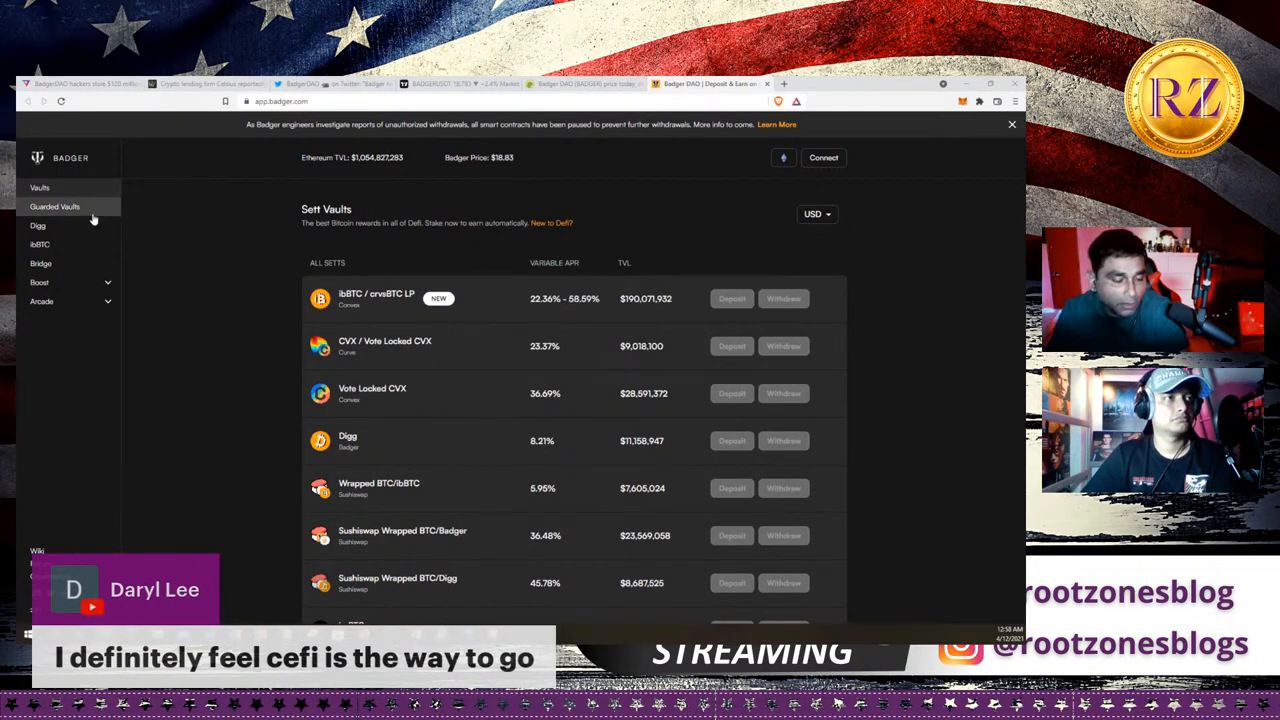
- Visit the DIGG and ibBTC pages from the sidebar, ending on the Badger Bitcoin Bridge page
click(38, 224)
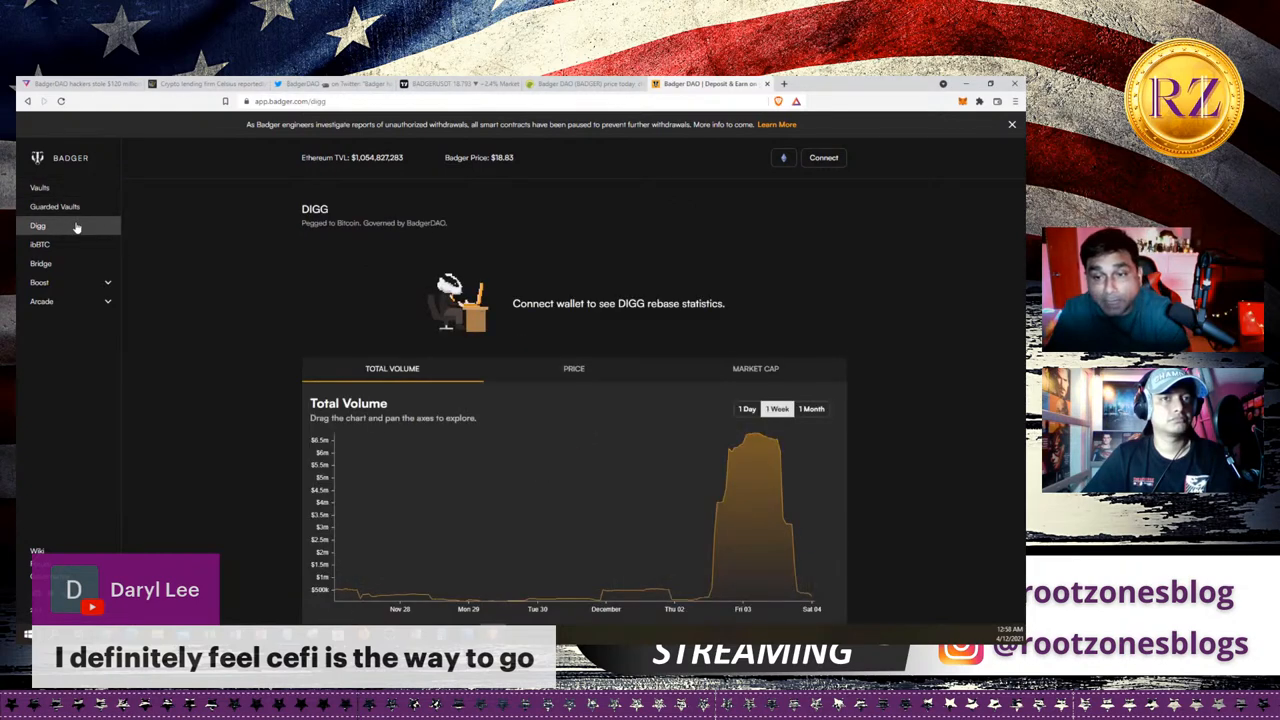
mouse_move(40, 244)
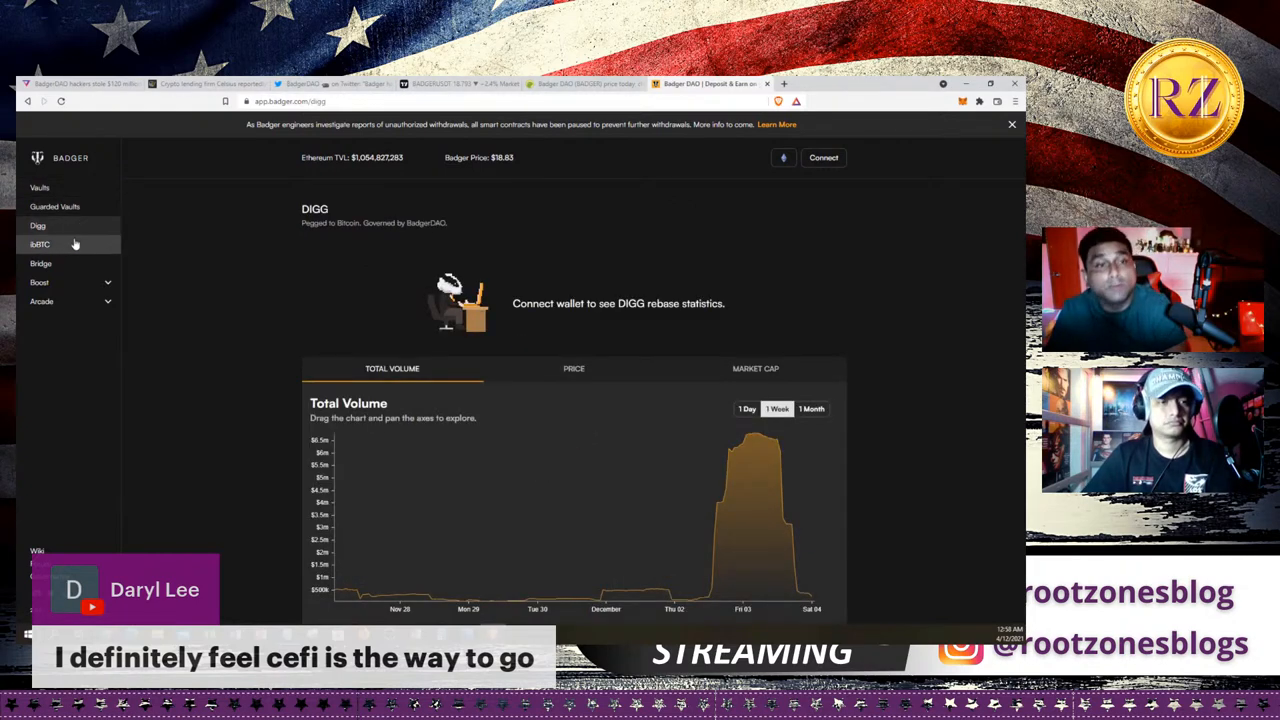
click(40, 244)
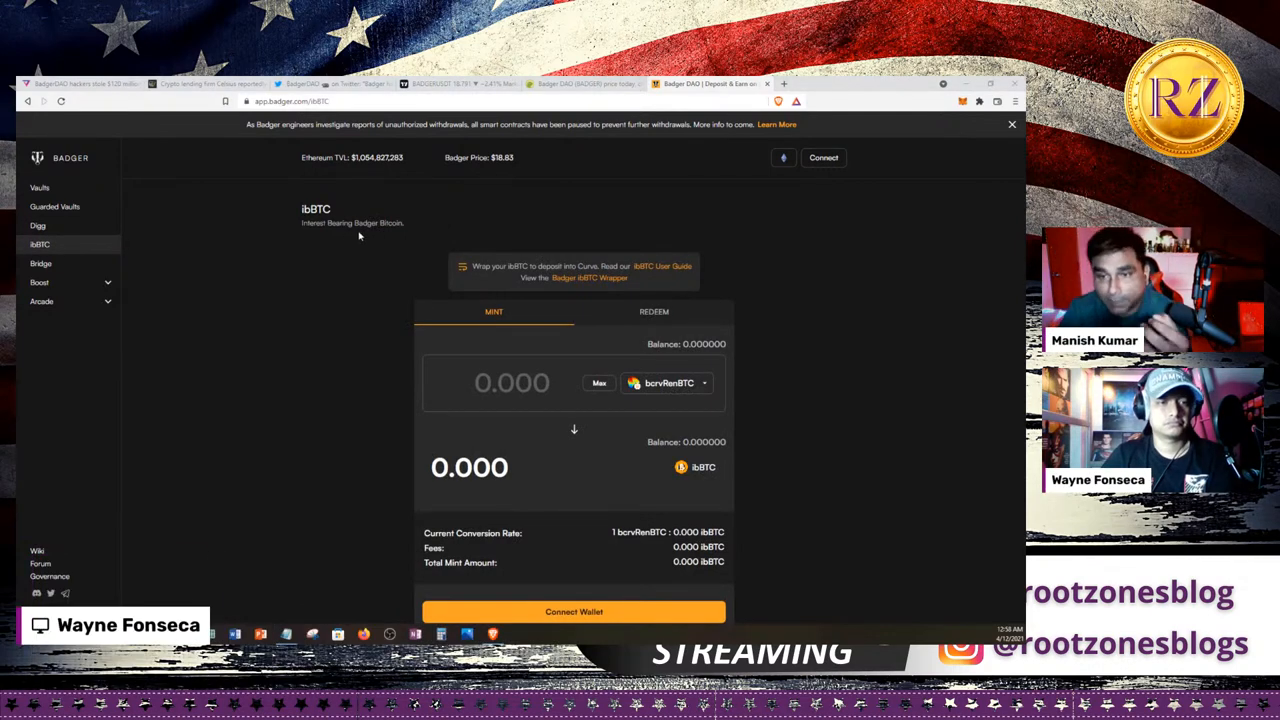
mouse_move(260, 252)
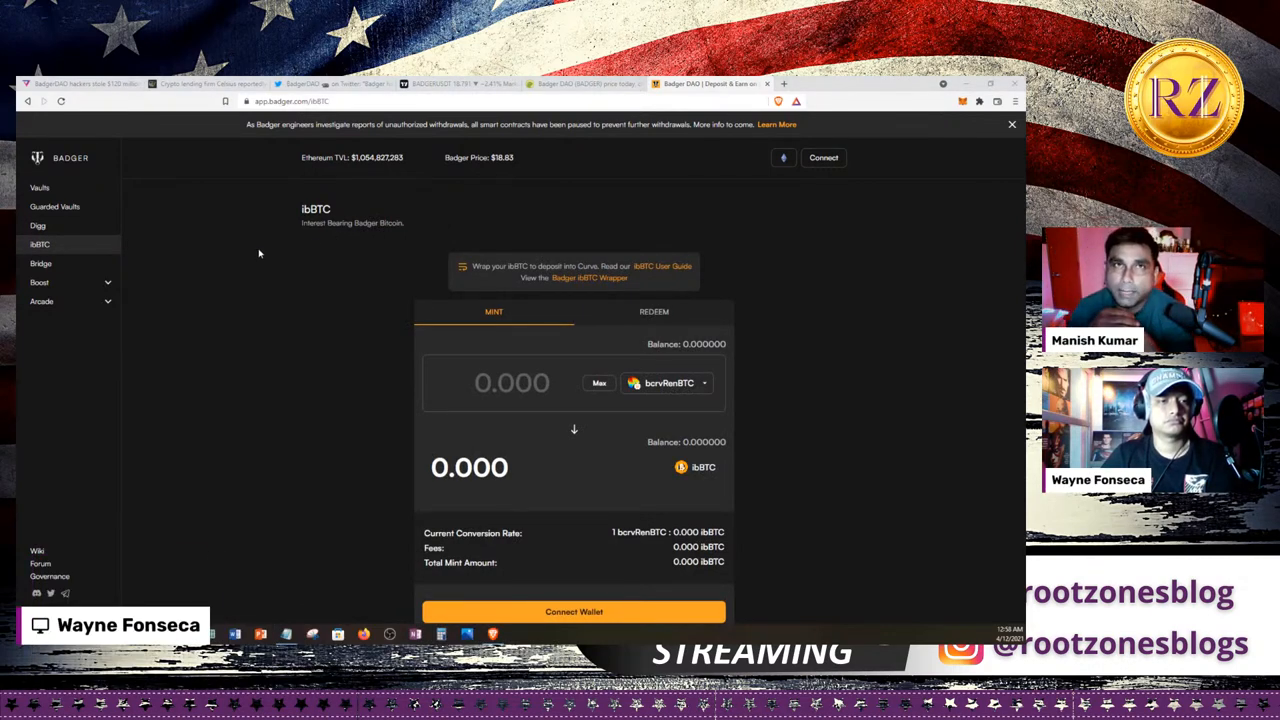
click(40, 264)
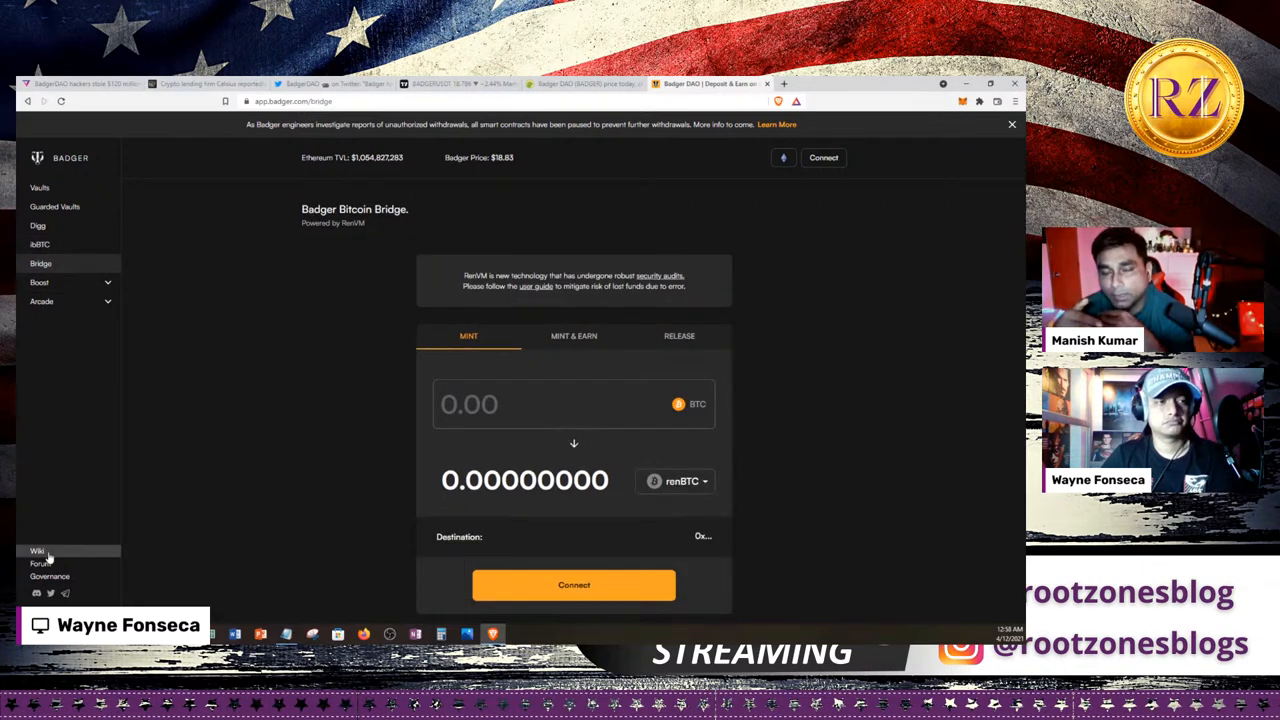
- Browse the BadgerDAO Official Wiki down through its product, governance and social links sections
click(36, 552)
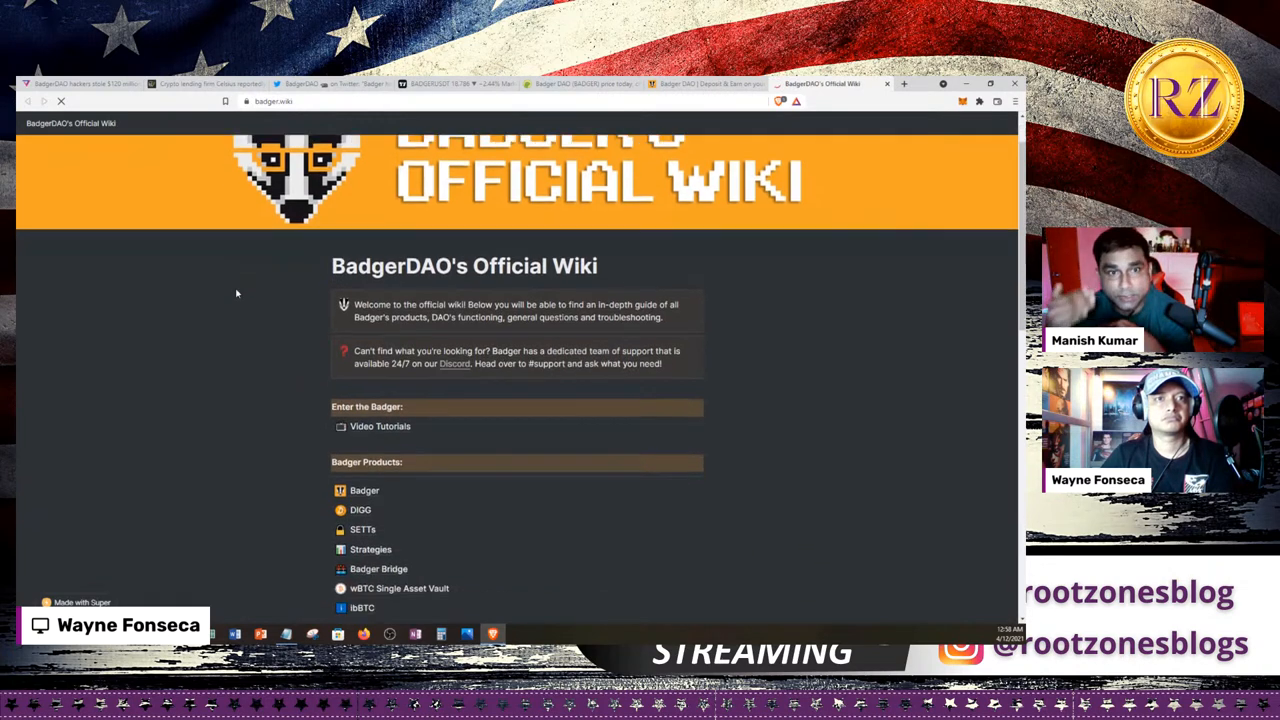
scroll(down, 3)
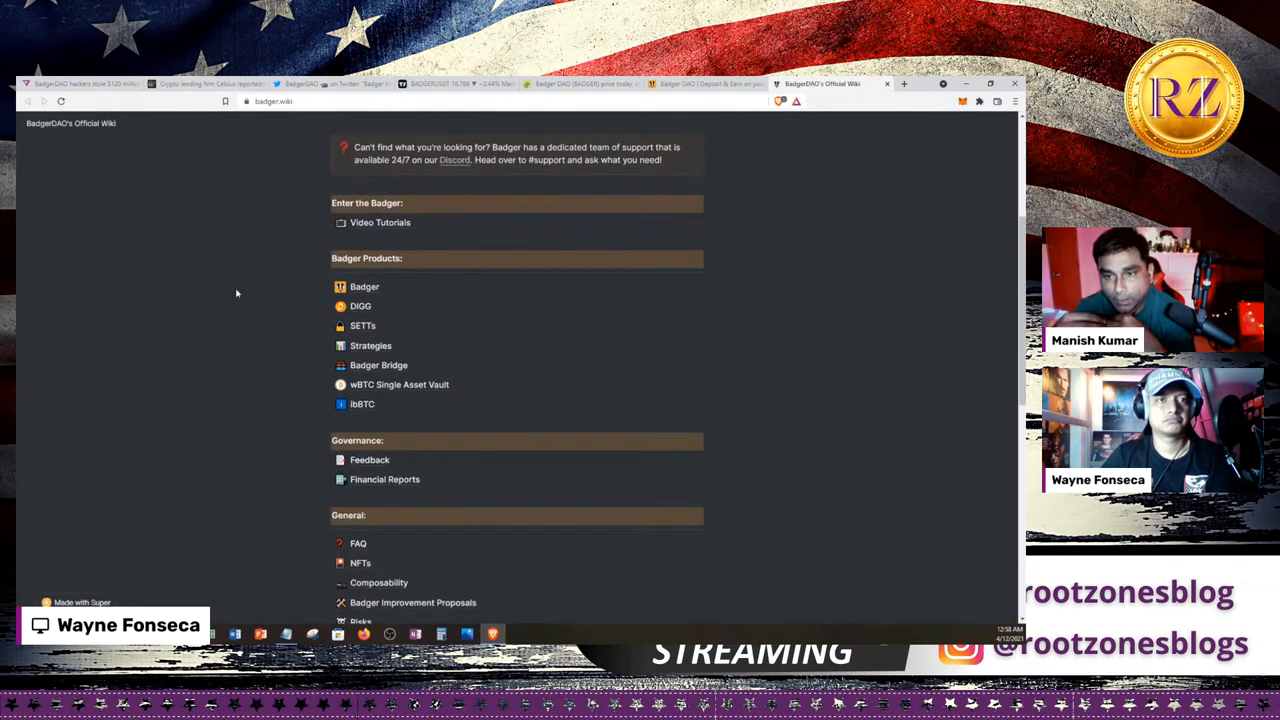
scroll(down, 3)
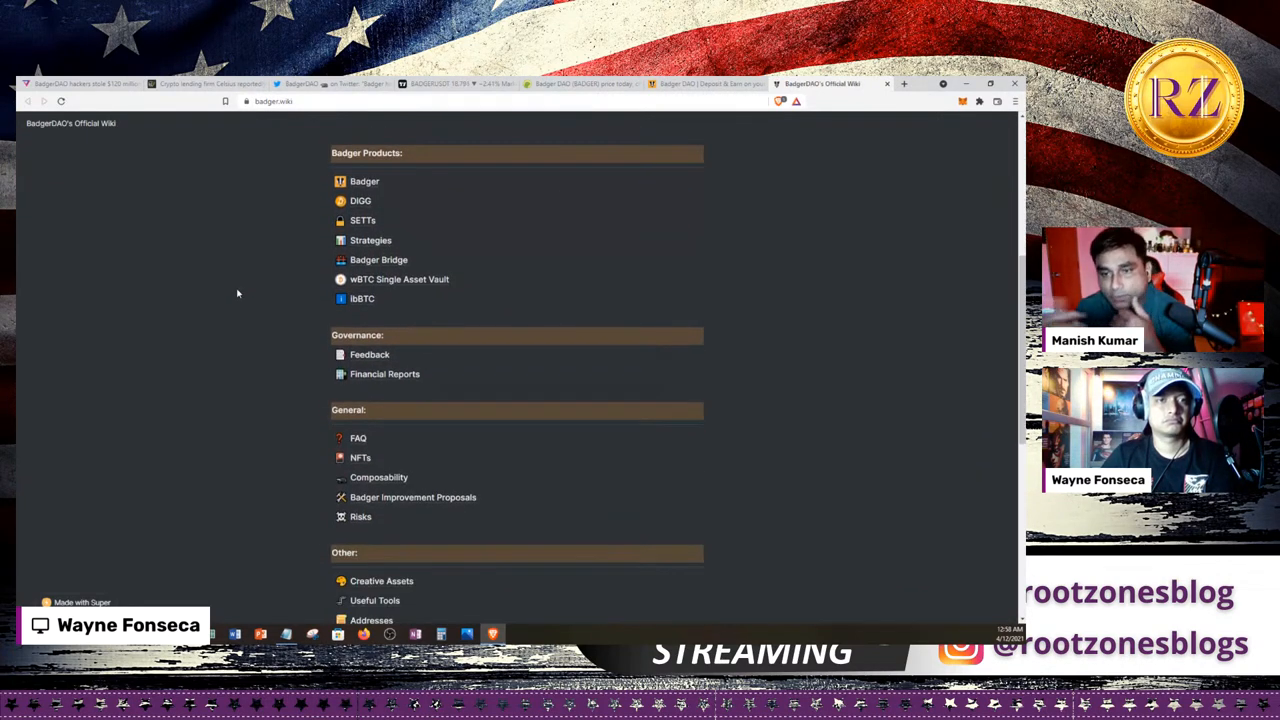
scroll(down, 3)
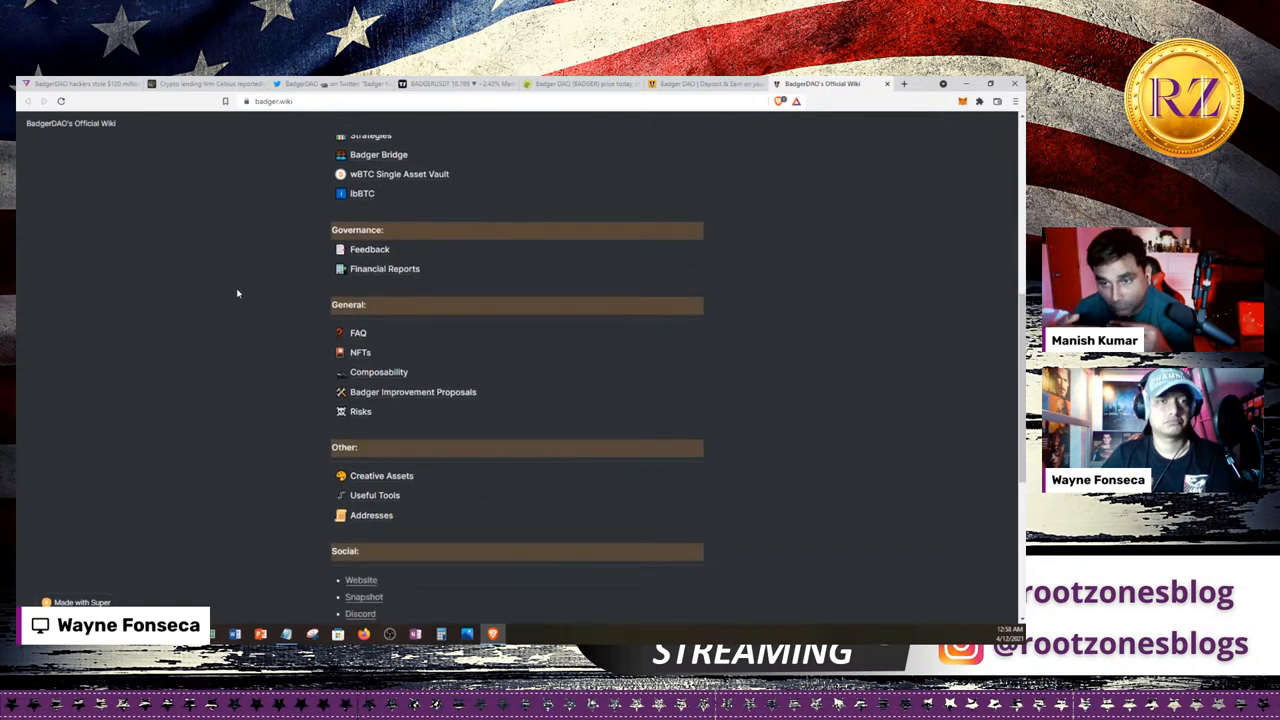
scroll(down, 3)
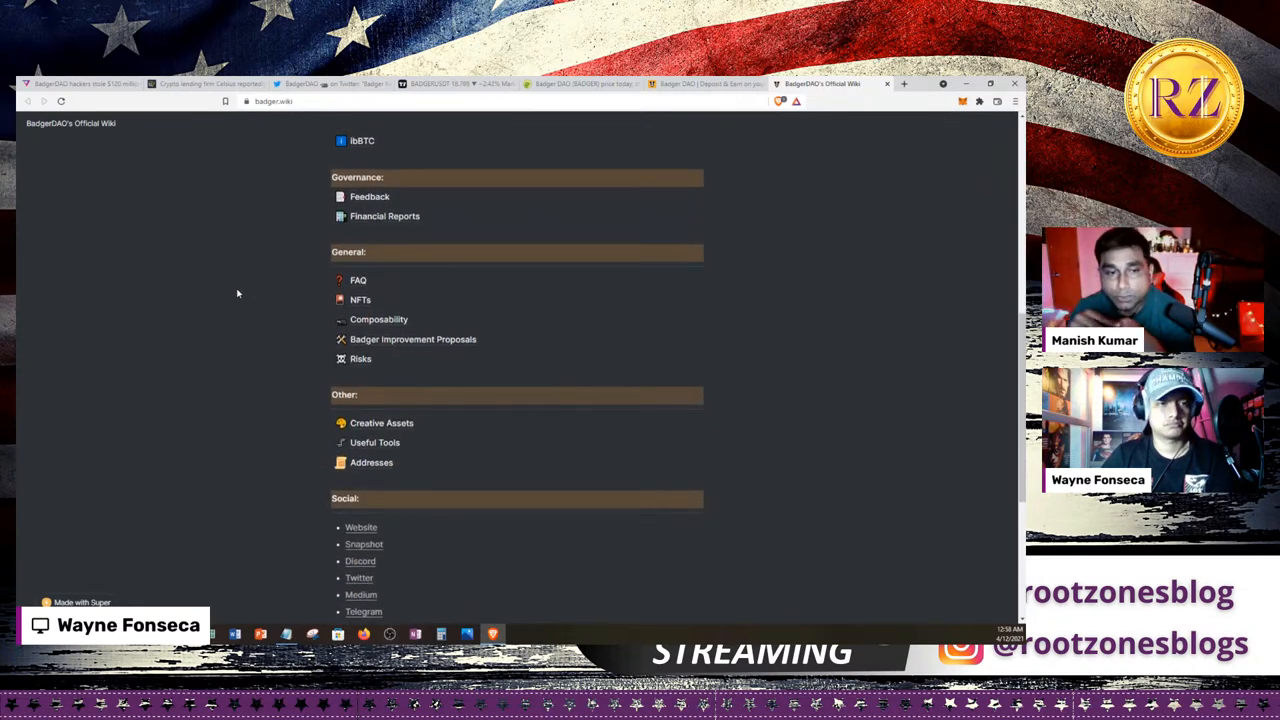
scroll(down, 3)
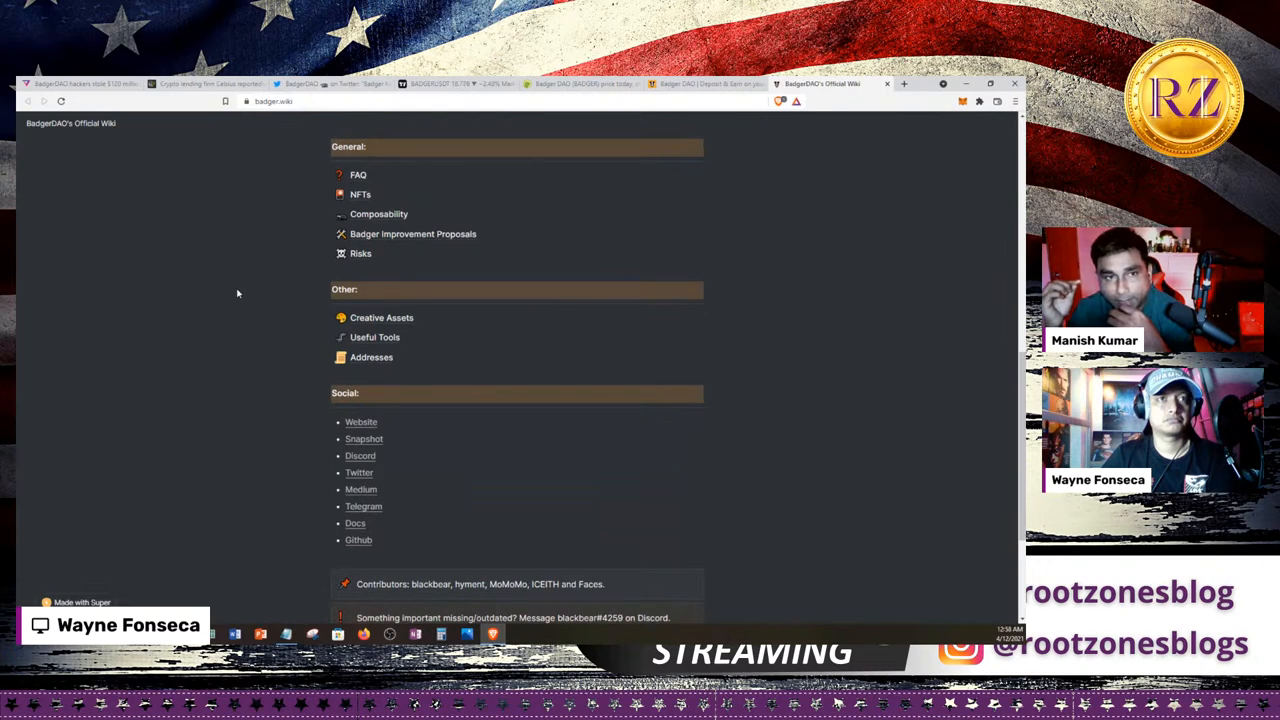
scroll(down, 3)
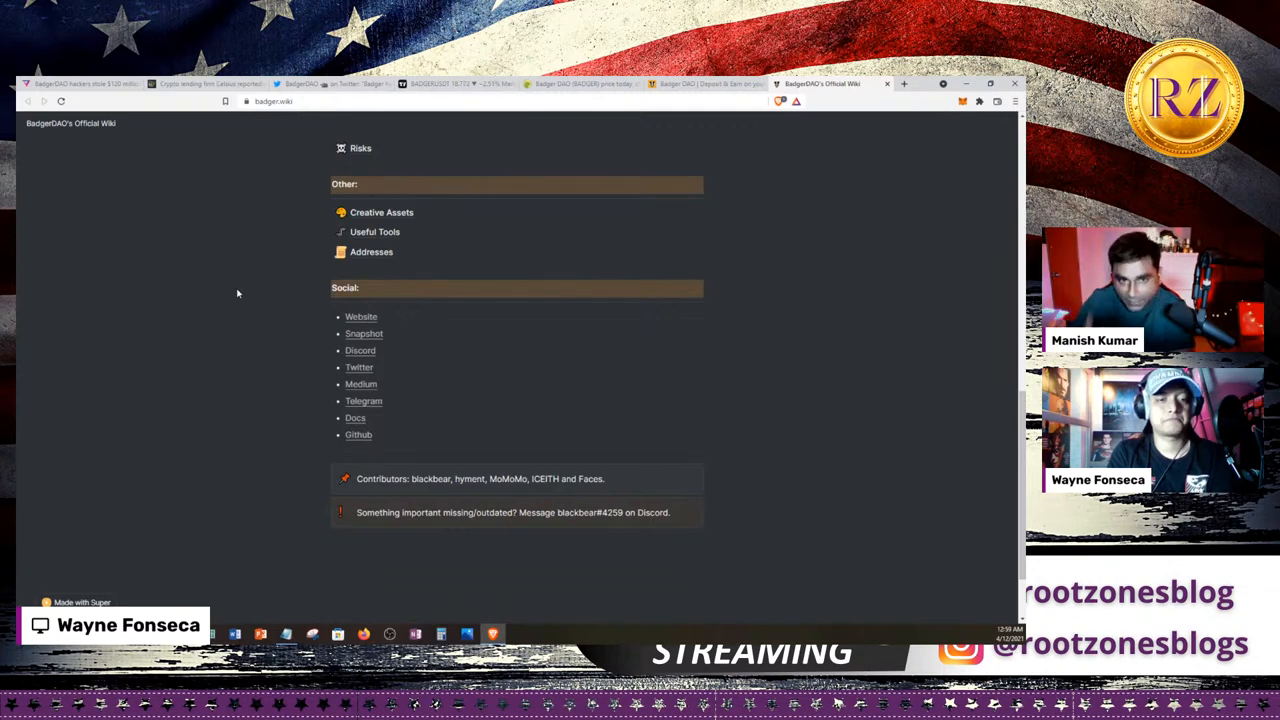
scroll(down, 3)
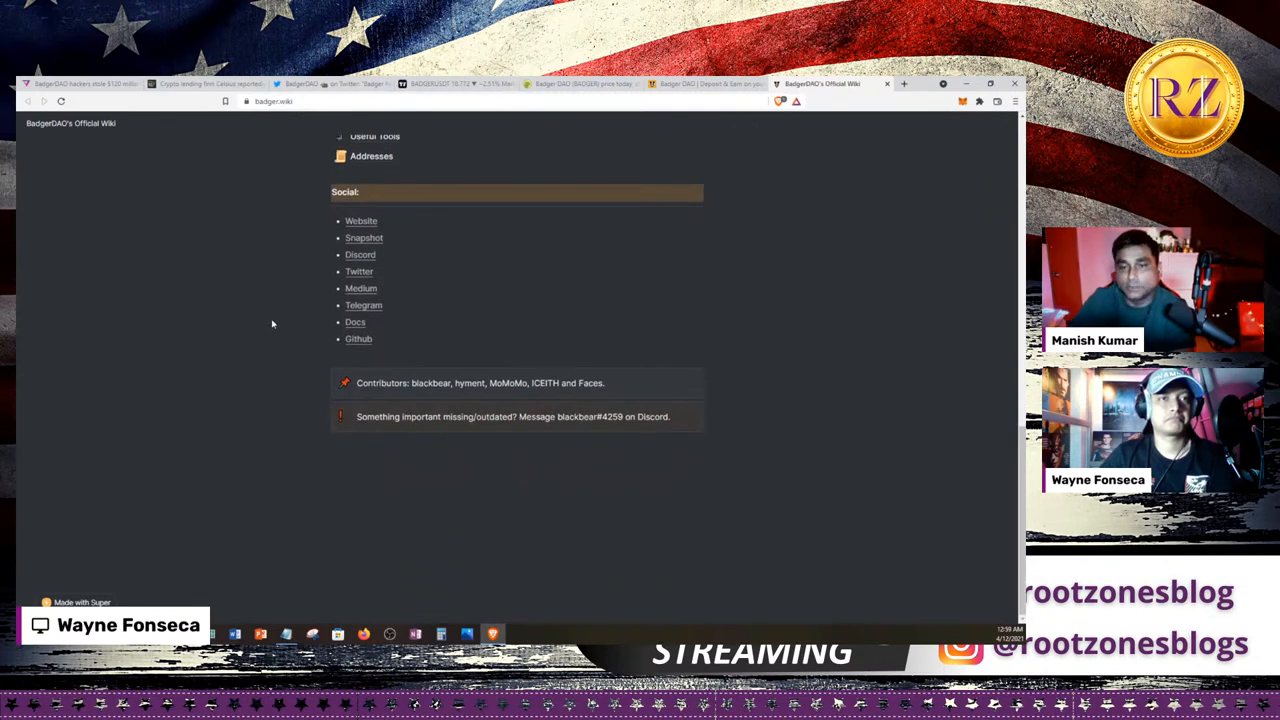
- Scroll the BadgerDAO wiki back up to its top
scroll(up, 3)
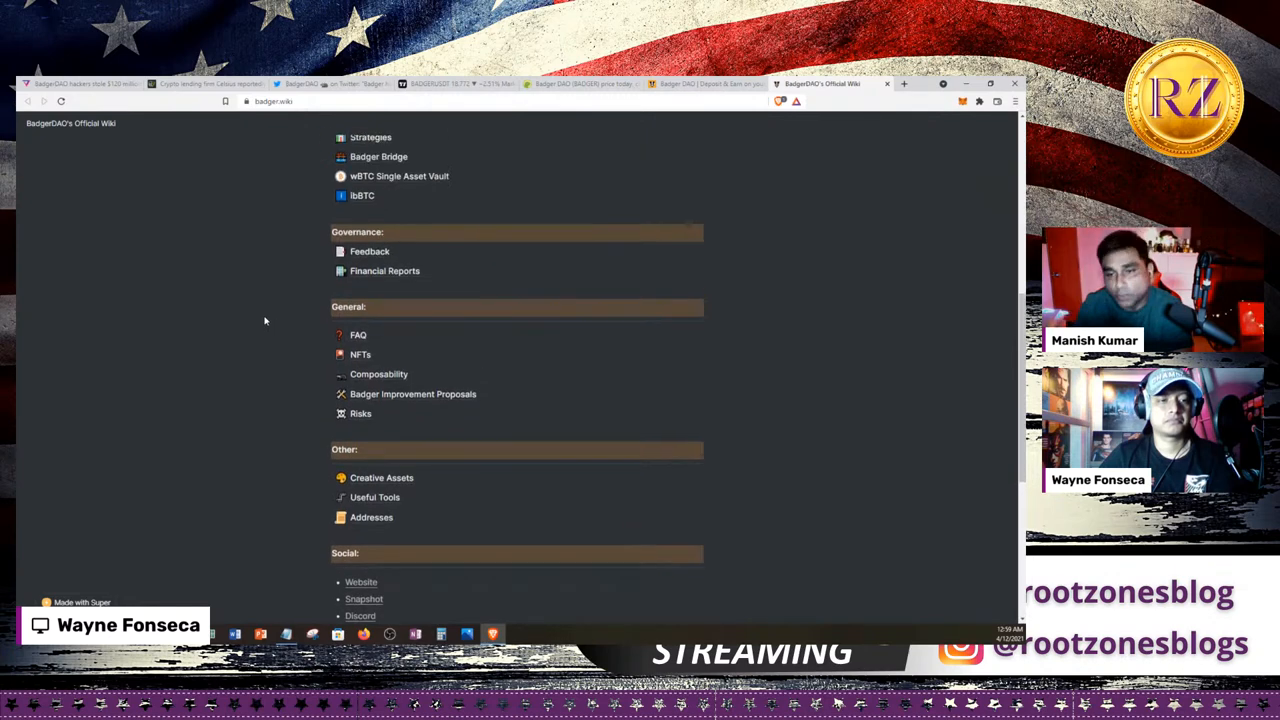
scroll(up, 3)
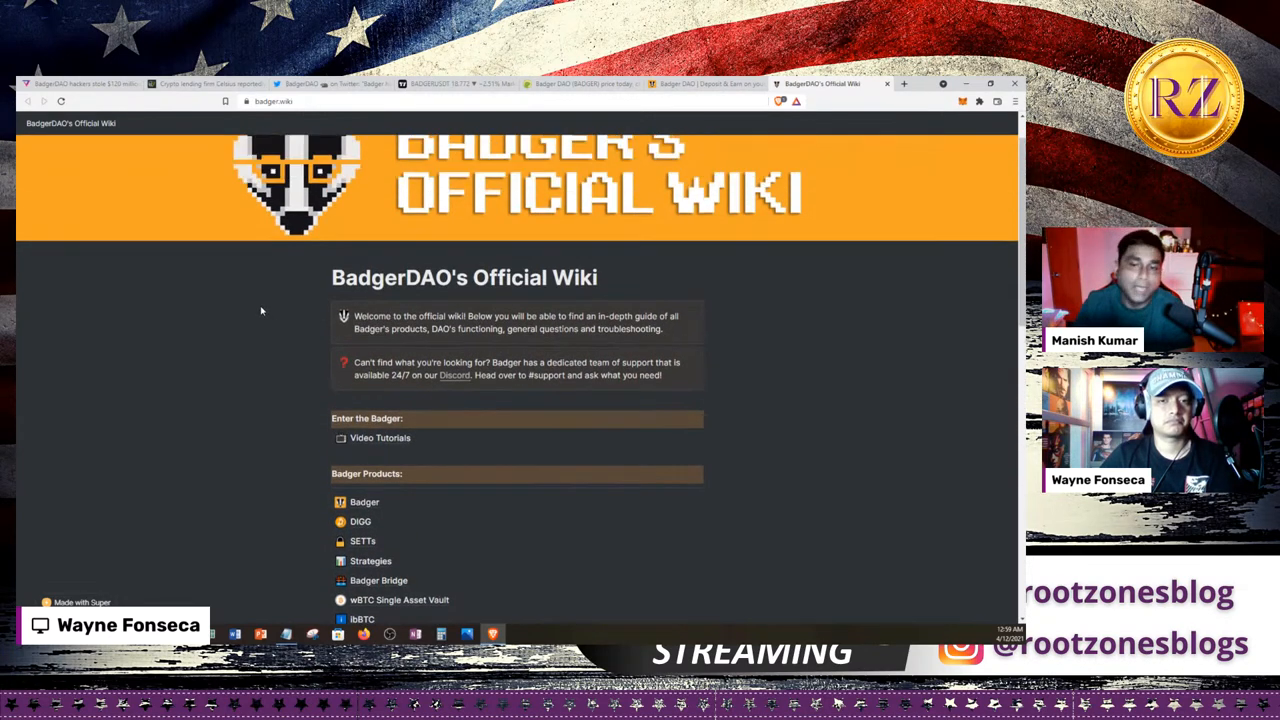
scroll(up, 3)
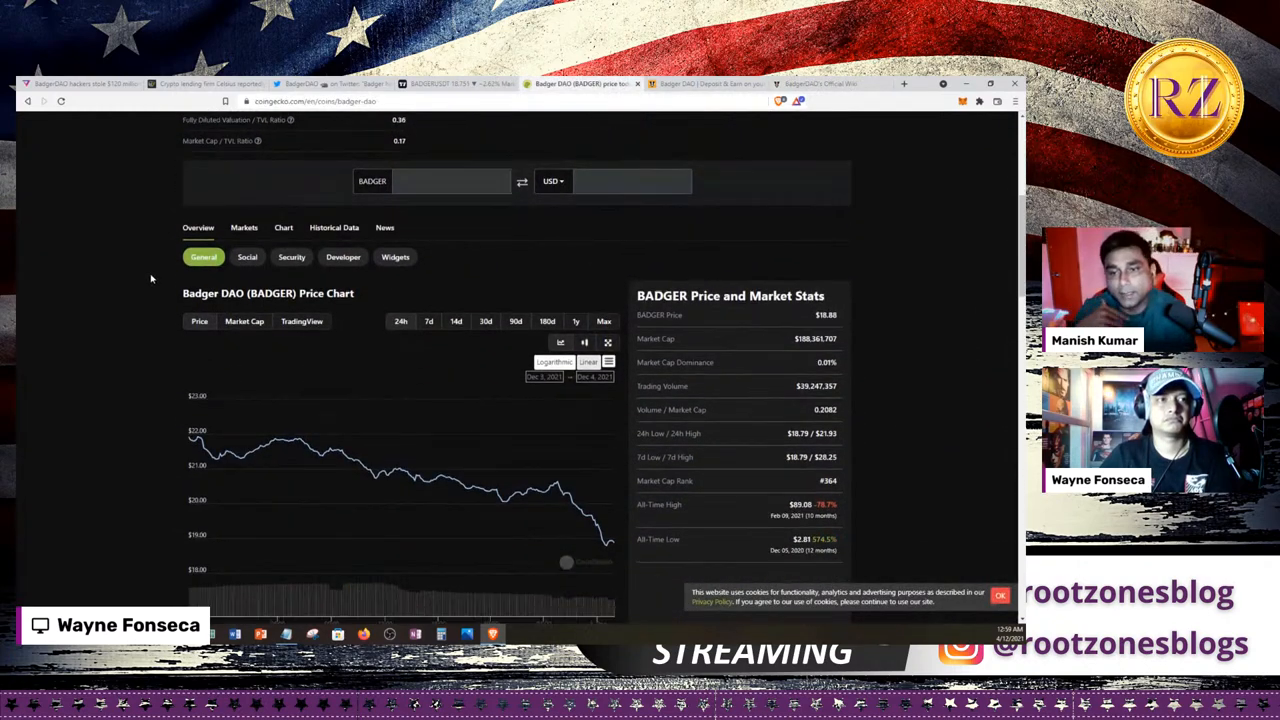
scroll(up, 3)
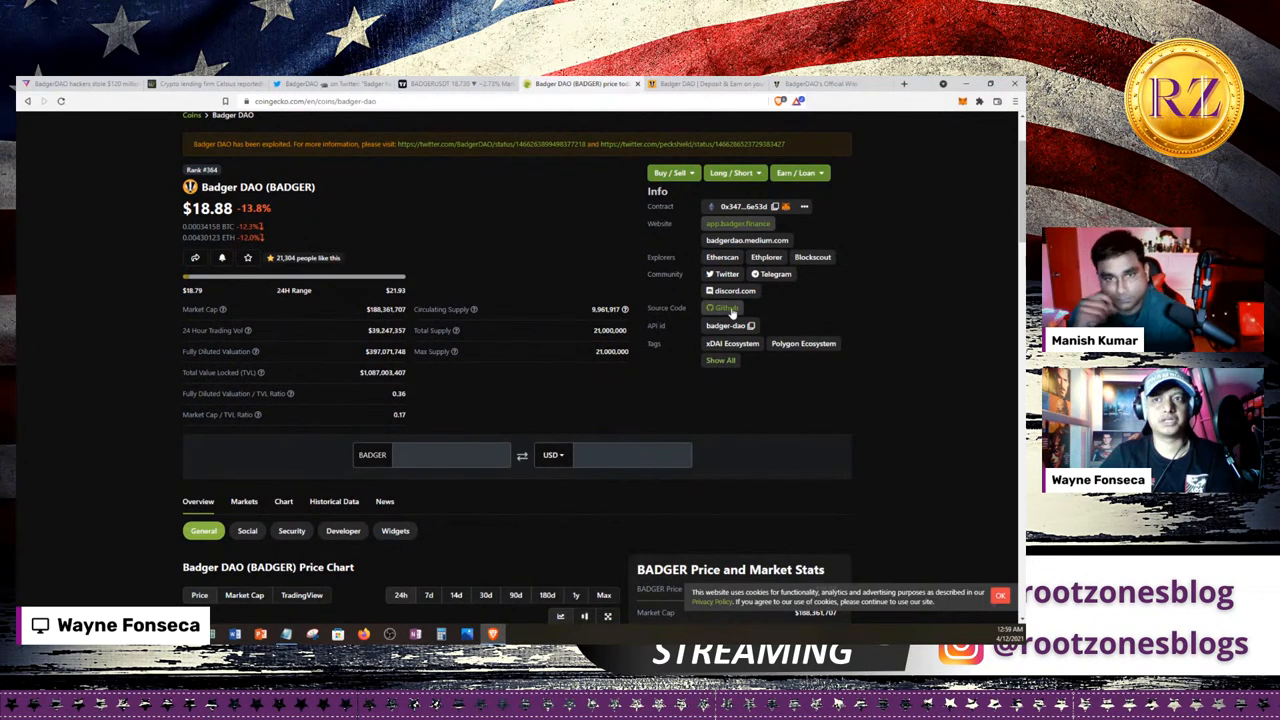
- View Badger Finance's GitHub organization page and its pinned popular repositories
click(722, 308)
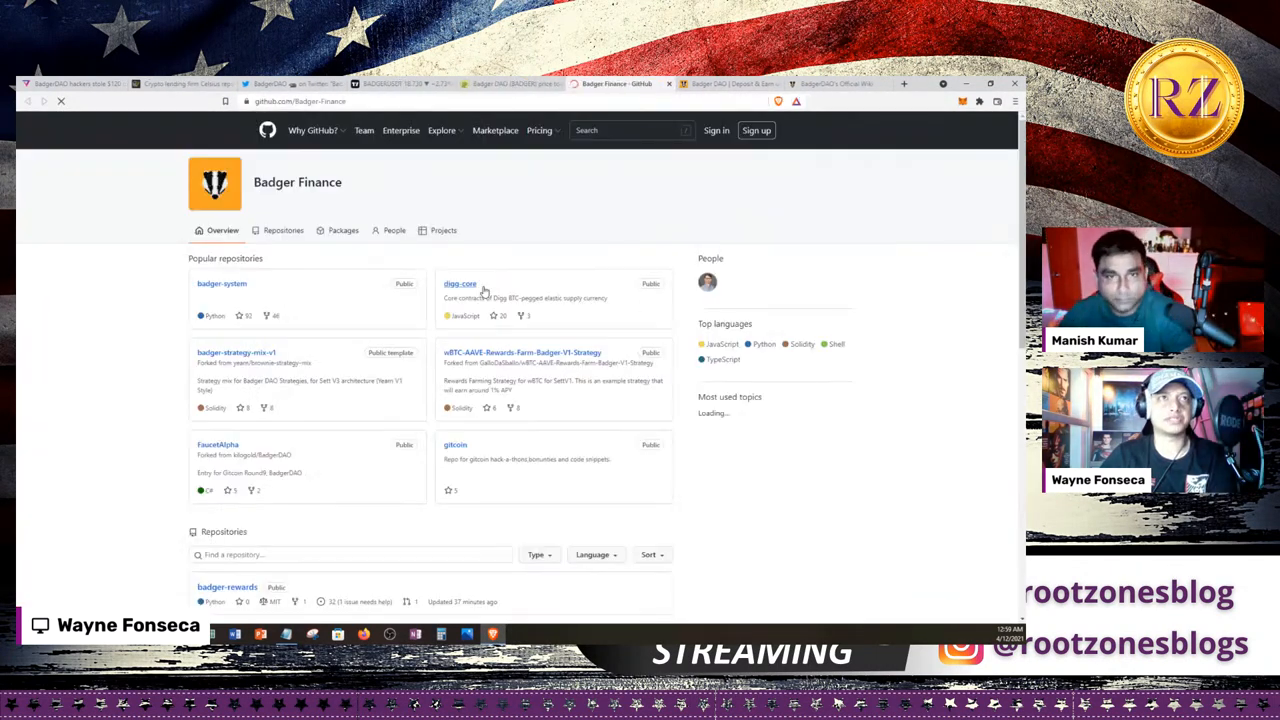
scroll(down, 3)
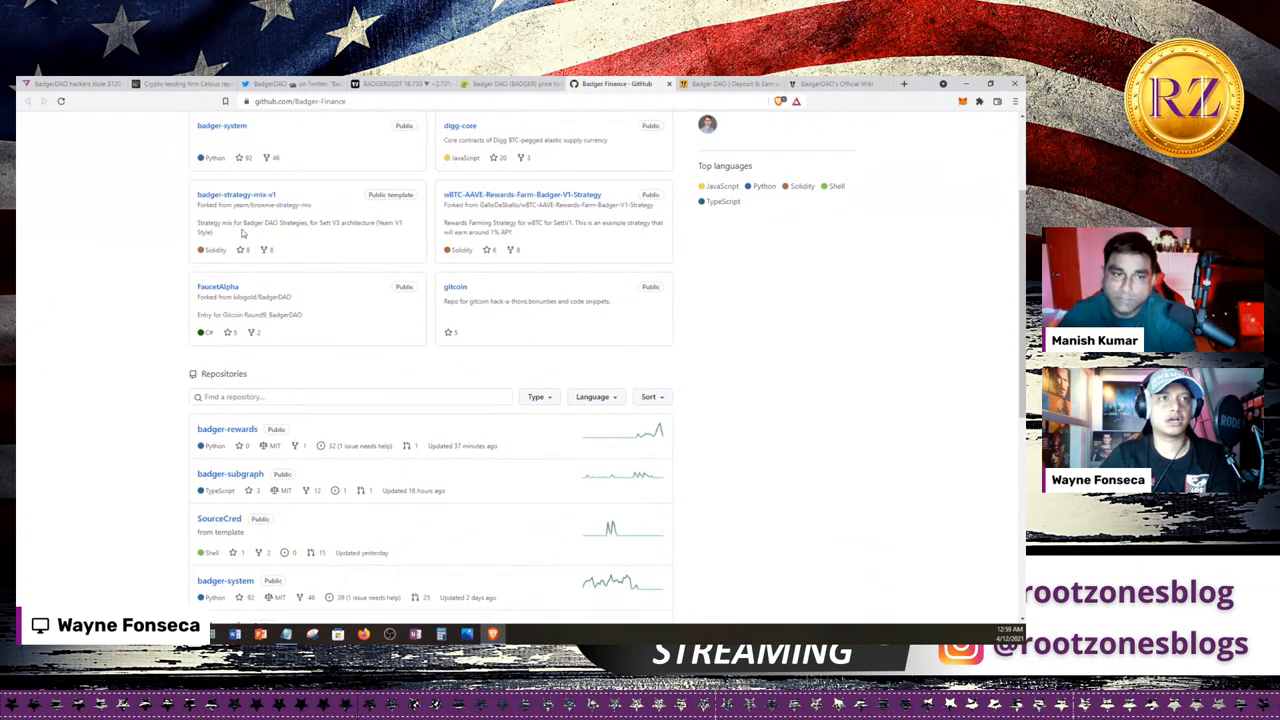
scroll(up, 3)
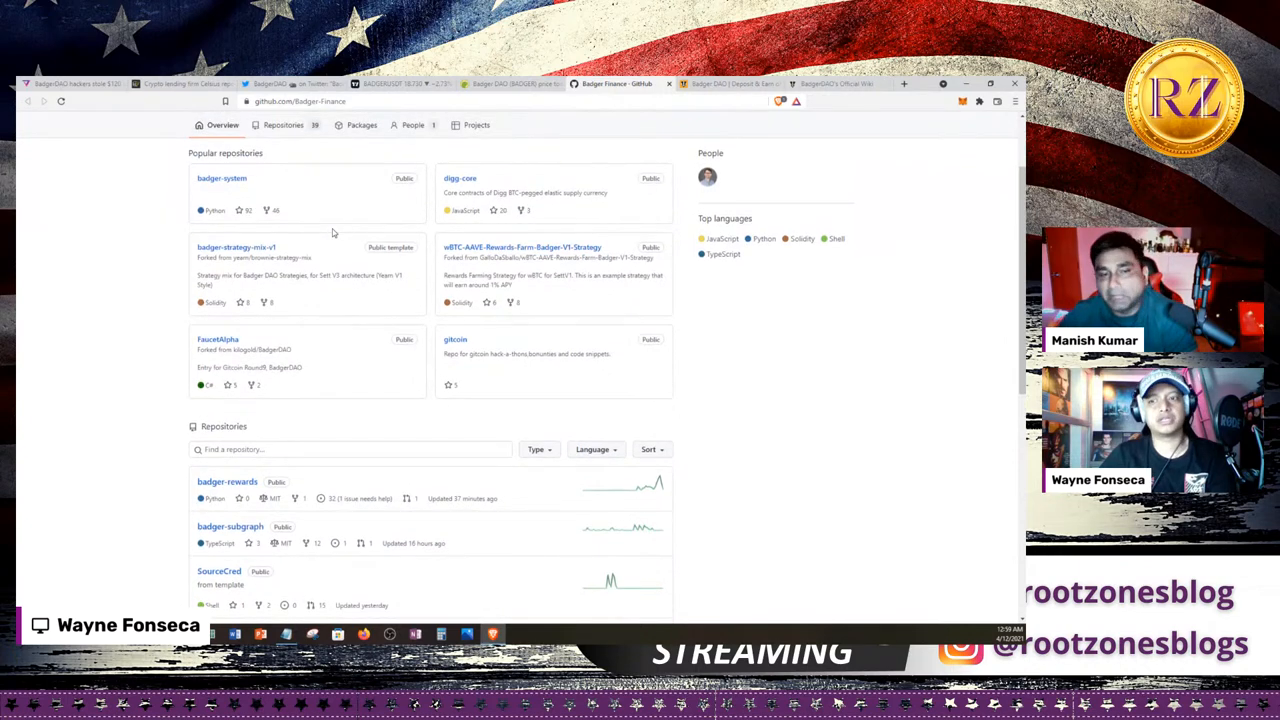
scroll(up, 3)
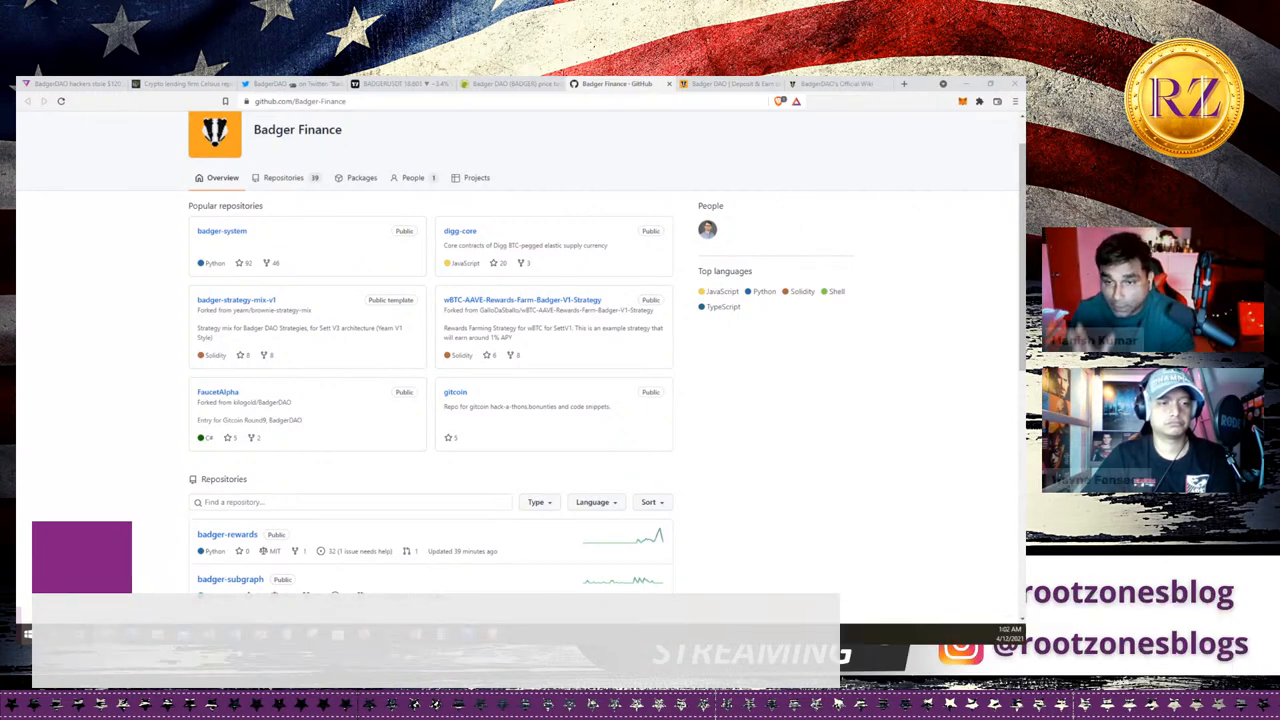
- Browse down to the organization's Repositories list and back up to the pinned projects
scroll(down, 3)
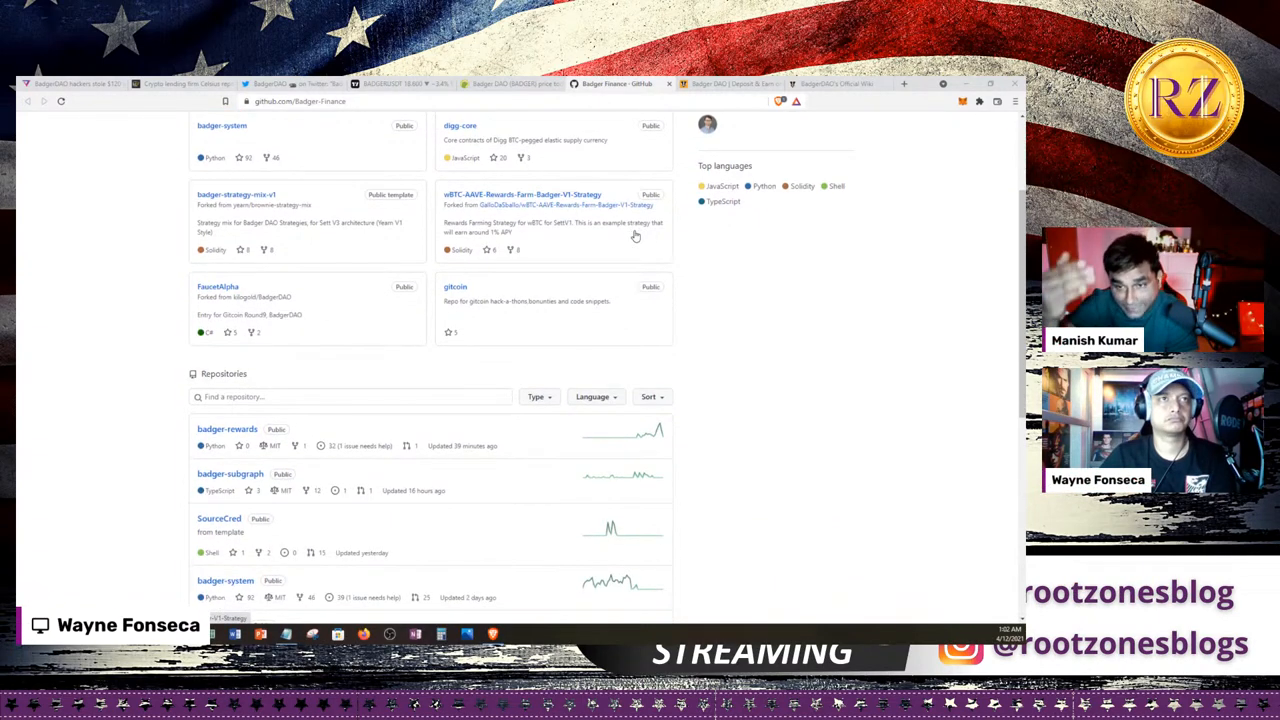
scroll(down, 3)
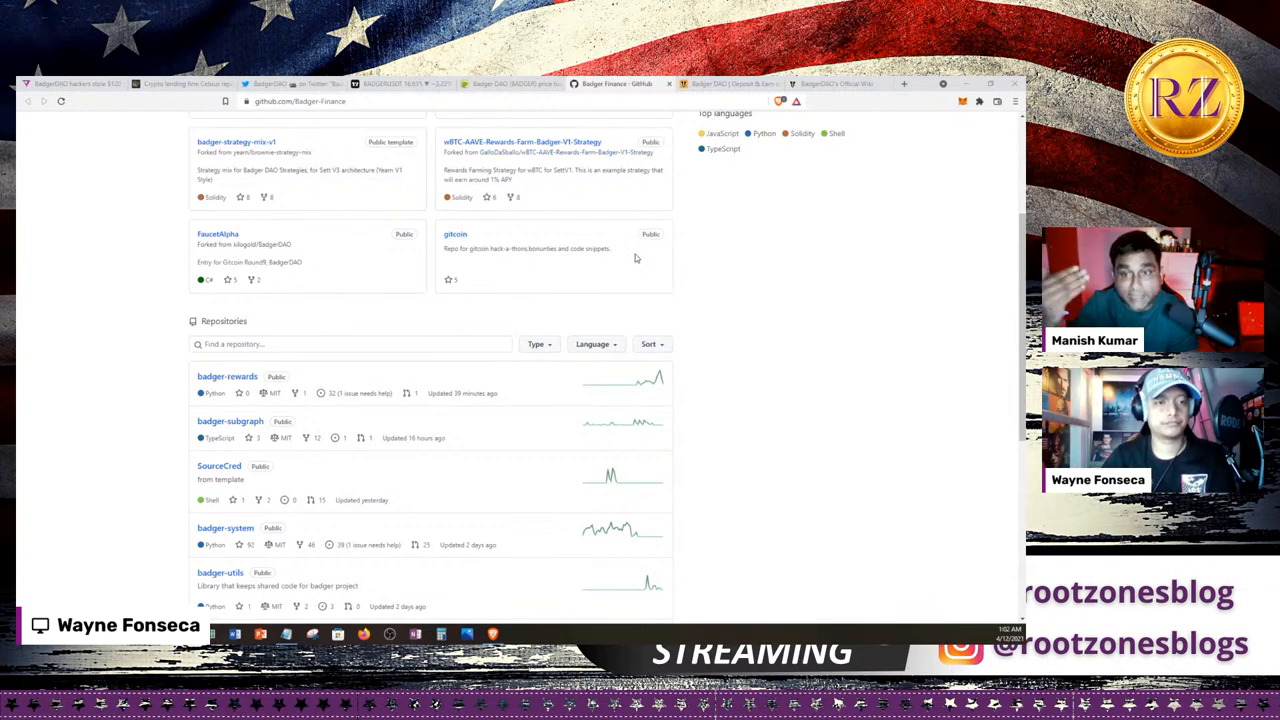
mouse_move(744, 250)
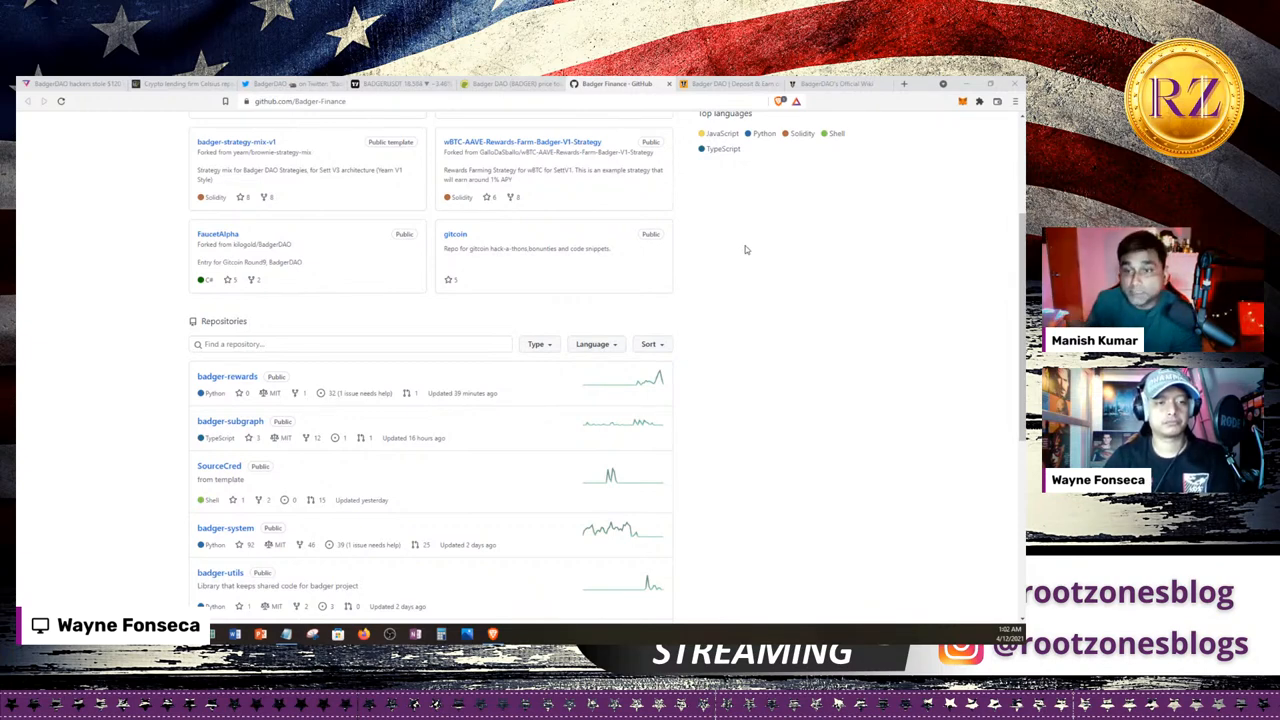
mouse_move(760, 260)
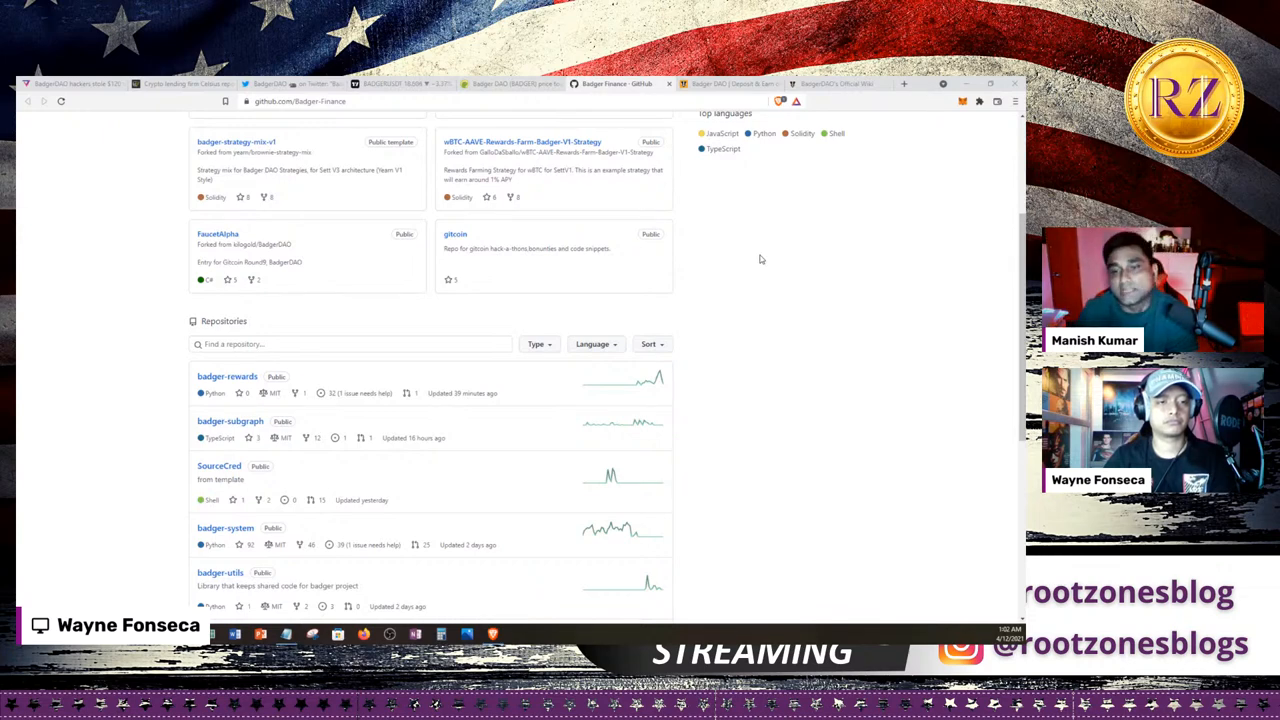
scroll(up, 3)
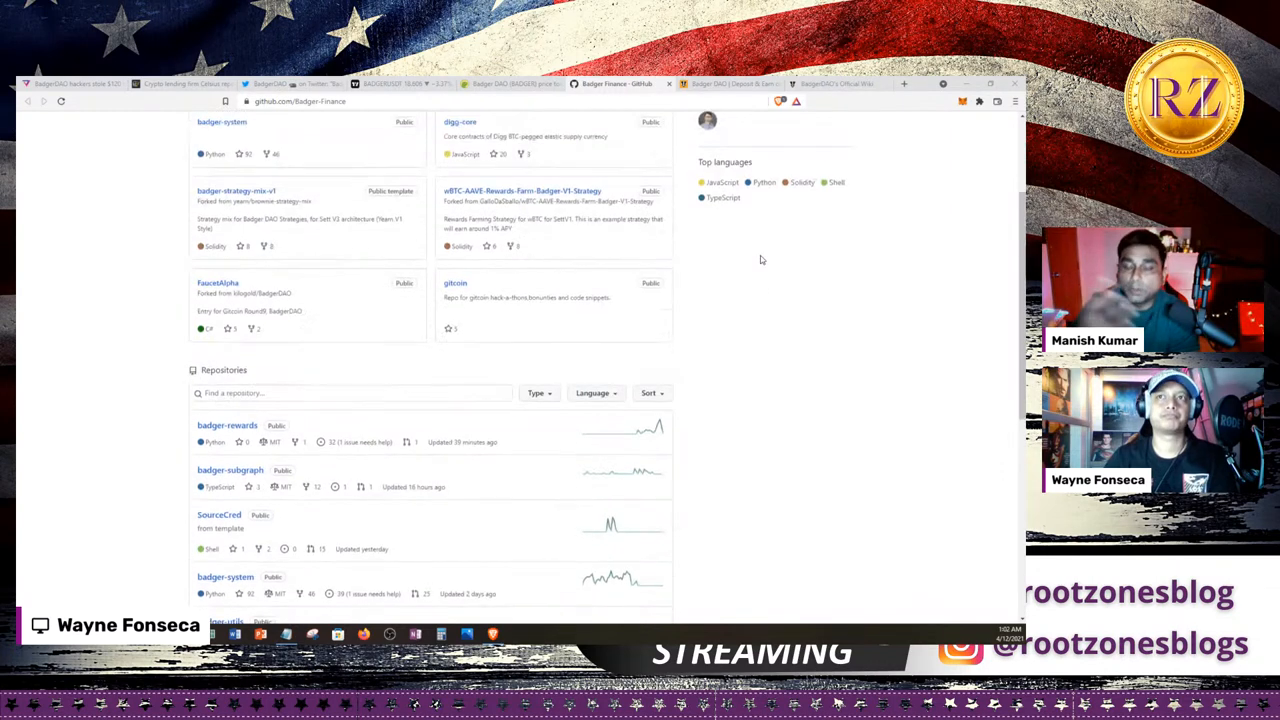
scroll(up, 3)
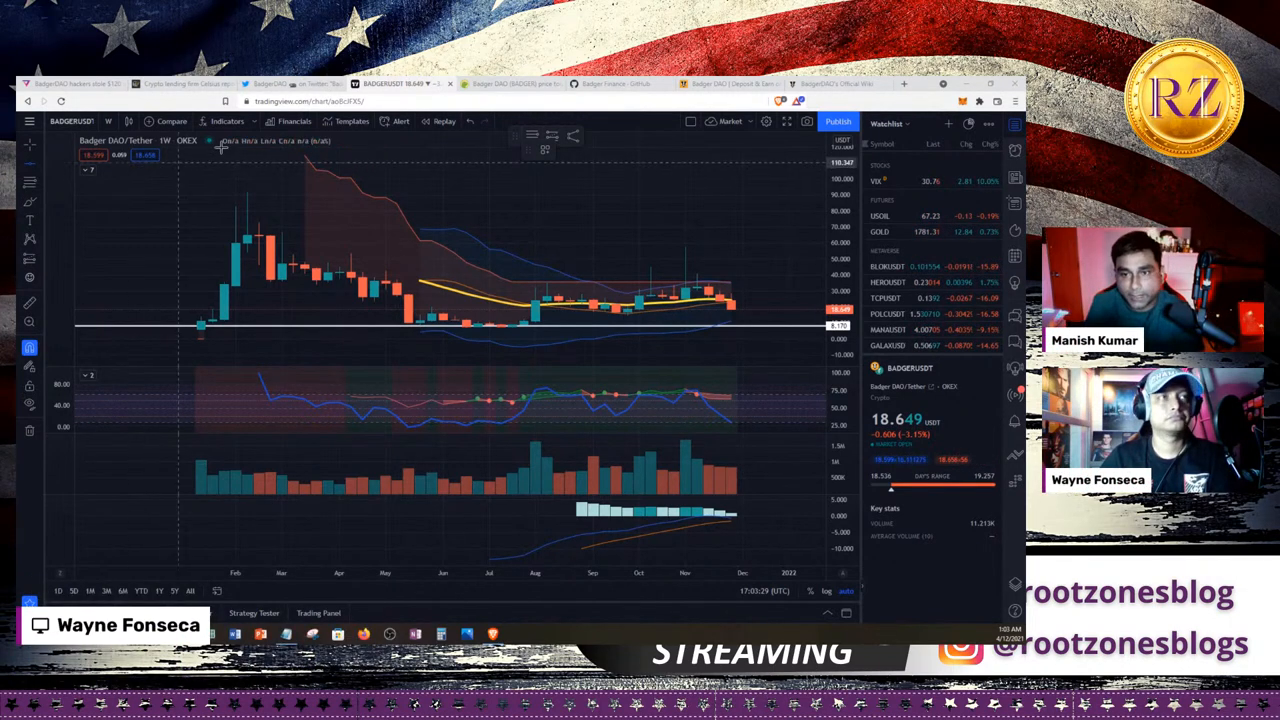
- Return to the Cointelegraph Celsius exploit article and read past the CEL price chart
click(180, 84)
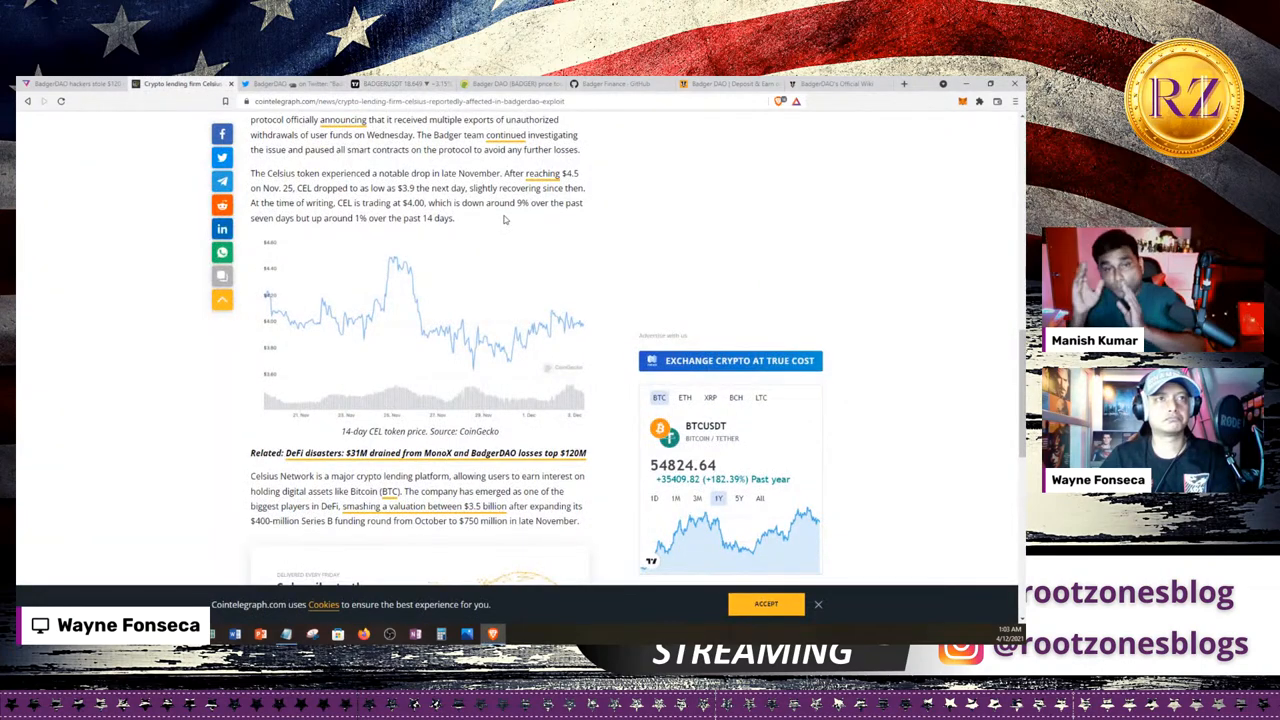
scroll(down, 3)
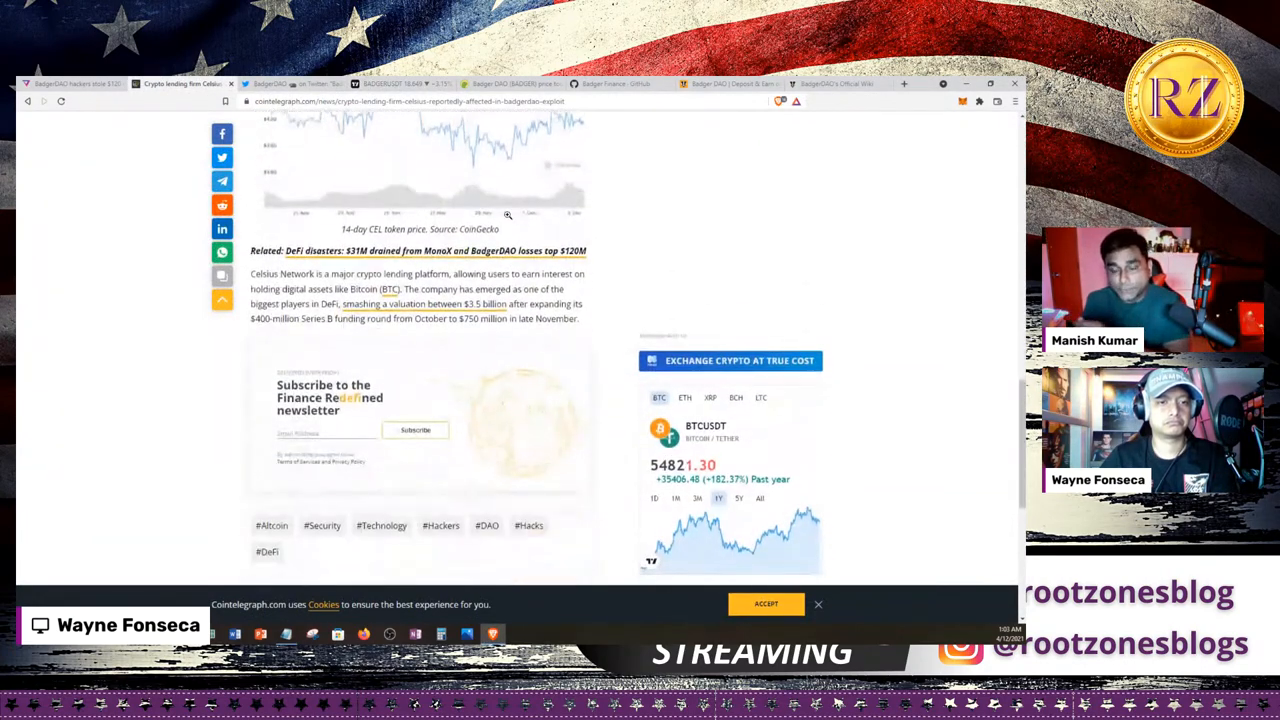
scroll(down, 3)
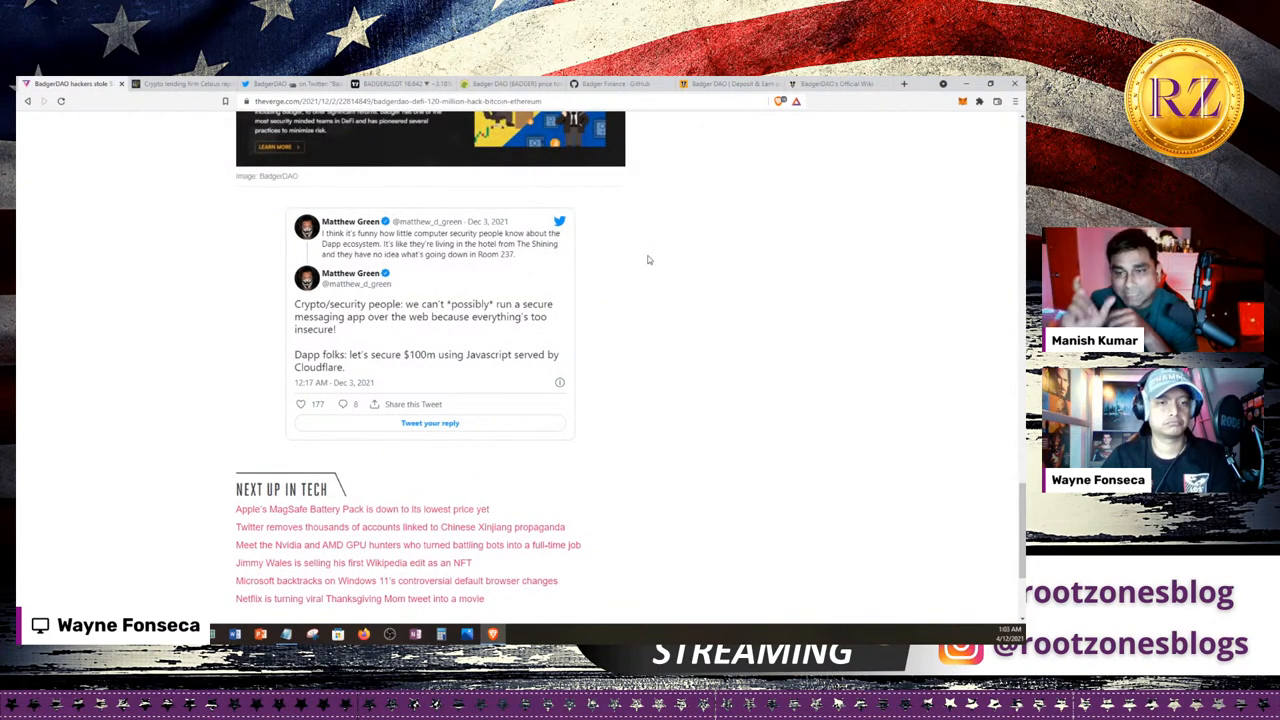
- Scroll The Verge's BadgerDAO article down to the comment count below the Next Up in Tech links
scroll(down, 3)
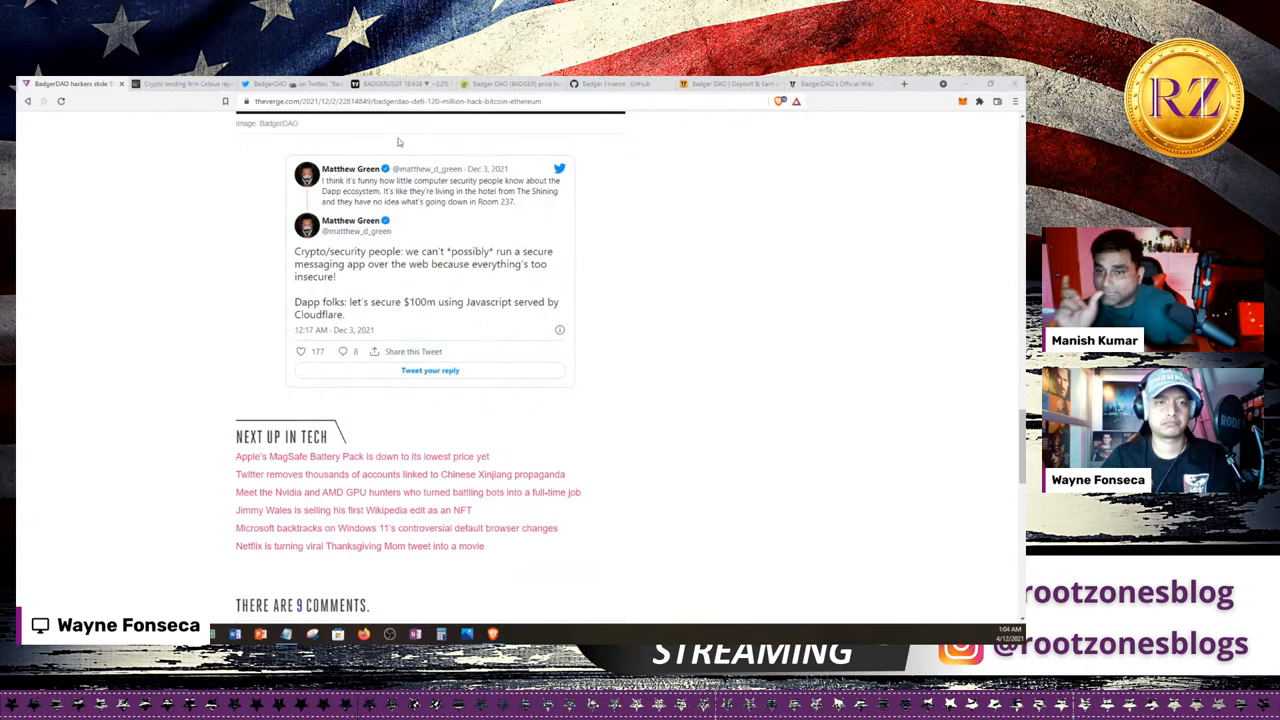
mouse_move(622, 164)
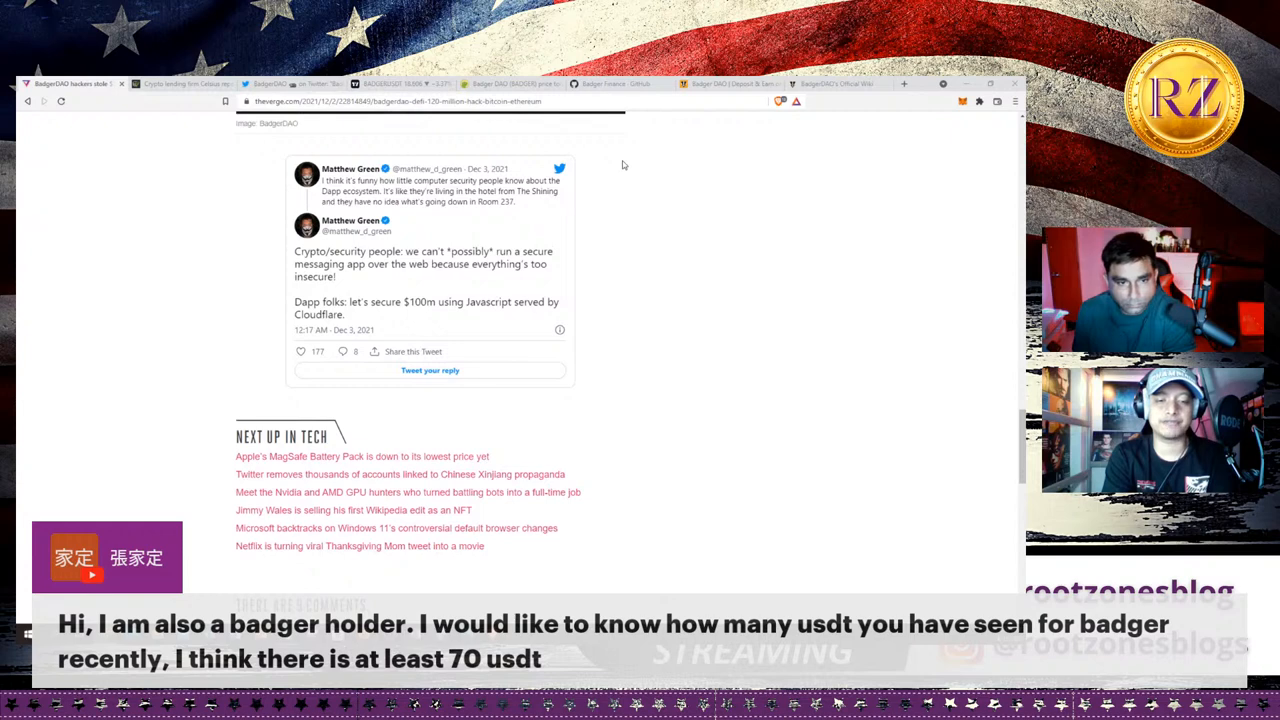
mouse_move(884, 154)
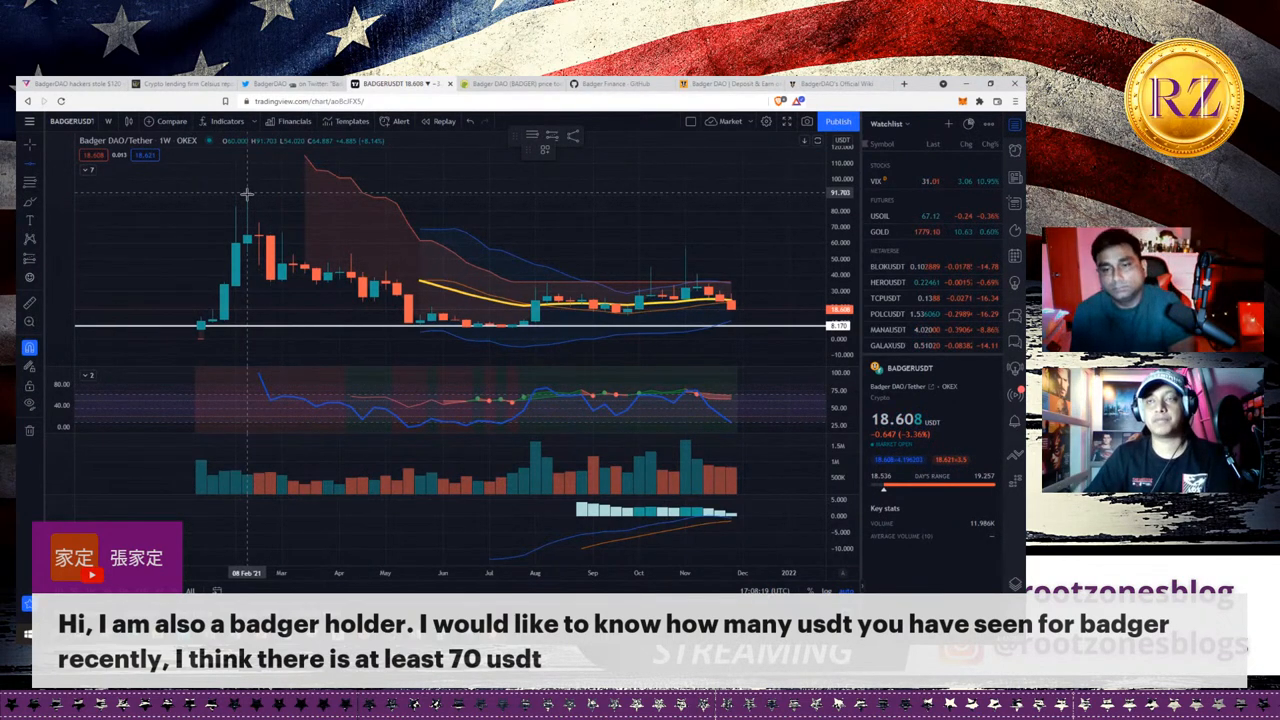
mouse_move(740, 310)
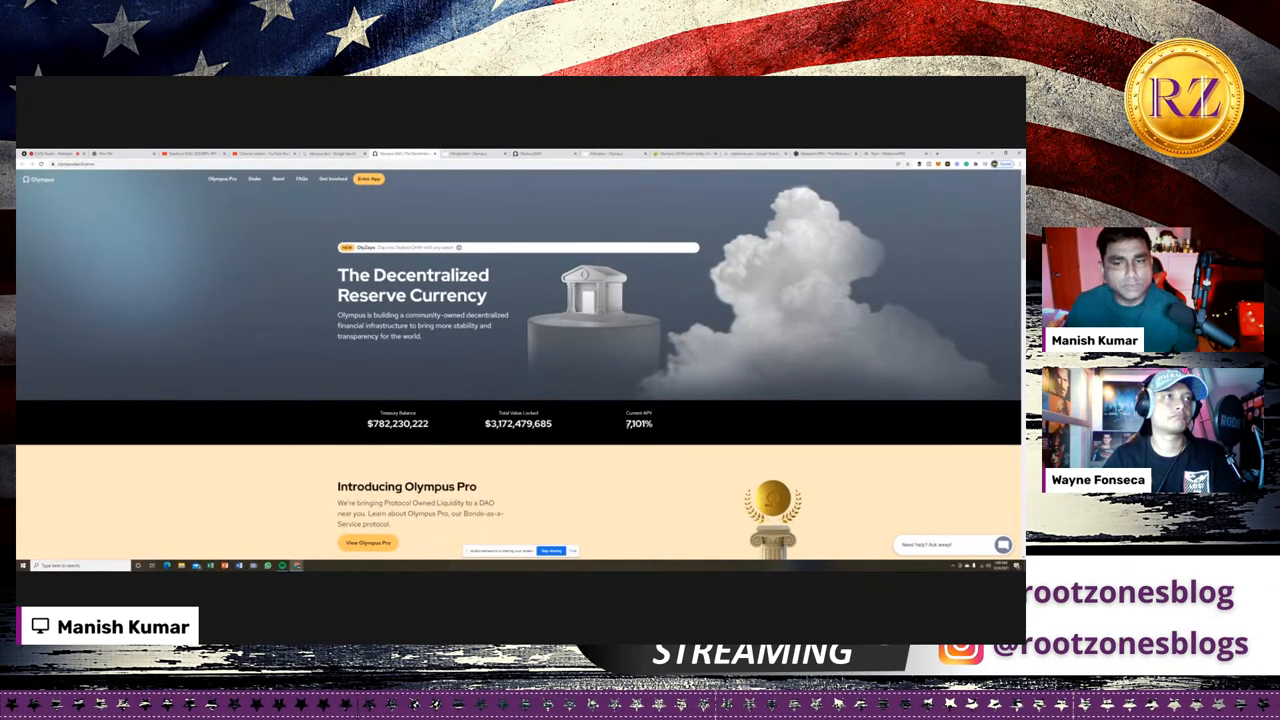
double_click(638, 424)
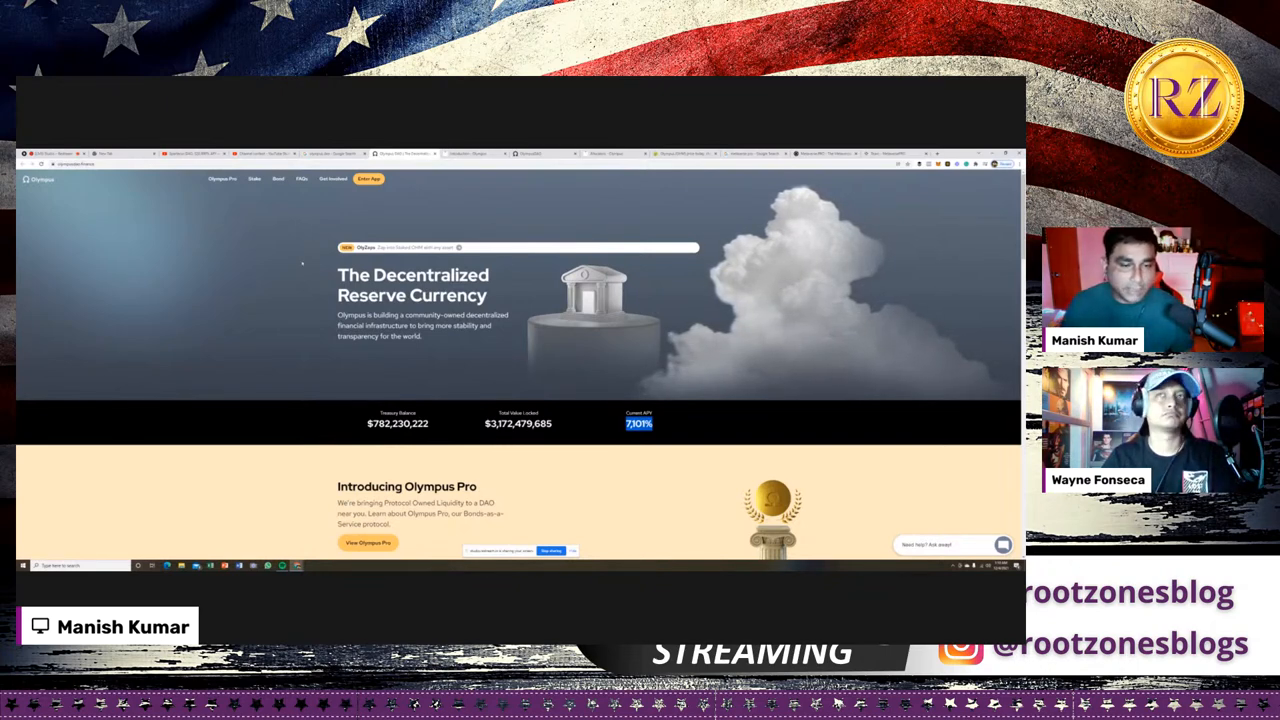
scroll(down, 3)
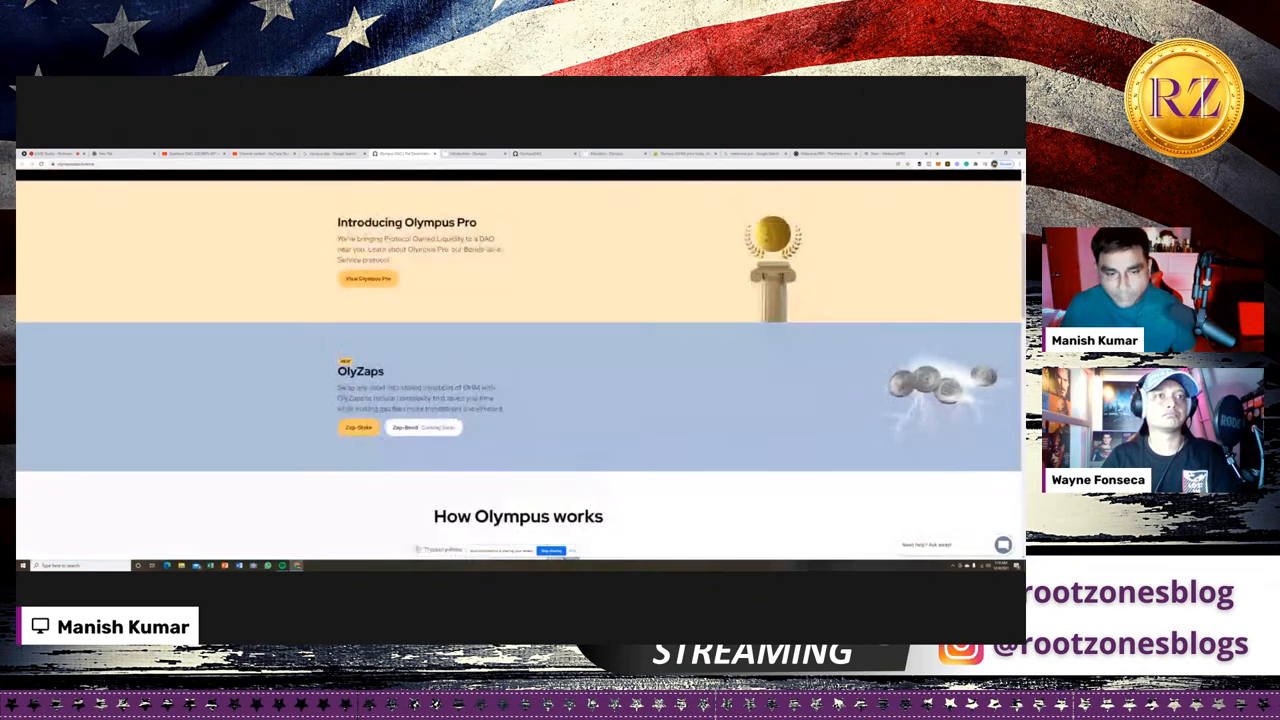
scroll(down, 3)
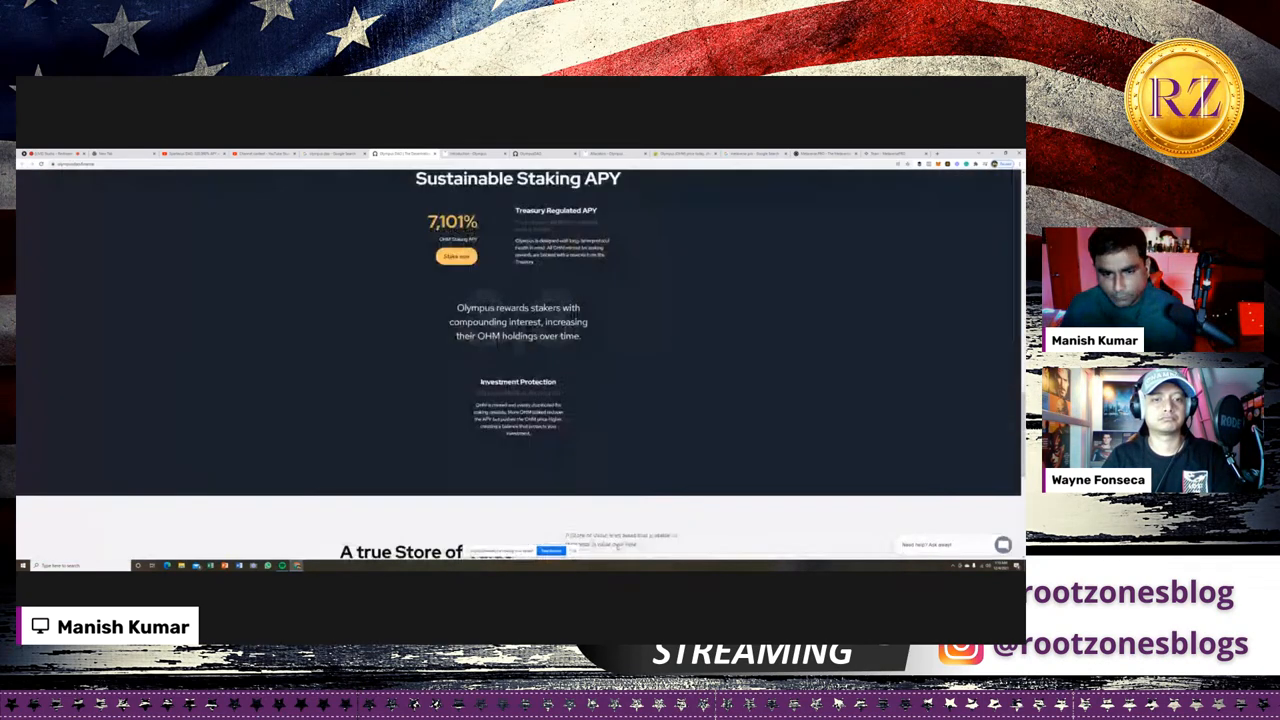
scroll(down, 3)
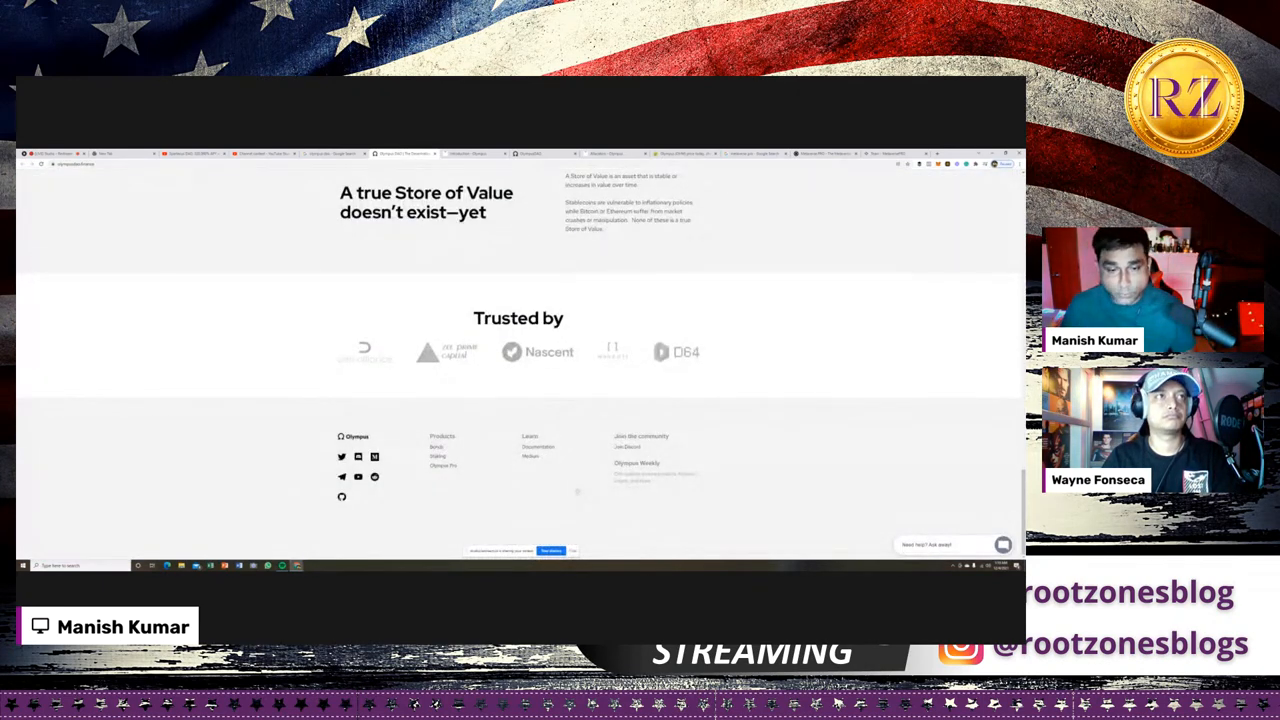
scroll(up, 3)
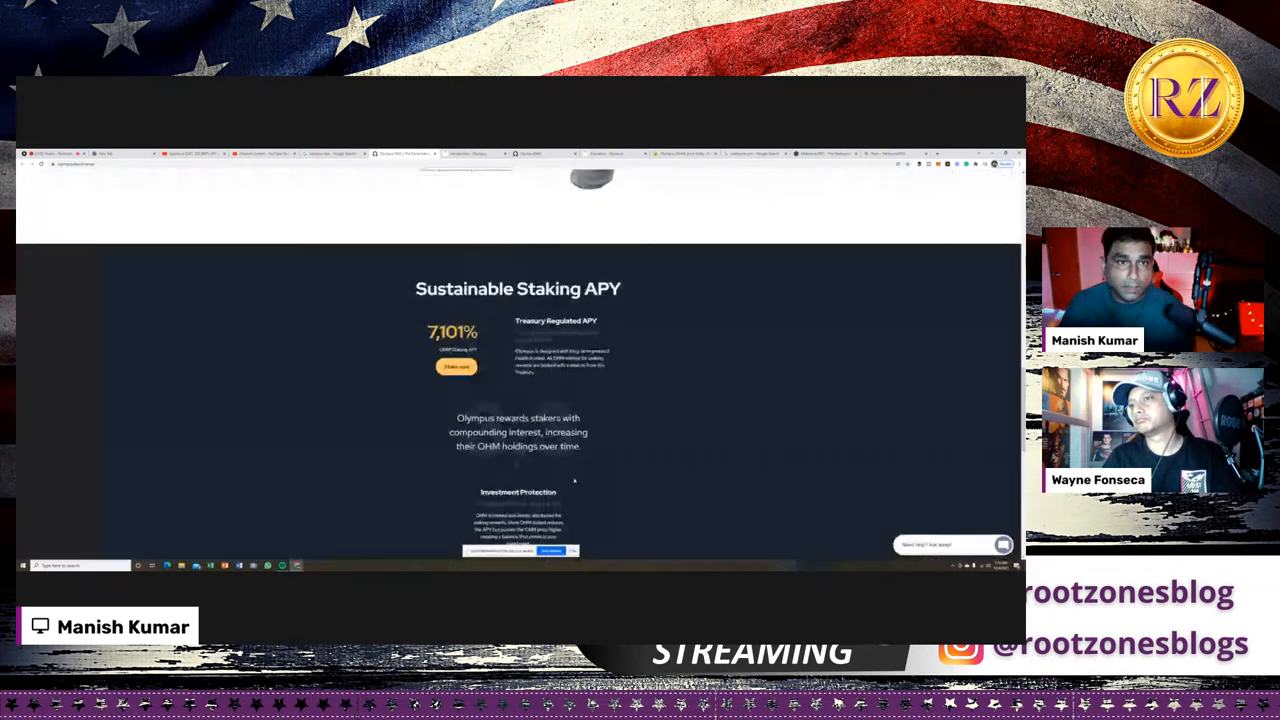
scroll(up, 3)
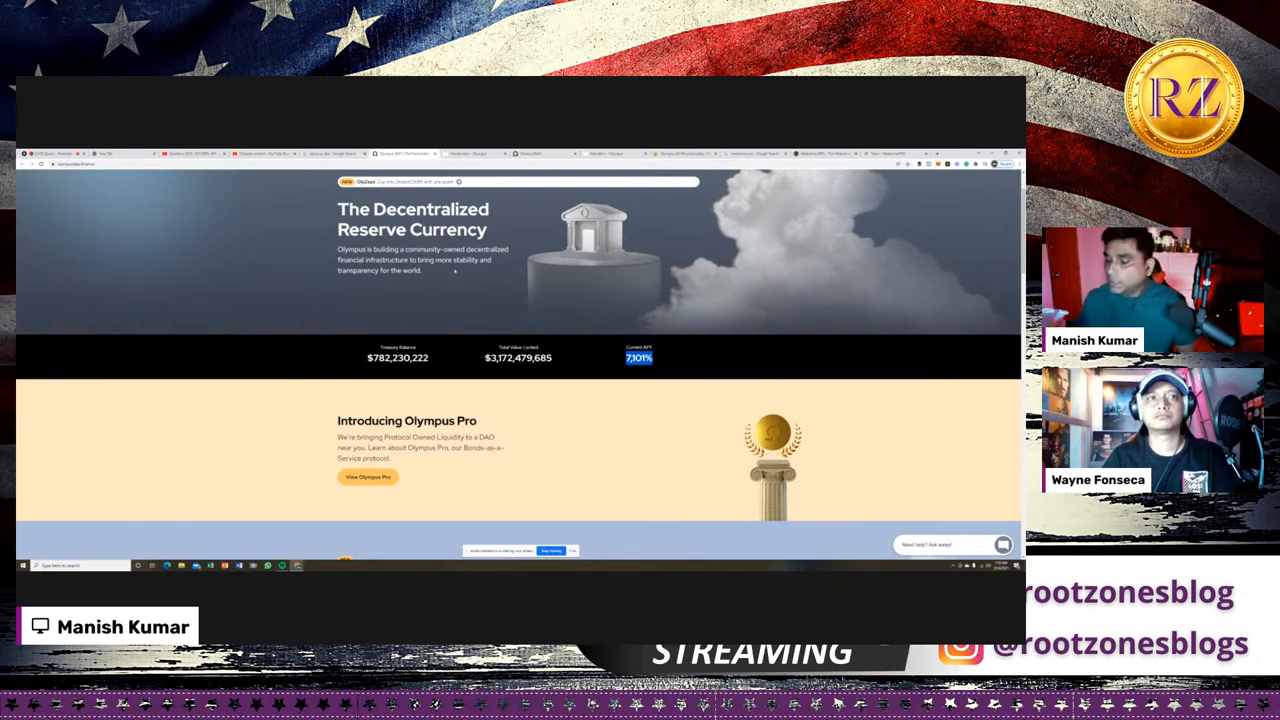
mouse_move(476, 356)
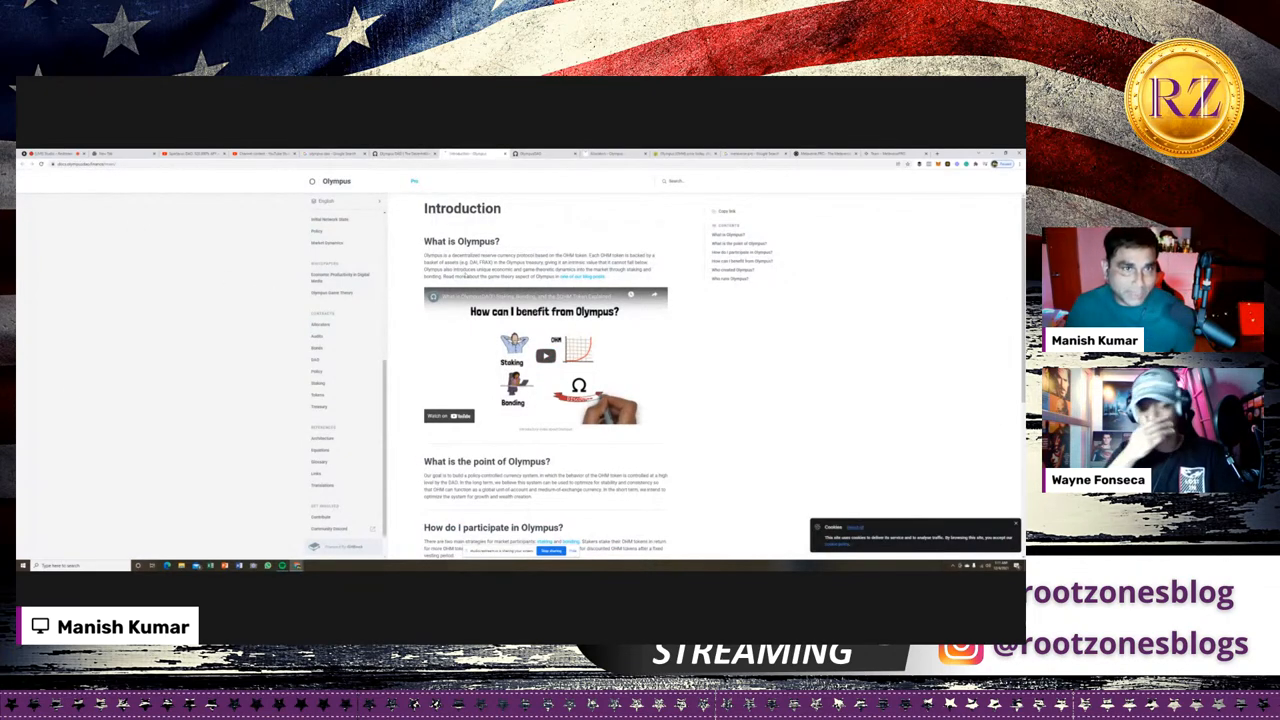
mouse_move(856, 448)
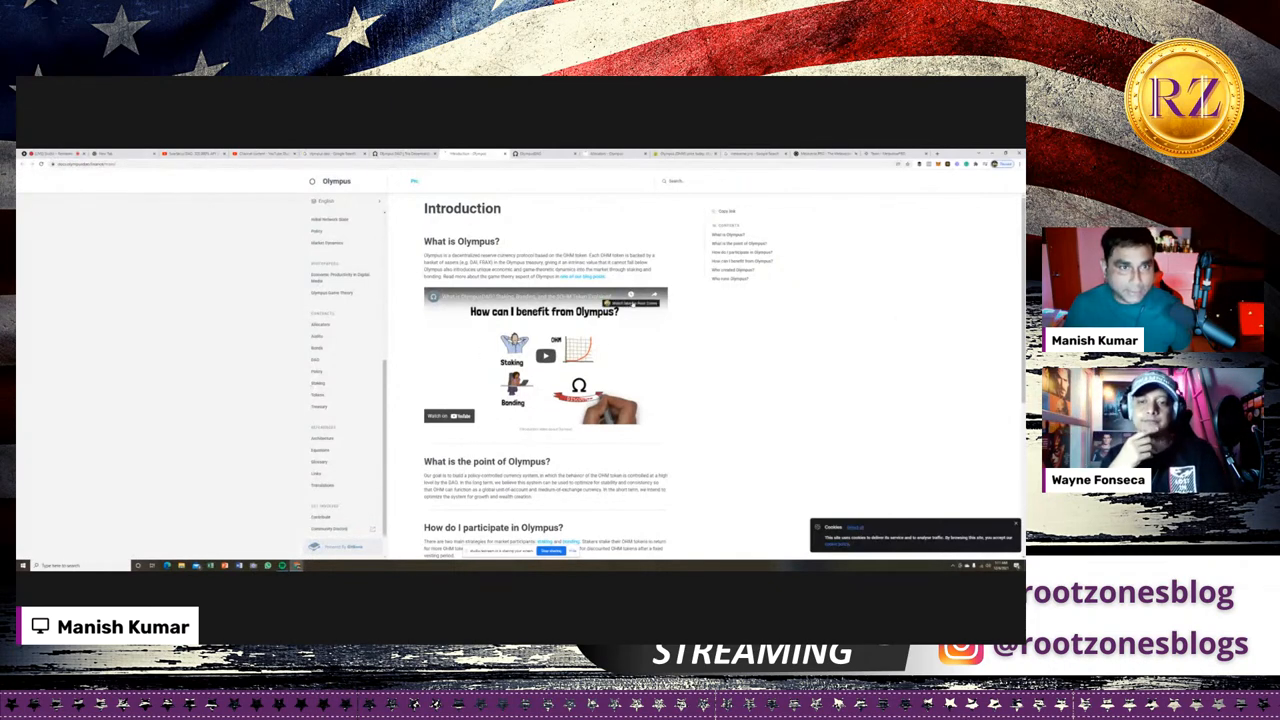
- Read down the Olympus docs Introduction through its 'what is Olympus' questions
scroll(down, 3)
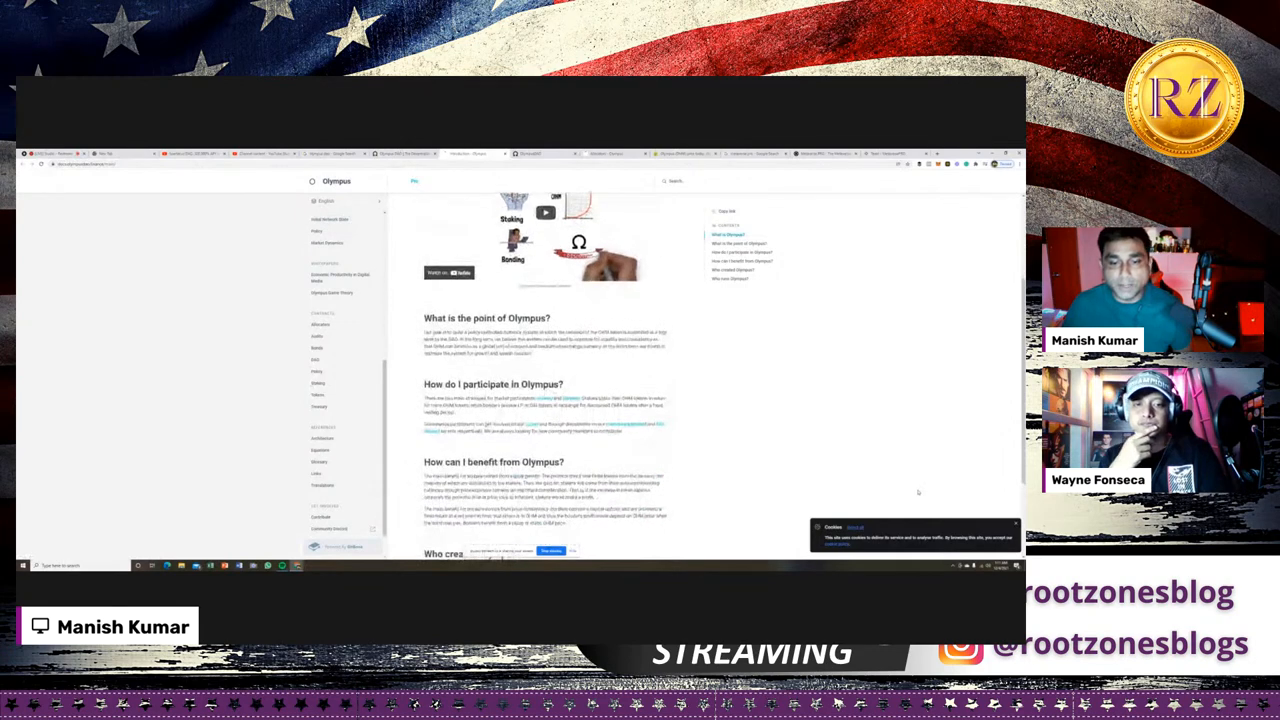
scroll(down, 3)
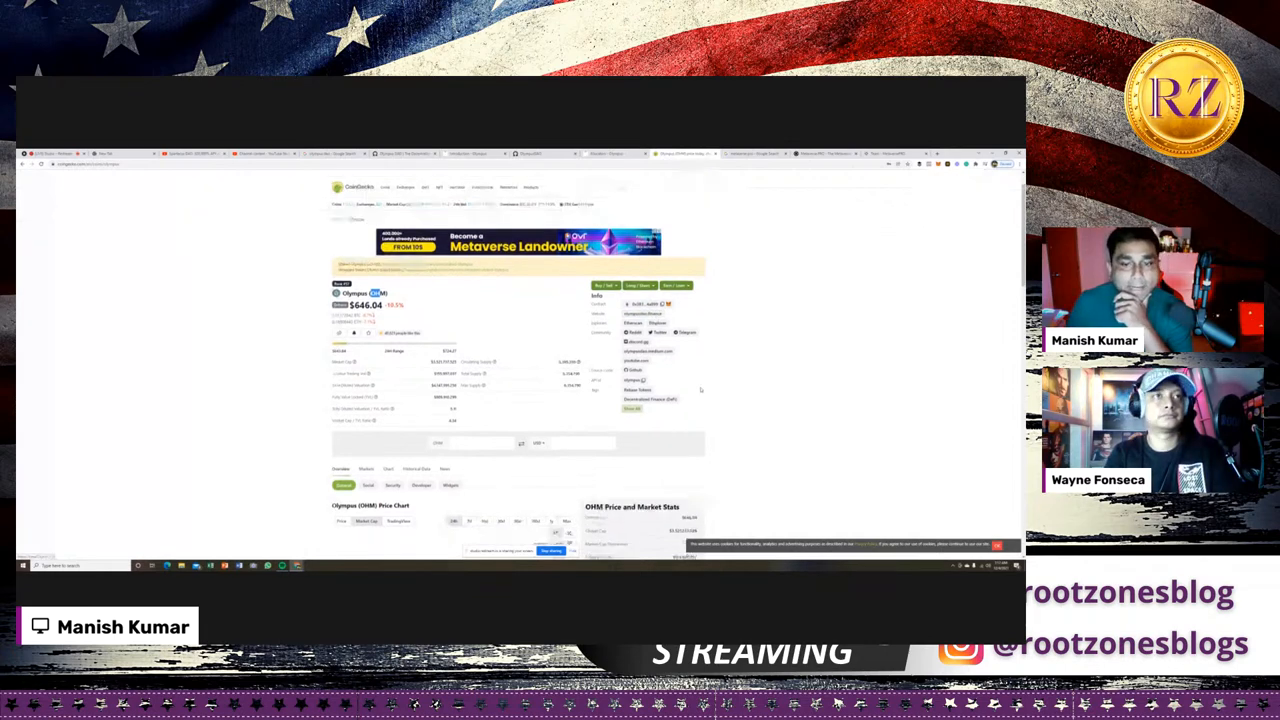
- Look over CoinGecko's Olympus (OHM) $646.04 price chart and market stats
scroll(down, 3)
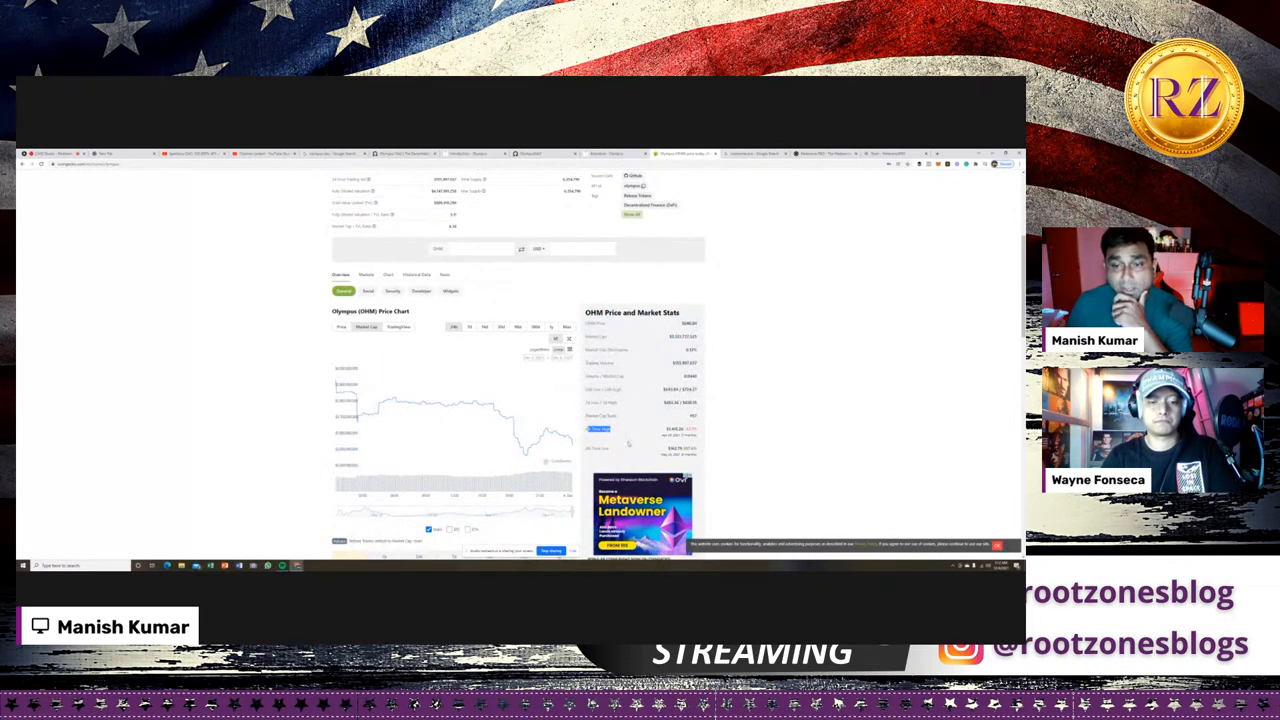
scroll(up, 3)
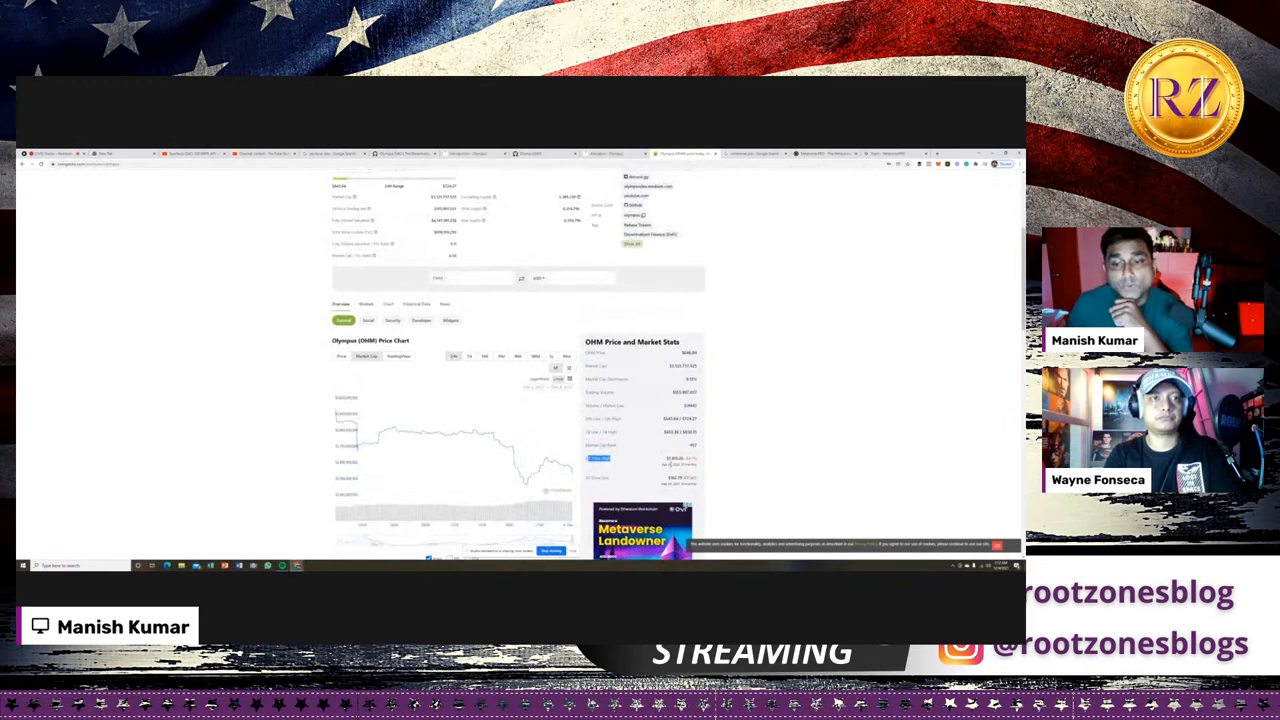
scroll(up, 3)
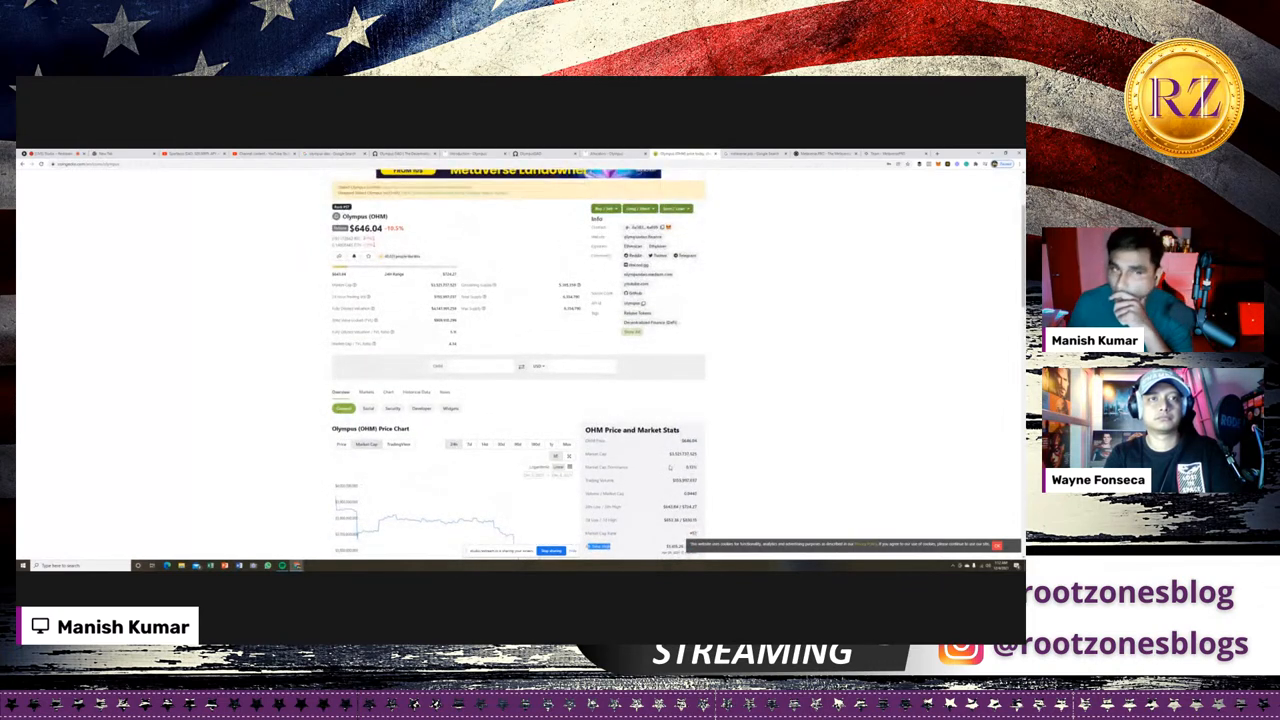
scroll(down, 3)
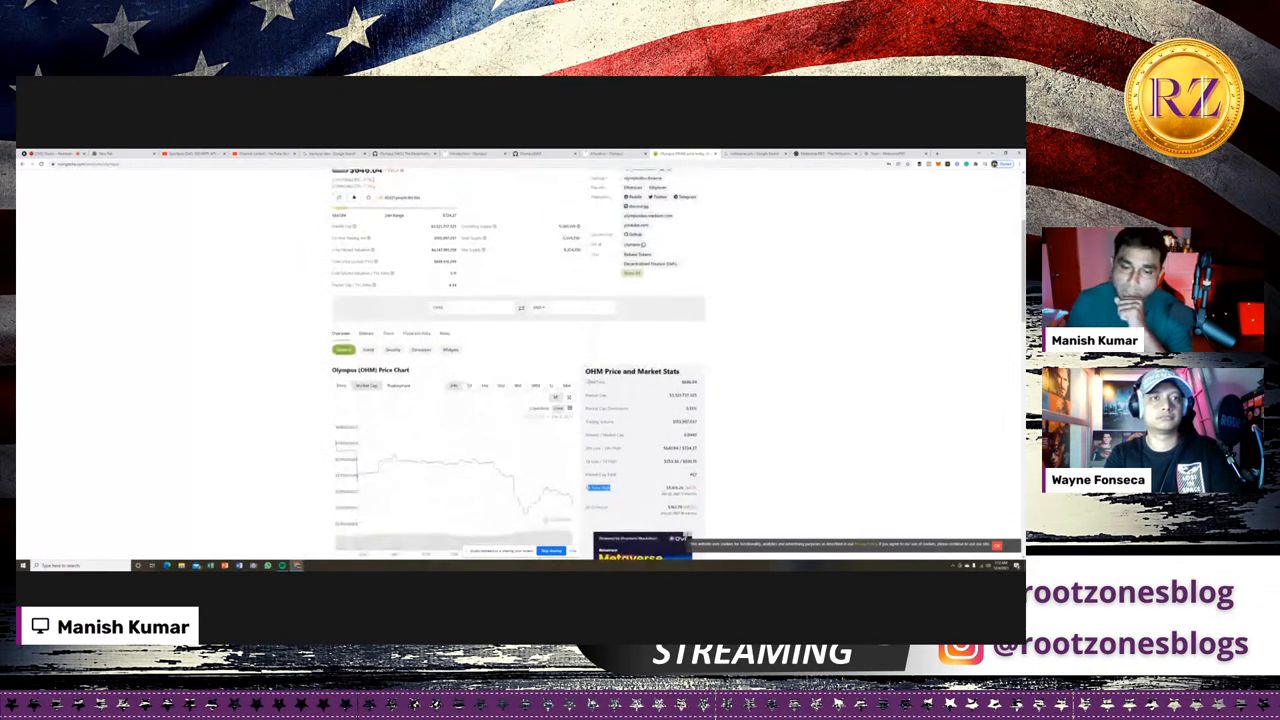
scroll(down, 3)
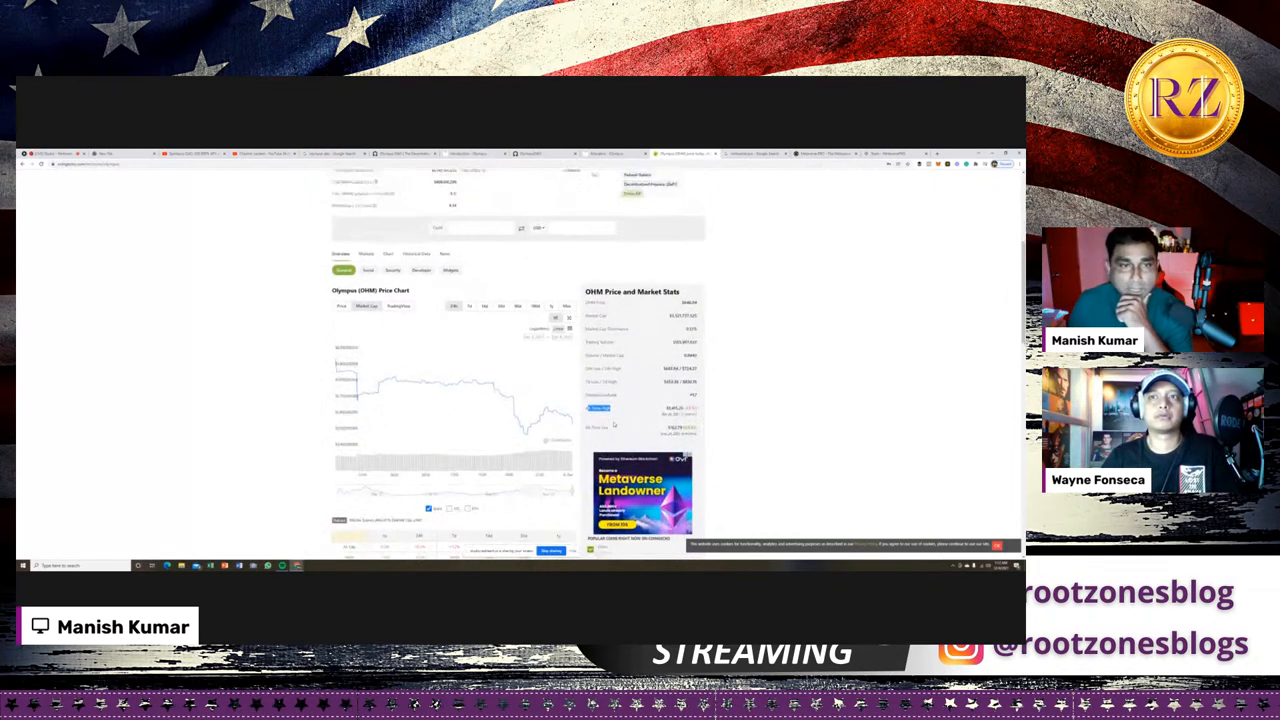
scroll(up, 3)
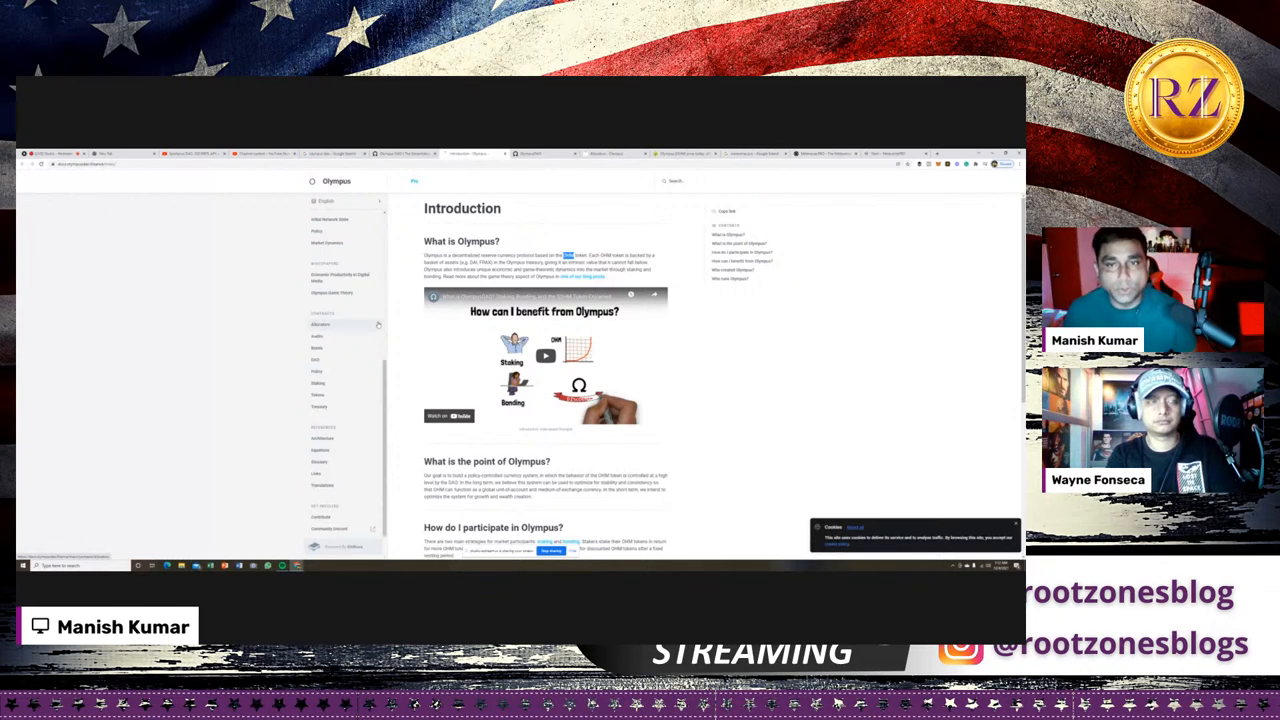
- Read the Olympus introduction FAQ down to the 'Who created Olympus?' and 'Who runs Olympus?' sections
scroll(down, 3)
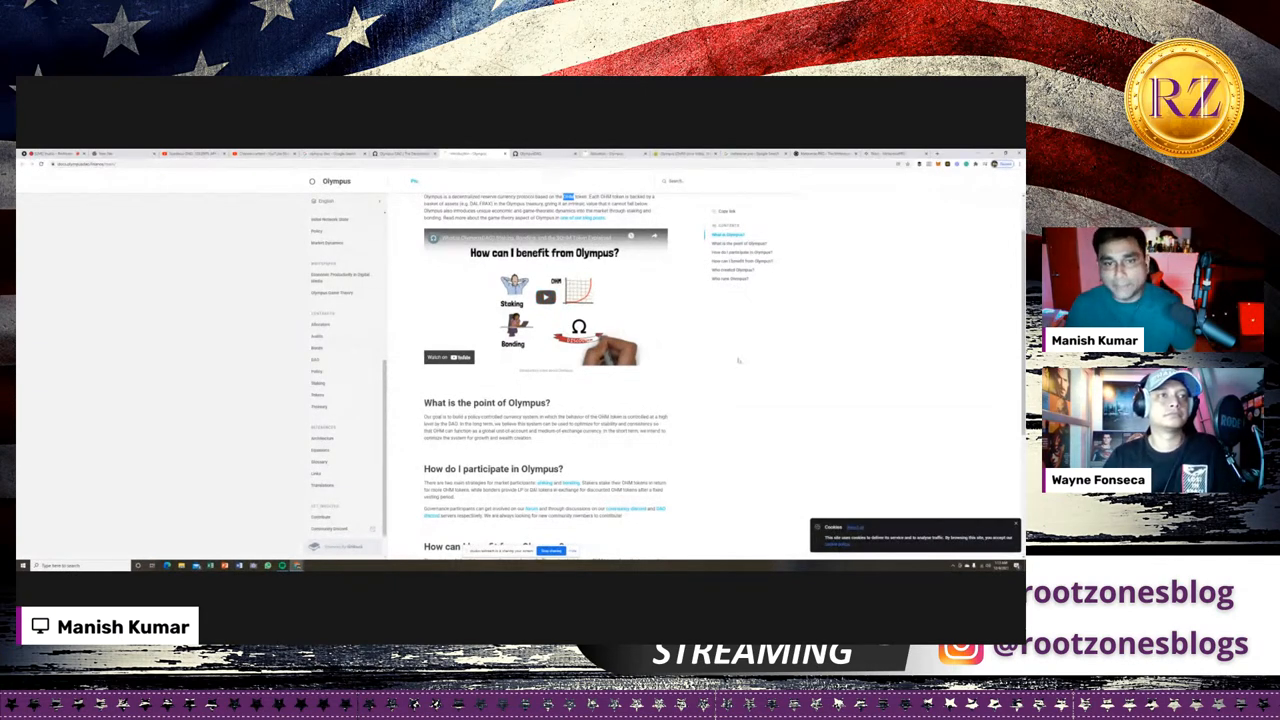
scroll(down, 3)
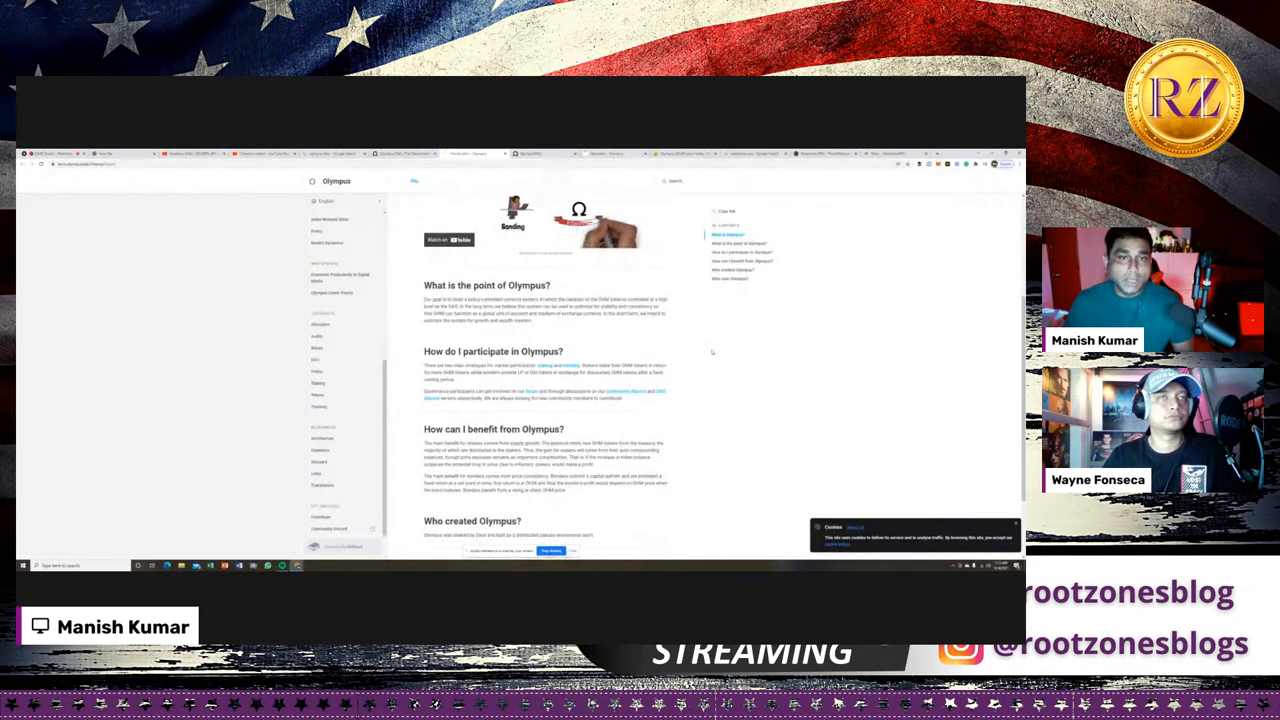
scroll(down, 3)
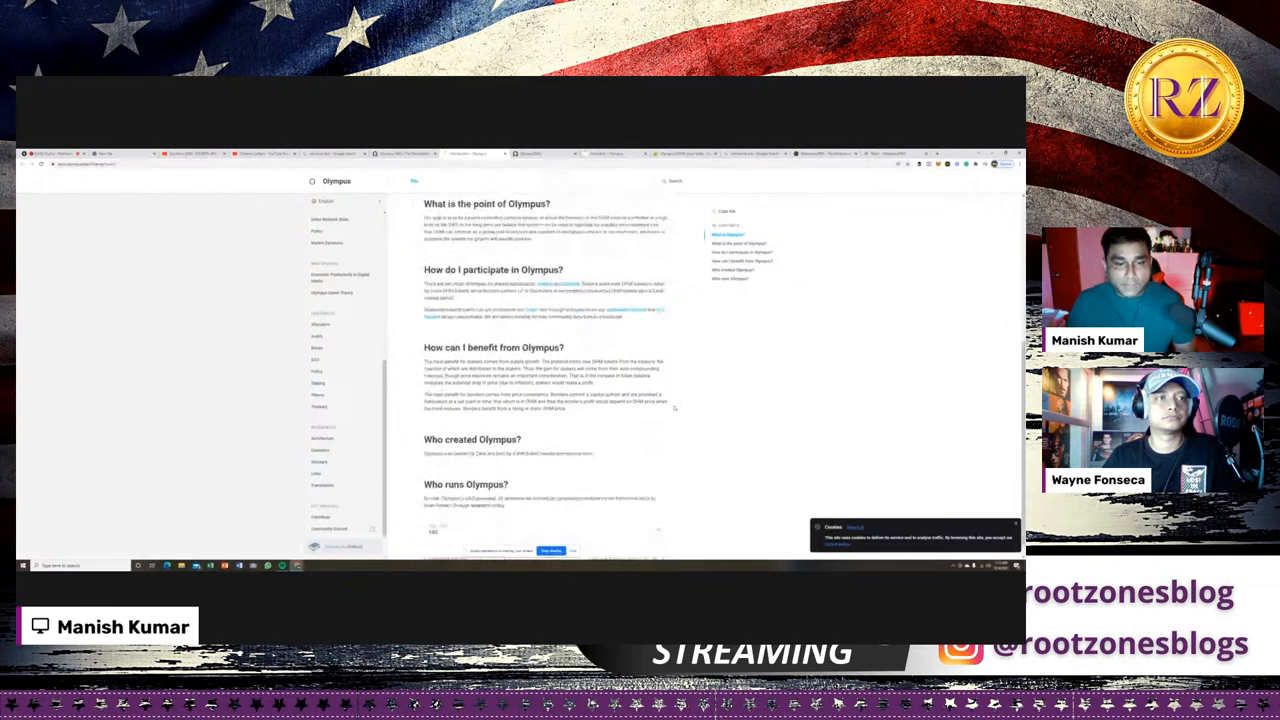
scroll(up, 3)
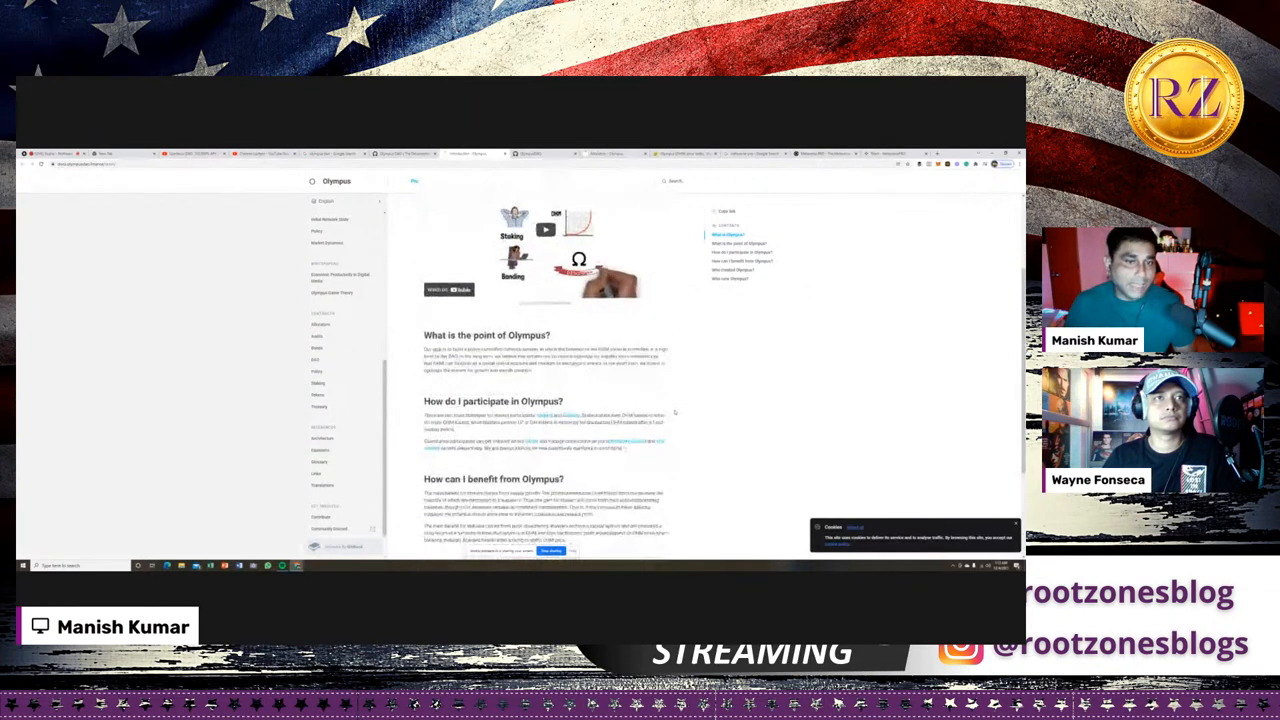
scroll(down, 3)
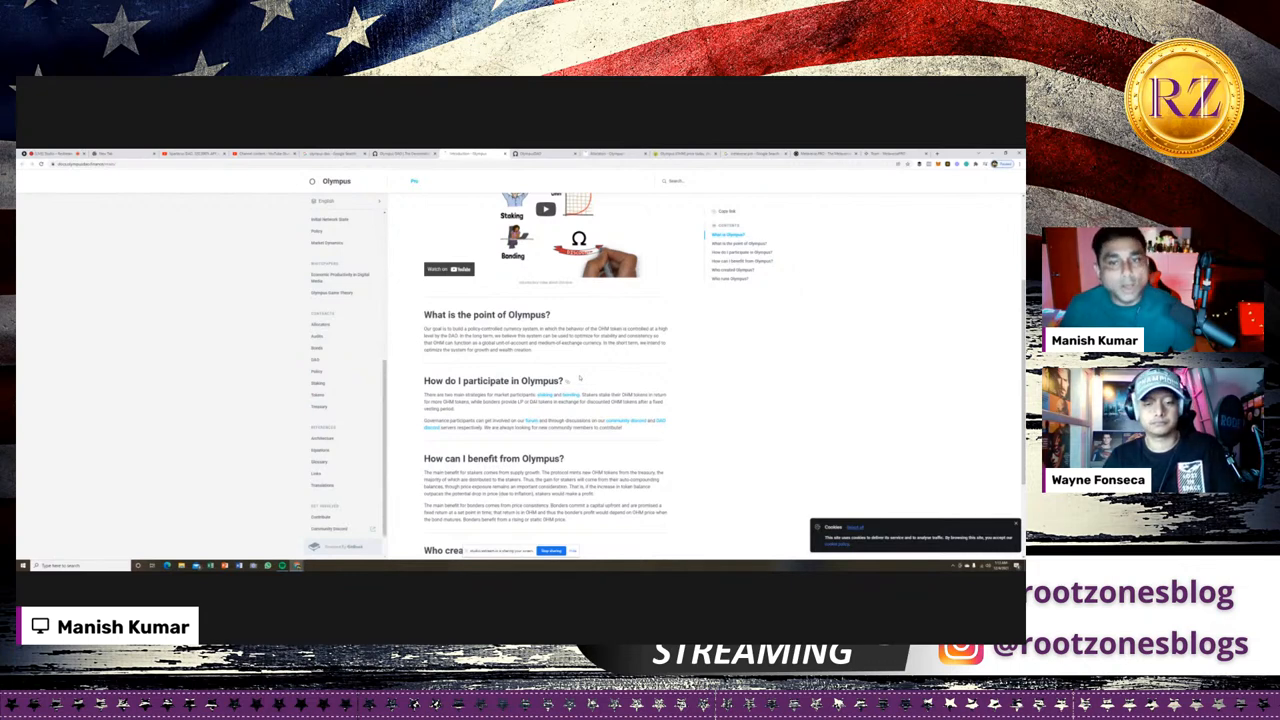
scroll(down, 3)
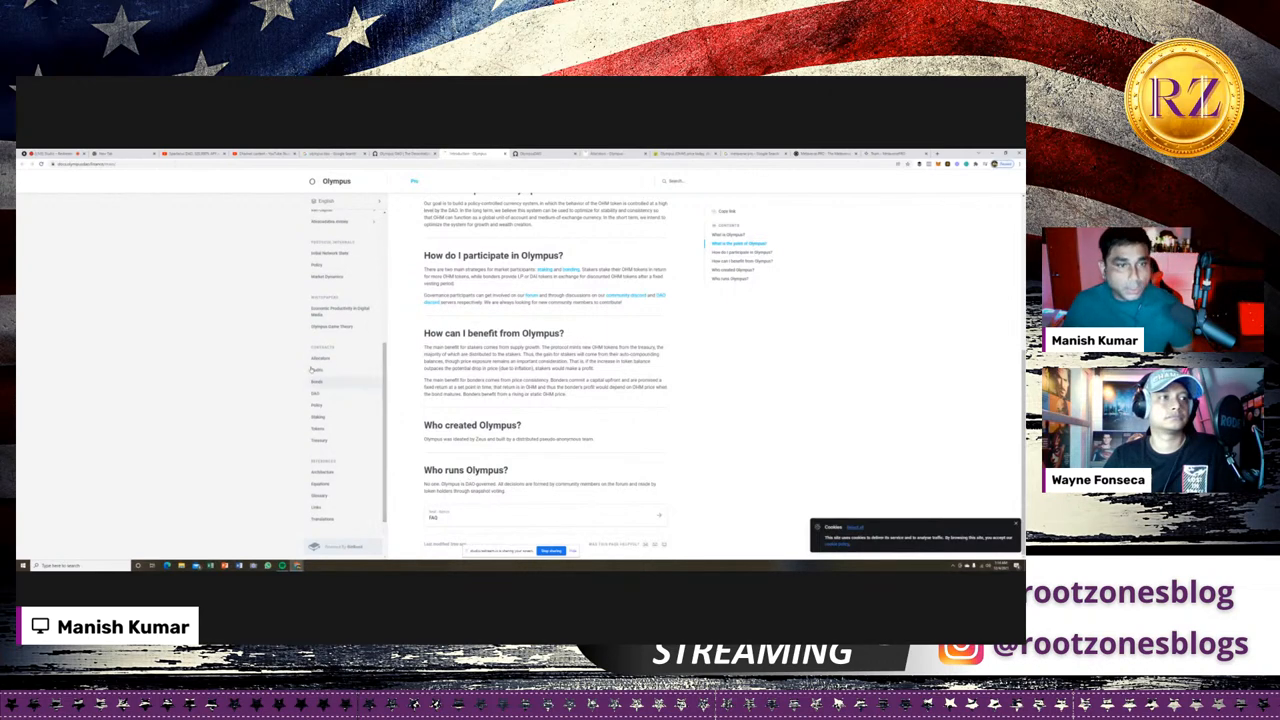
- View the Olympus Audits and Initial Network State docs, then return to the Olympus DAO website
click(320, 358)
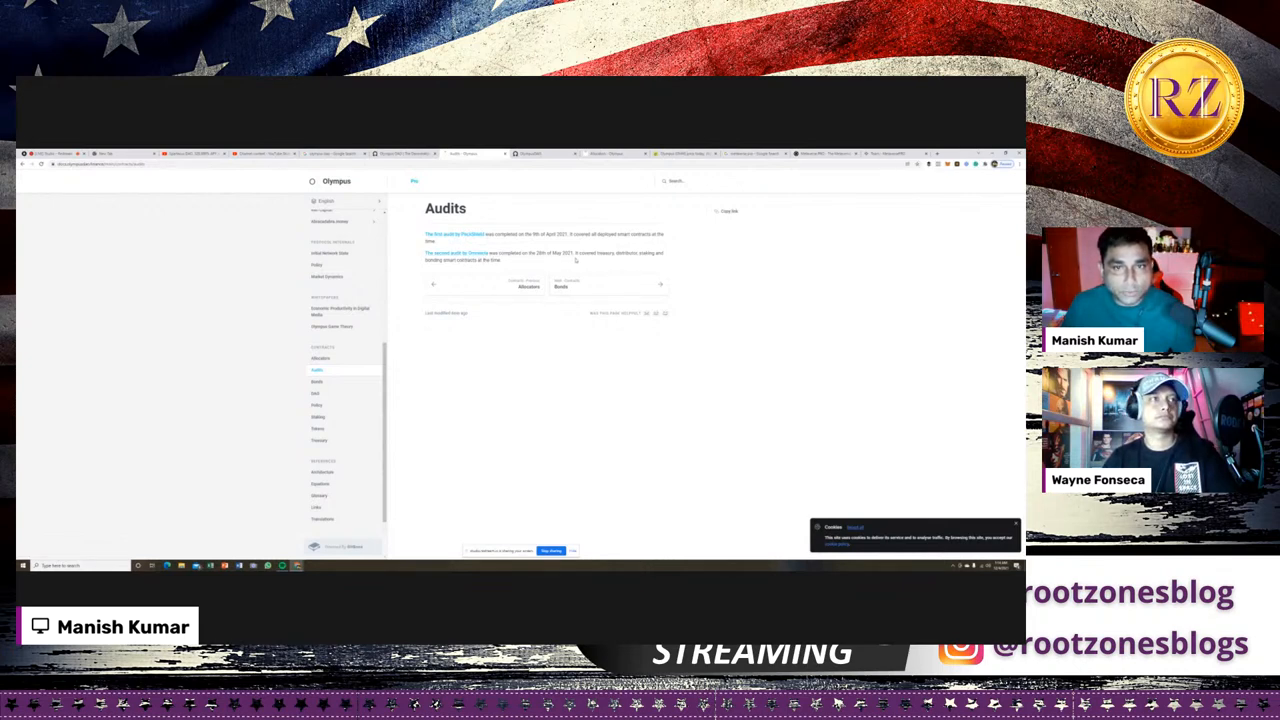
mouse_move(766, 292)
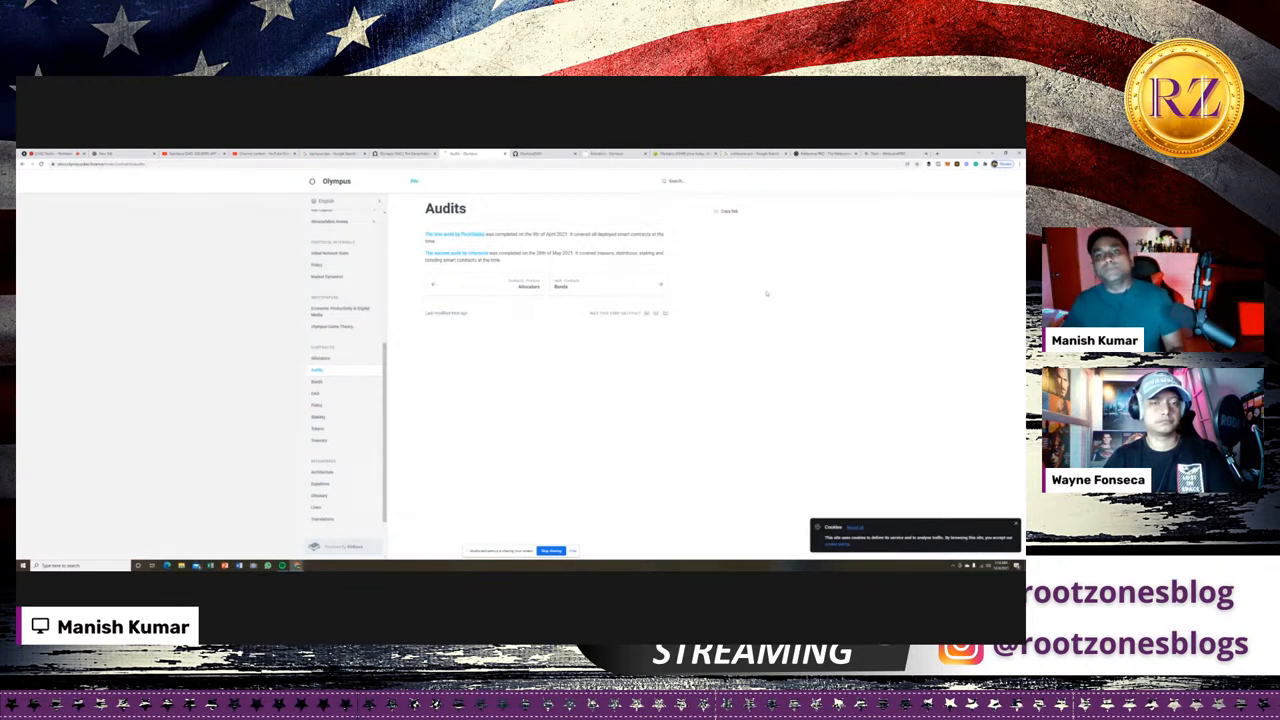
mouse_move(640, 264)
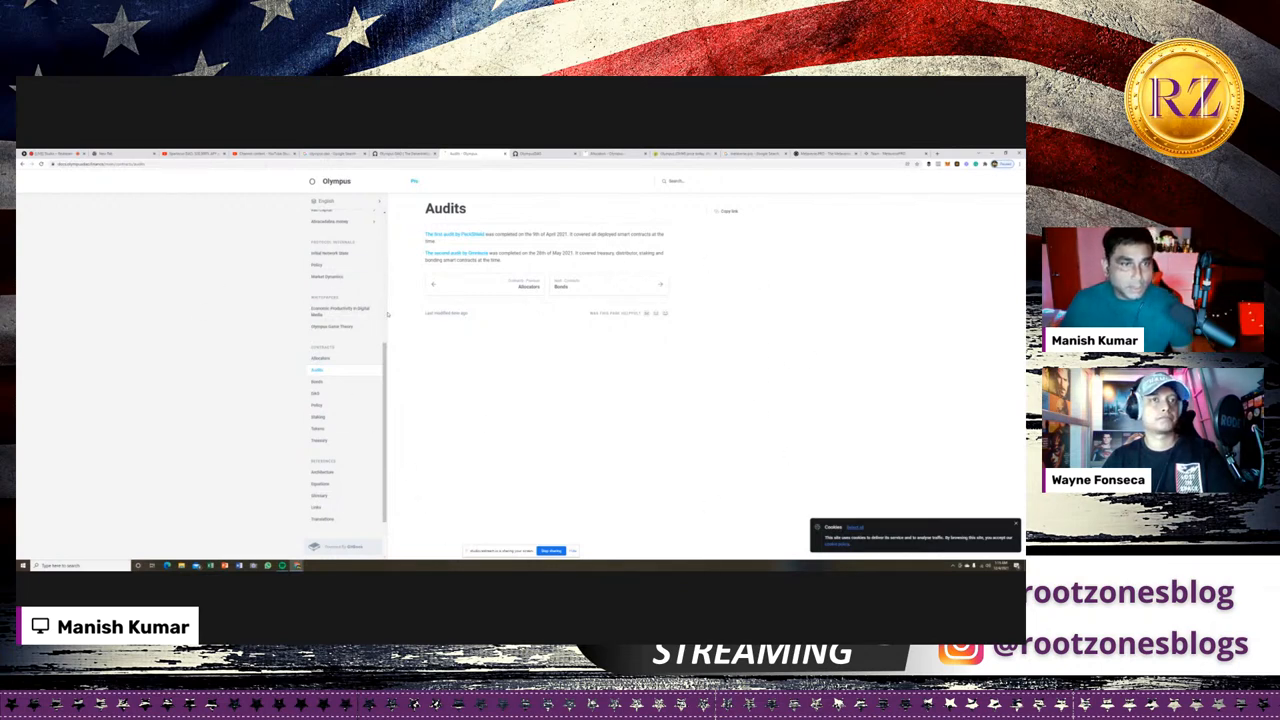
click(330, 252)
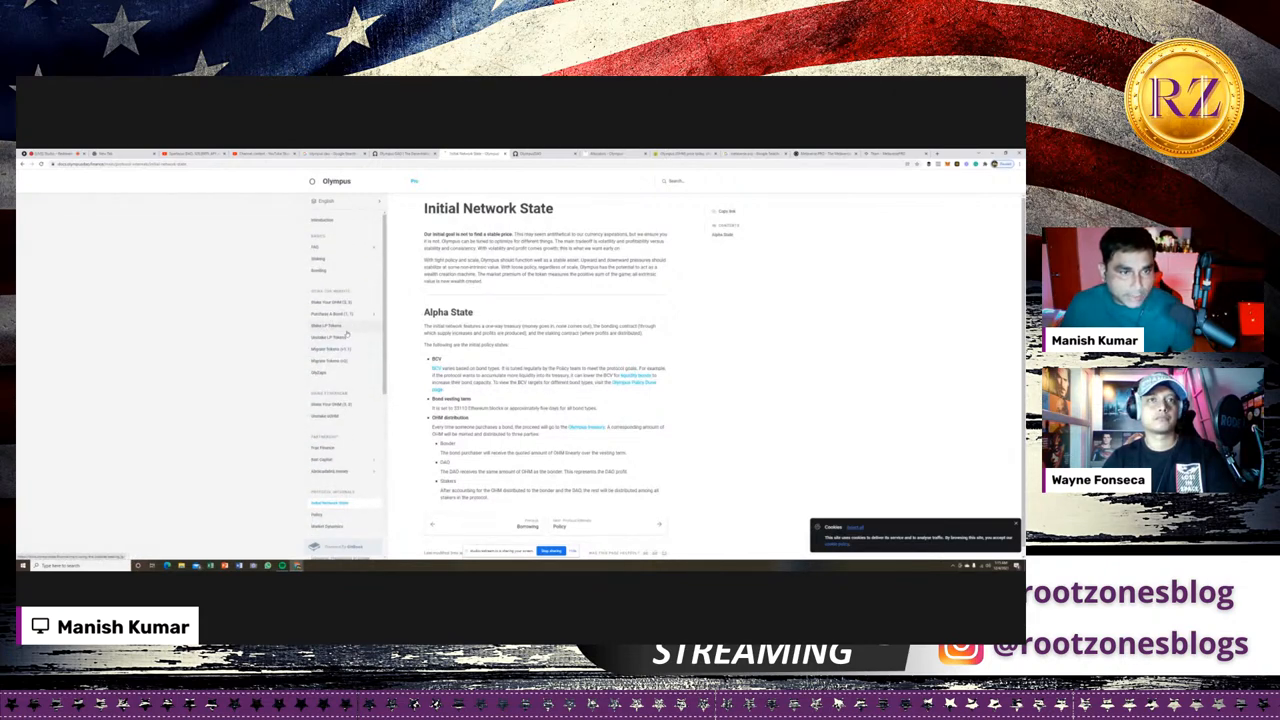
click(326, 324)
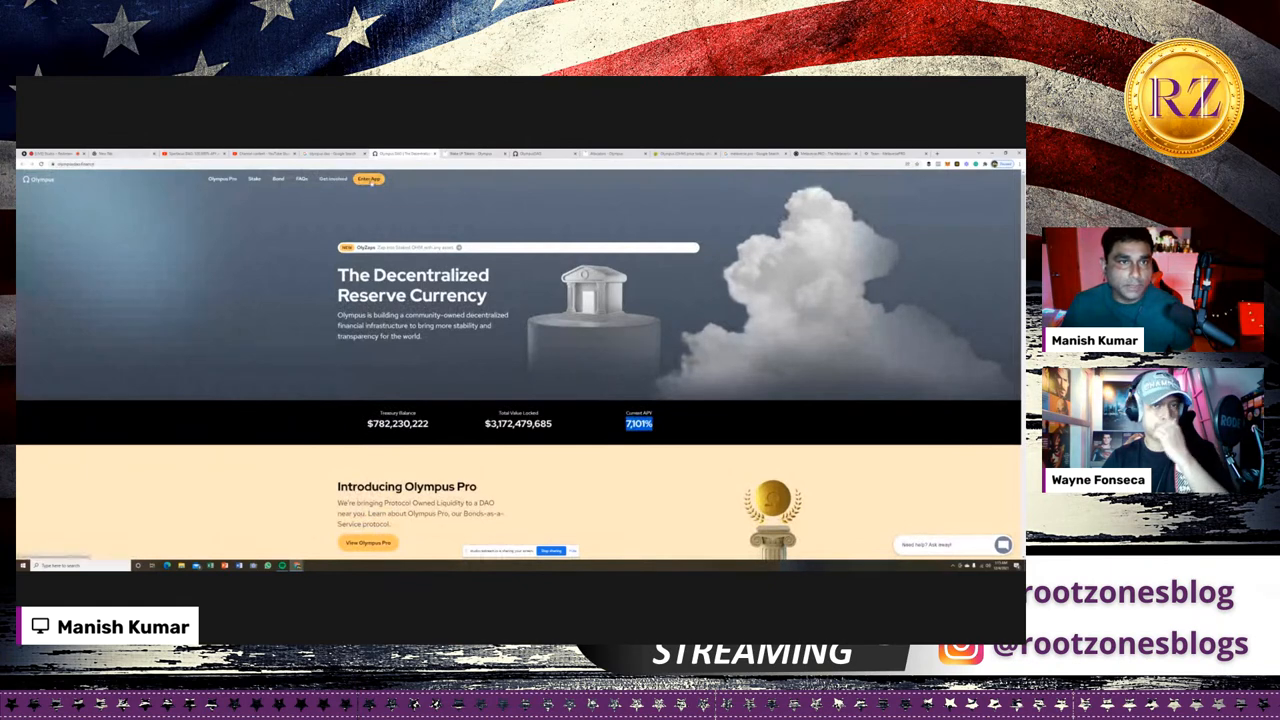
- Enter the Olympus app dashboard with market cap, OHM price and treasury charts
click(368, 180)
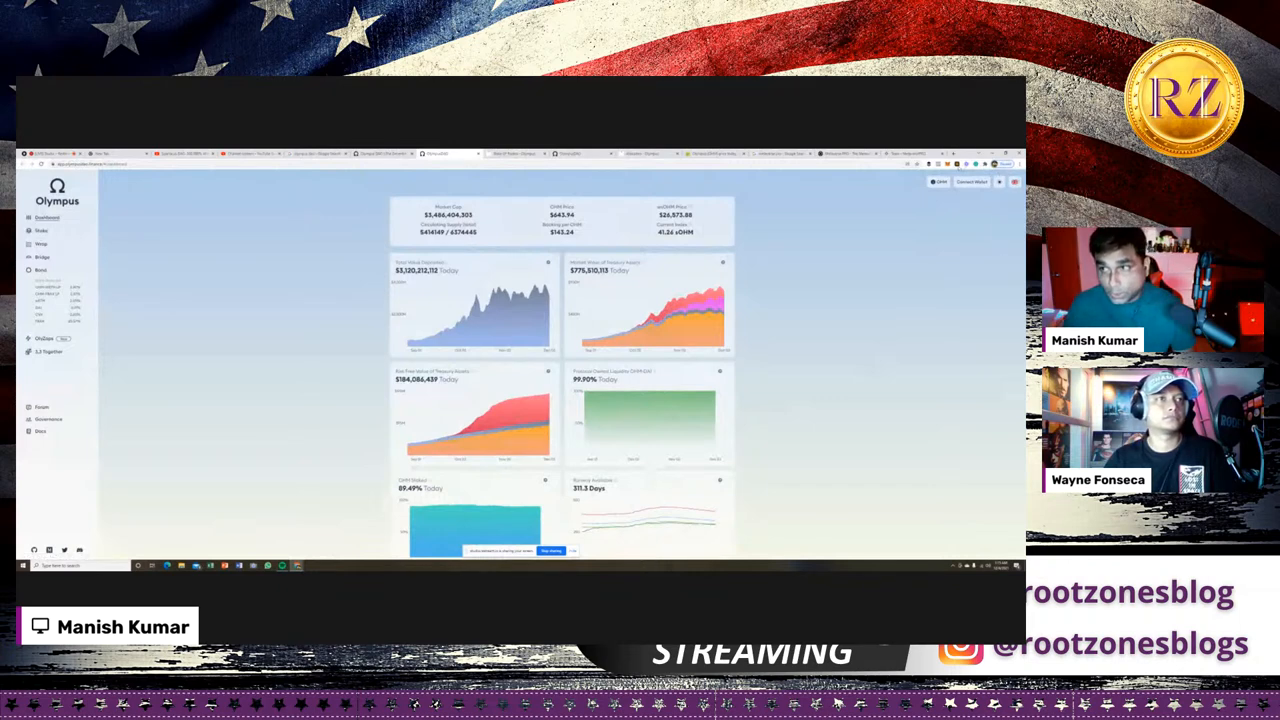
click(970, 180)
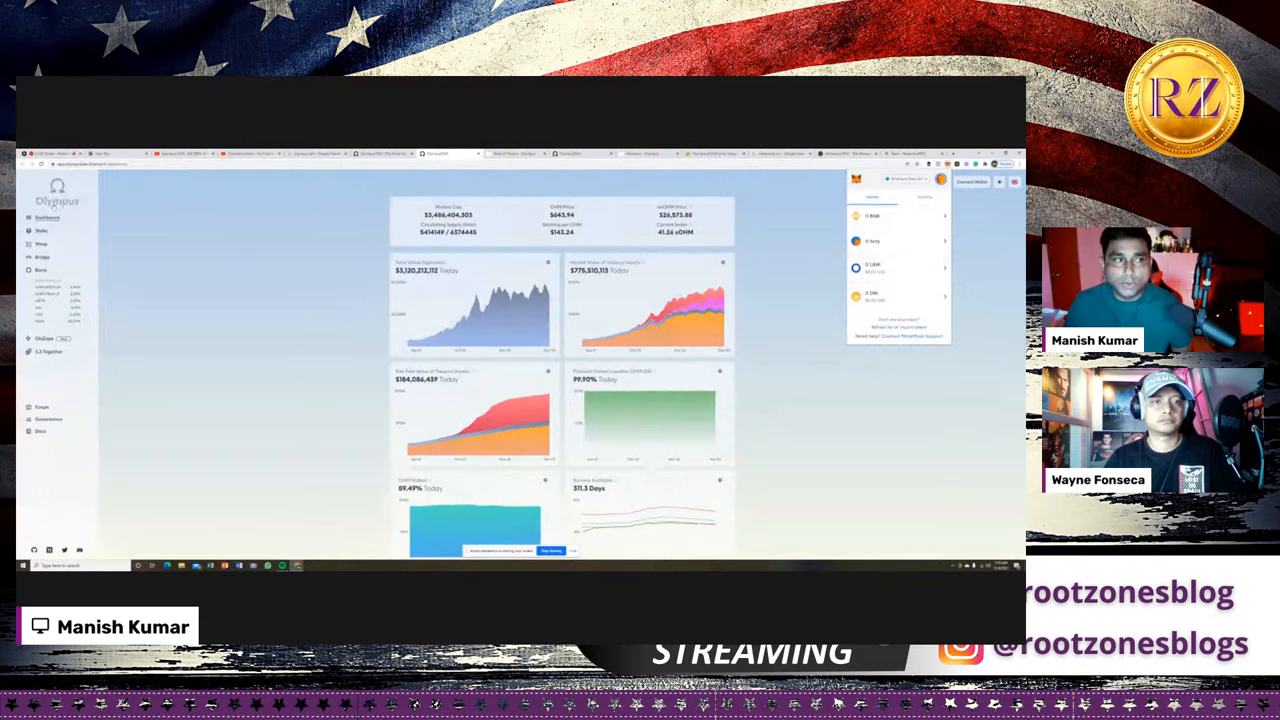
click(898, 196)
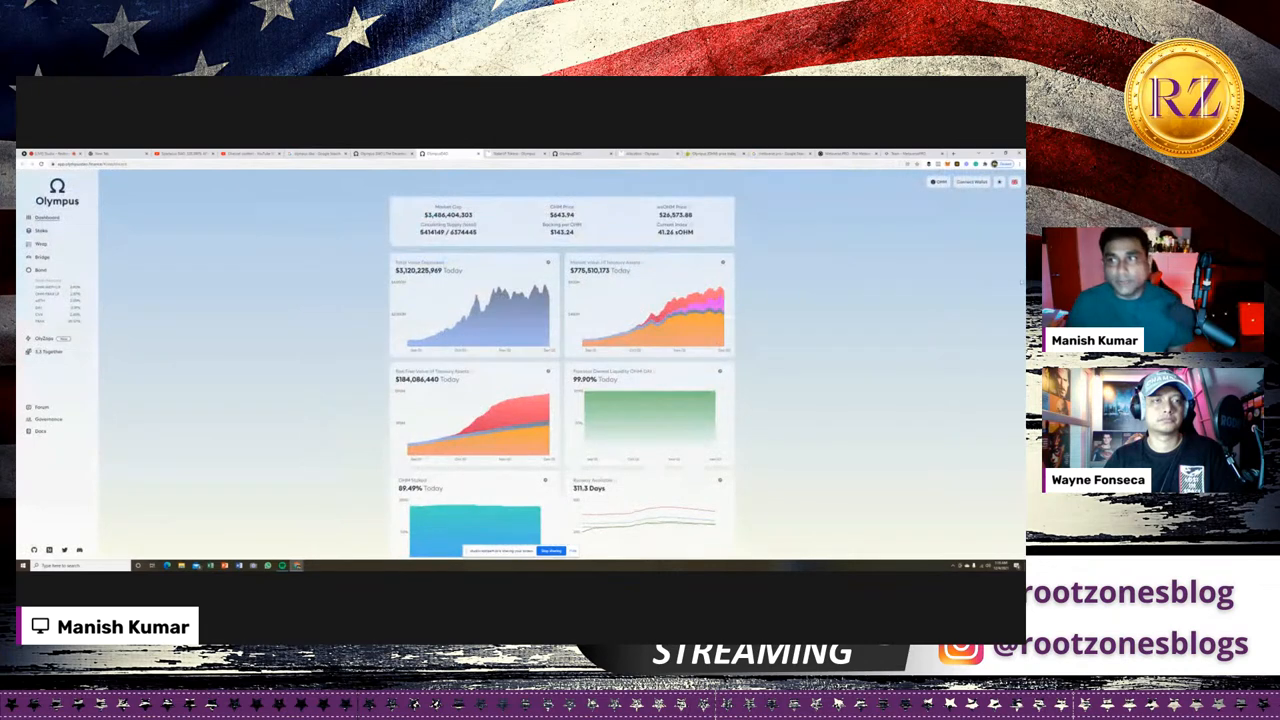
- Connect a MetaMask wallet to the Olympus dashboard and approve the connection prompt
click(968, 180)
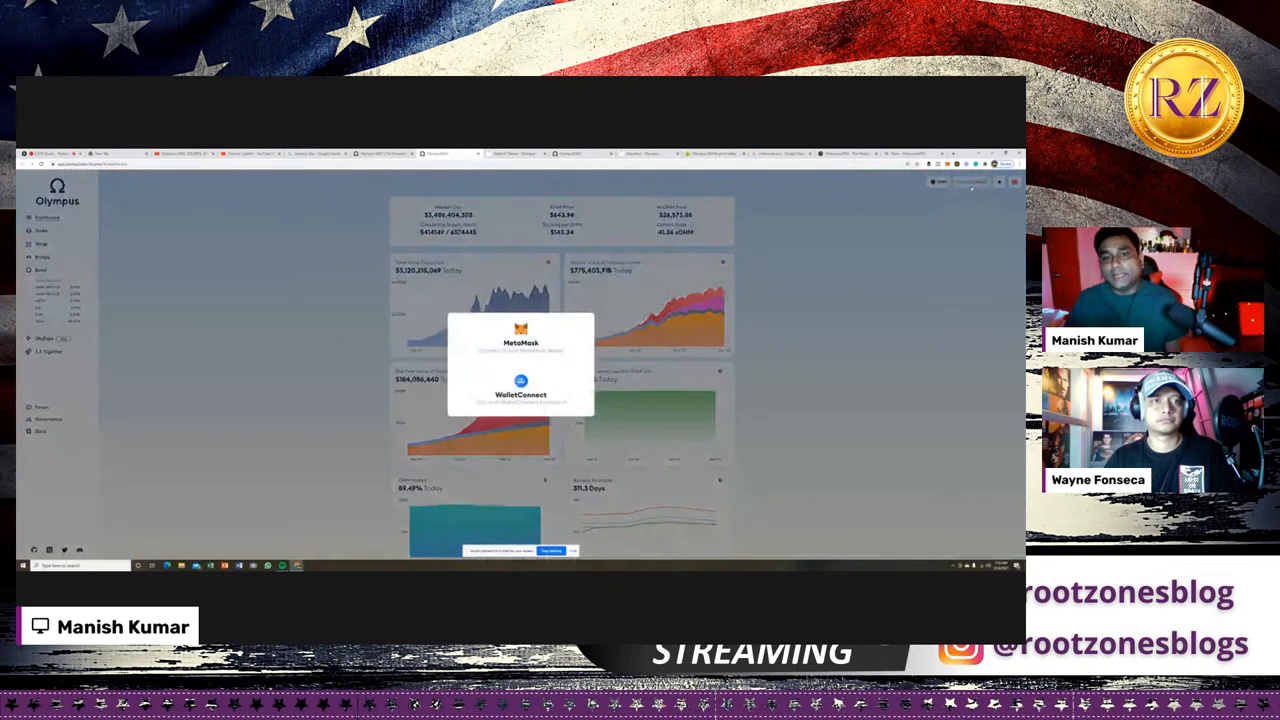
click(520, 342)
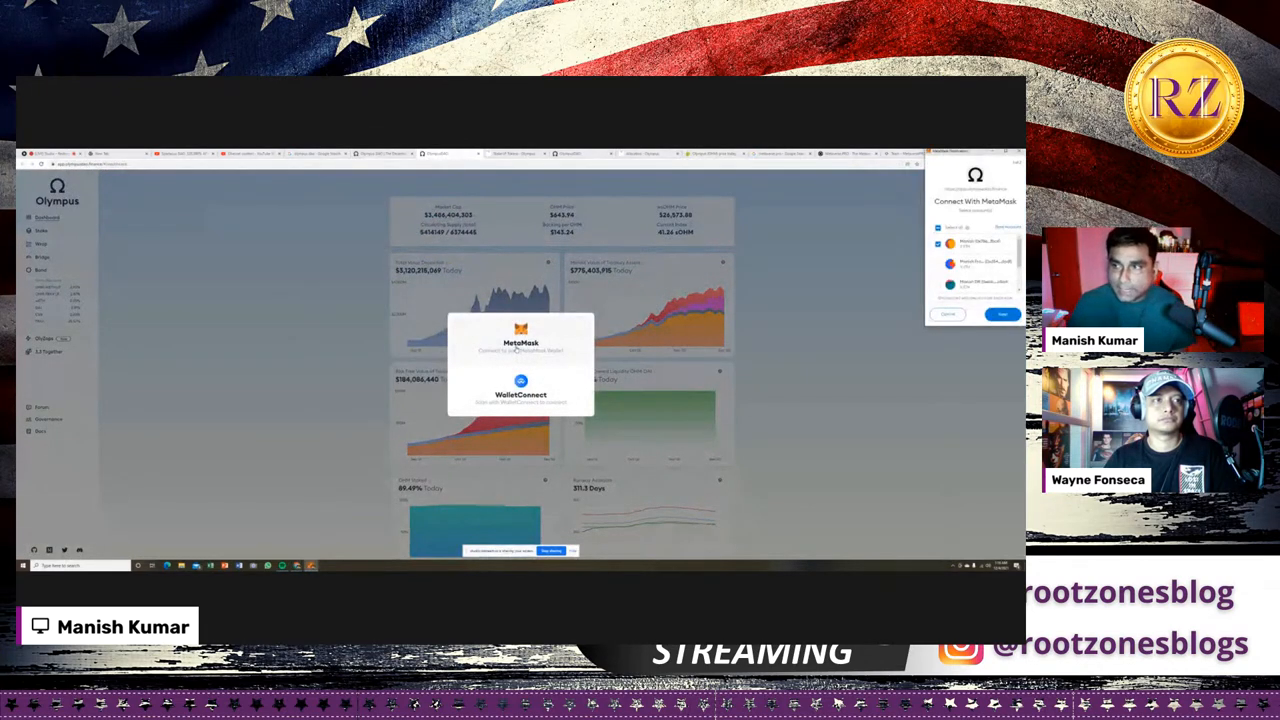
click(1000, 314)
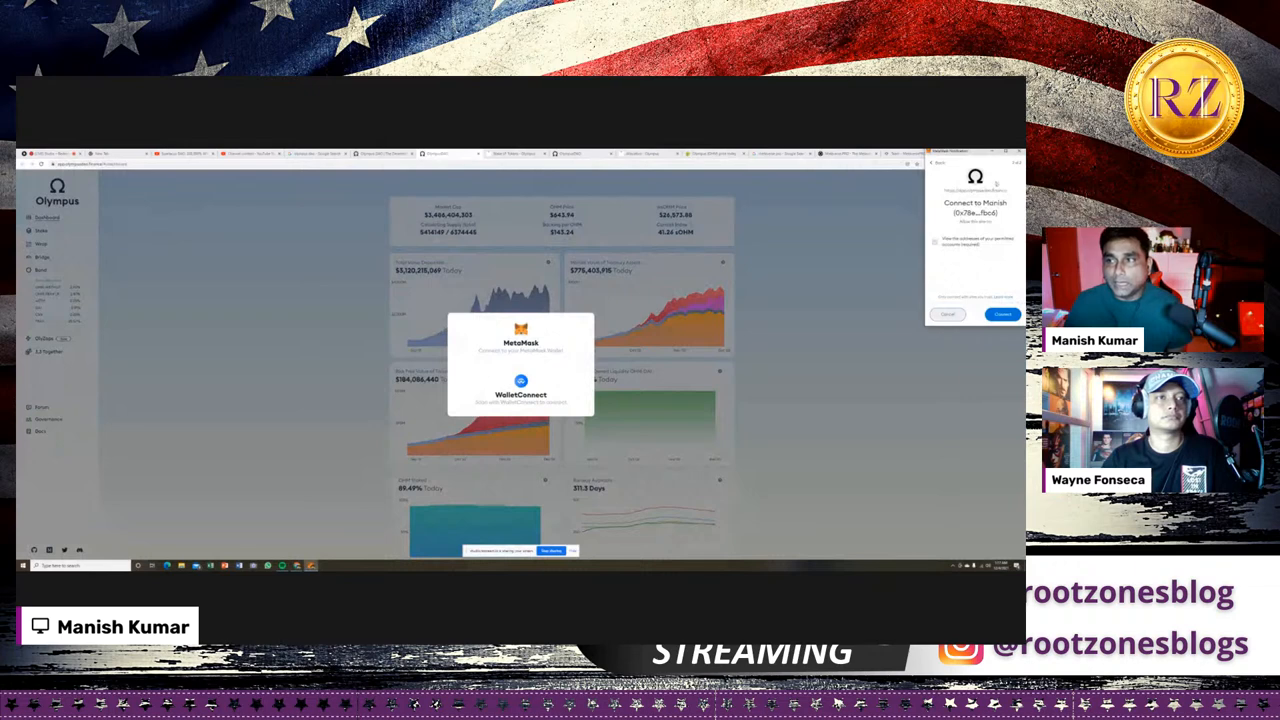
click(1000, 314)
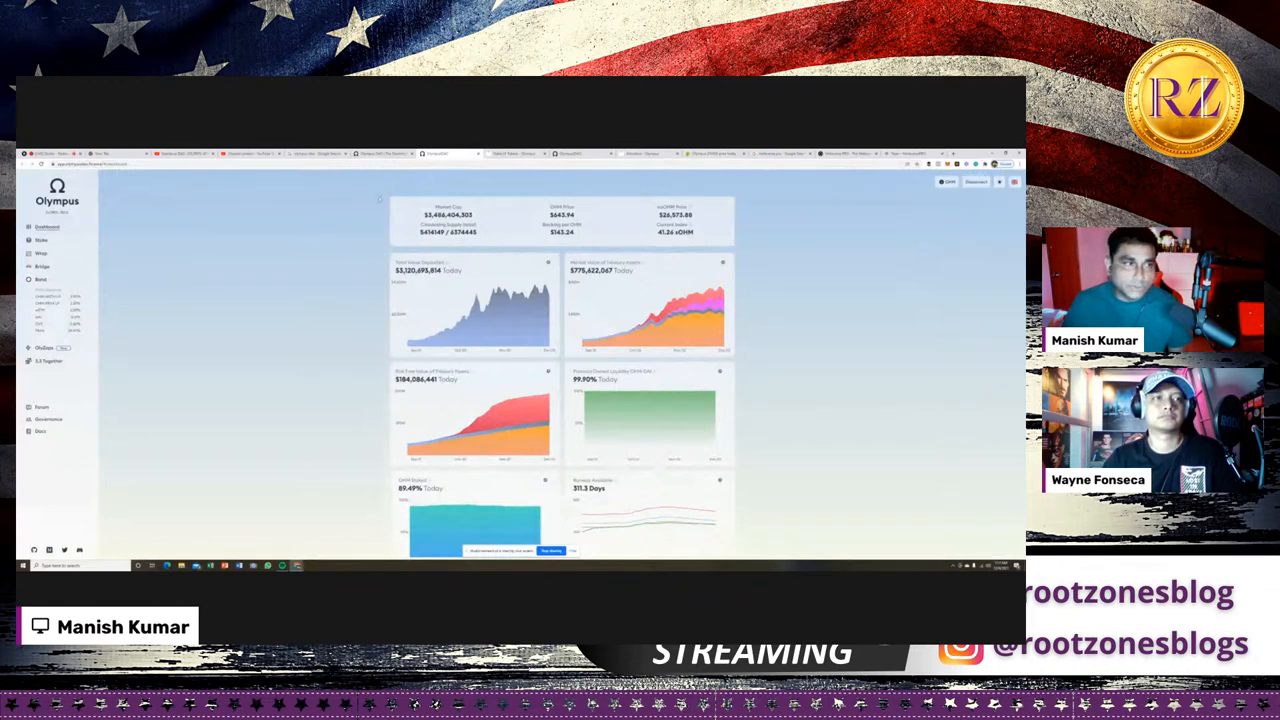
- View the Single Stake (3,3) page, then switch to the Olympus docs' Stake LP Tokens page
click(40, 240)
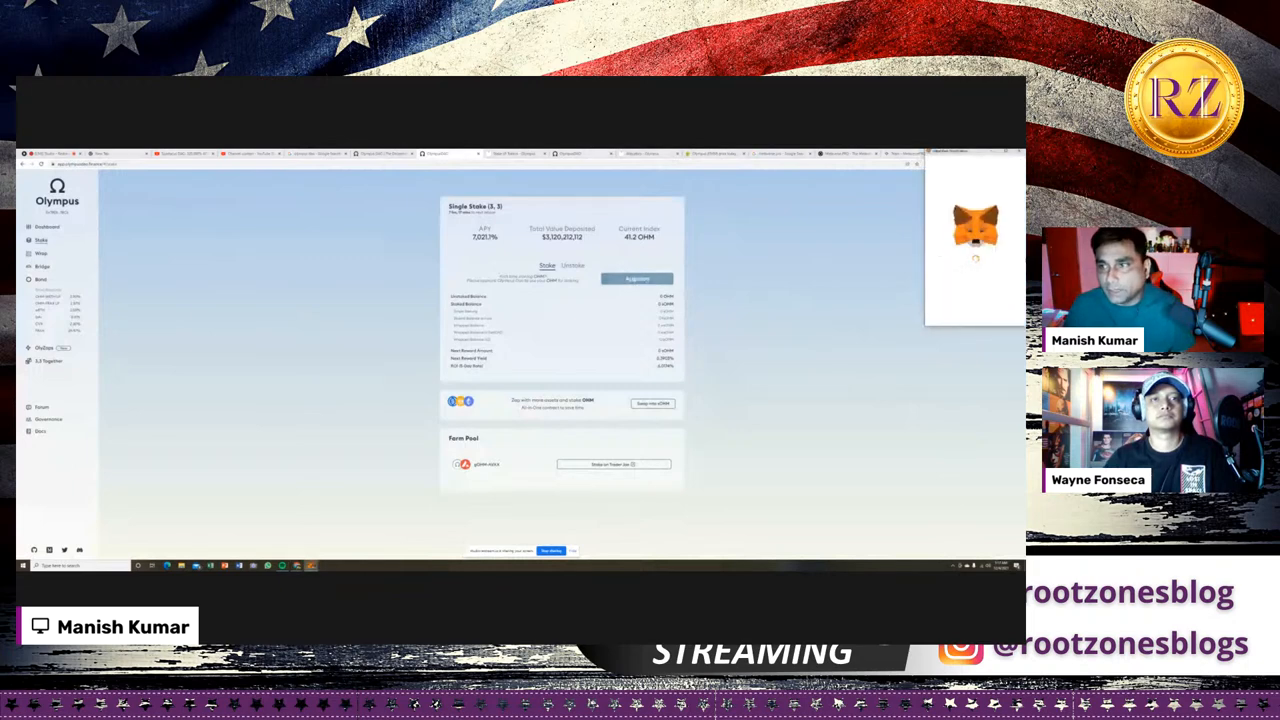
click(636, 278)
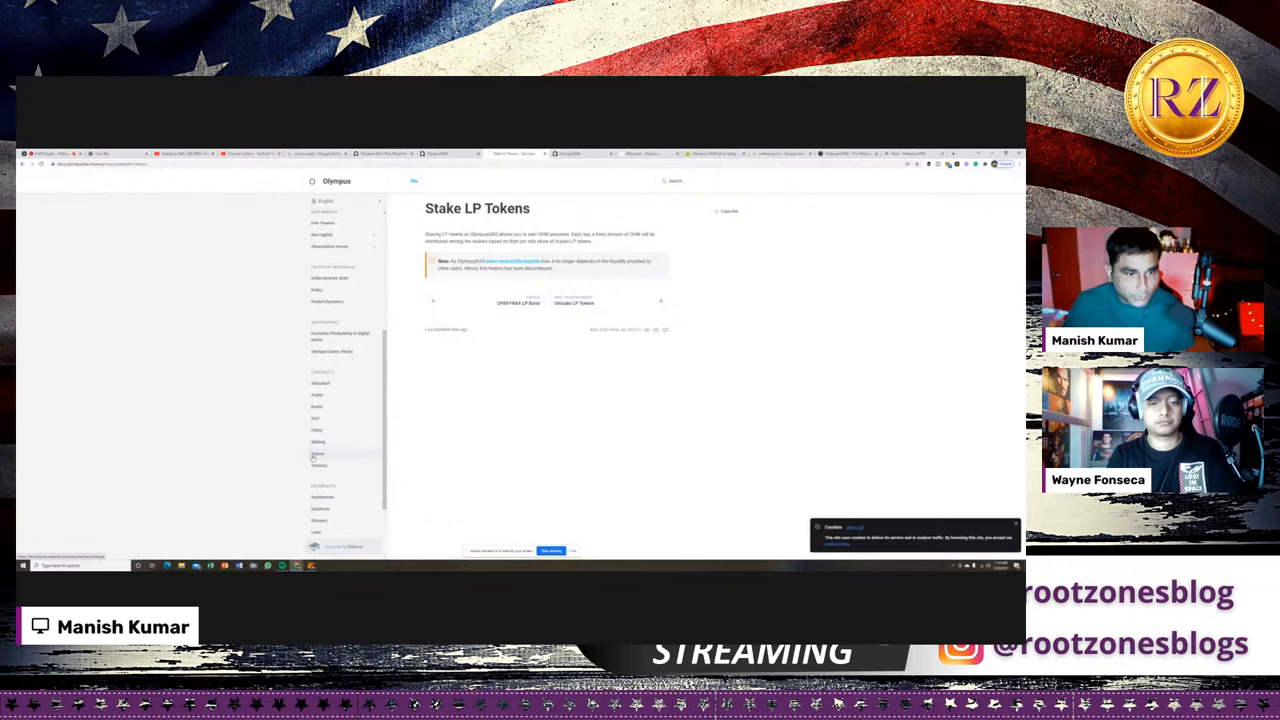
- Browse the Olympus tokens documentation down to the Historical Tokens section and back
click(318, 452)
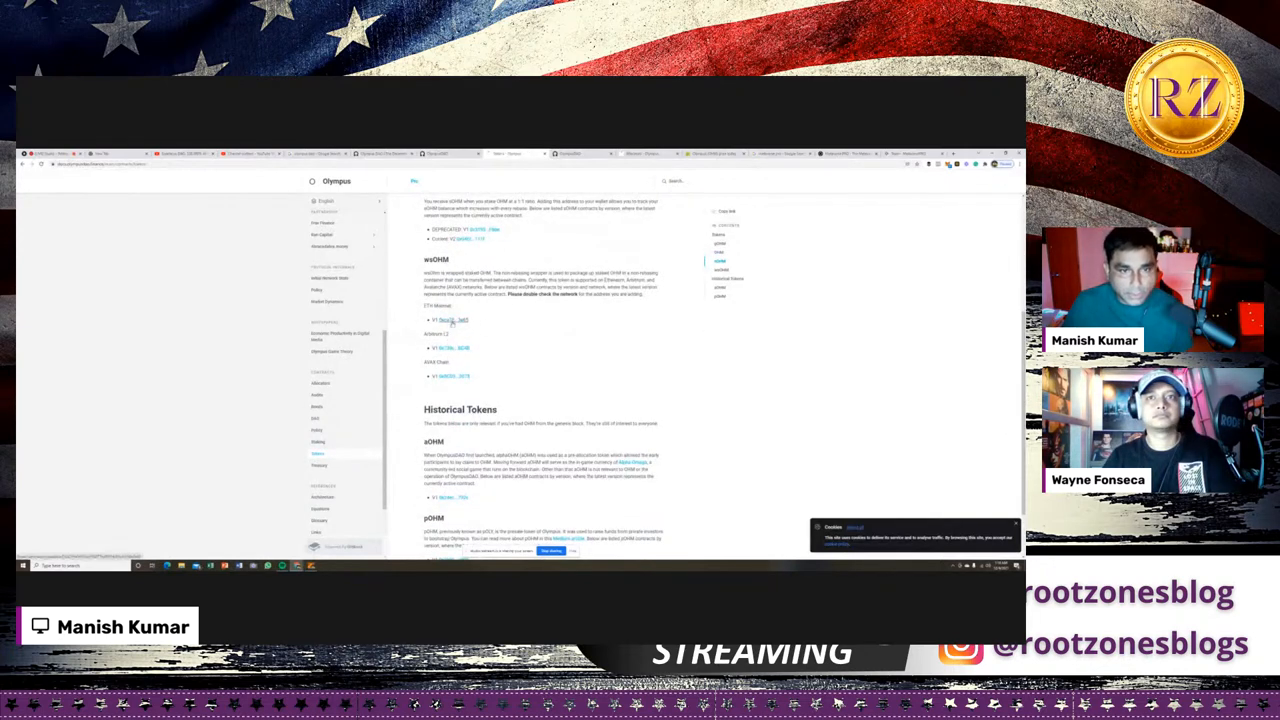
scroll(down, 3)
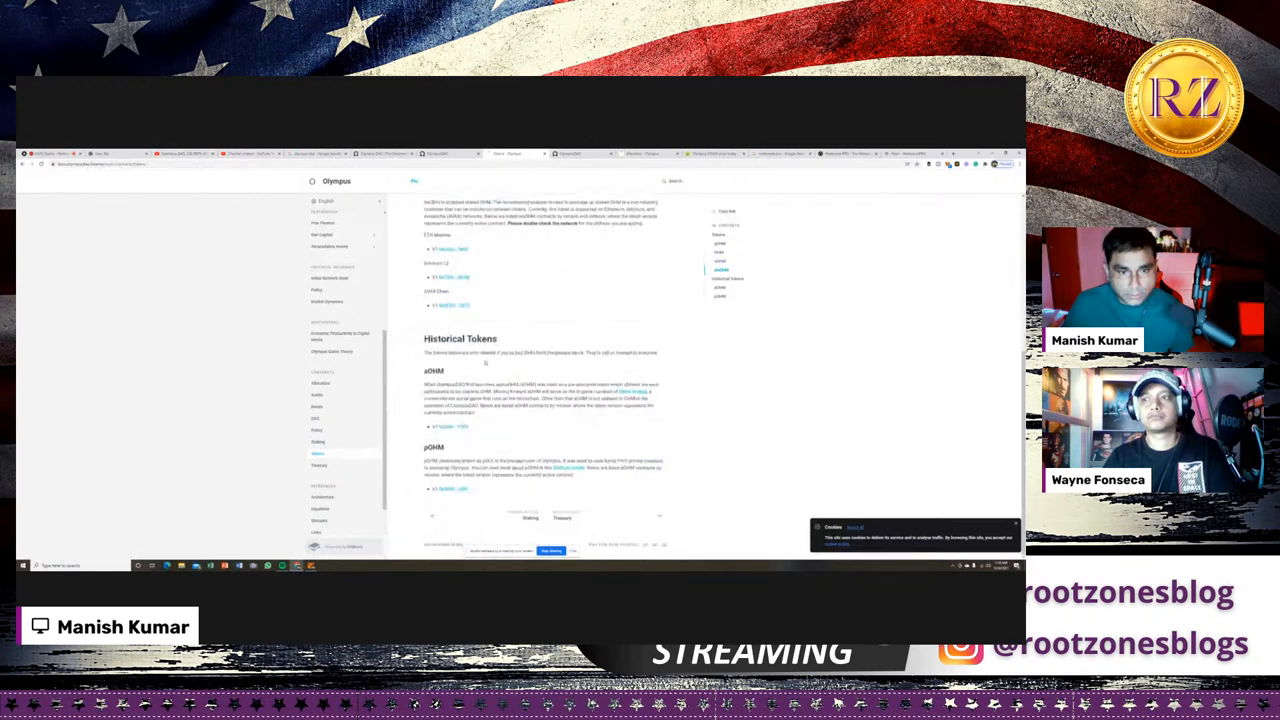
scroll(up, 3)
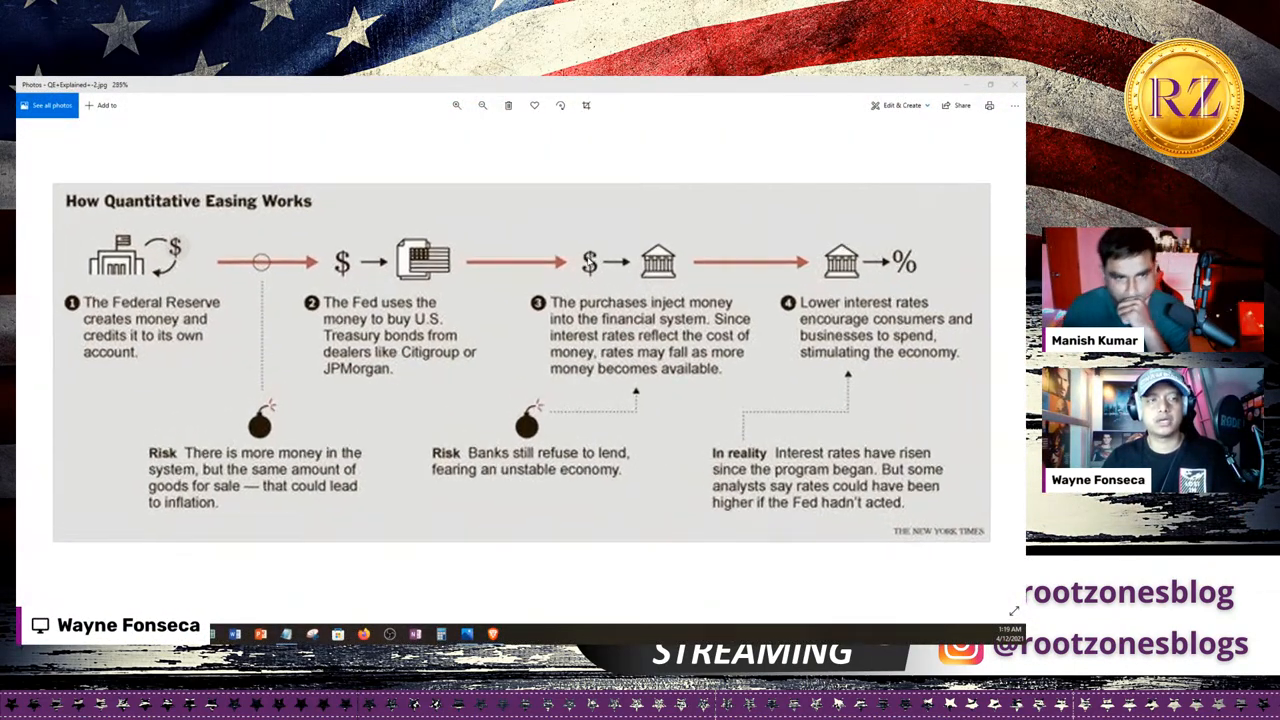
click(482, 104)
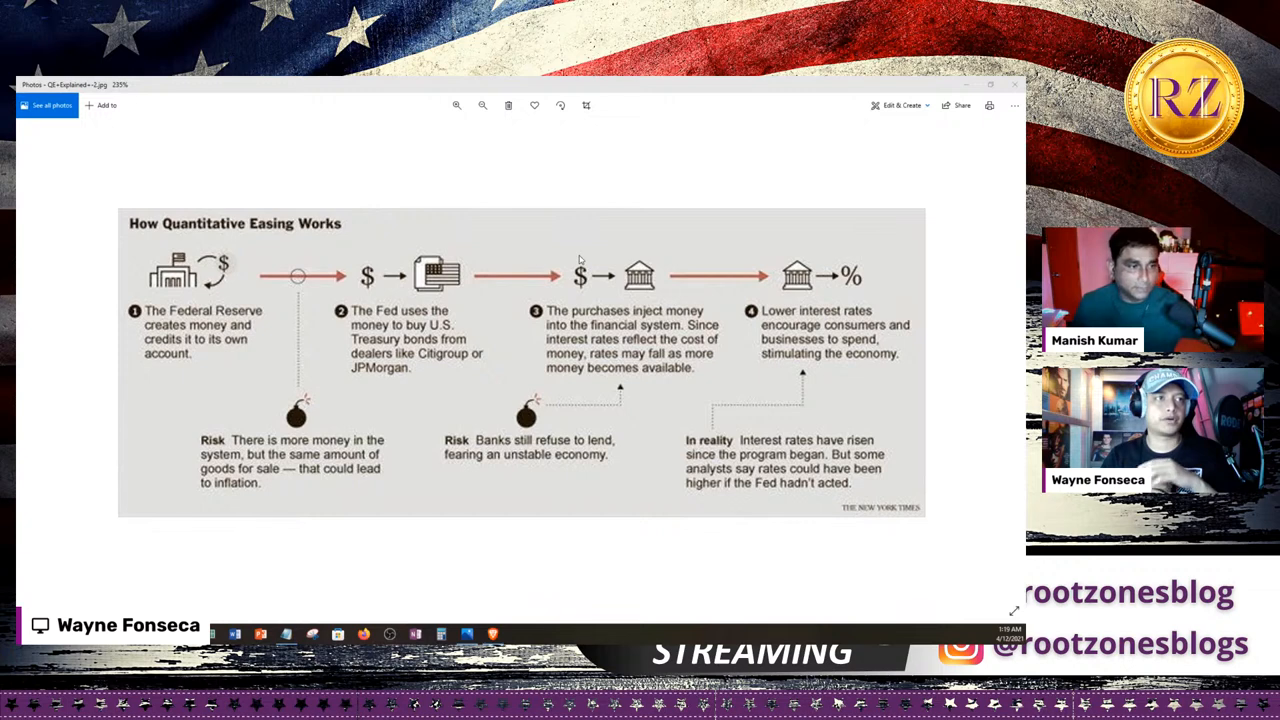
mouse_move(160, 258)
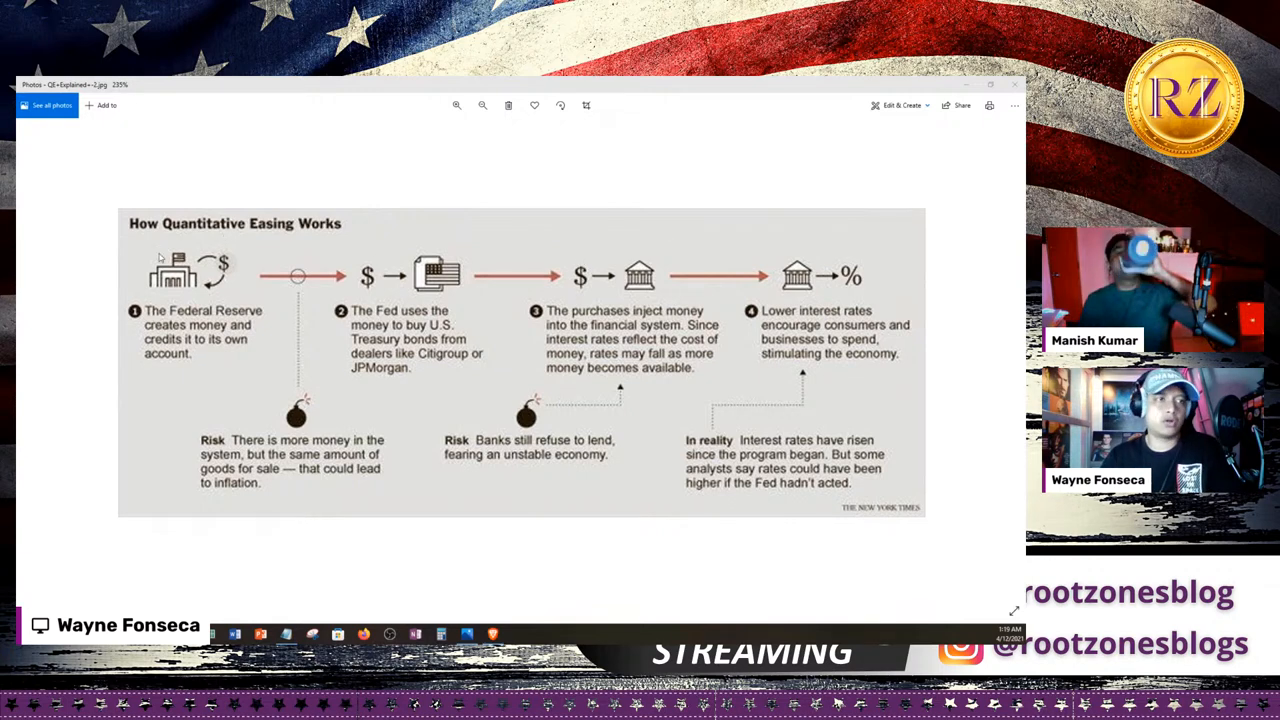
mouse_move(196, 328)
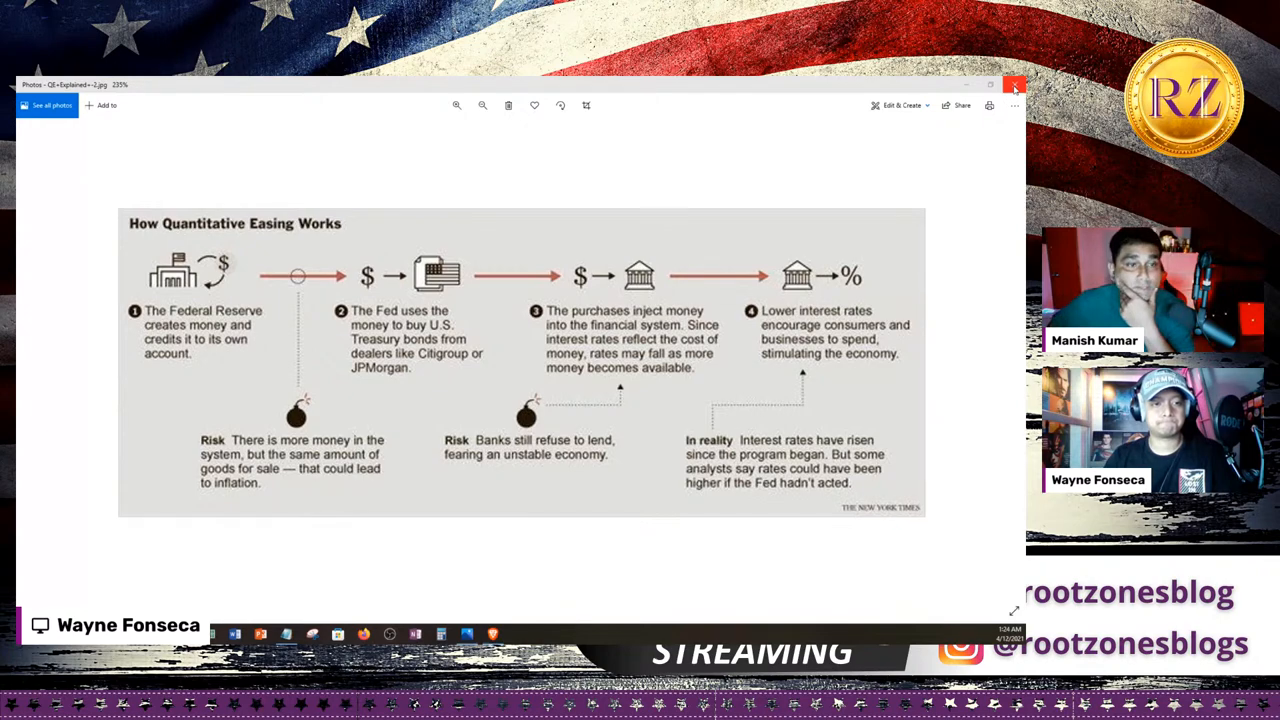
click(1014, 84)
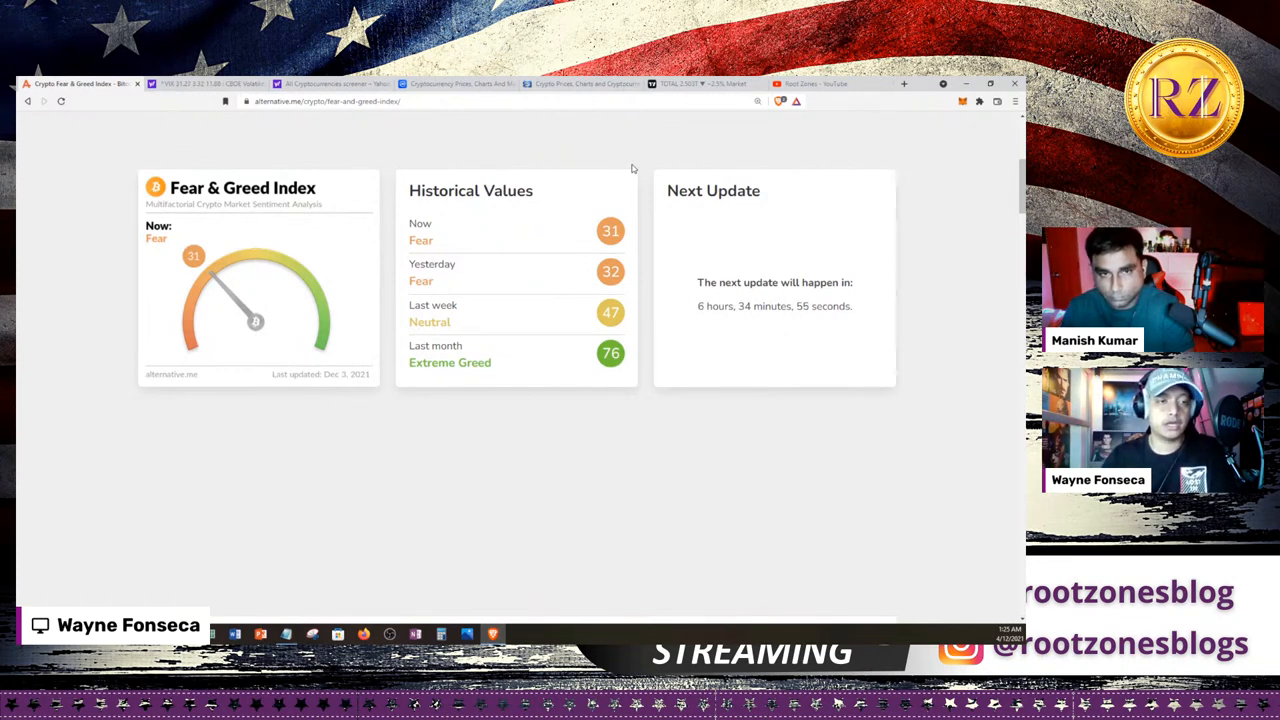
mouse_move(368, 222)
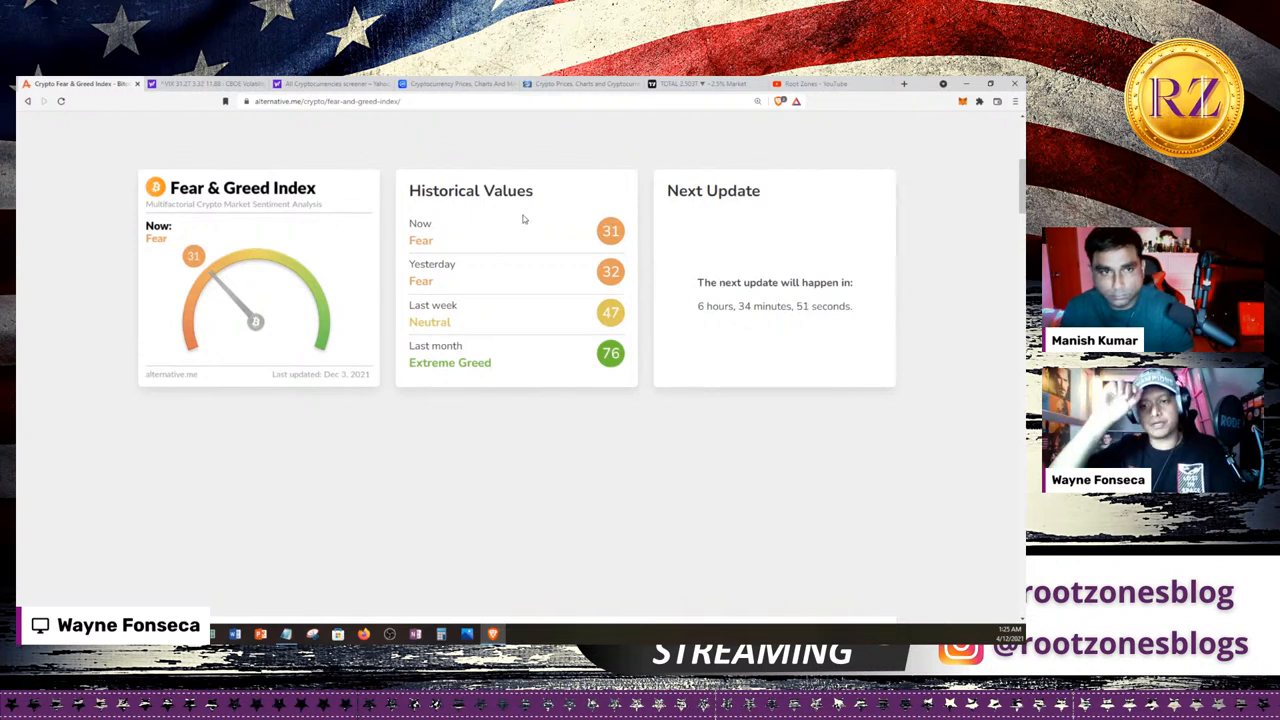
mouse_move(372, 290)
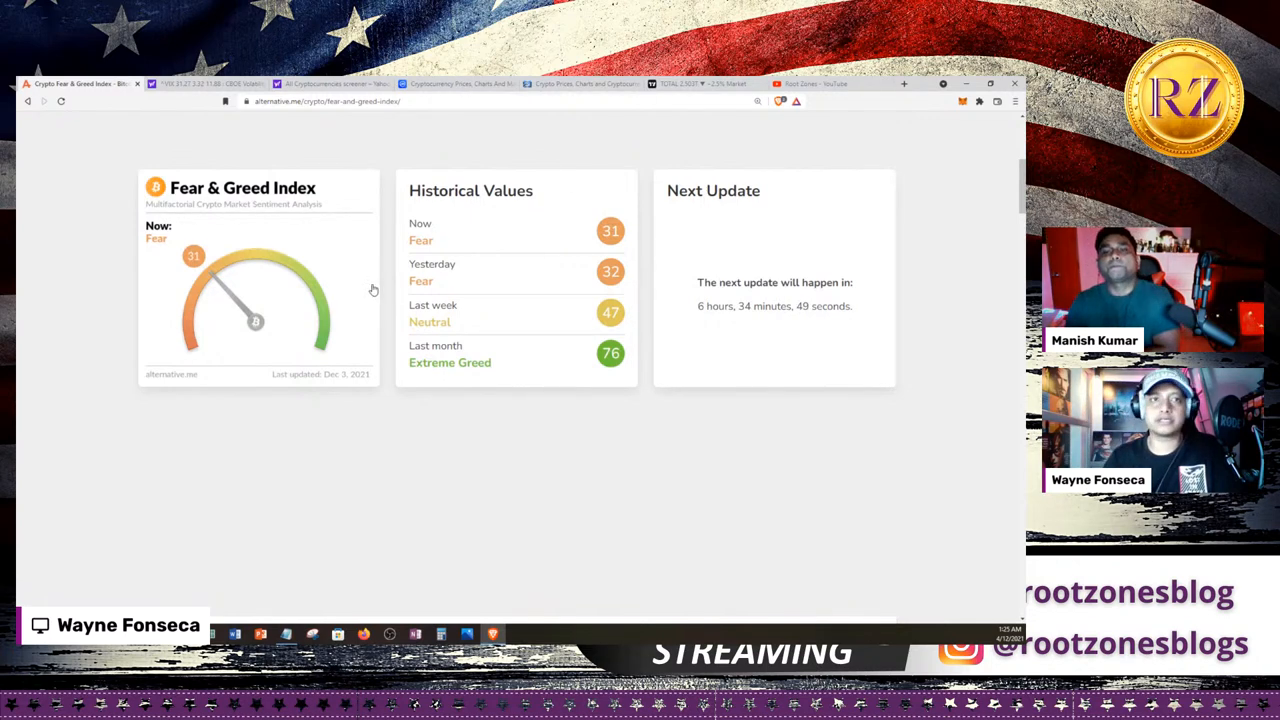
- Scroll to the Fear & Greed Index over-time chart, then switch to Yahoo Finance's CBOE Volatility Index
scroll(down, 3)
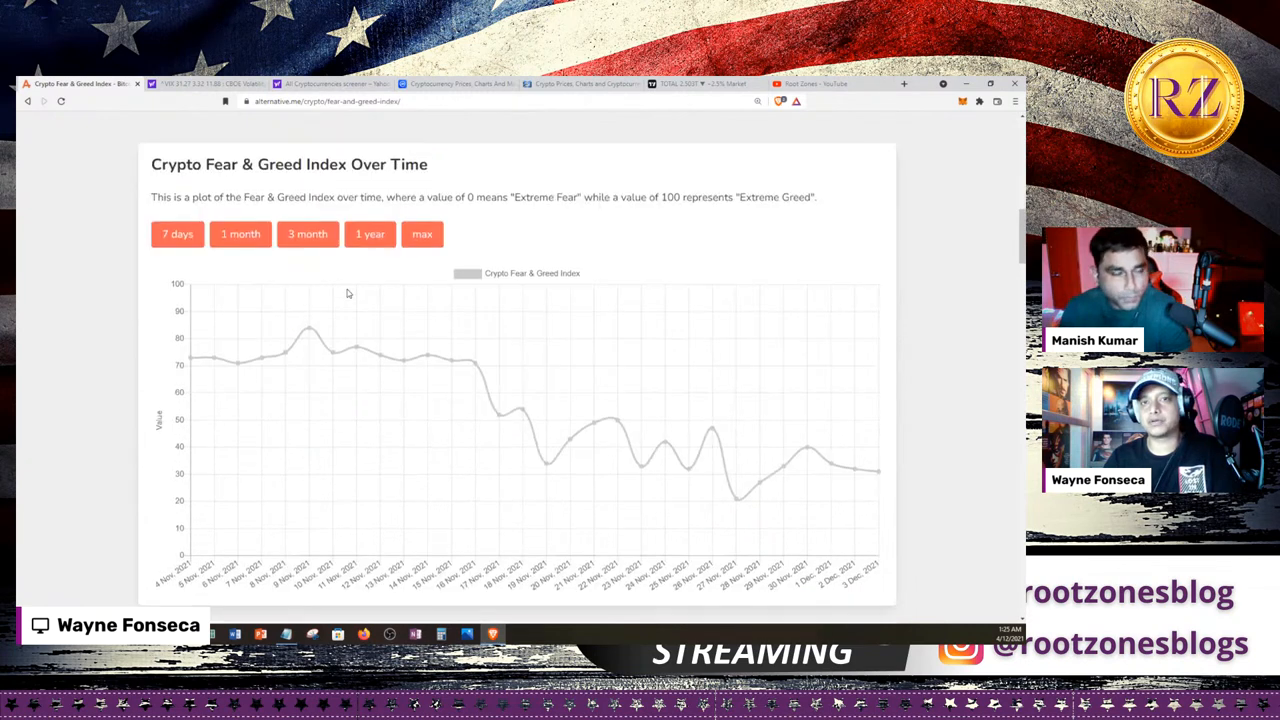
click(204, 84)
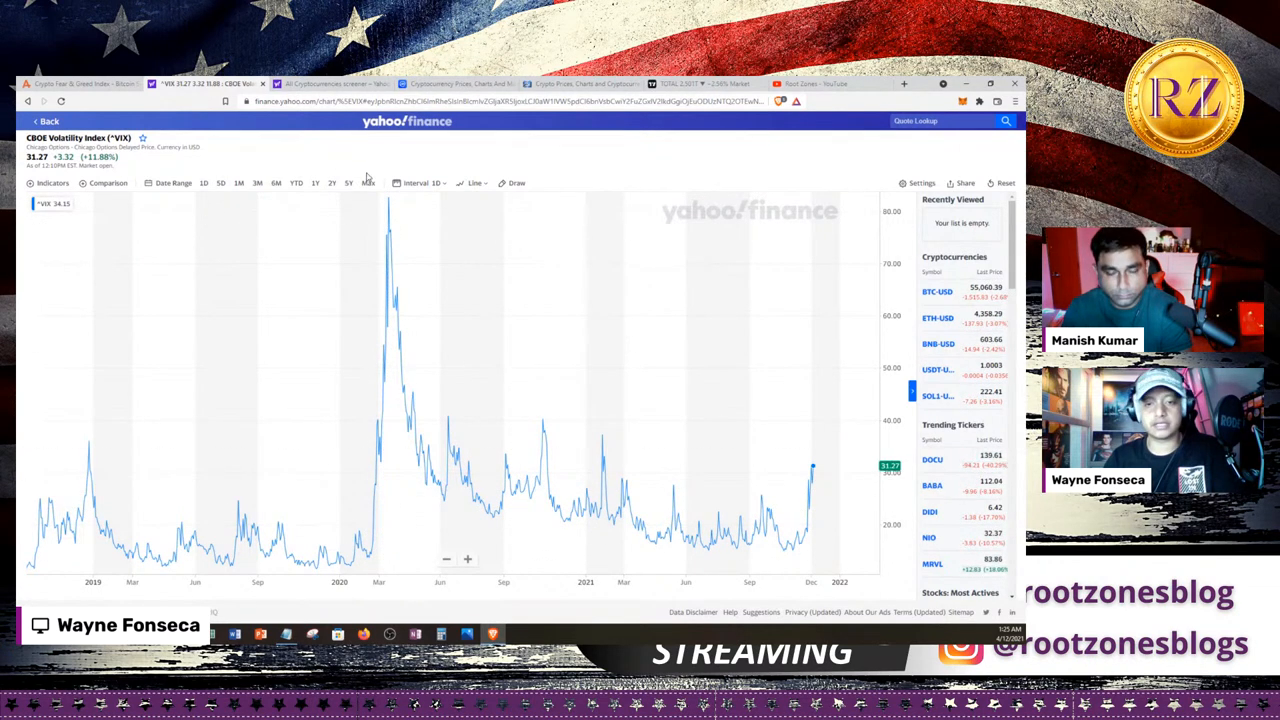
mouse_move(812, 468)
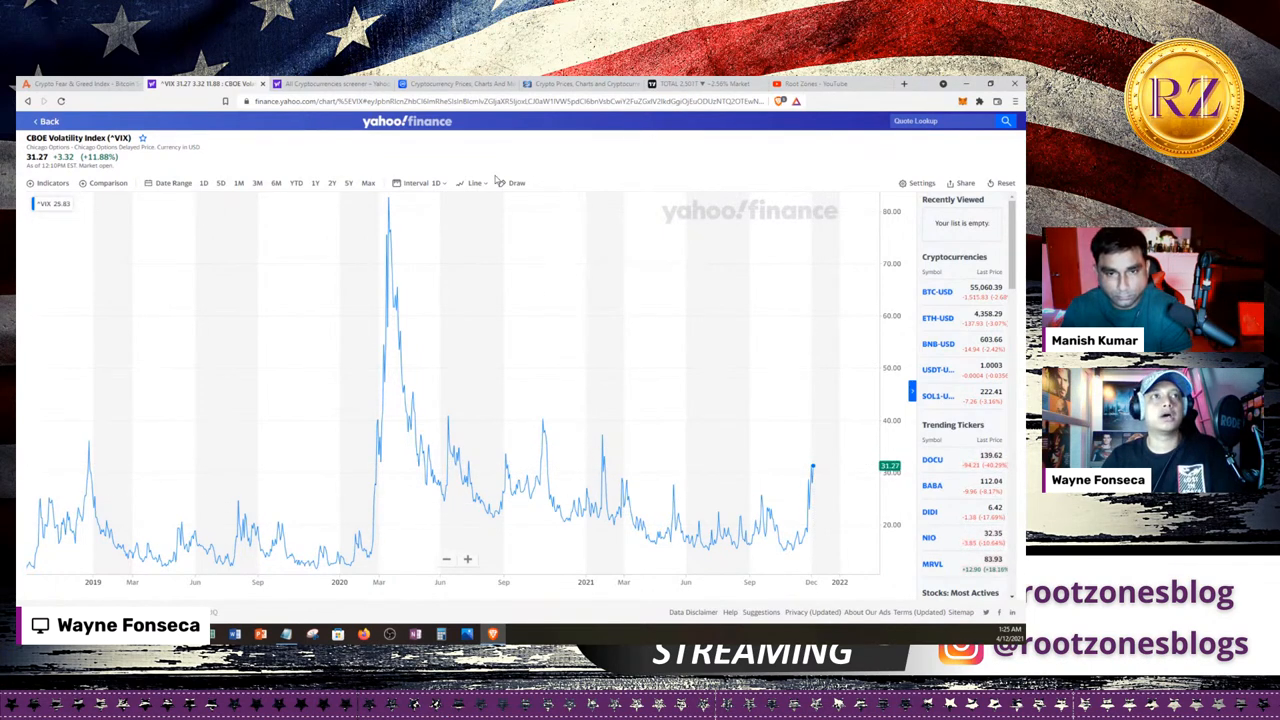
mouse_move(708, 396)
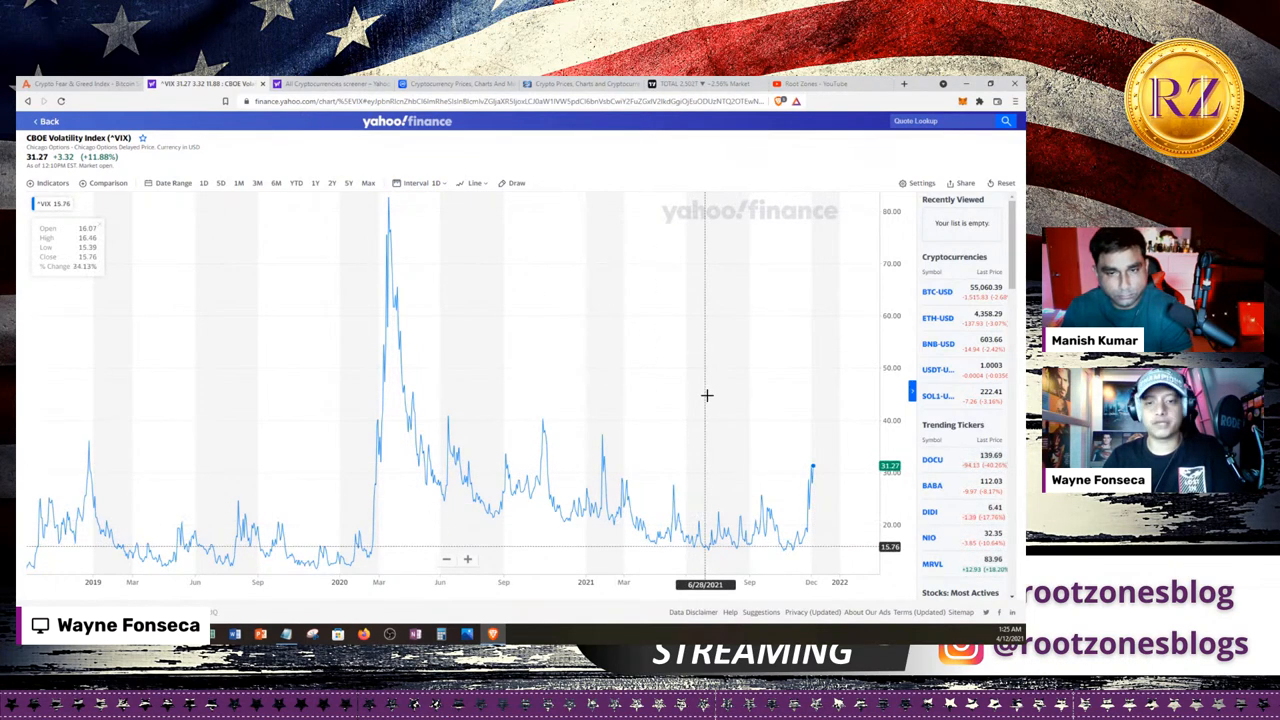
mouse_move(812, 464)
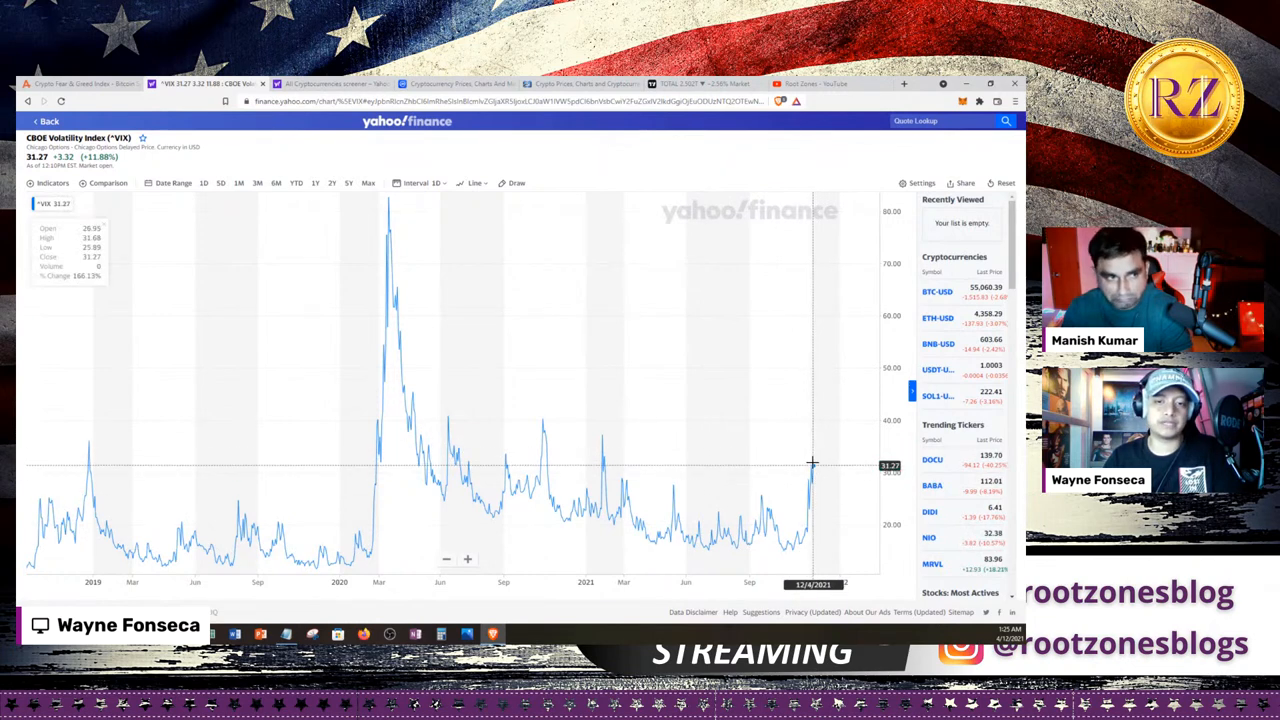
mouse_move(810, 248)
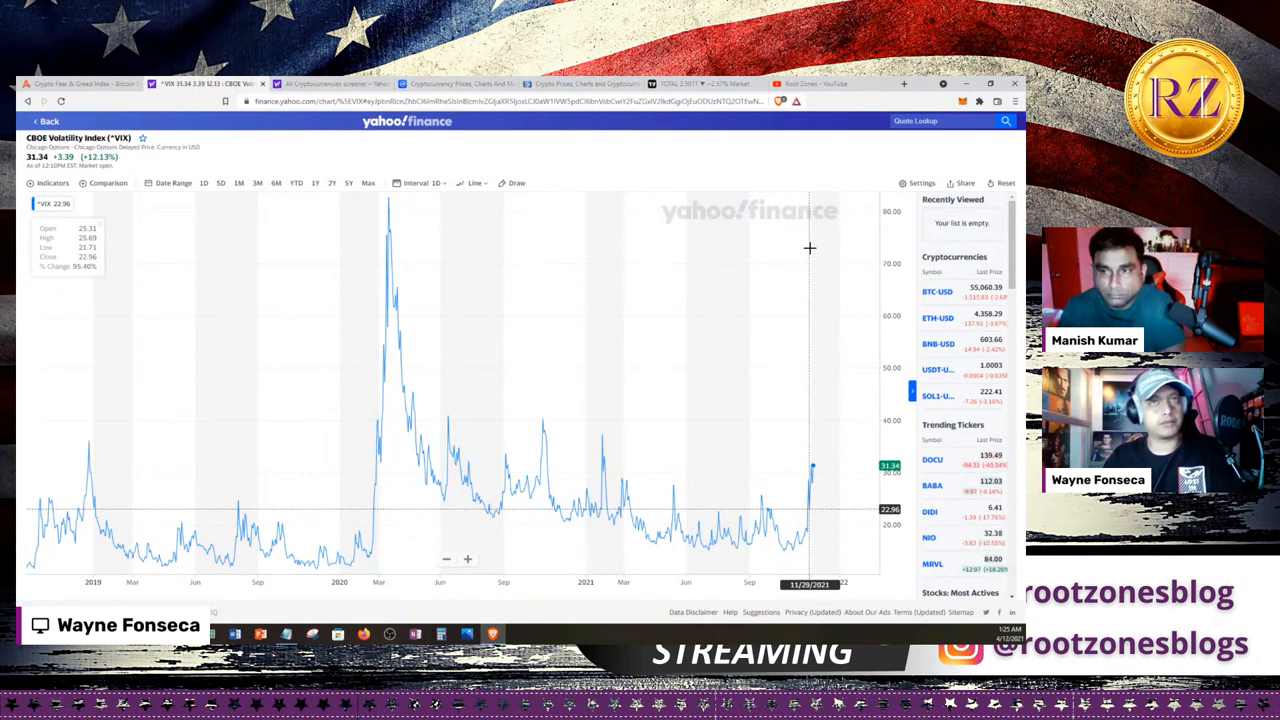
mouse_move(504, 196)
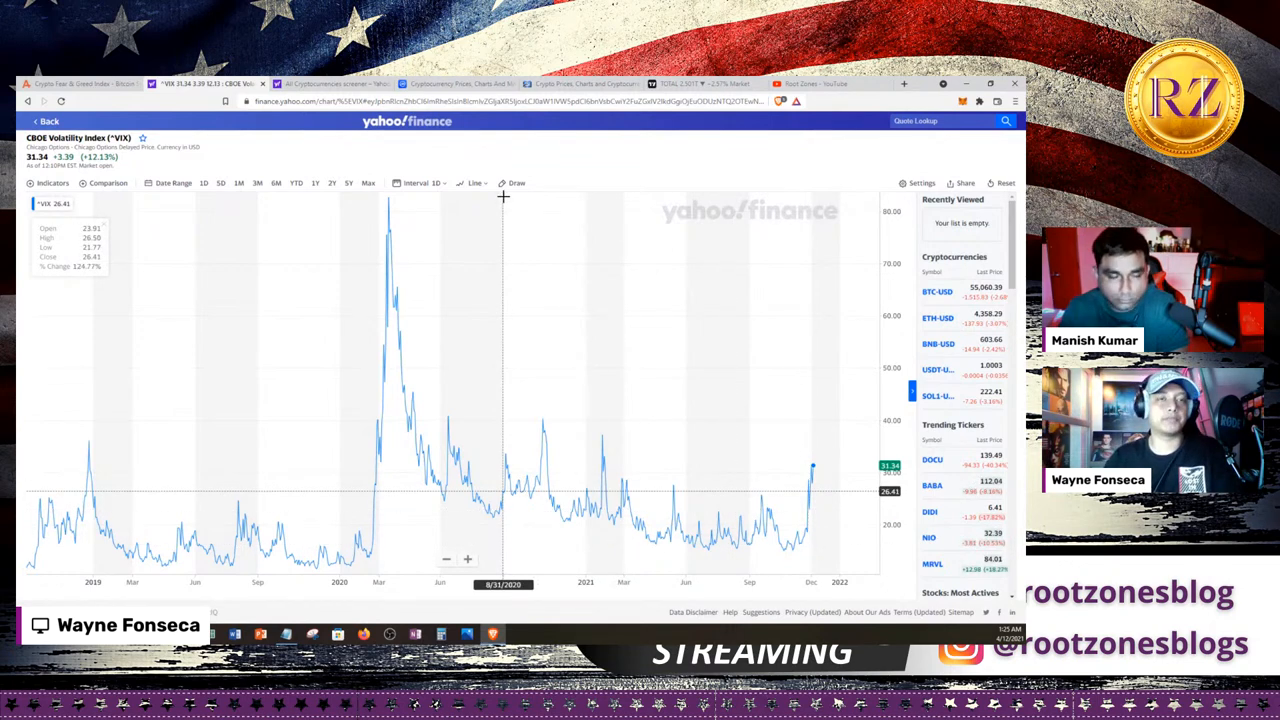
mouse_move(542, 238)
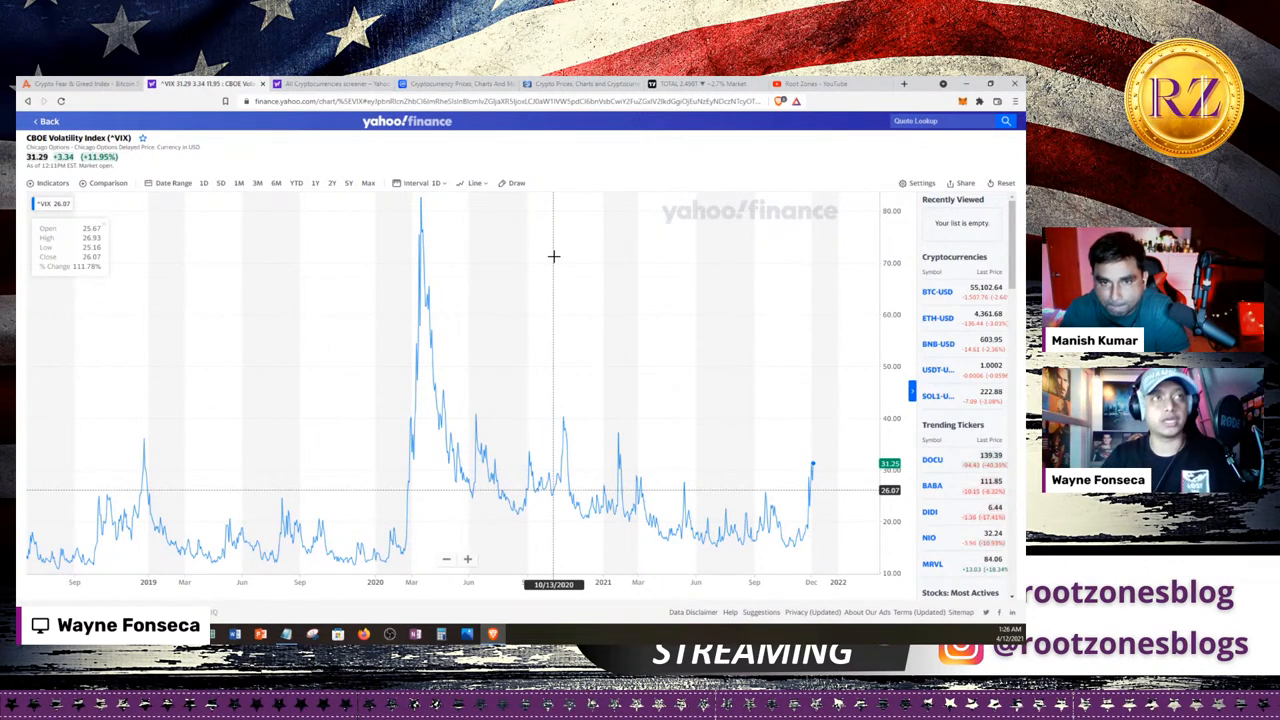
mouse_move(512, 248)
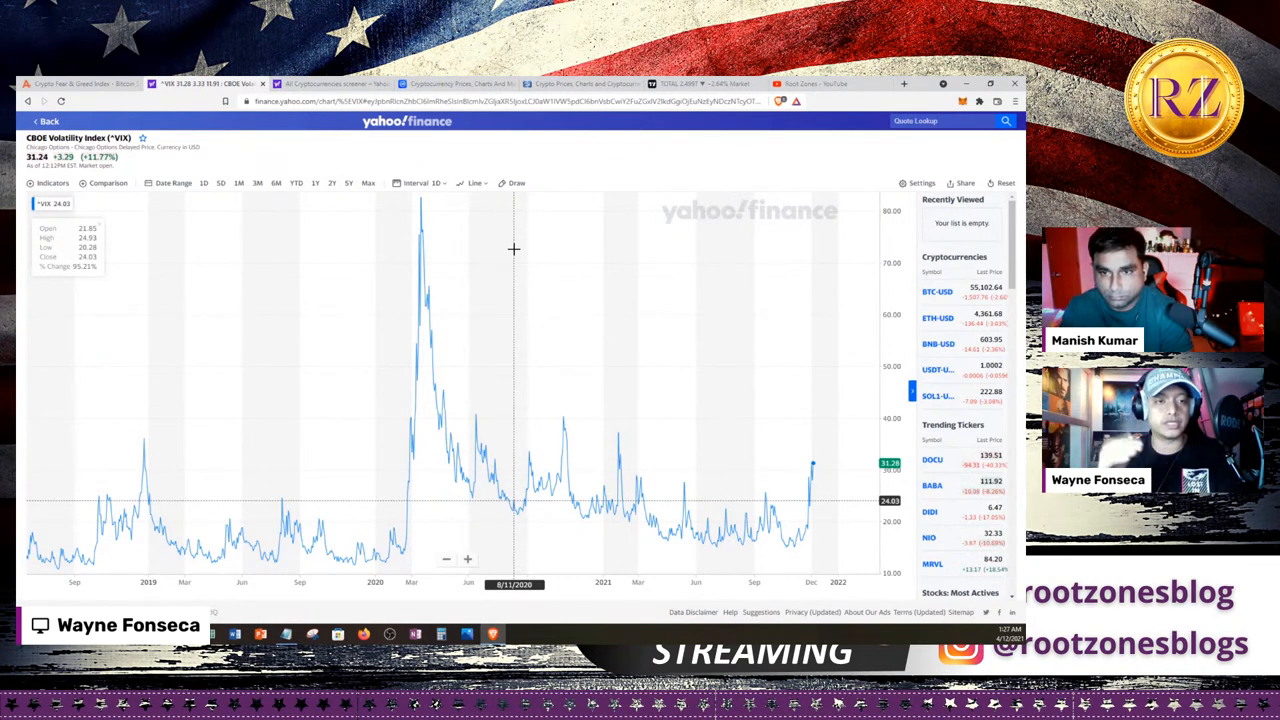
mouse_move(452, 250)
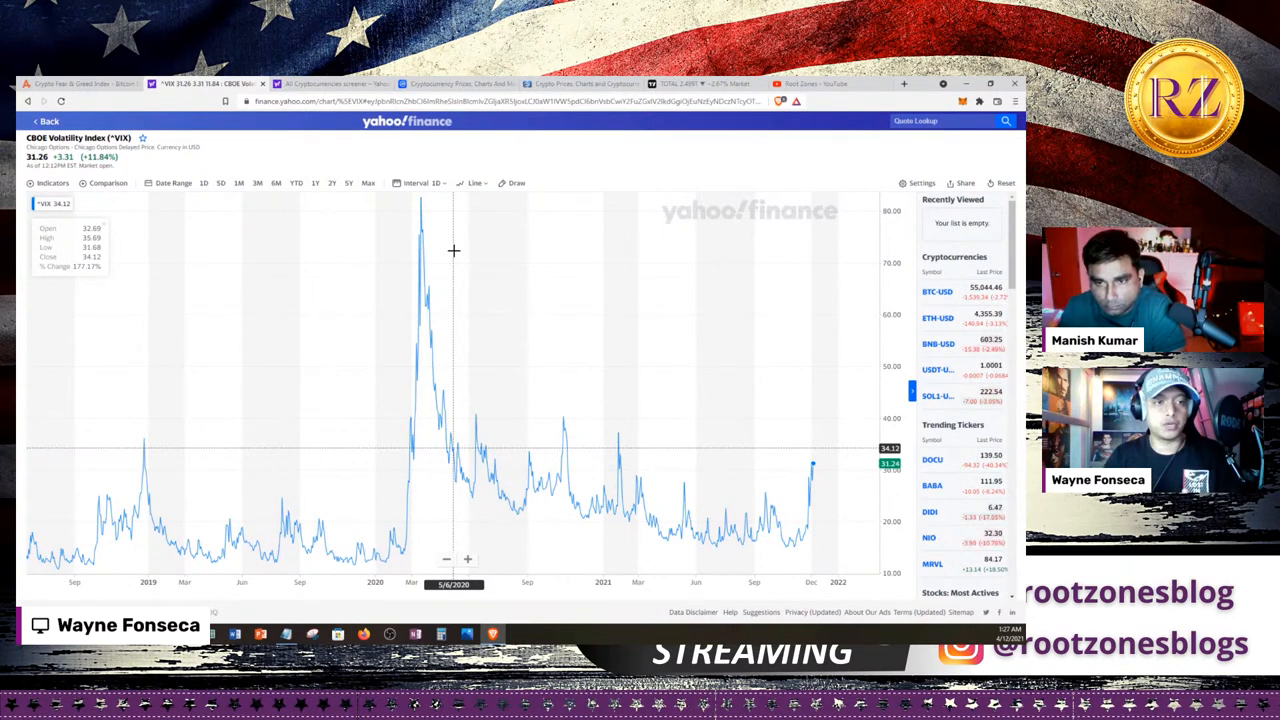
mouse_move(420, 248)
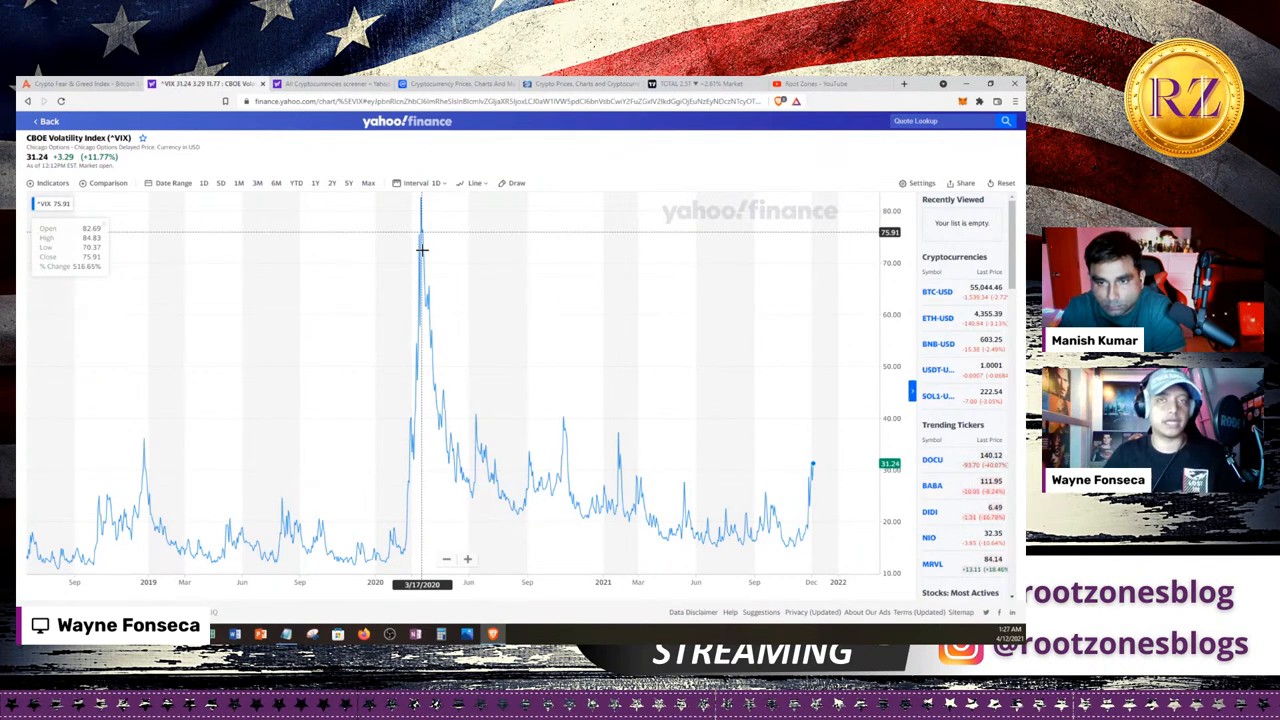
mouse_move(412, 172)
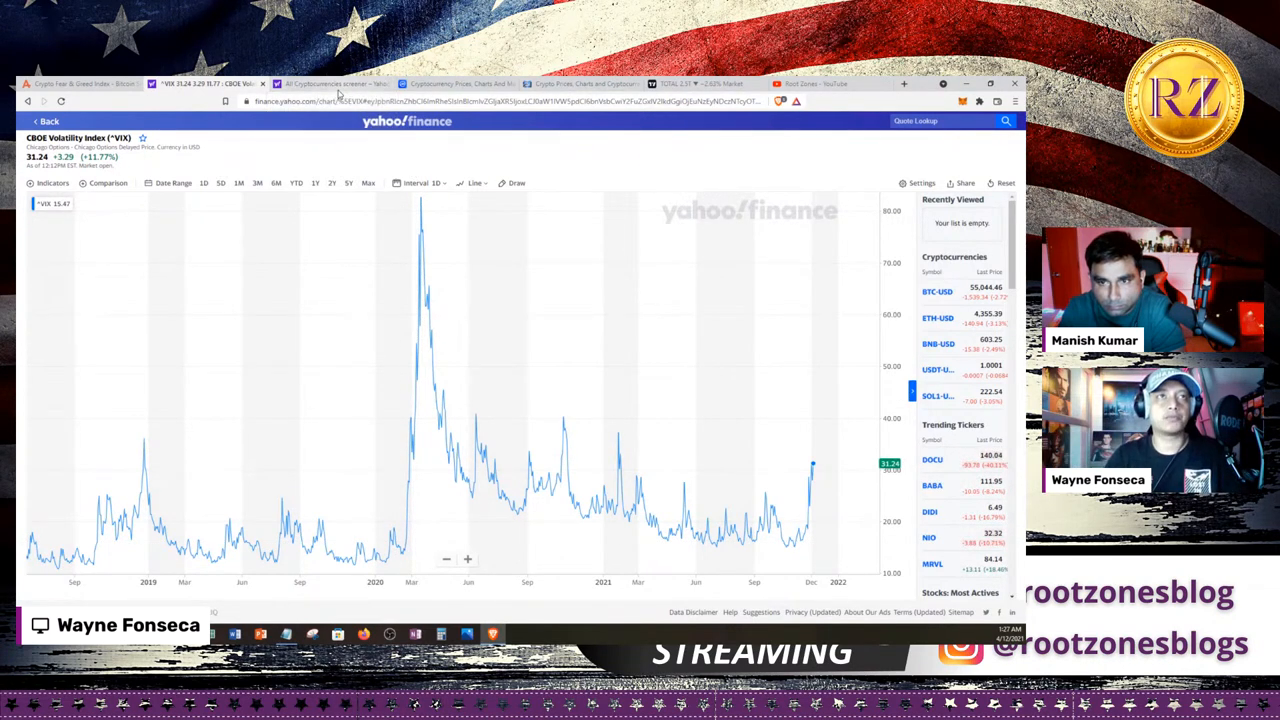
- Inspect the Yahoo Finance crypto heatmap tiles, then switch to CoinMarketCap's price rankings
click(336, 84)
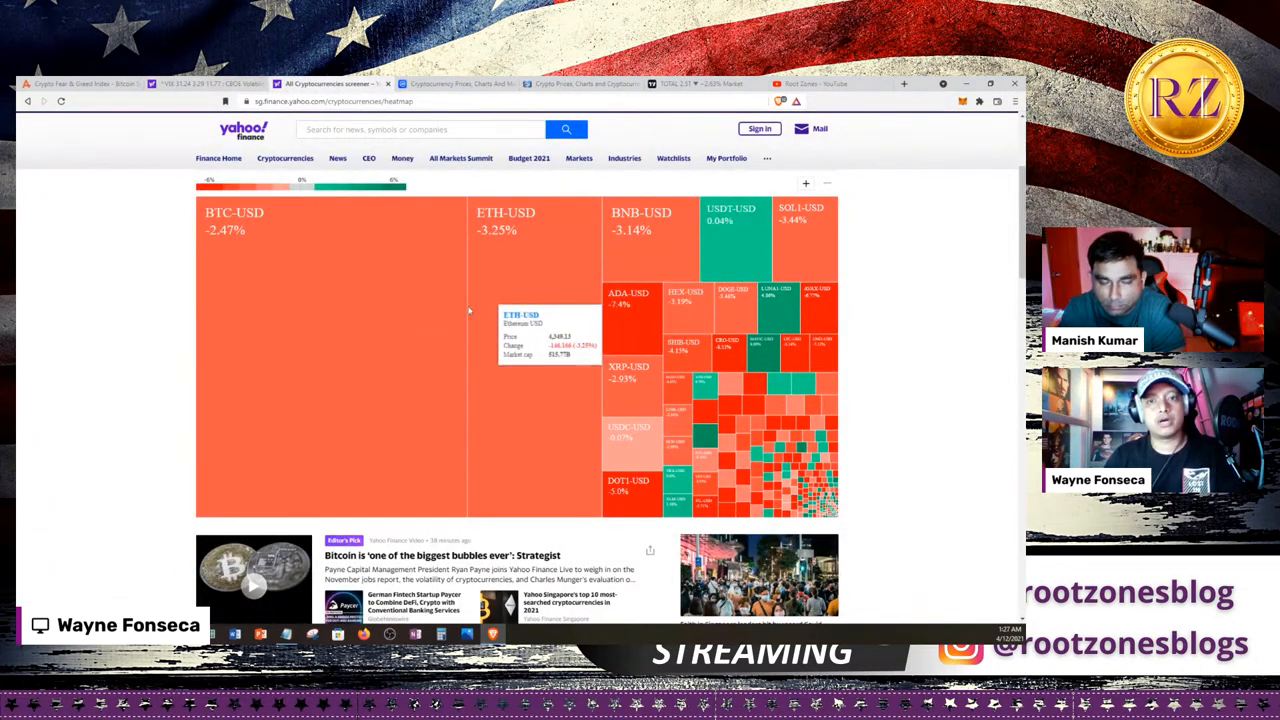
mouse_move(818, 252)
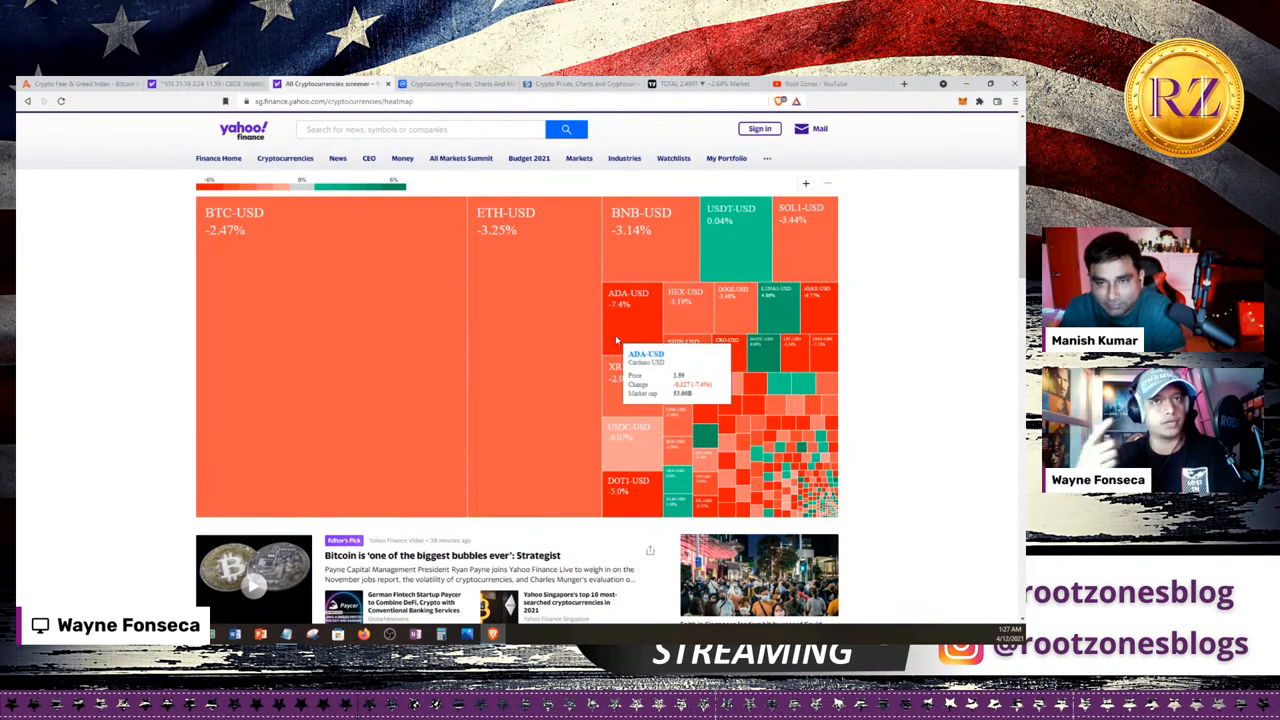
mouse_move(464, 296)
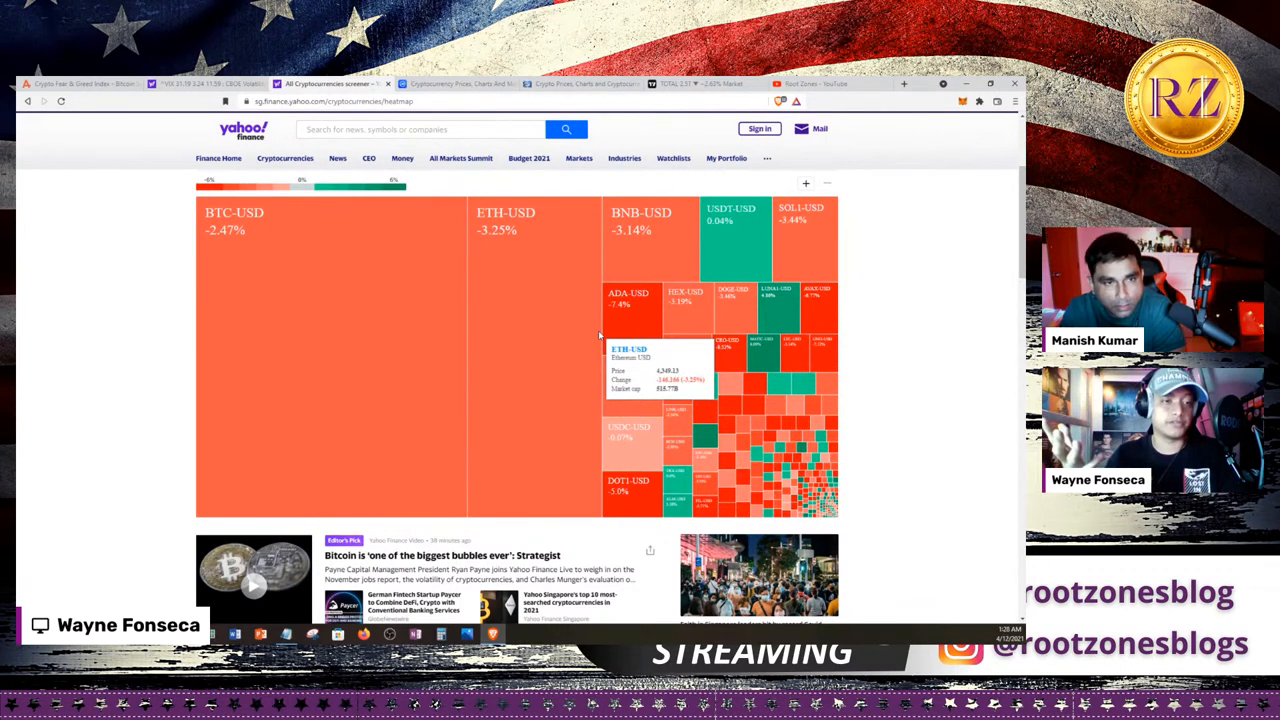
mouse_move(496, 230)
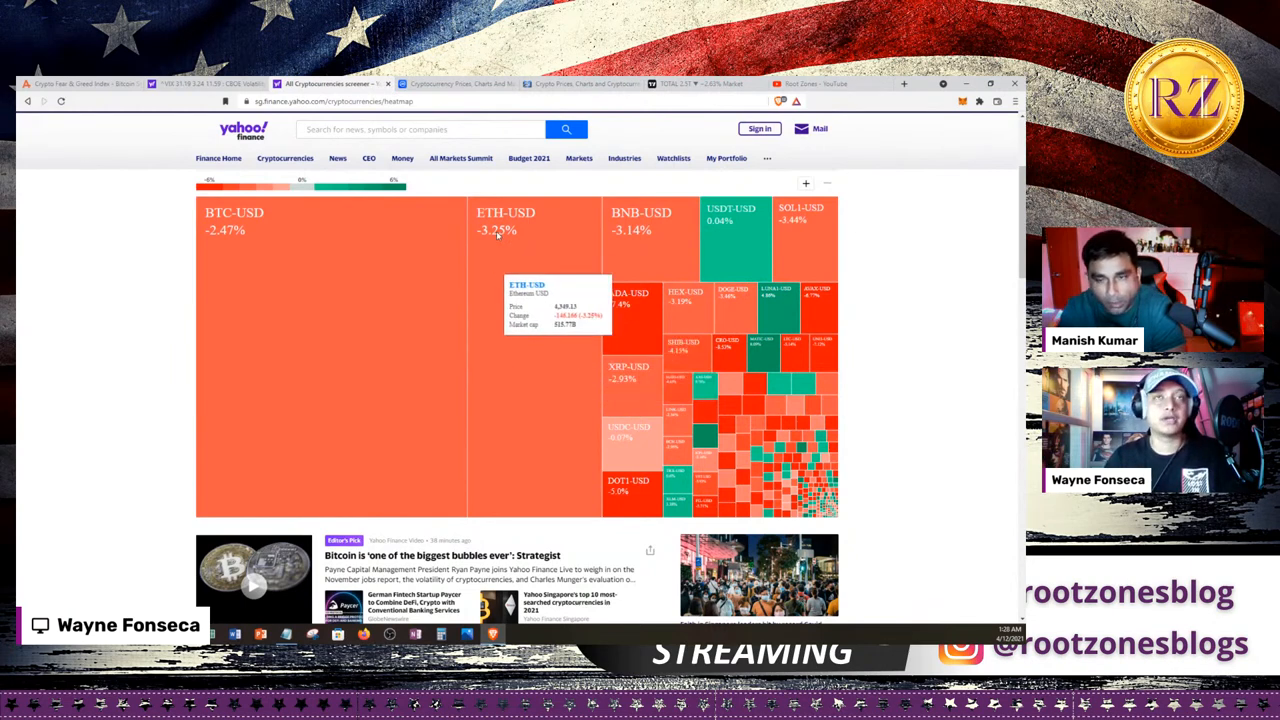
click(456, 84)
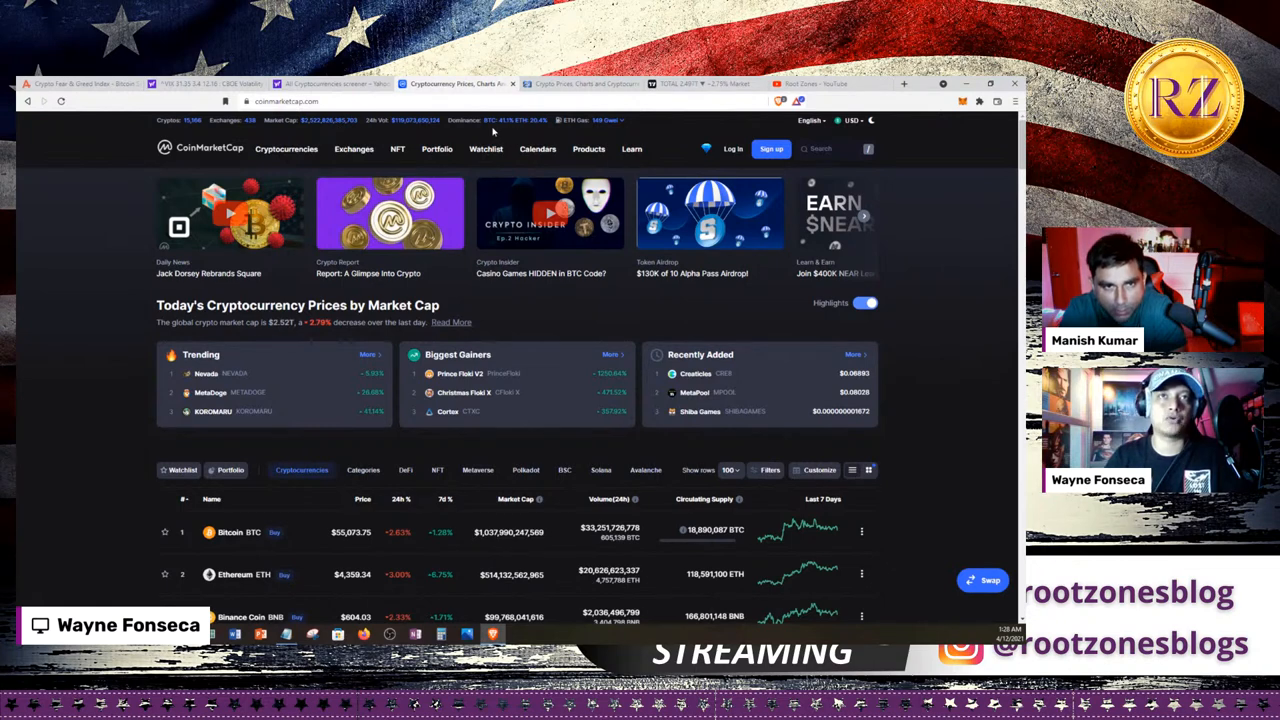
mouse_move(44, 220)
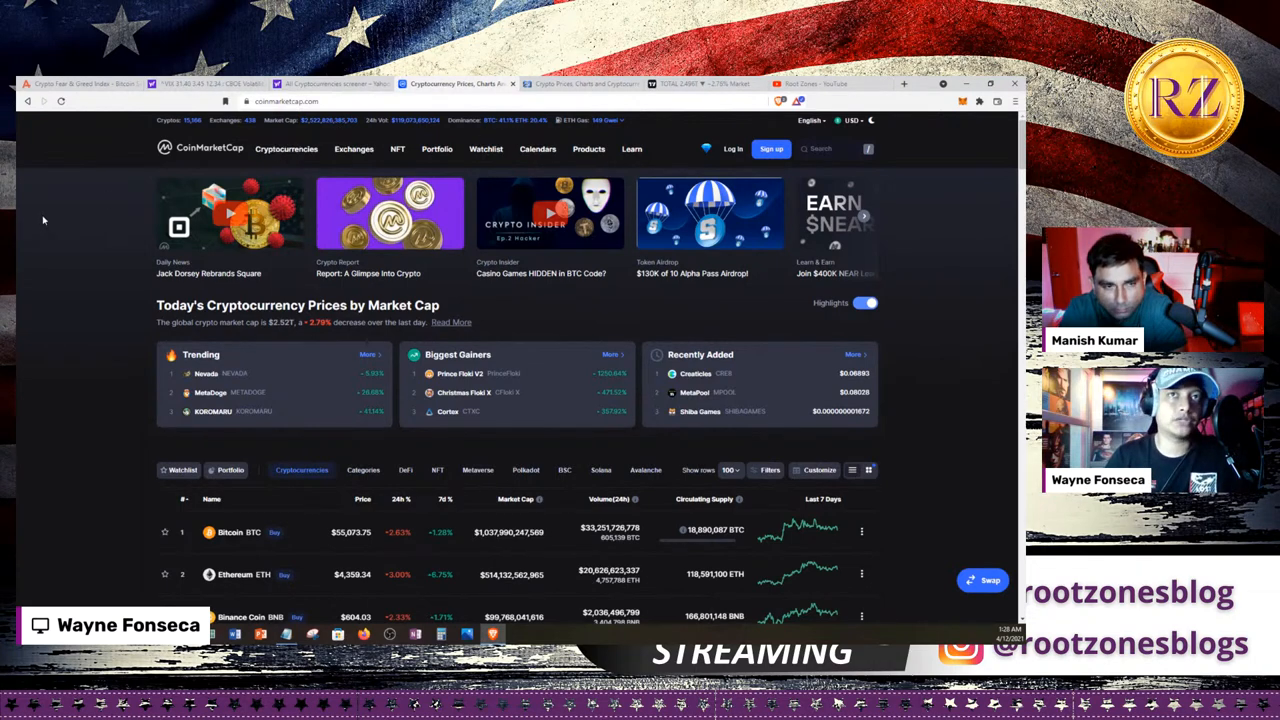
- Scroll the rankings past Dogecoin and Terra down to Wrapped Bitcoin, Binance USD, Litecoin and Uniswap
scroll(down, 3)
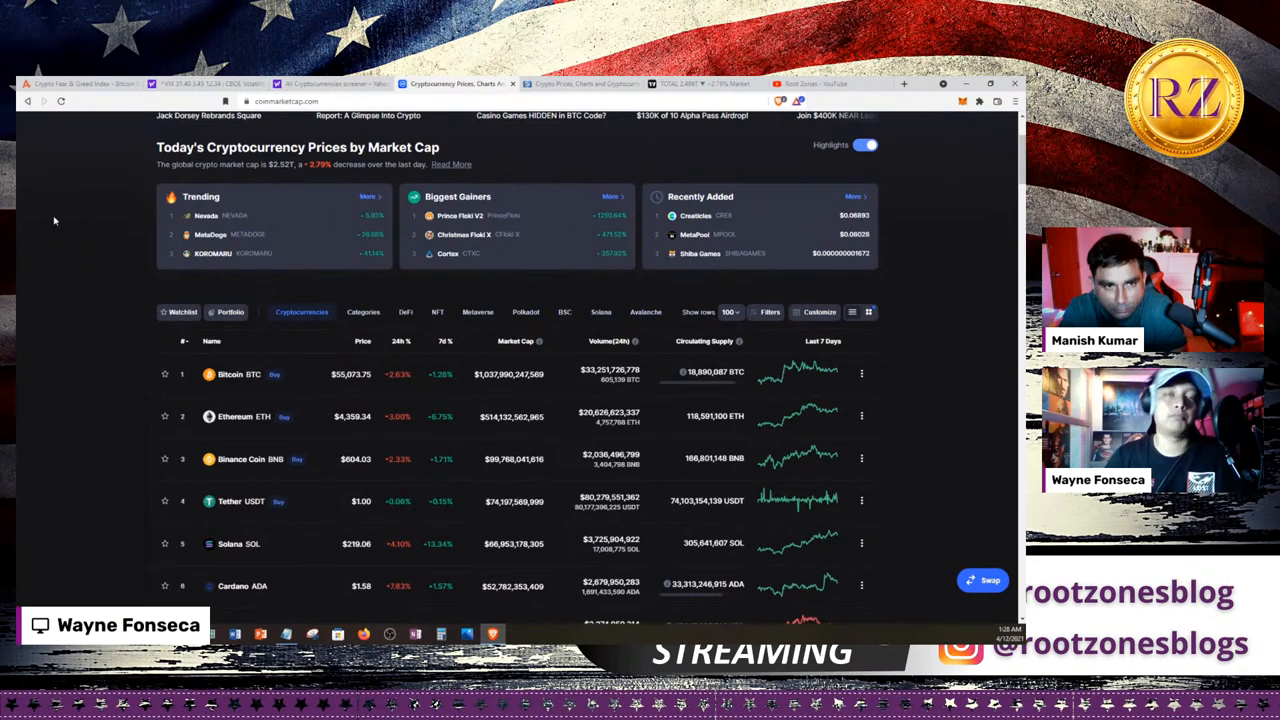
scroll(down, 3)
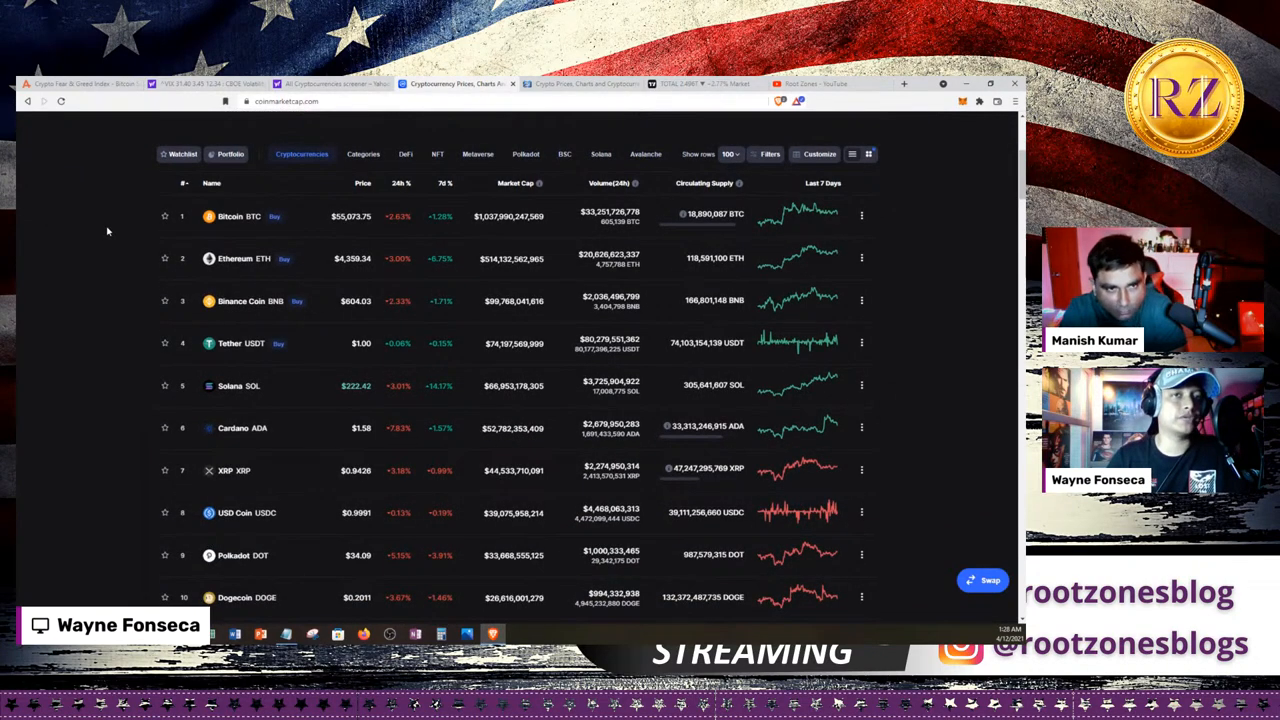
scroll(down, 3)
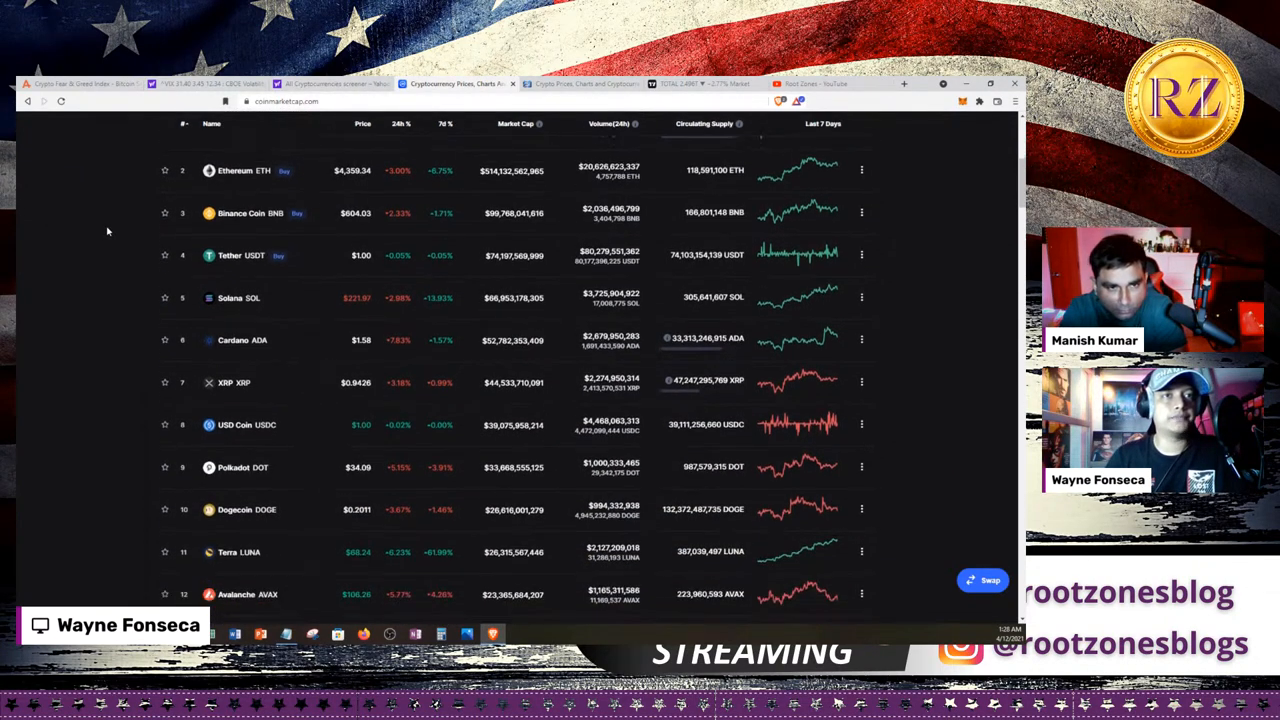
scroll(down, 3)
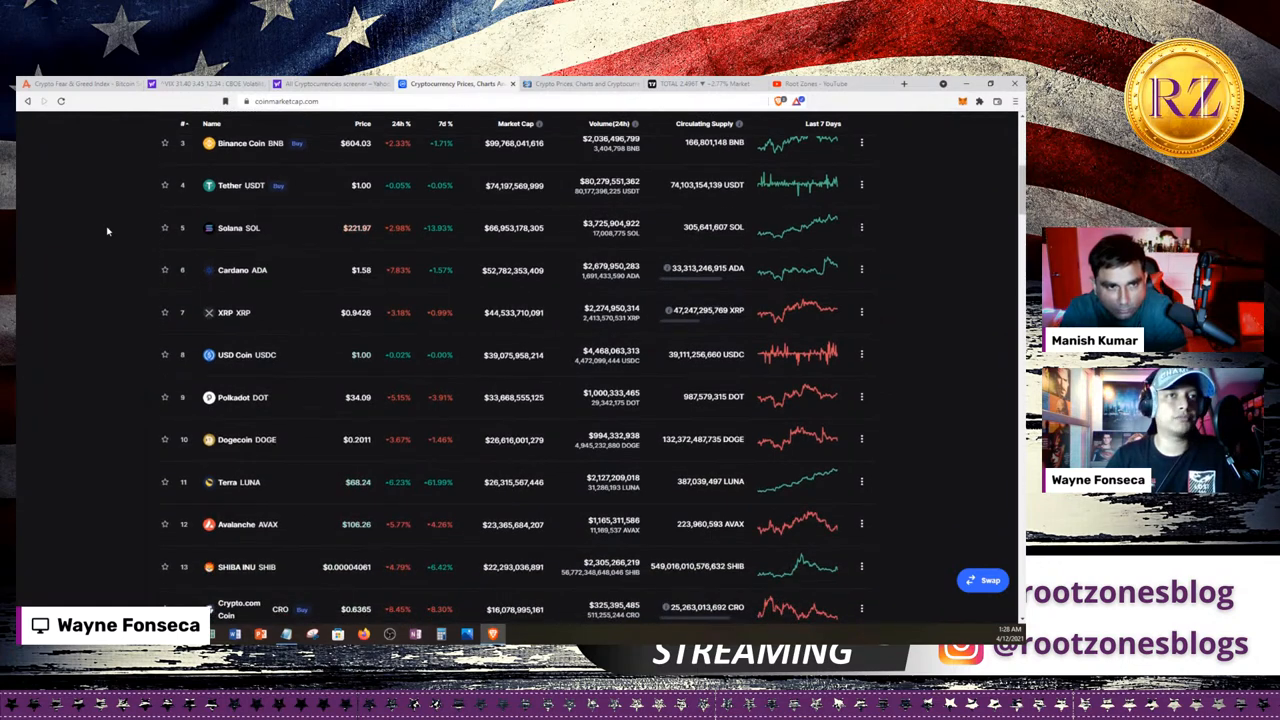
scroll(down, 3)
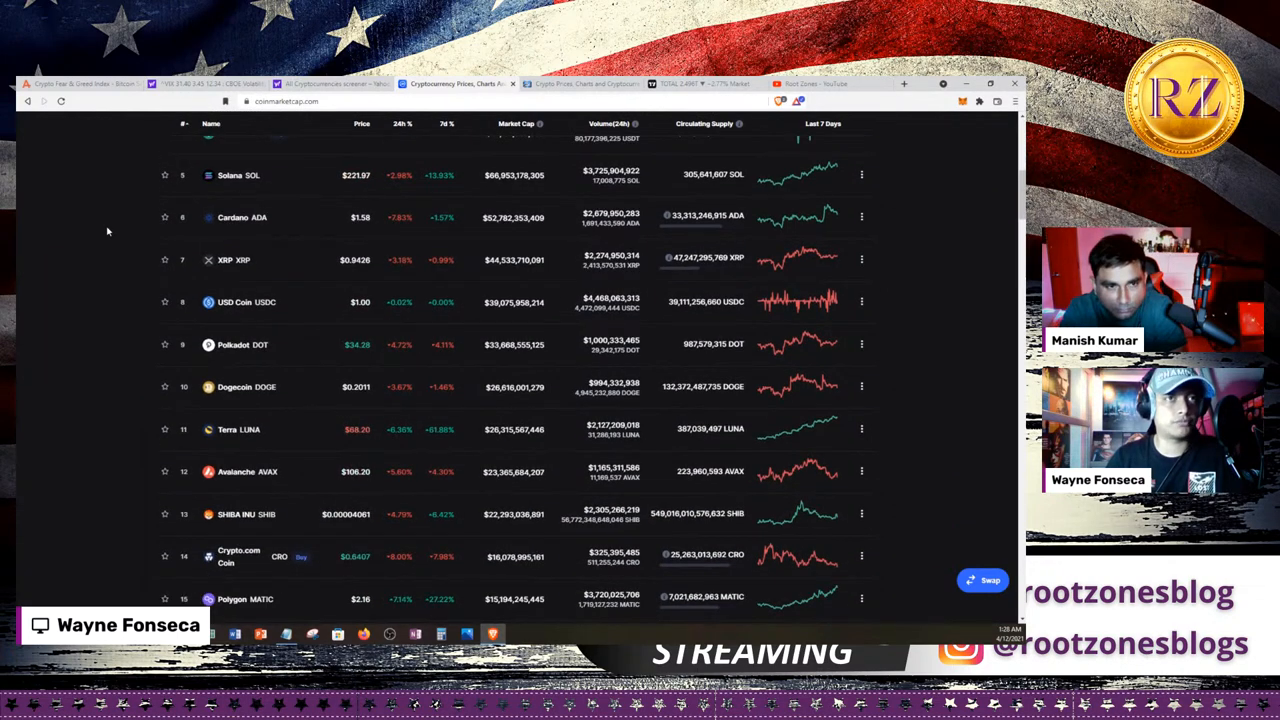
scroll(down, 3)
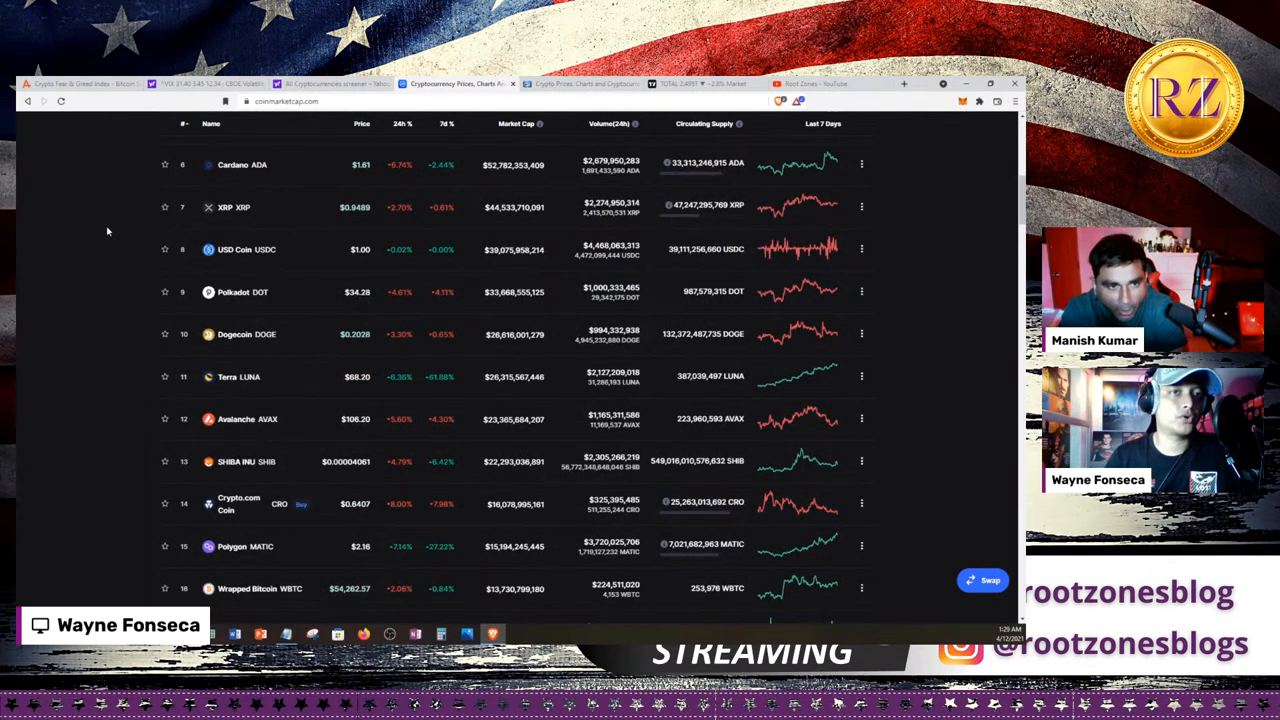
scroll(down, 3)
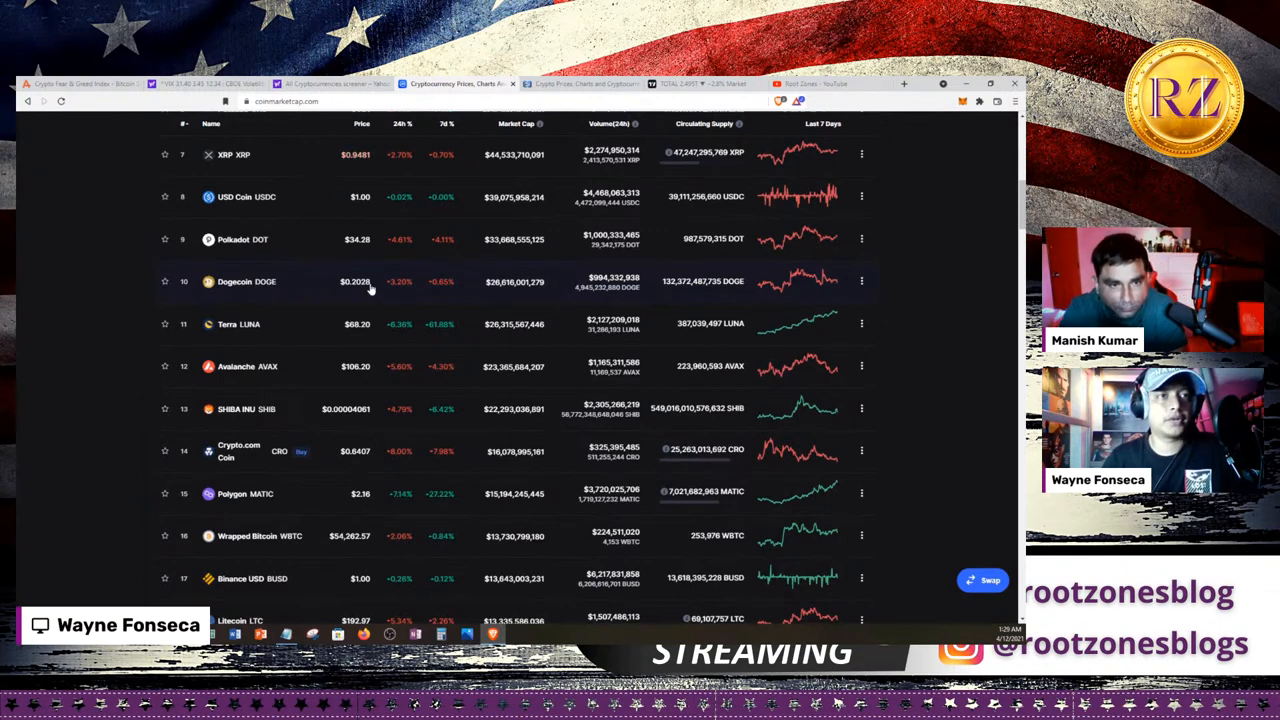
scroll(down, 3)
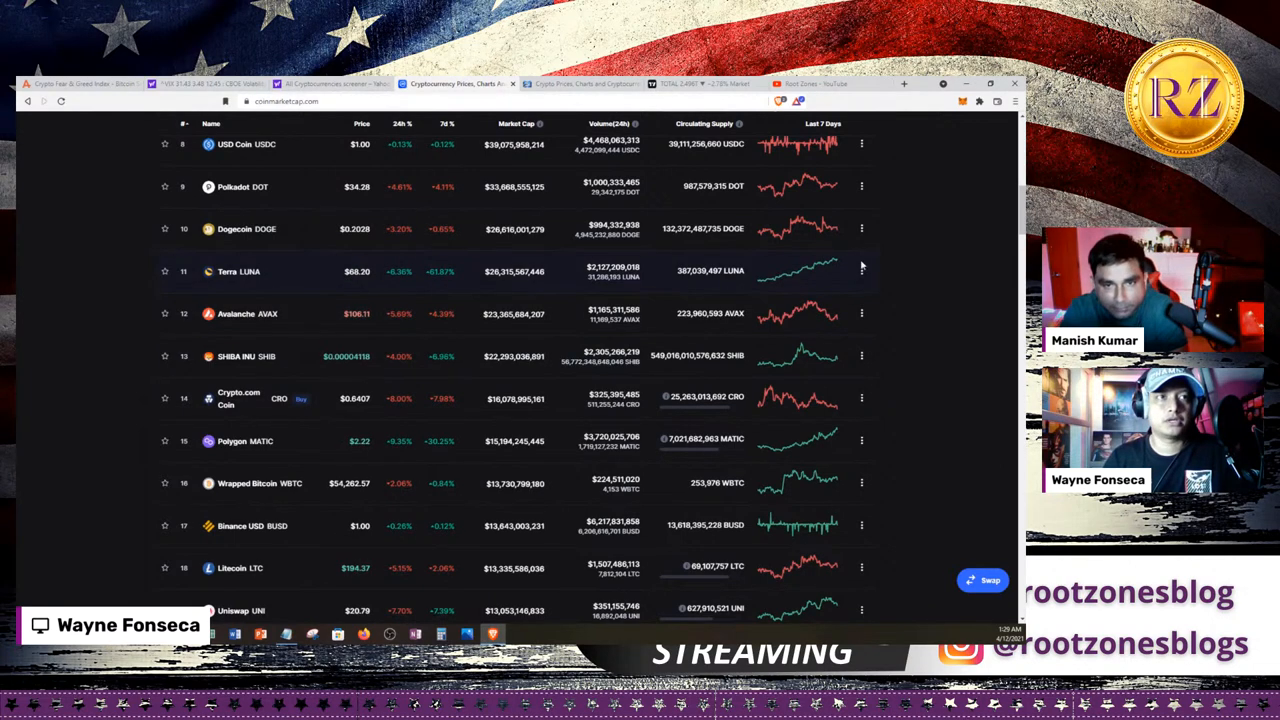
mouse_move(838, 272)
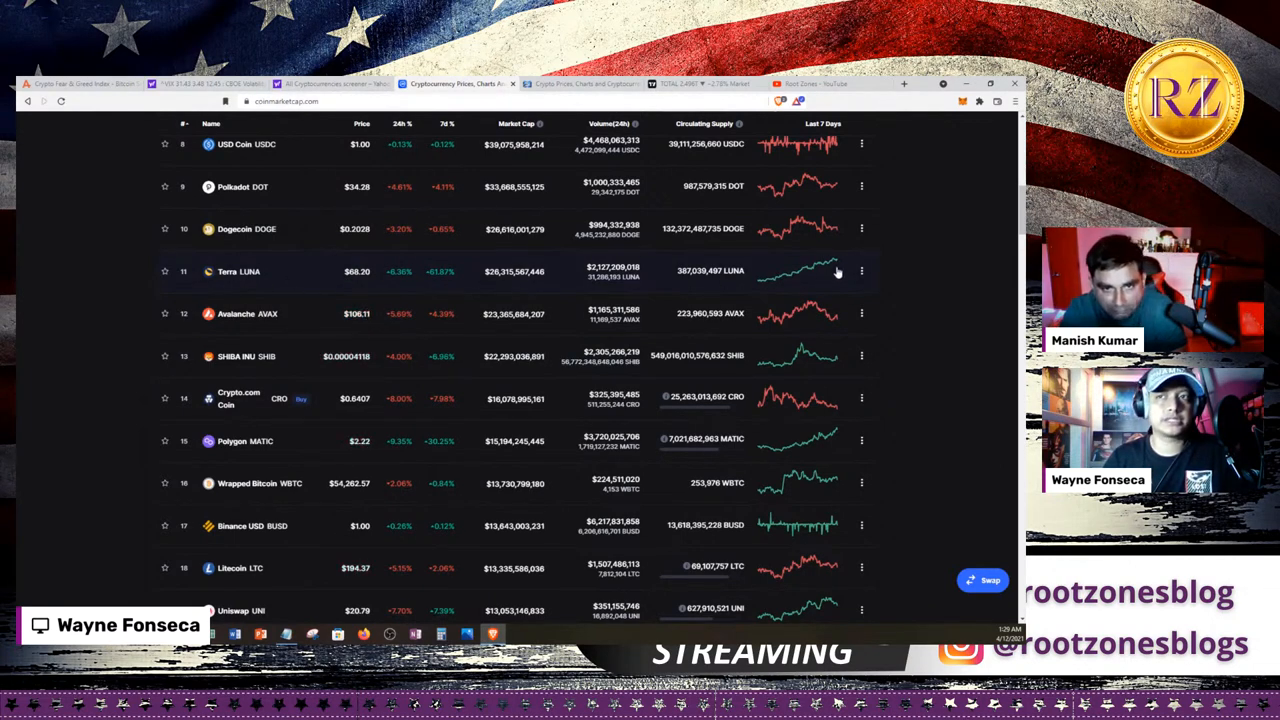
mouse_move(818, 278)
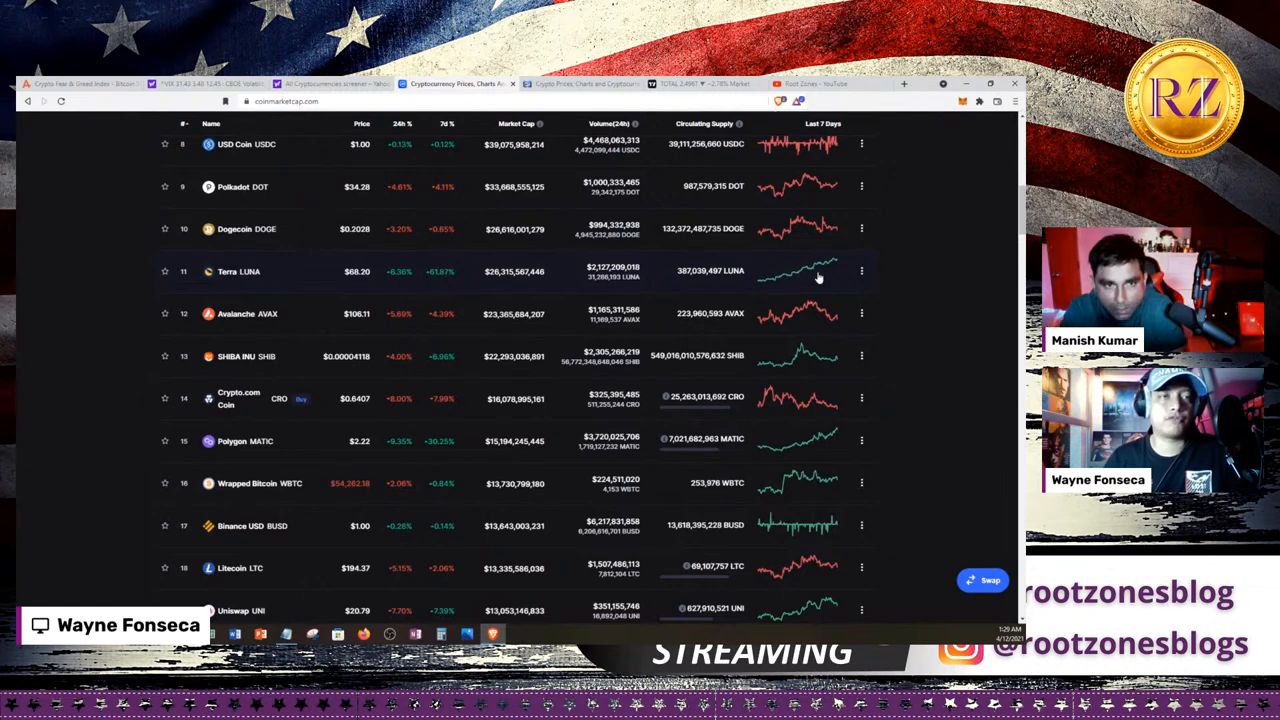
mouse_move(268, 276)
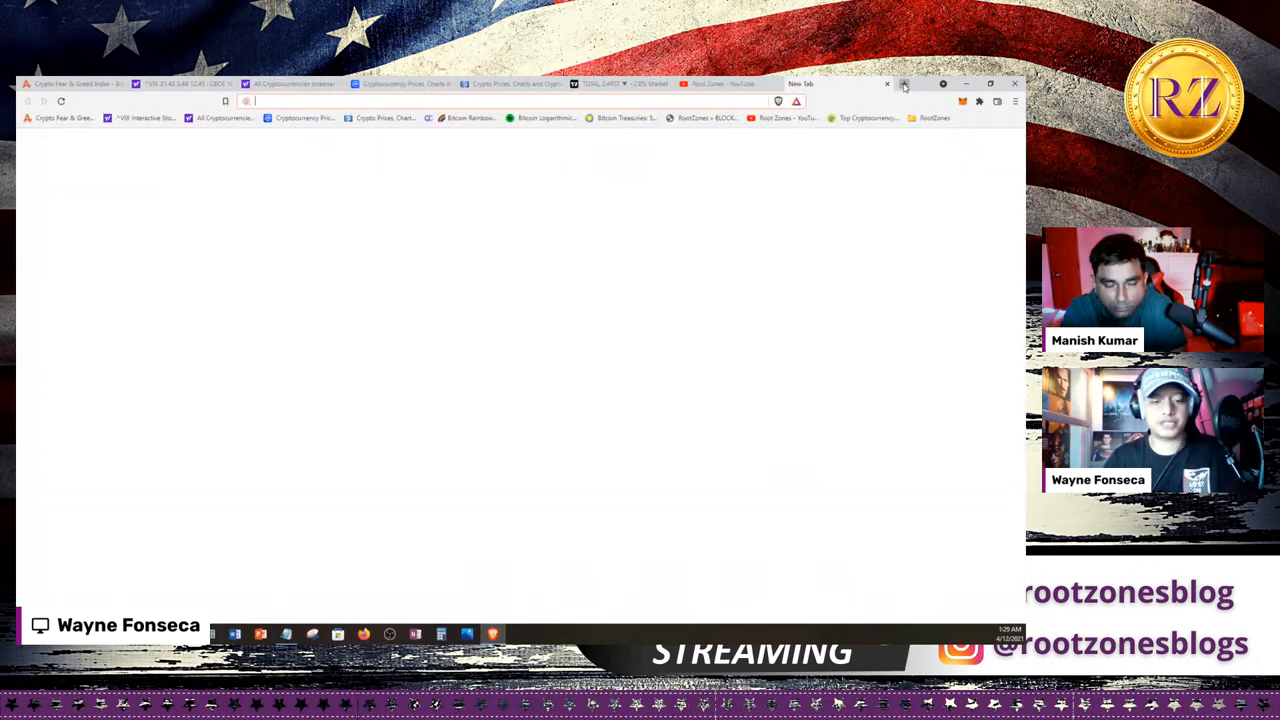
- Search 'cosmos' and open the Cosmos: The Internet of Blockchains result
text(cosmos&source=desktop)
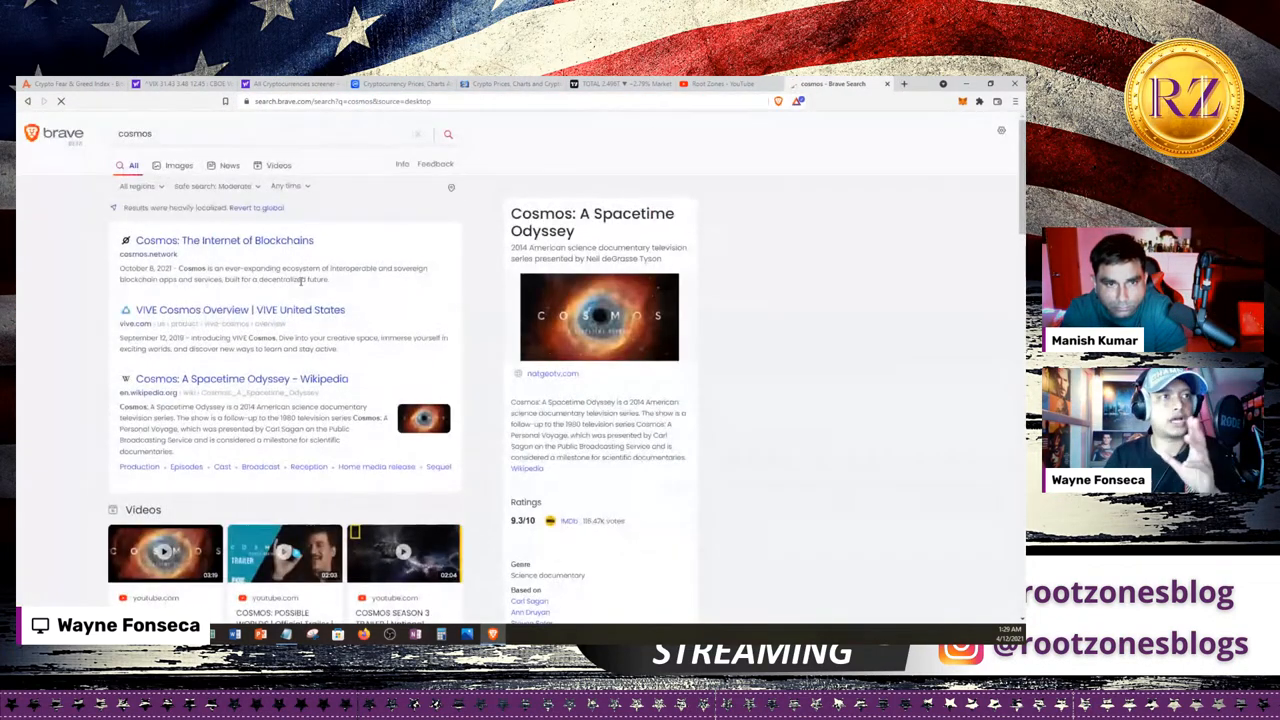
click(224, 240)
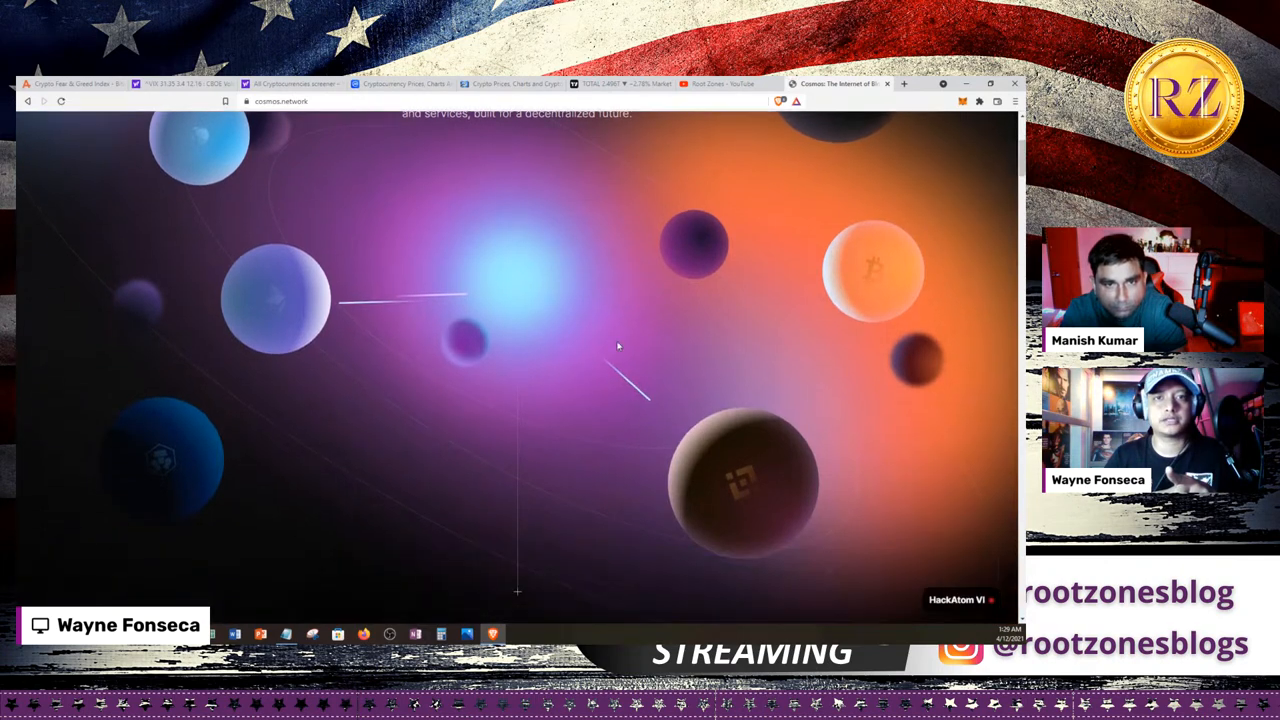
- Browse the Cosmos homepage and scroll through its 'Get ATOM and stake' staking guide
scroll(down, 3)
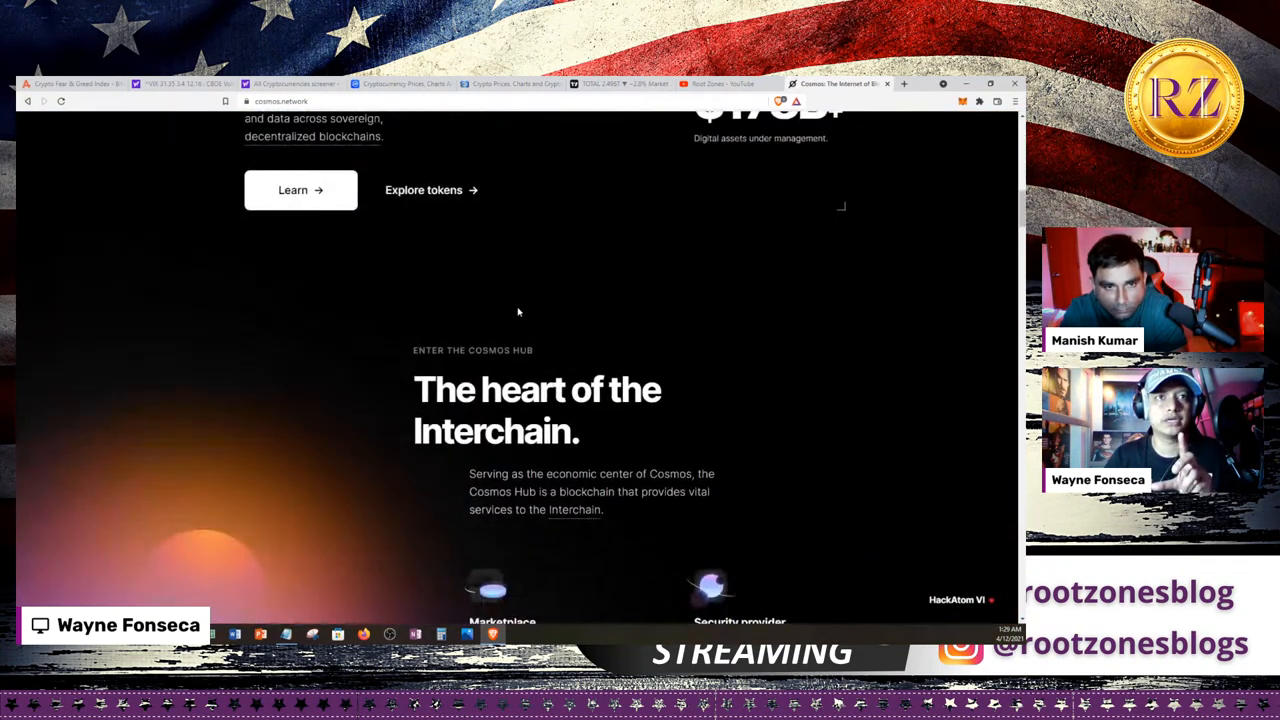
scroll(up, 3)
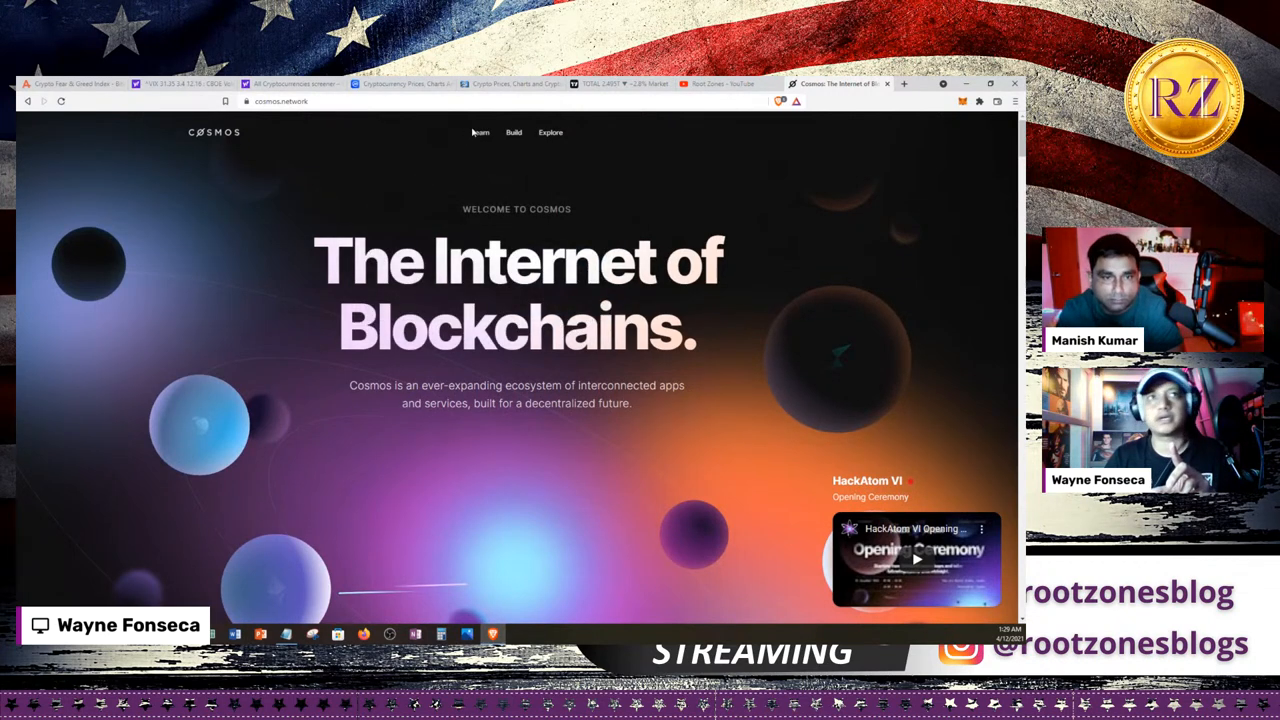
click(512, 132)
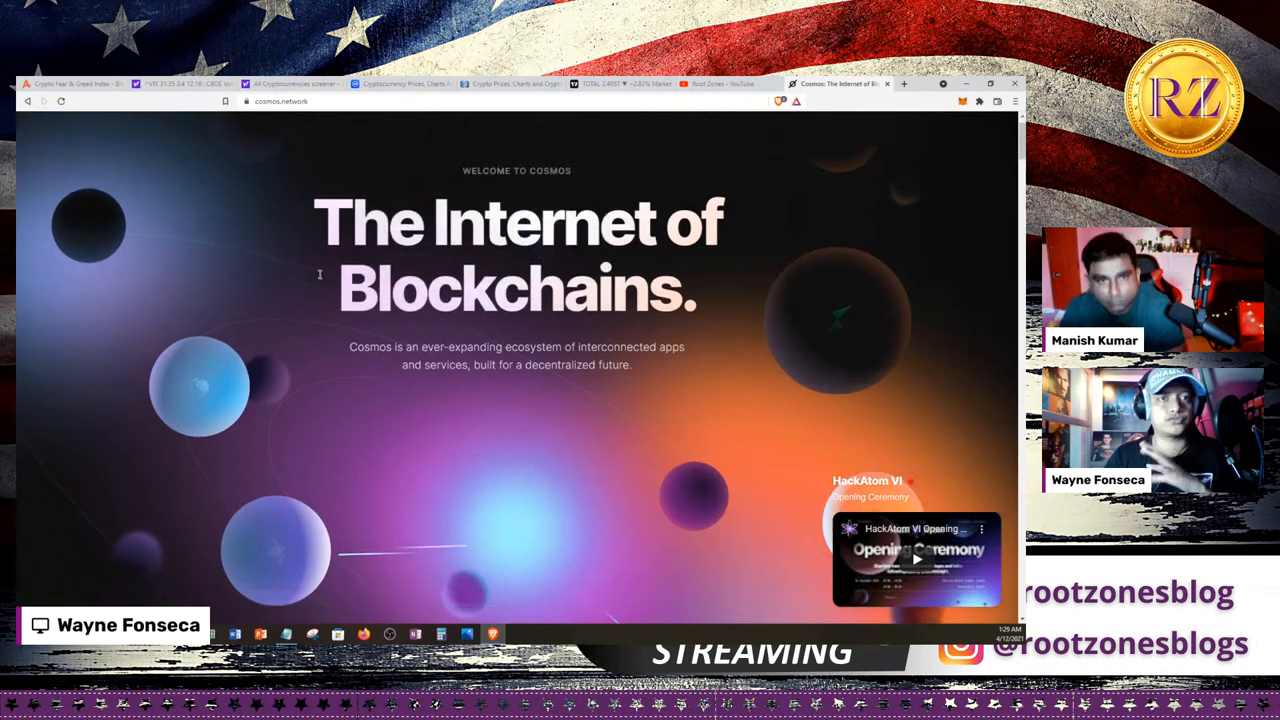
scroll(down, 3)
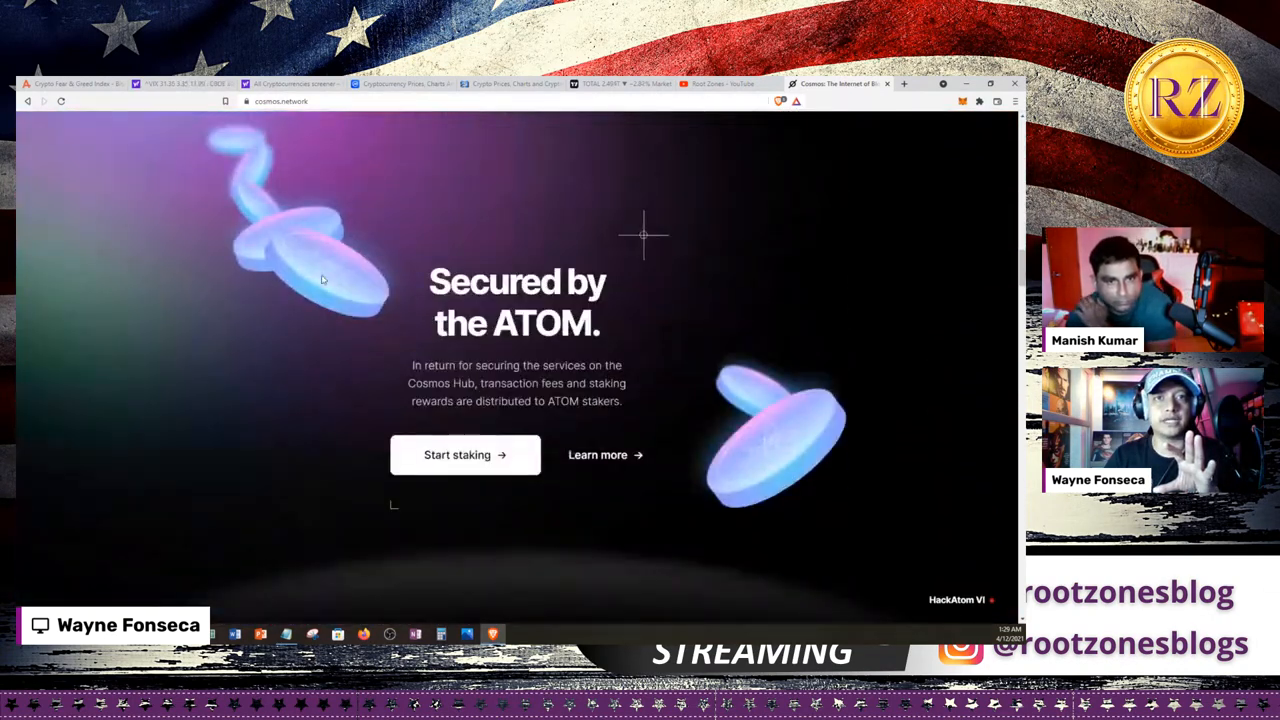
scroll(down, 3)
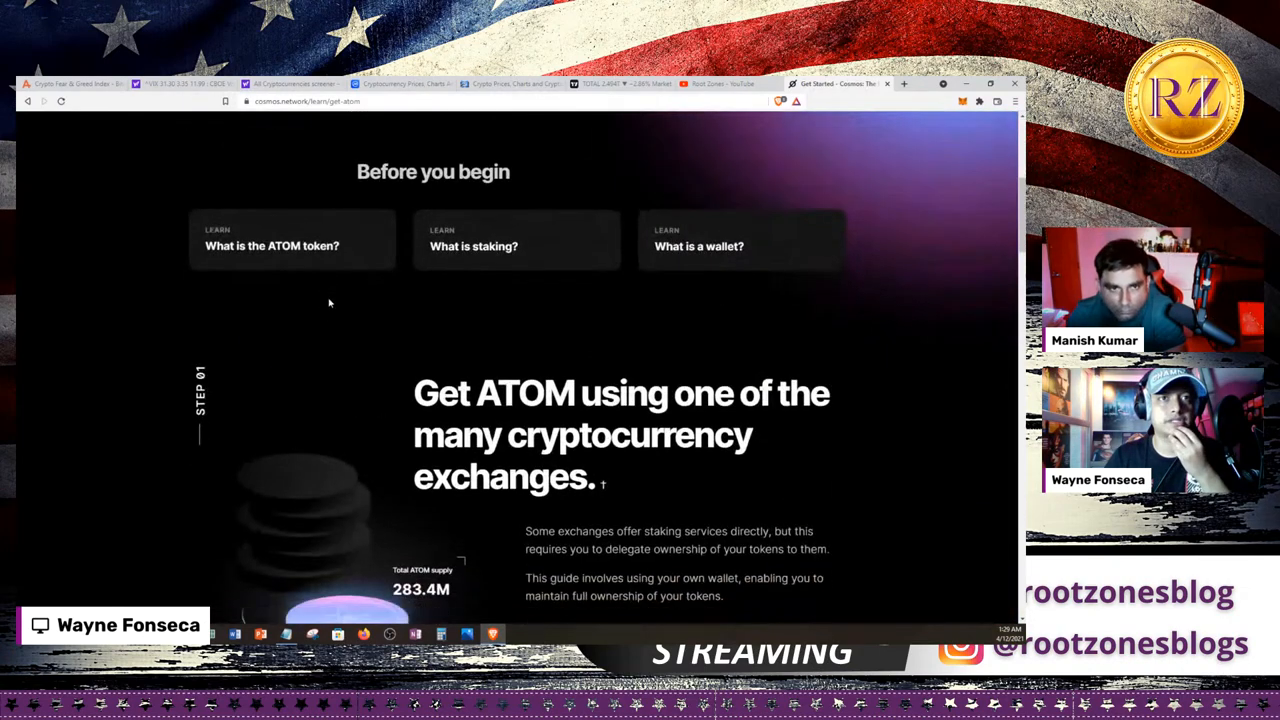
scroll(down, 3)
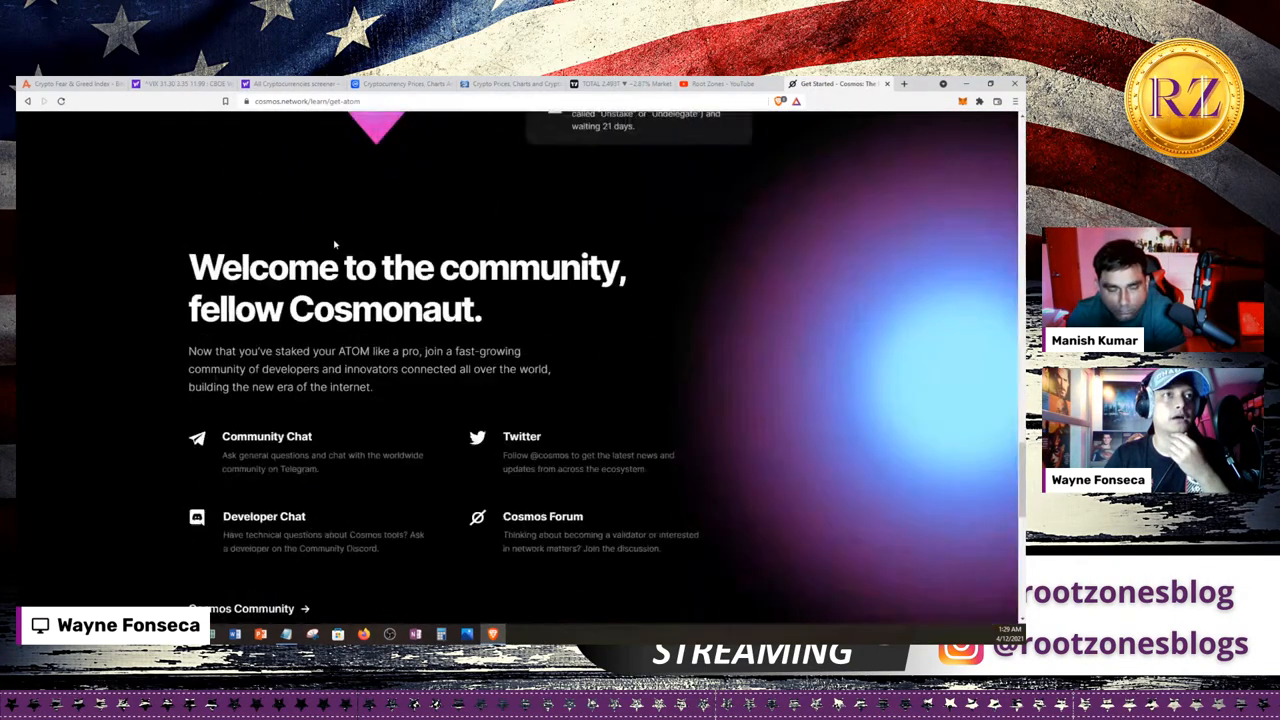
scroll(down, 3)
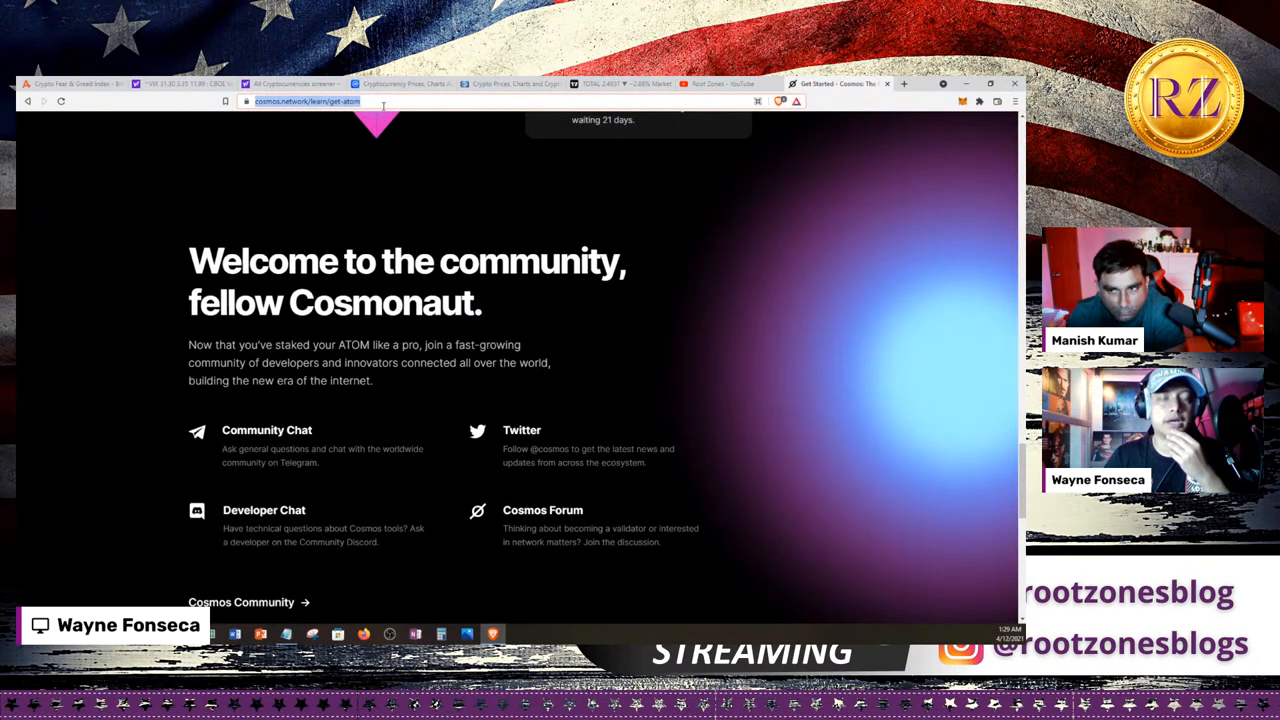
- Enter 'cosmos' again, then return to Alternative.me's Fear & Greed Index page
text(cosmos)
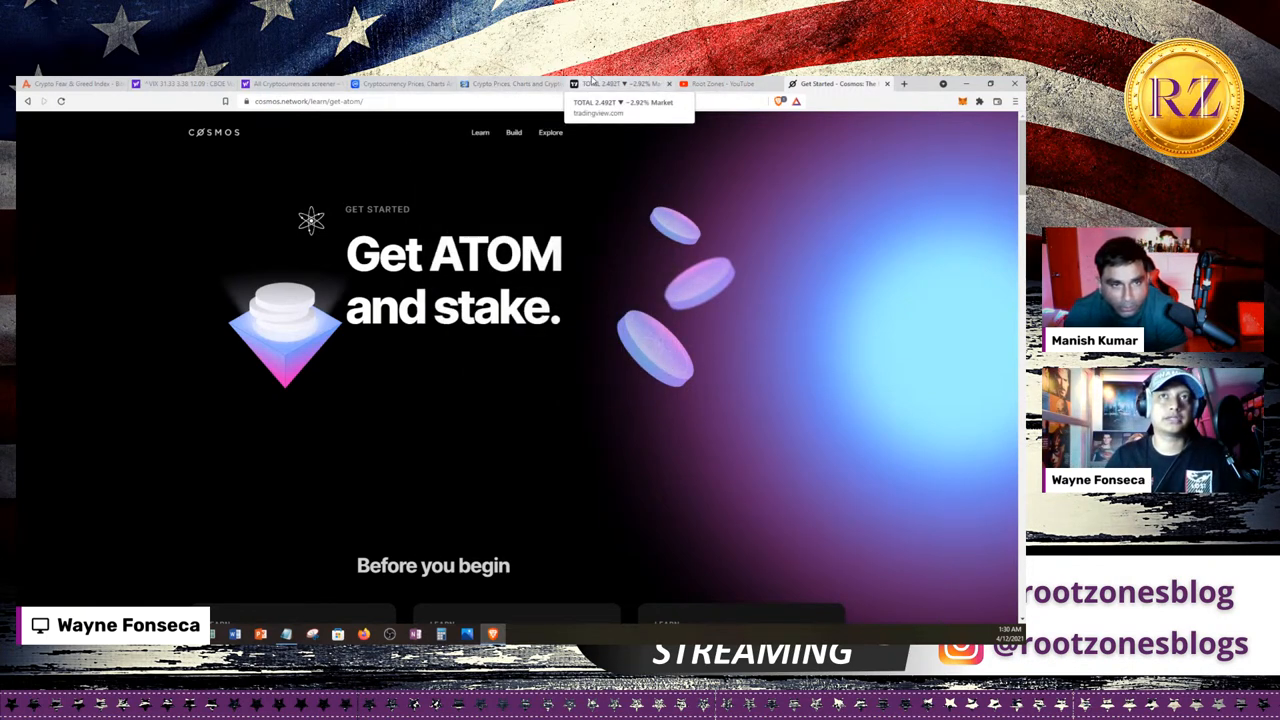
click(70, 84)
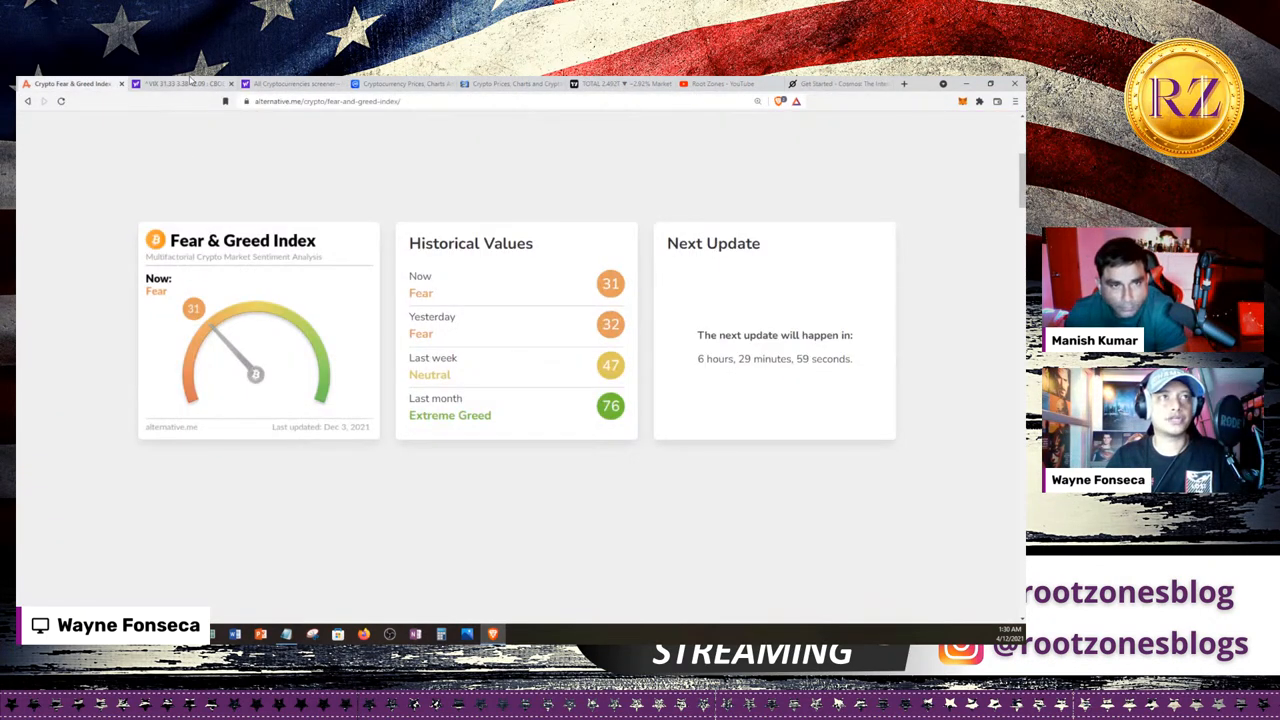
- Pass through the Yahoo Finance heatmap tab and land on CoinCodex's cryptocurrency price list
click(292, 84)
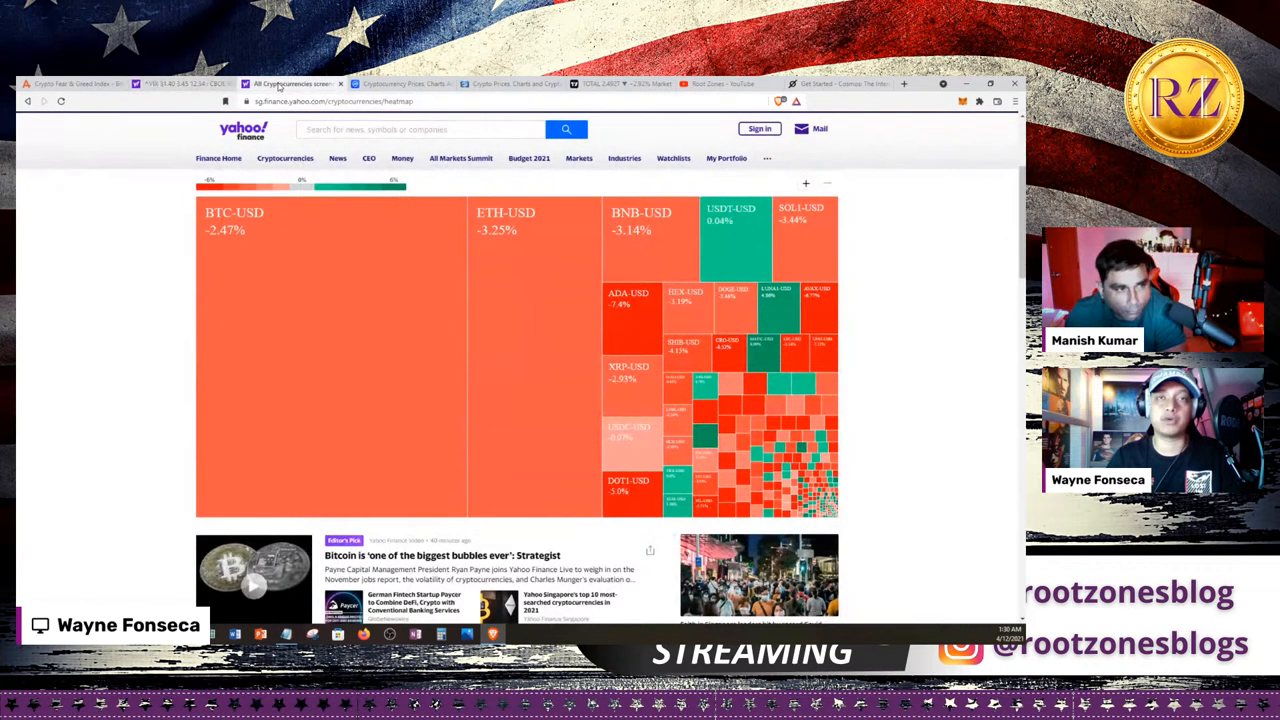
click(400, 84)
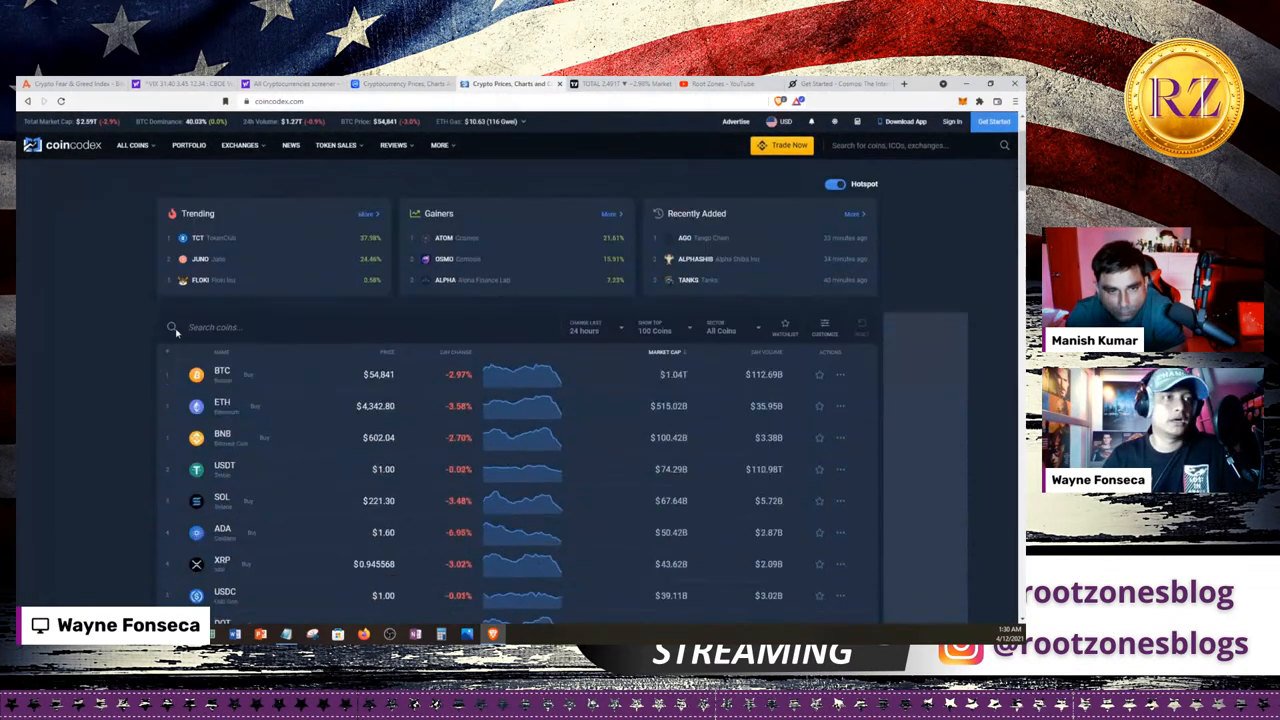
scroll(down, 3)
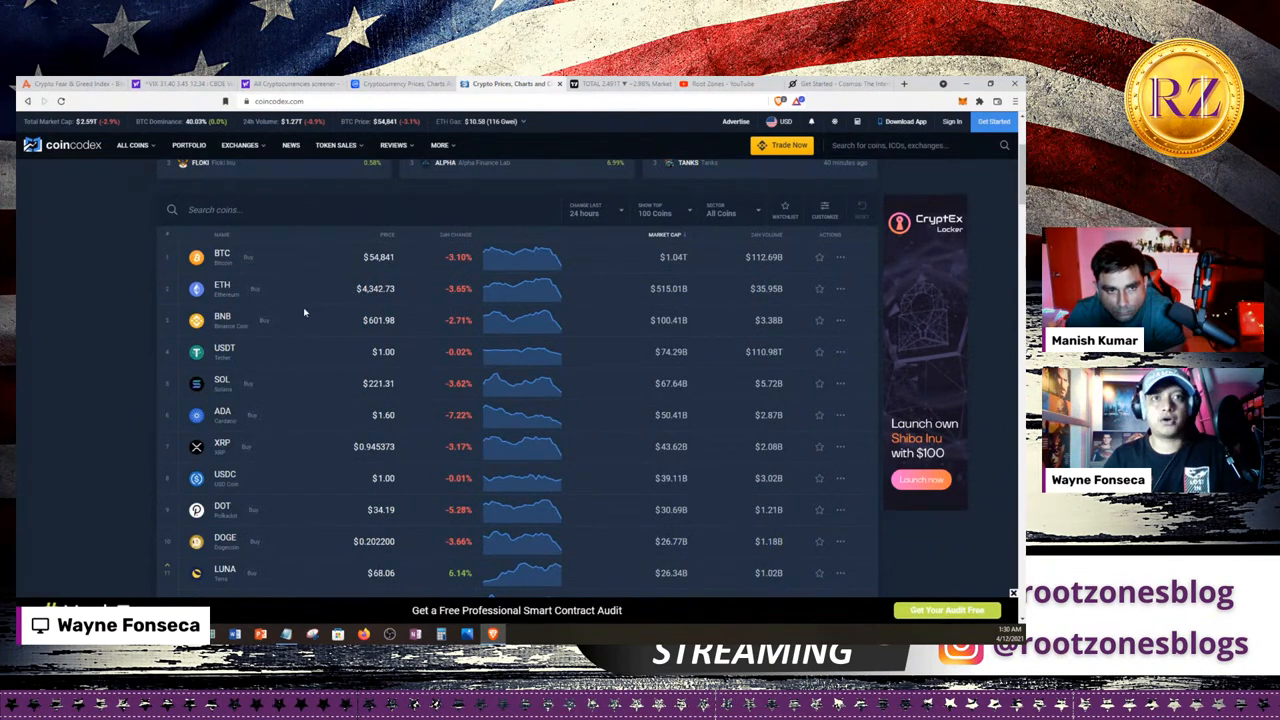
mouse_move(416, 290)
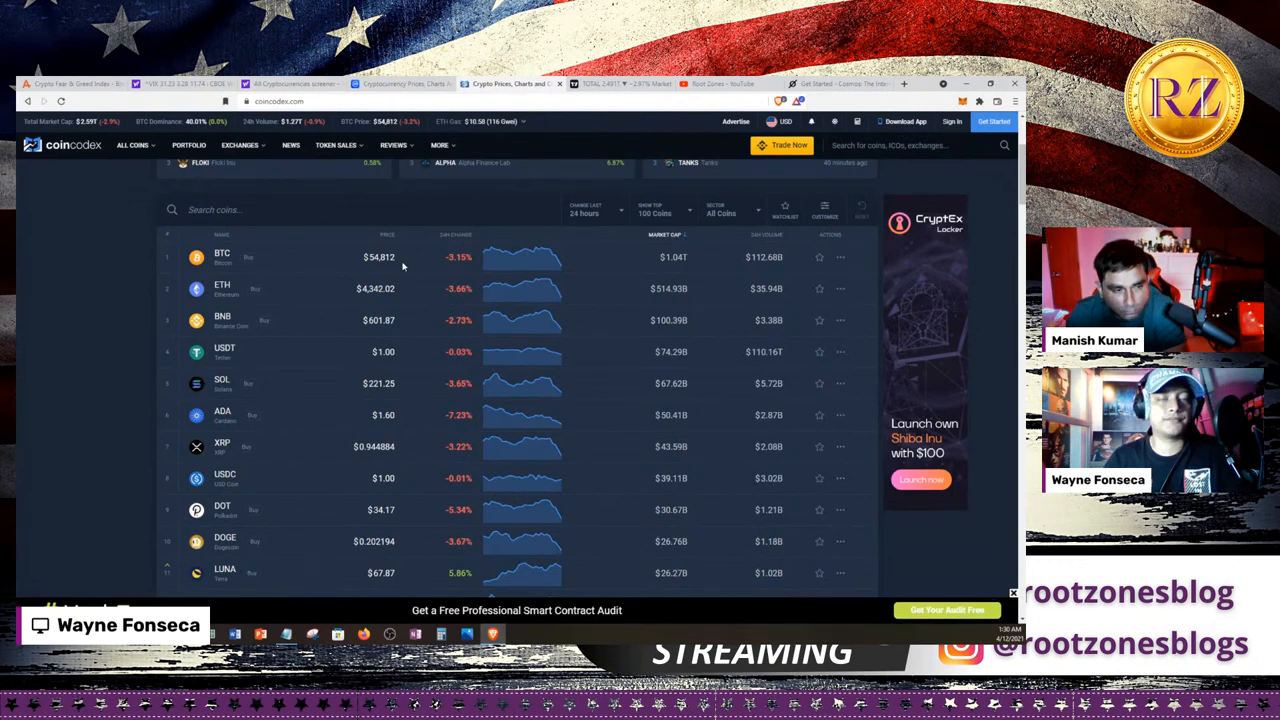
scroll(down, 3)
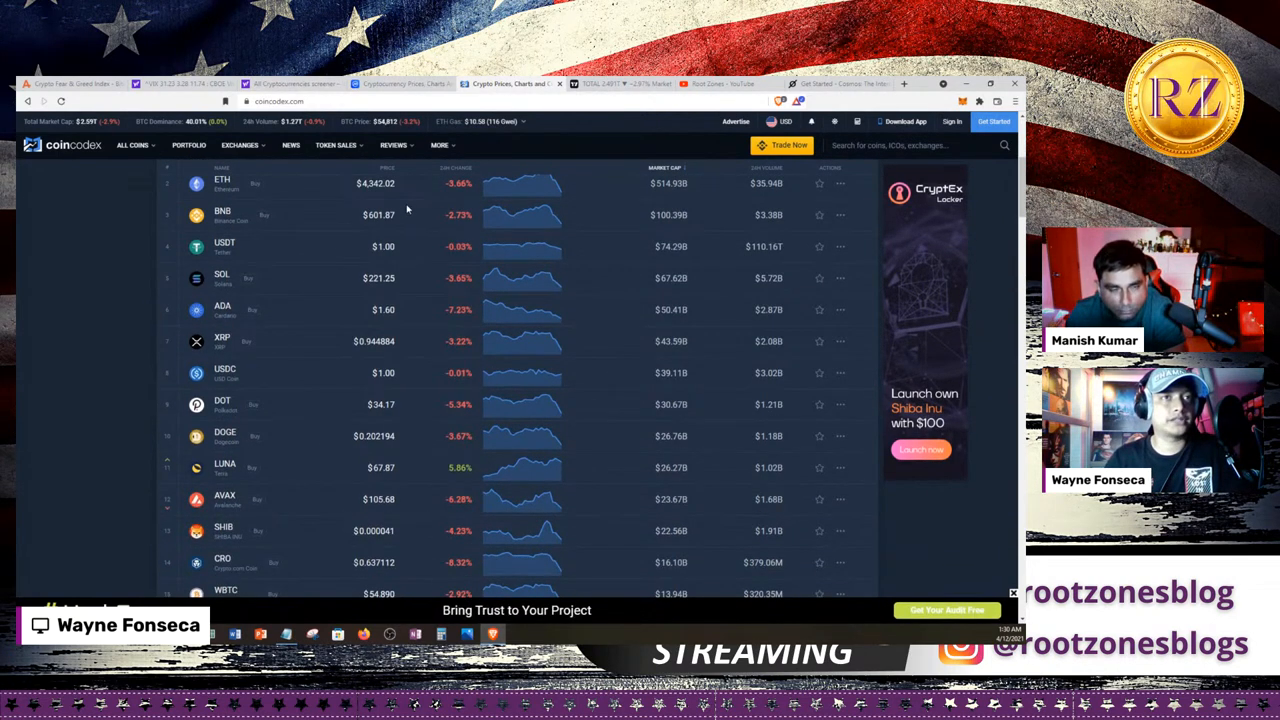
scroll(down, 3)
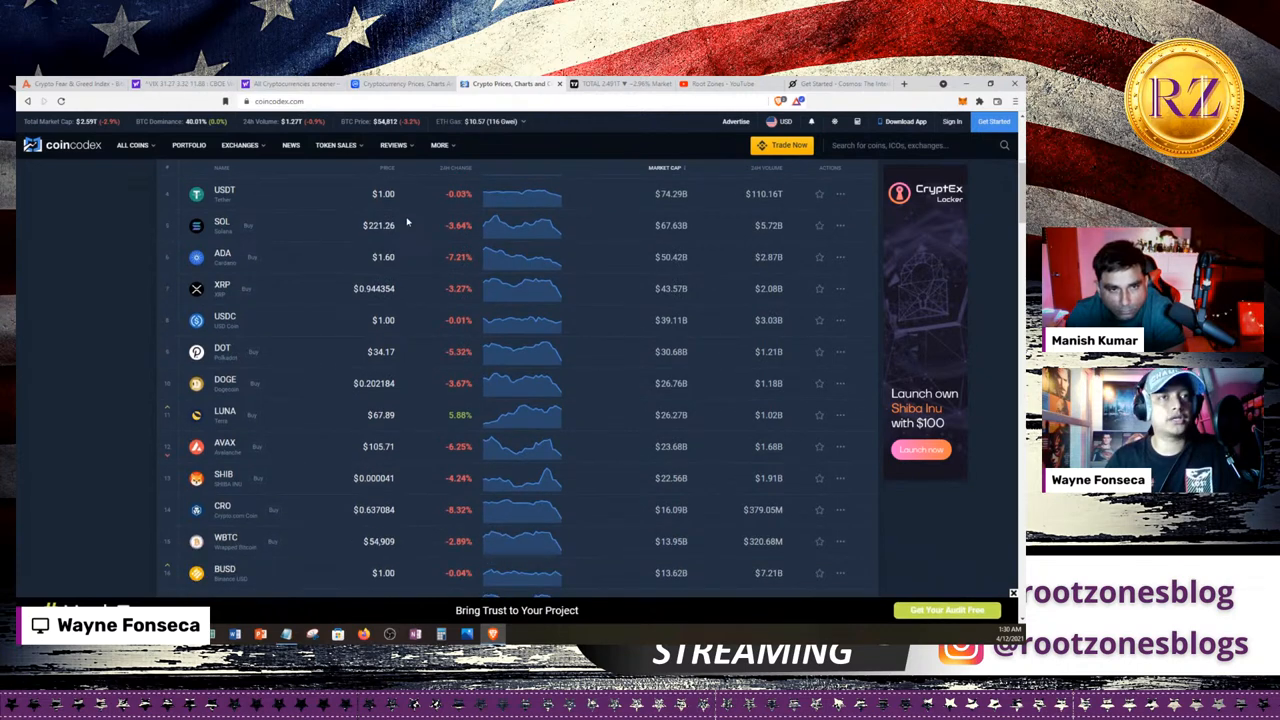
mouse_move(404, 252)
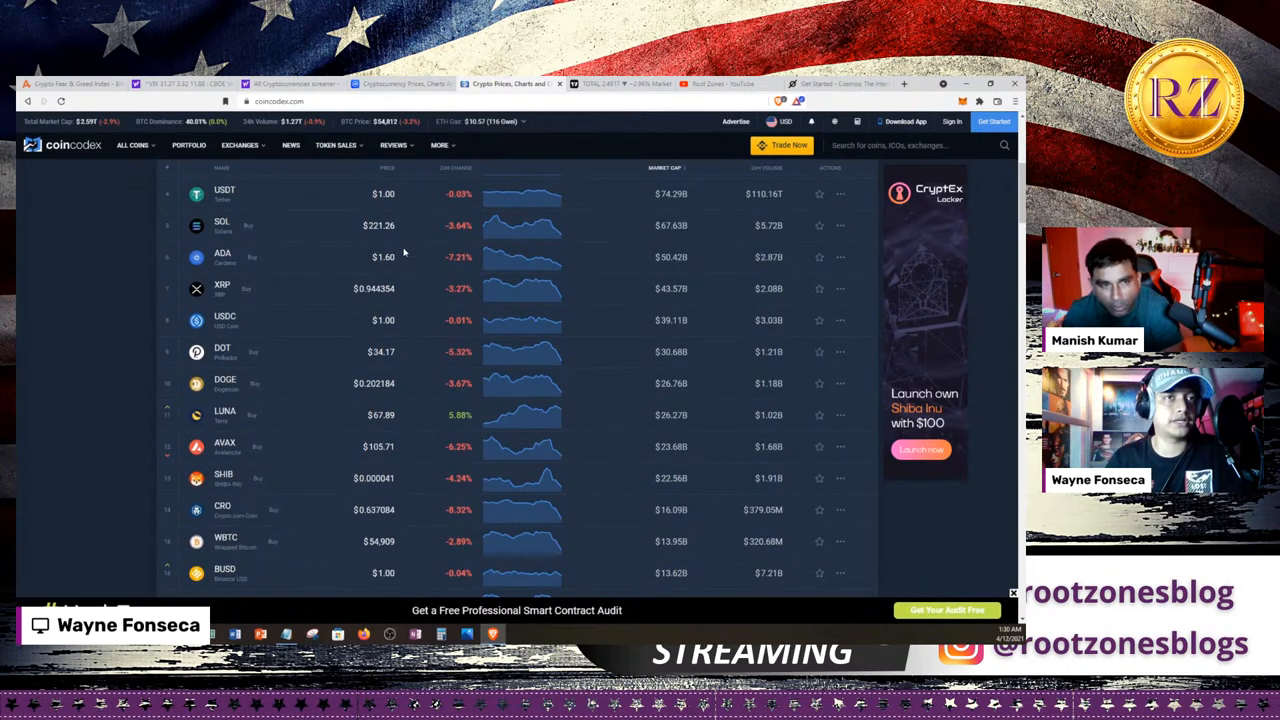
scroll(down, 3)
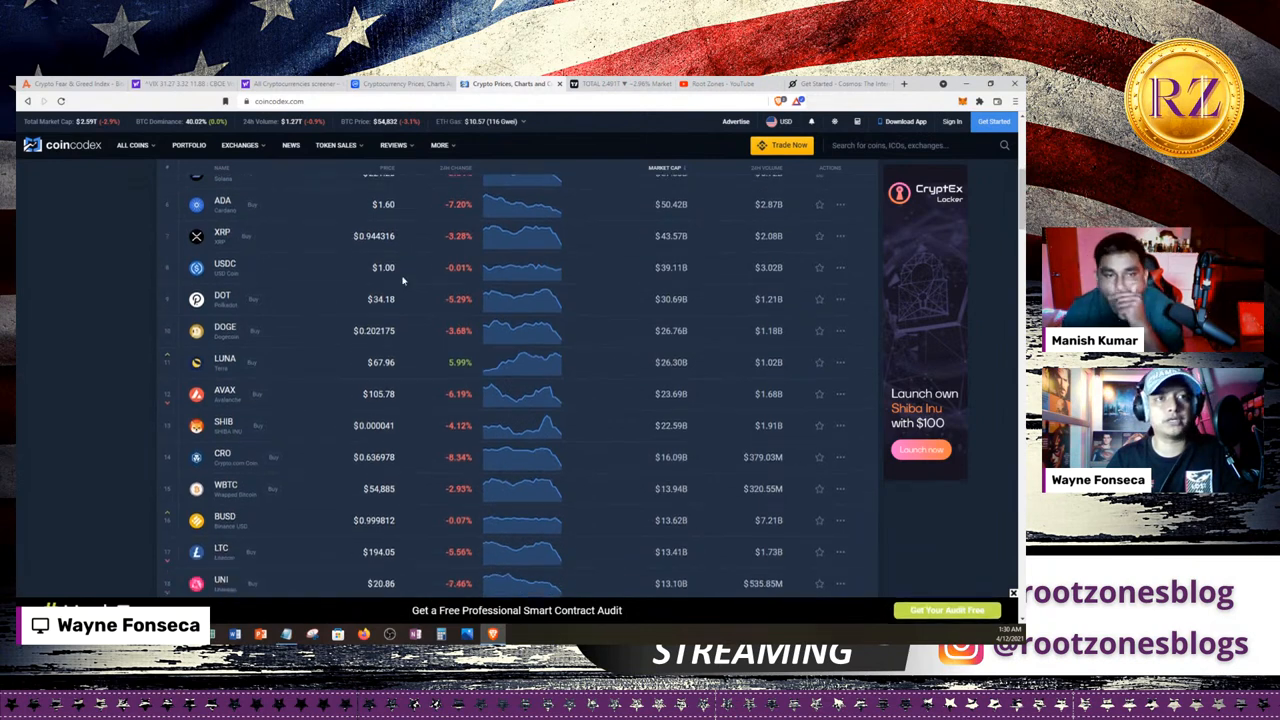
mouse_move(380, 340)
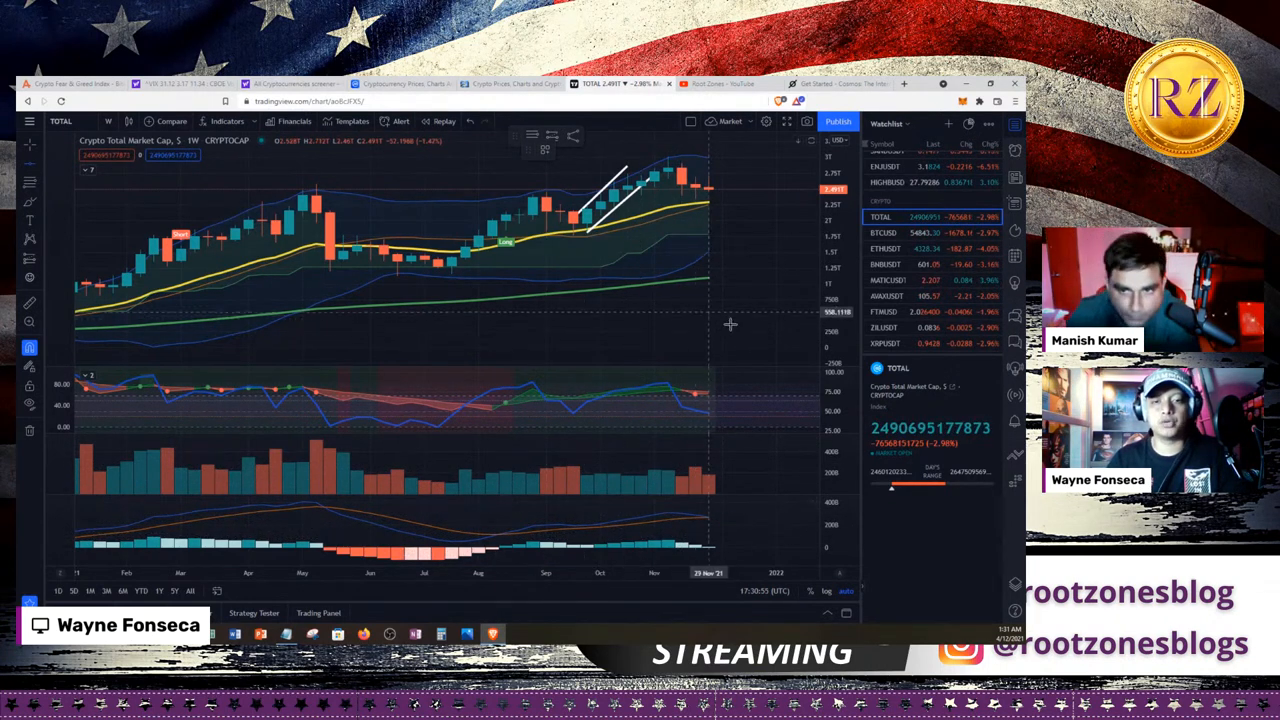
mouse_move(728, 160)
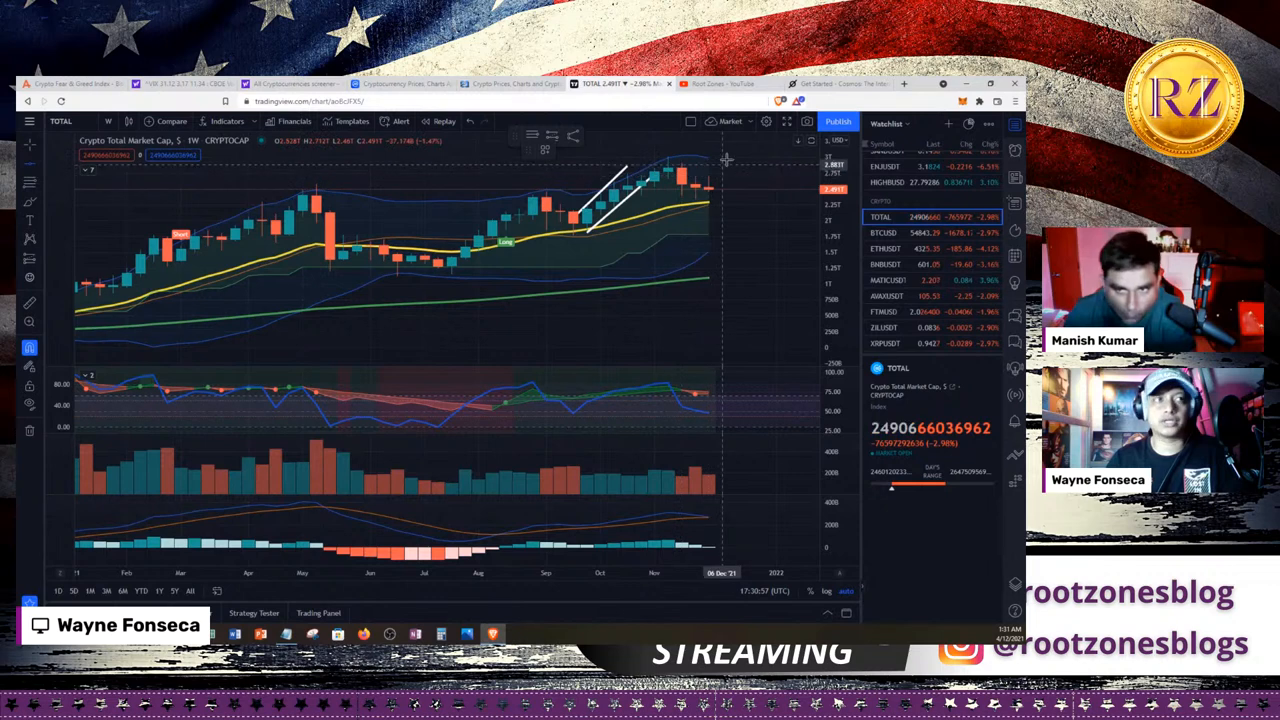
mouse_move(668, 212)
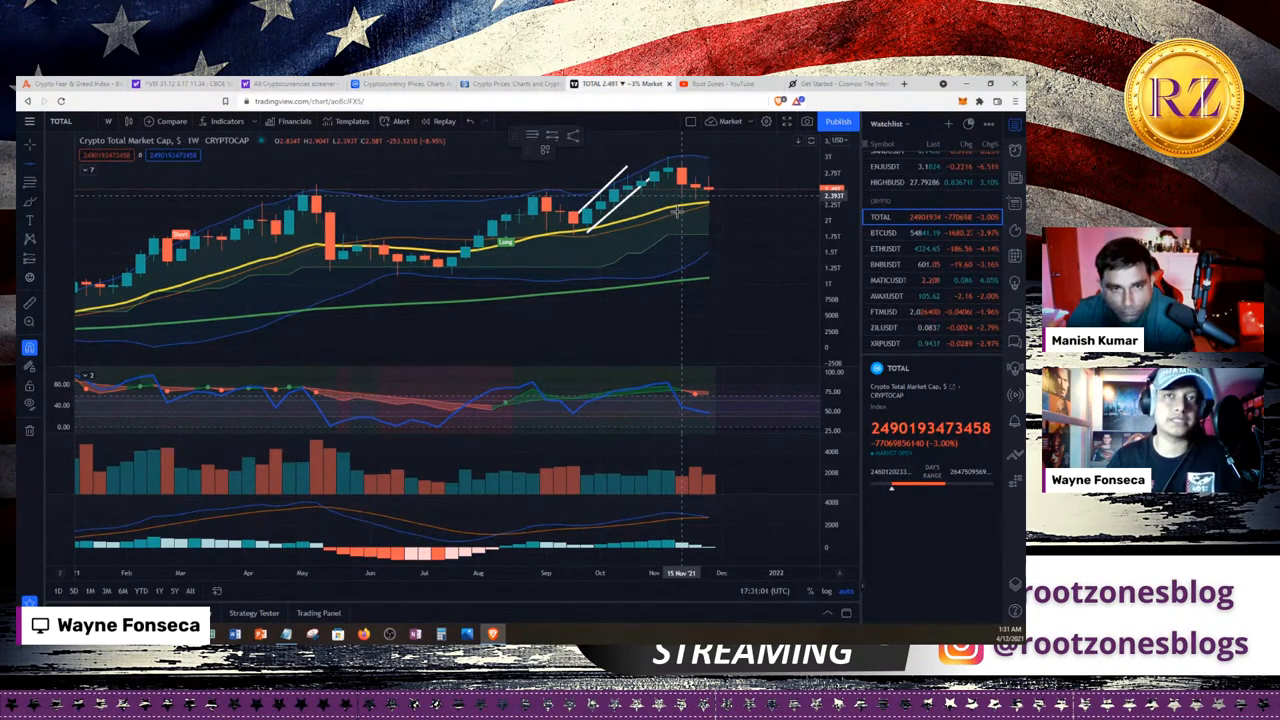
mouse_move(648, 266)
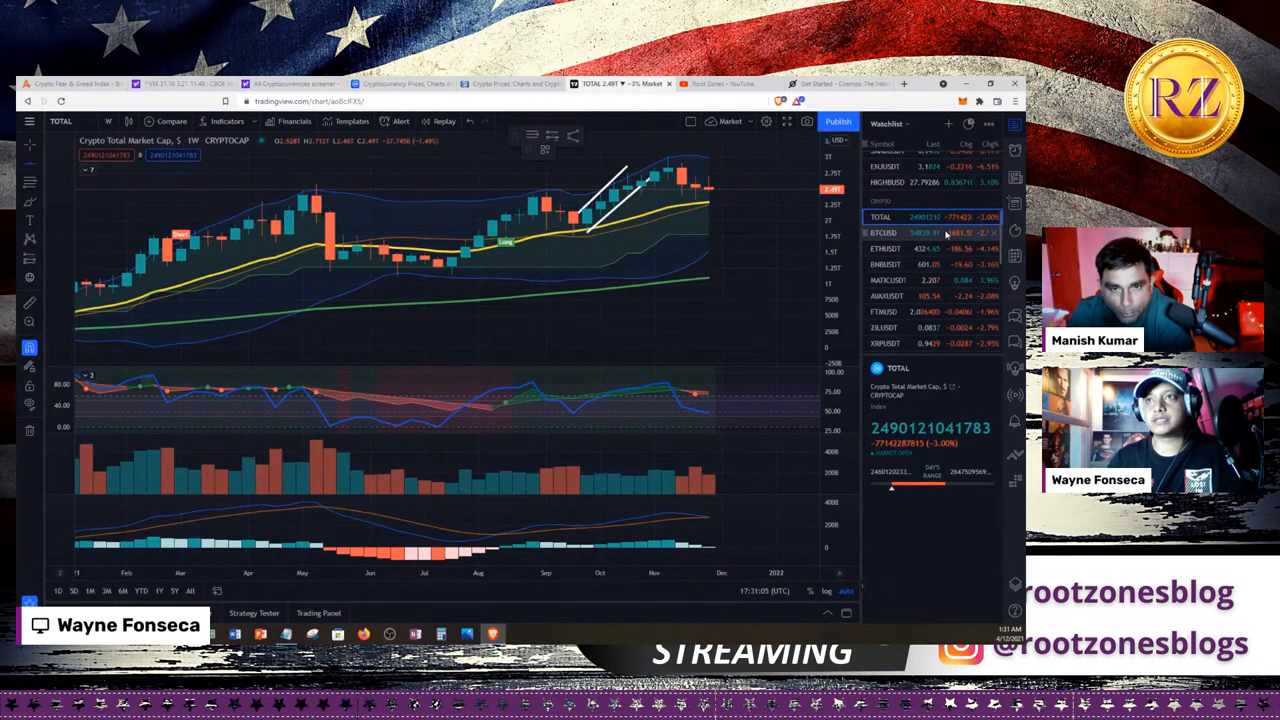
click(884, 232)
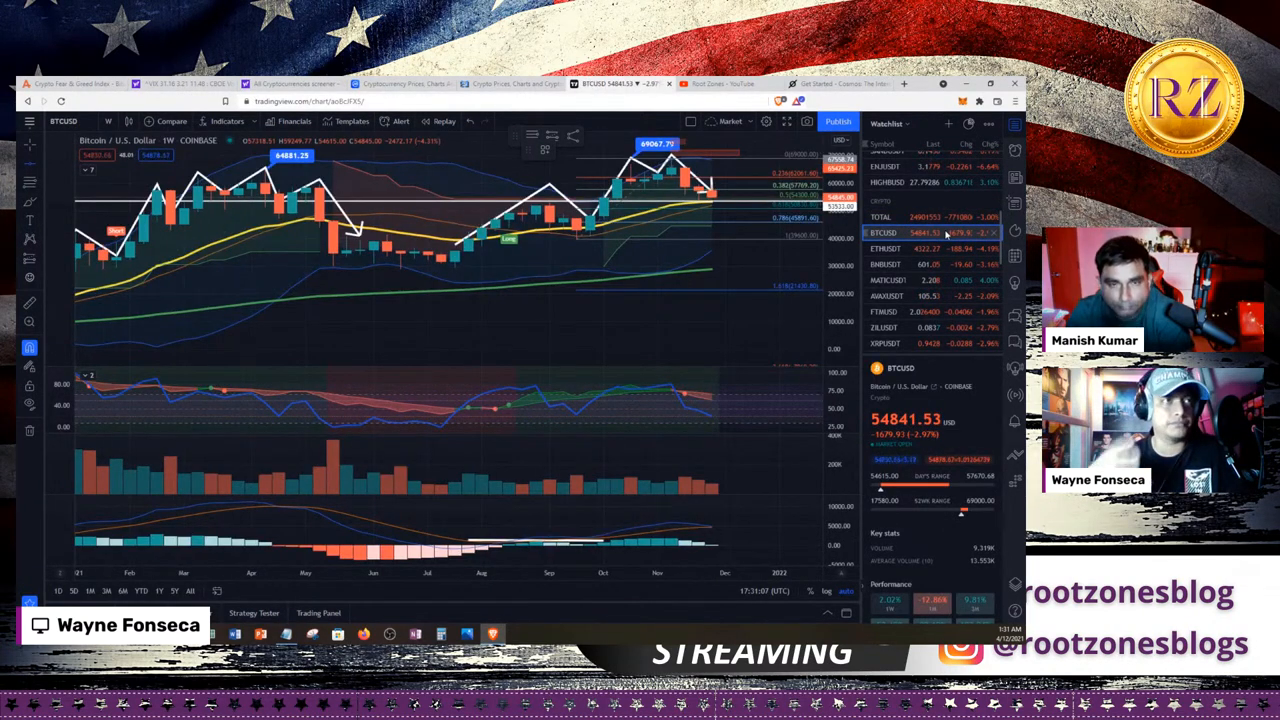
mouse_move(524, 328)
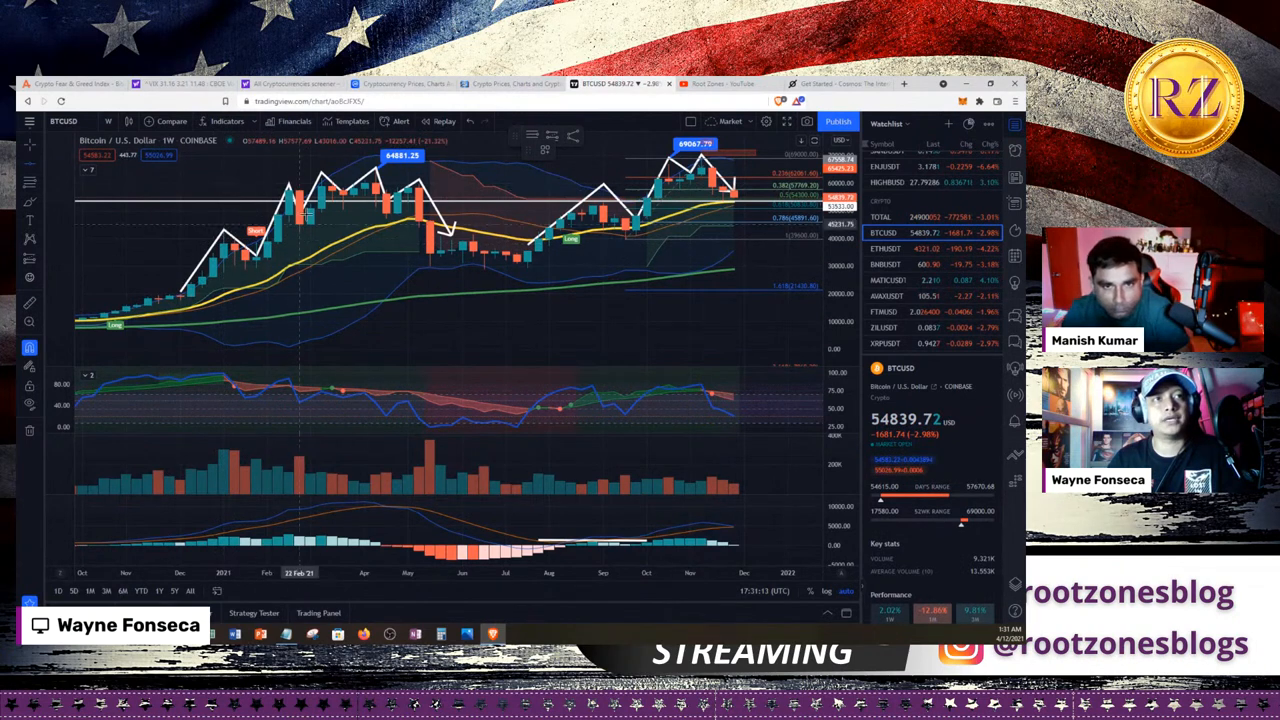
mouse_move(418, 182)
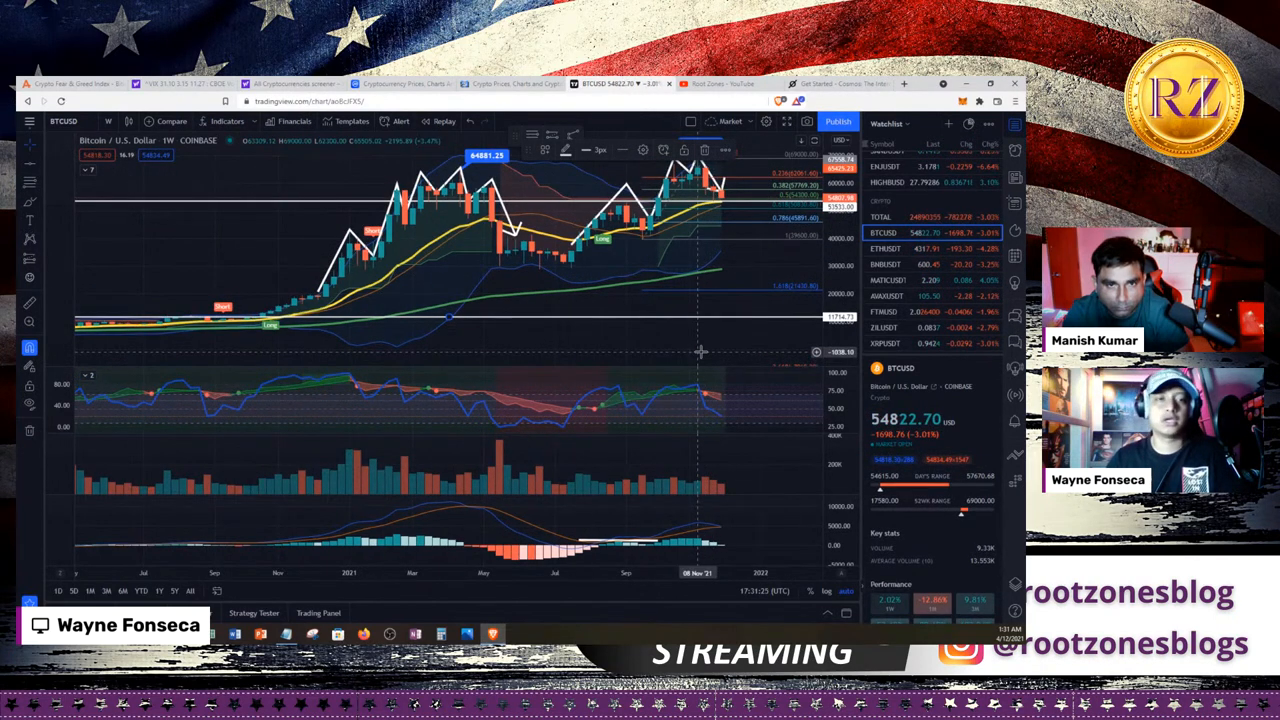
mouse_move(640, 358)
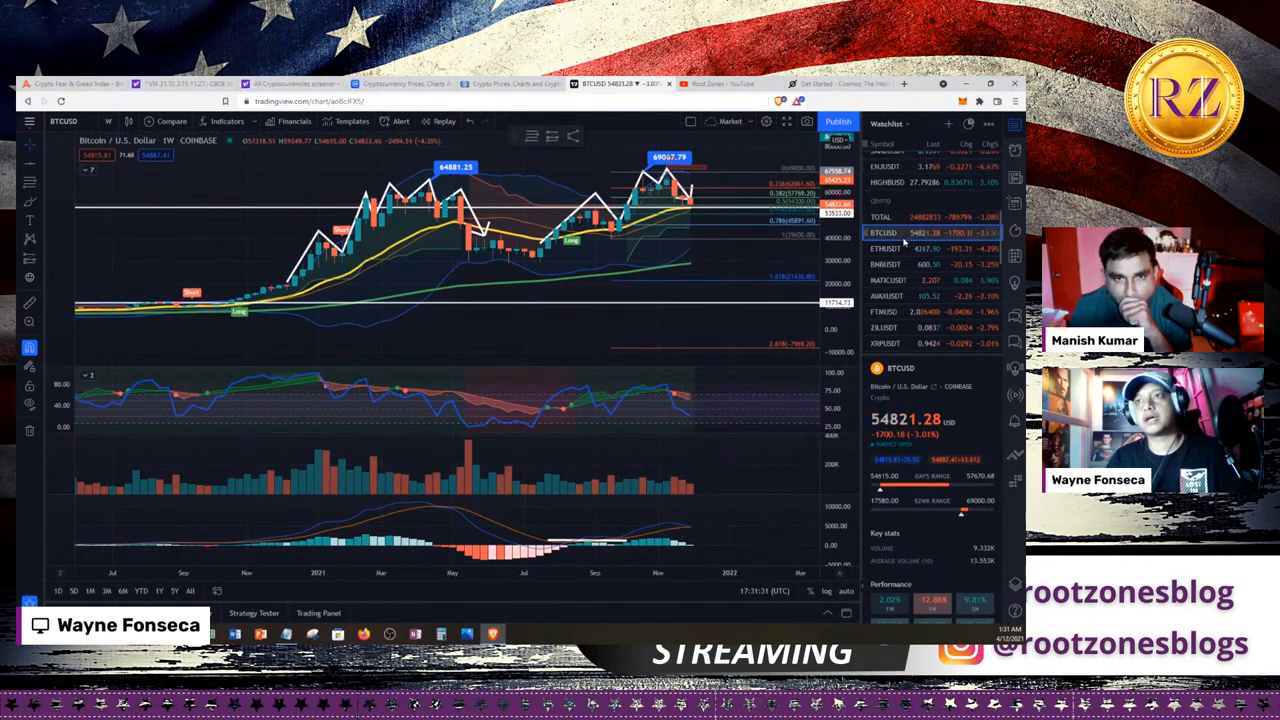
- Load the weekly ETHUSDT Binance chart and scroll the watchlist down to the altcoins
click(884, 248)
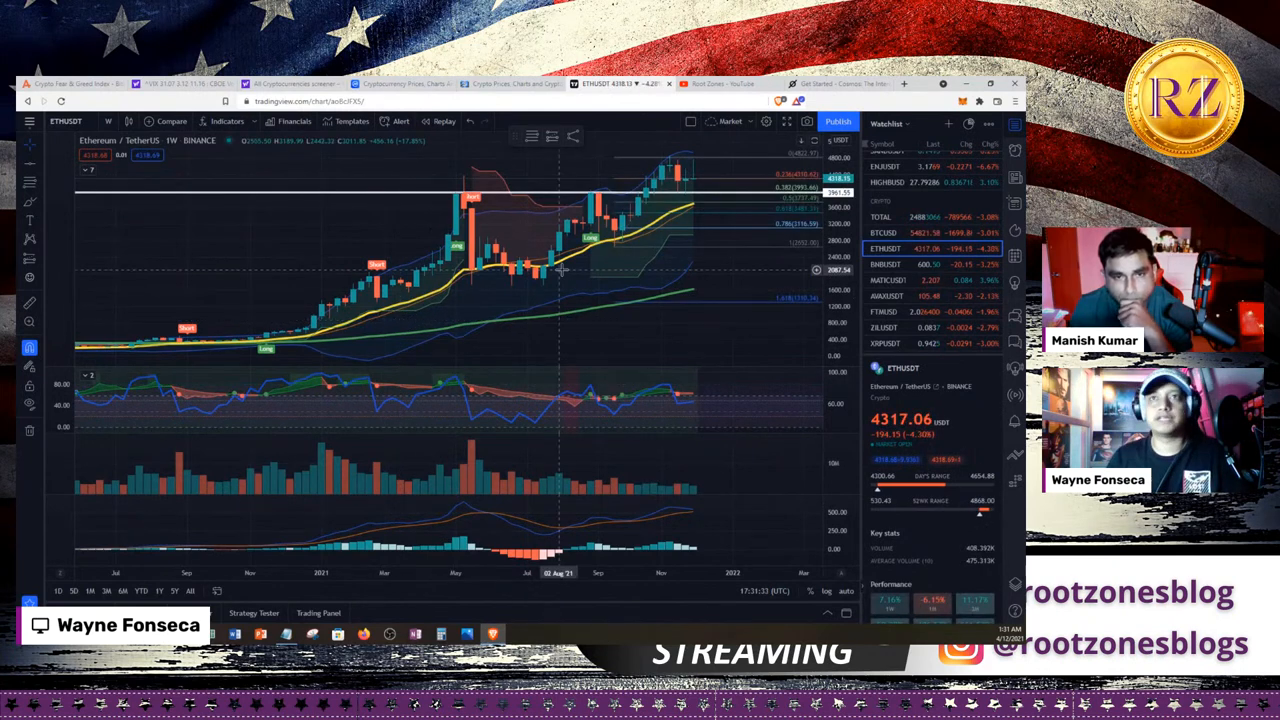
mouse_move(796, 290)
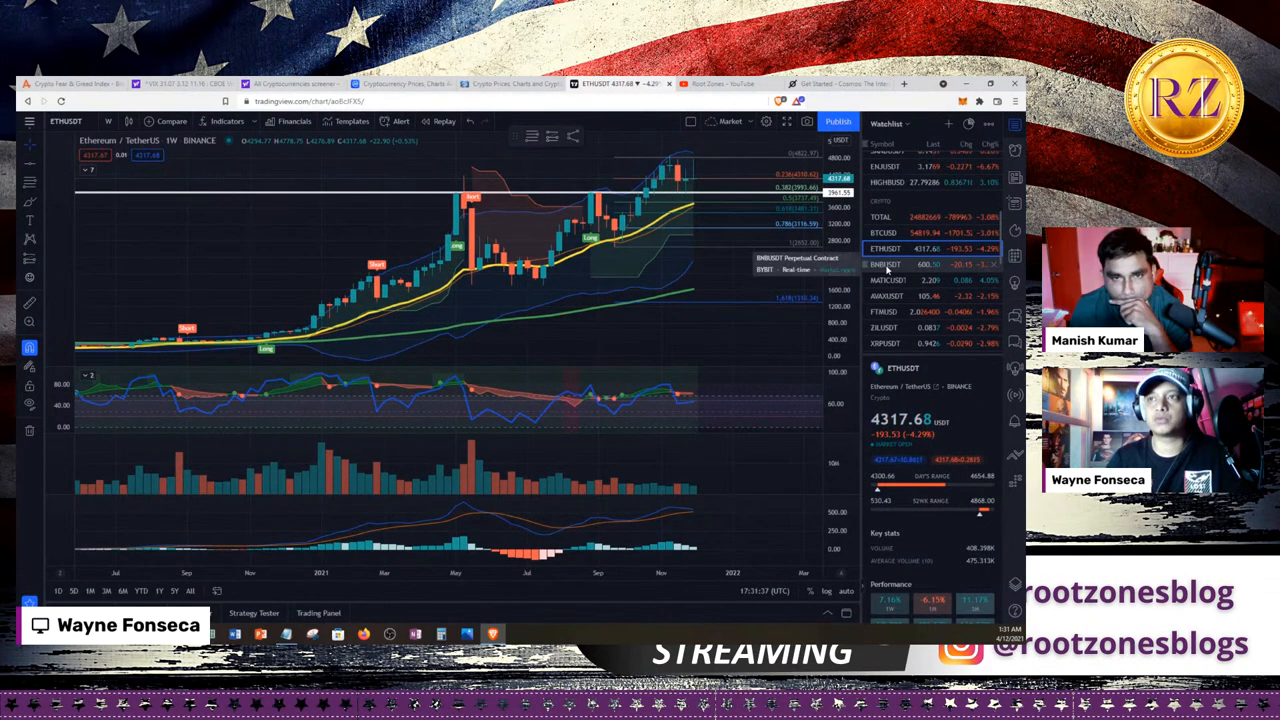
scroll(down, 3)
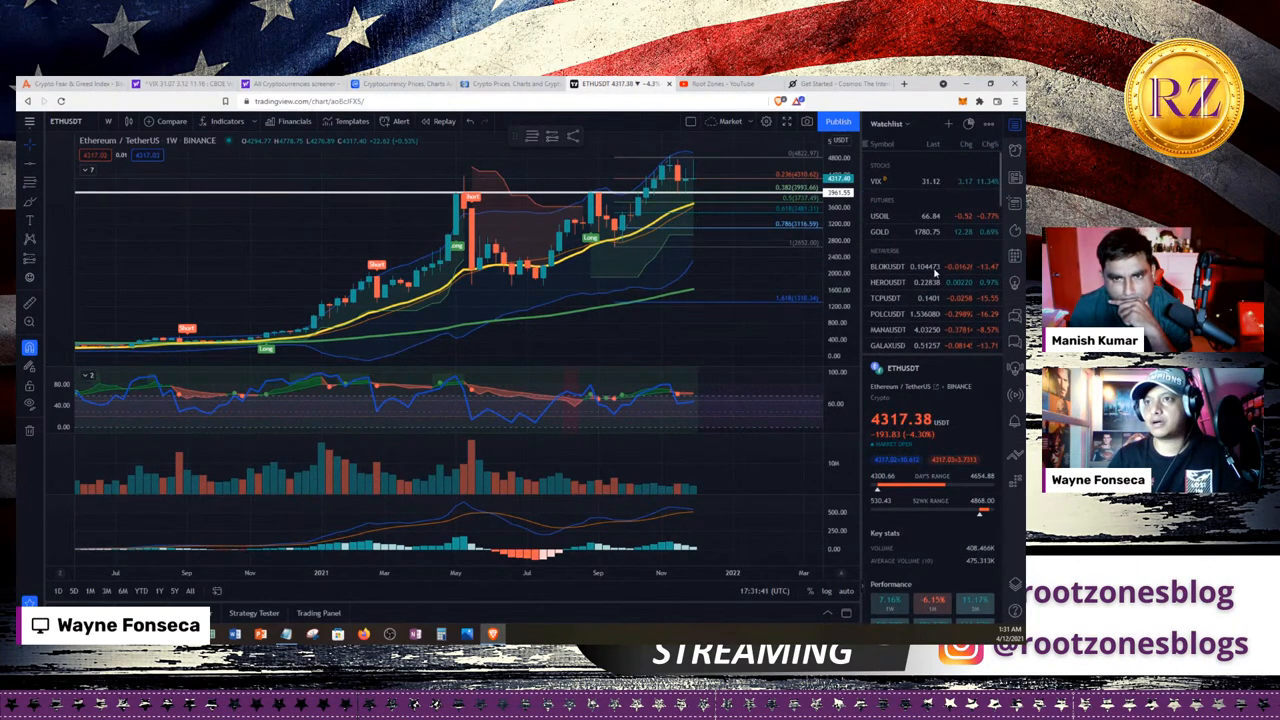
- Review the daily BLOKUSDT chart, then load the Metahero HEROUSDT KuCoin chart
click(888, 266)
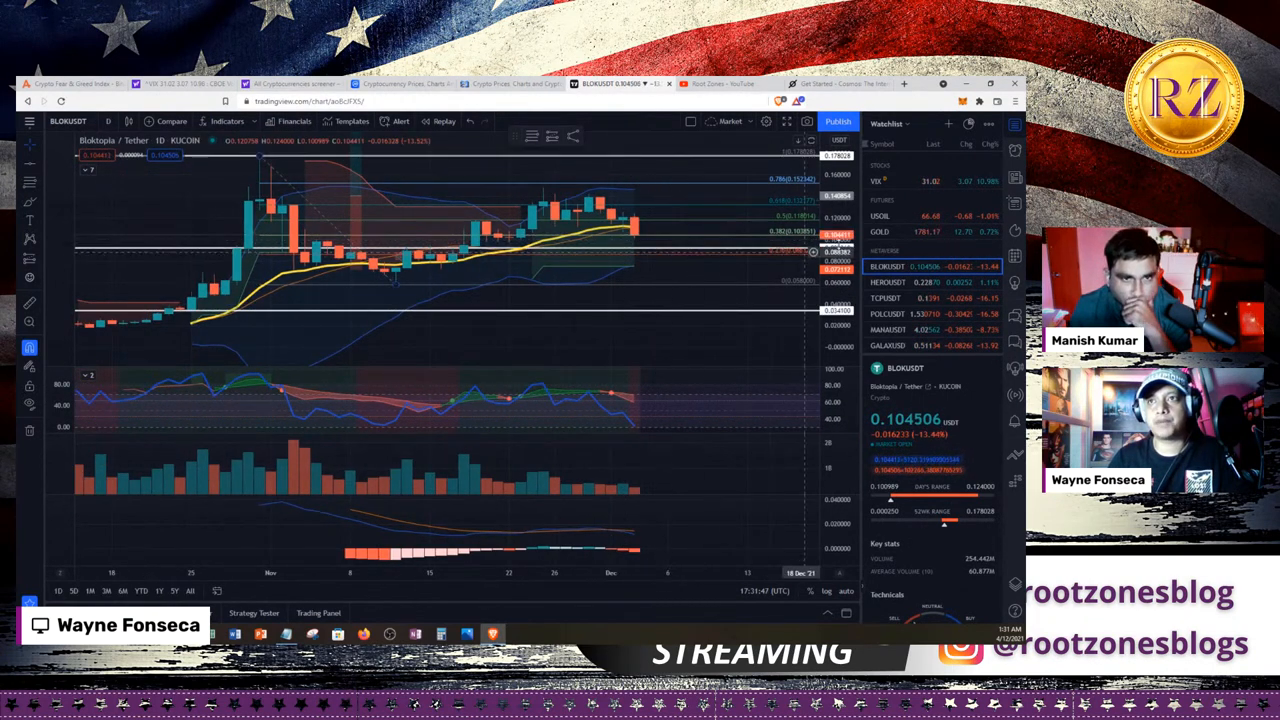
mouse_move(680, 304)
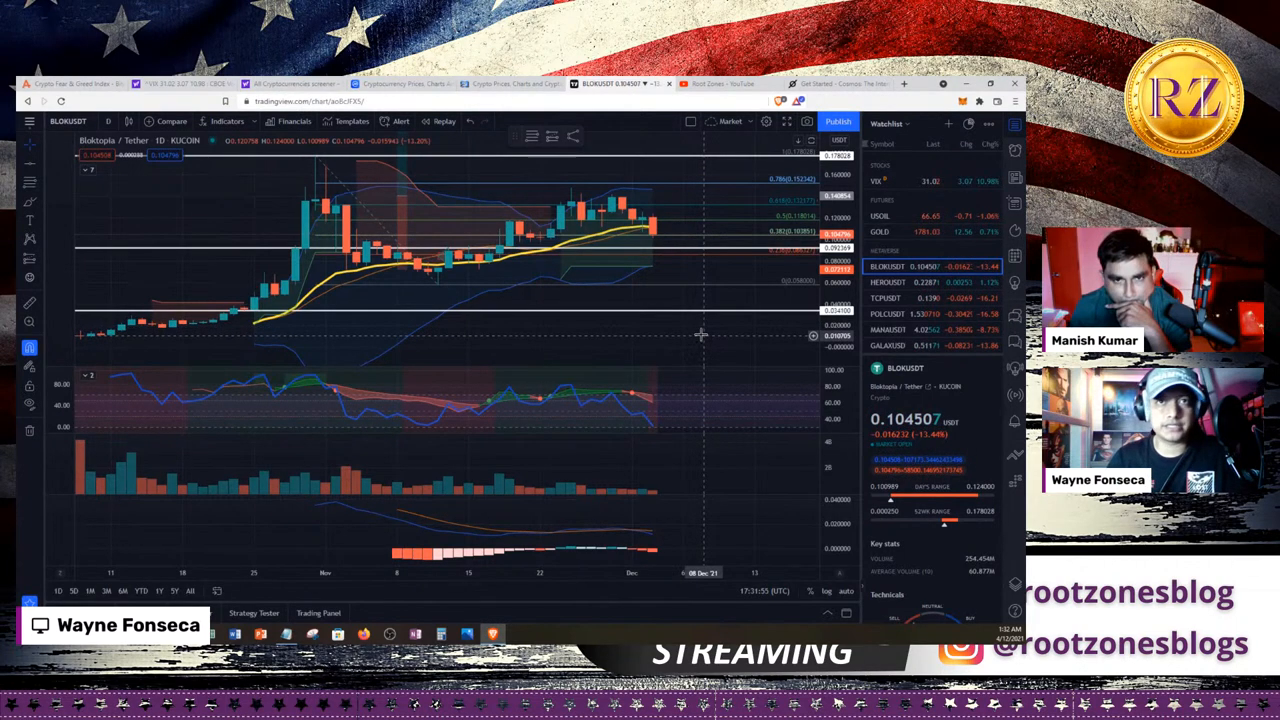
mouse_move(440, 290)
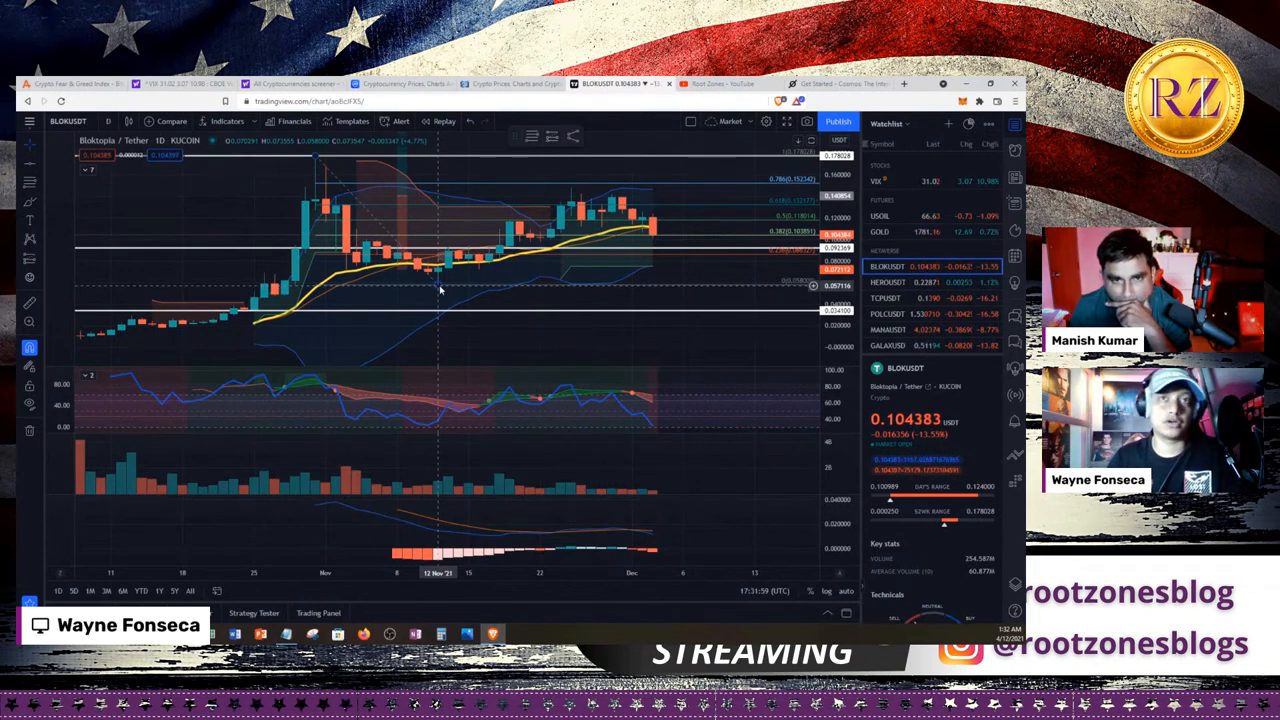
mouse_move(572, 188)
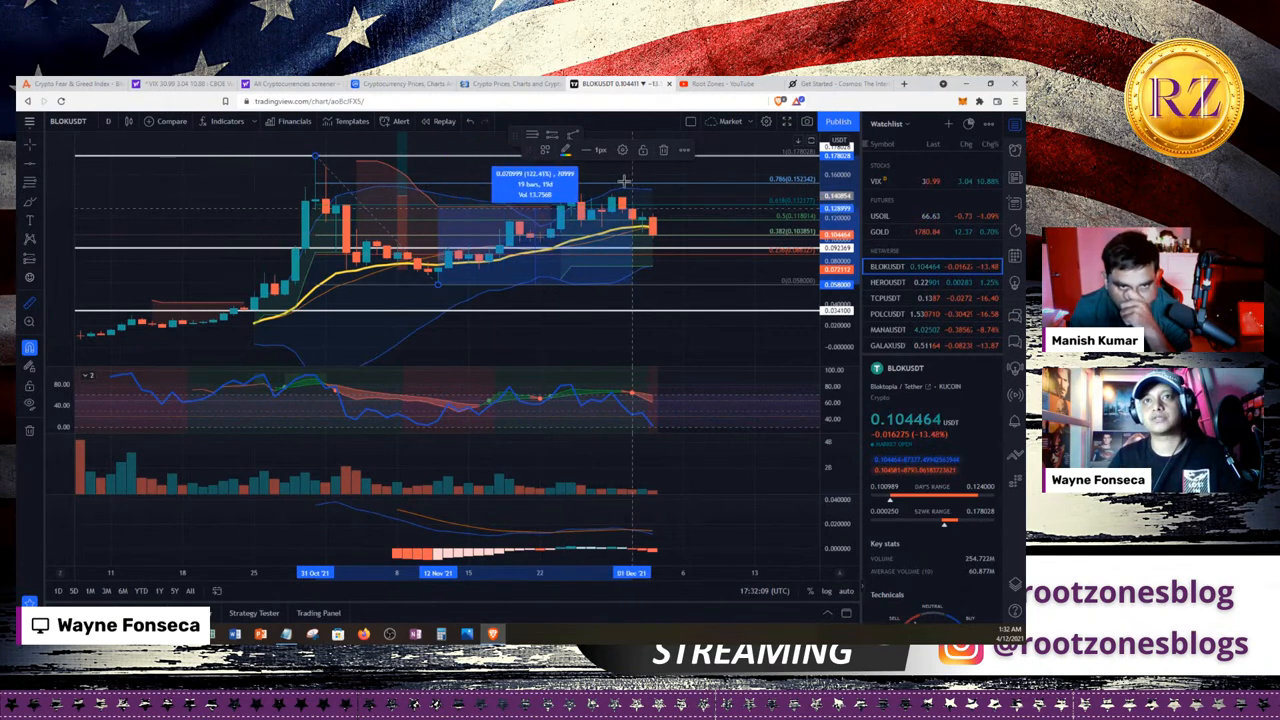
mouse_move(612, 178)
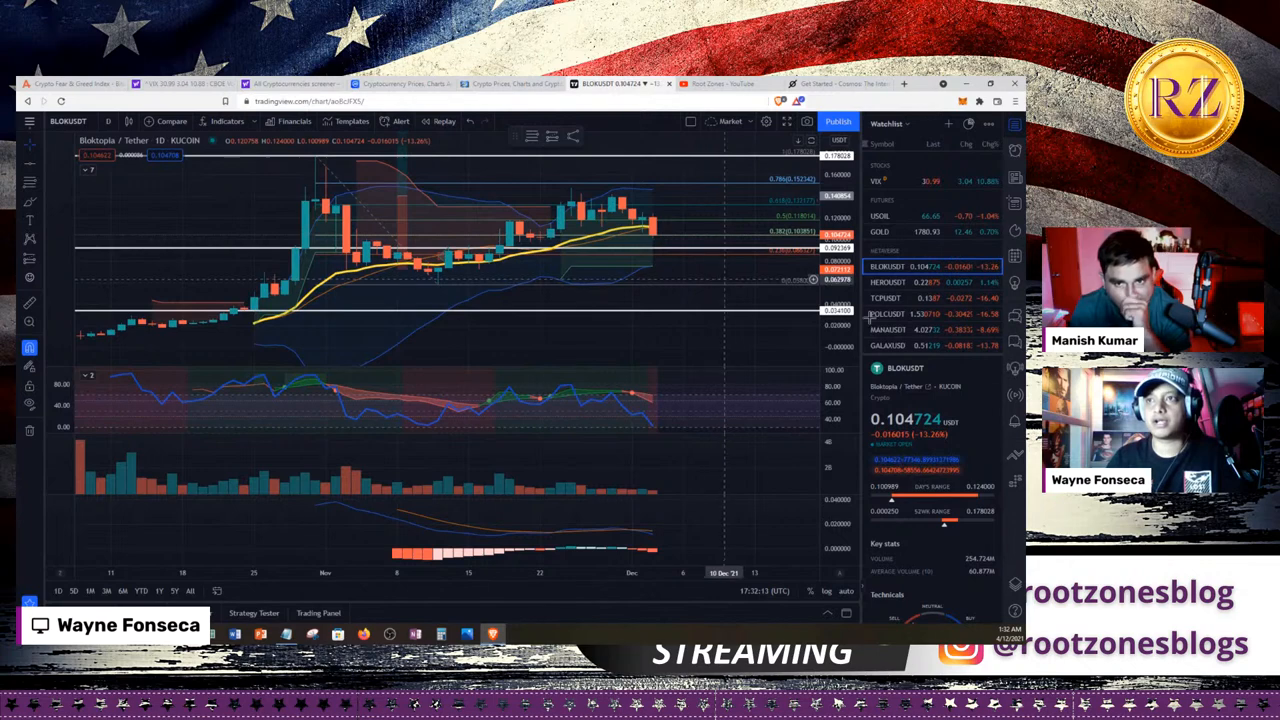
click(888, 282)
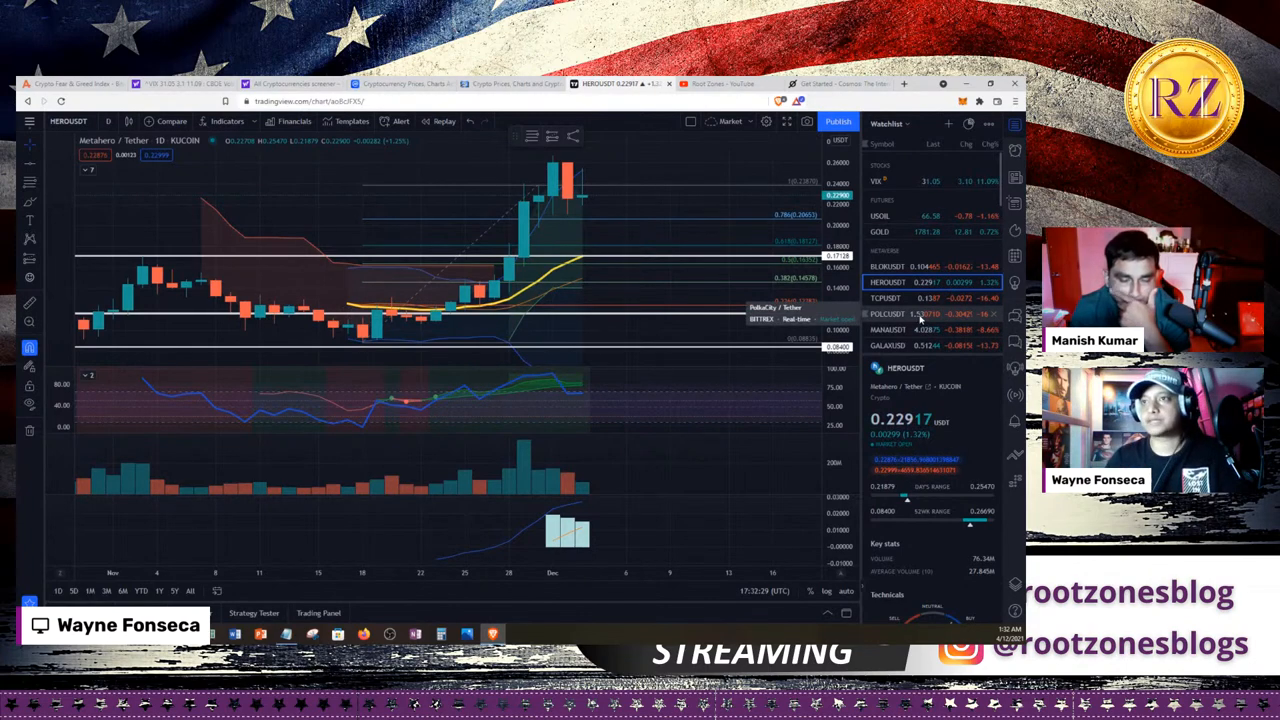
- Switch the chart to The Crypto Prophecies/Tether on KuCoin, trading near 0.1387
click(884, 298)
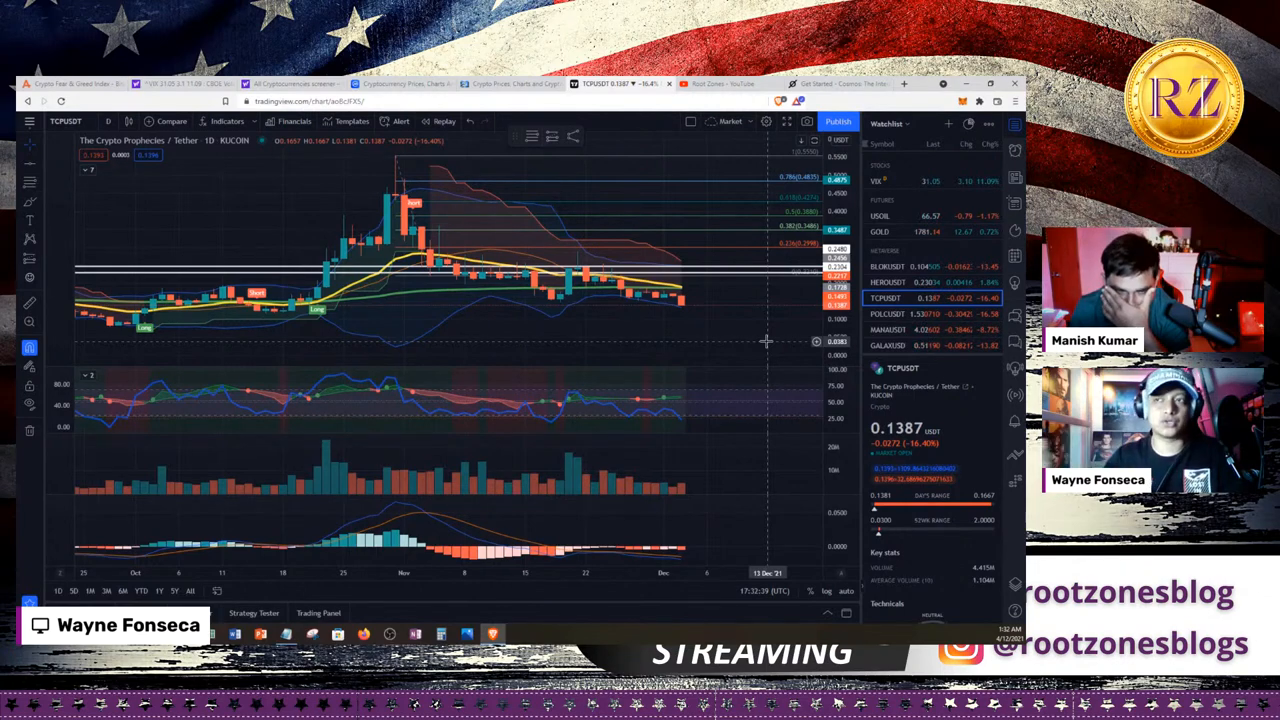
mouse_move(756, 350)
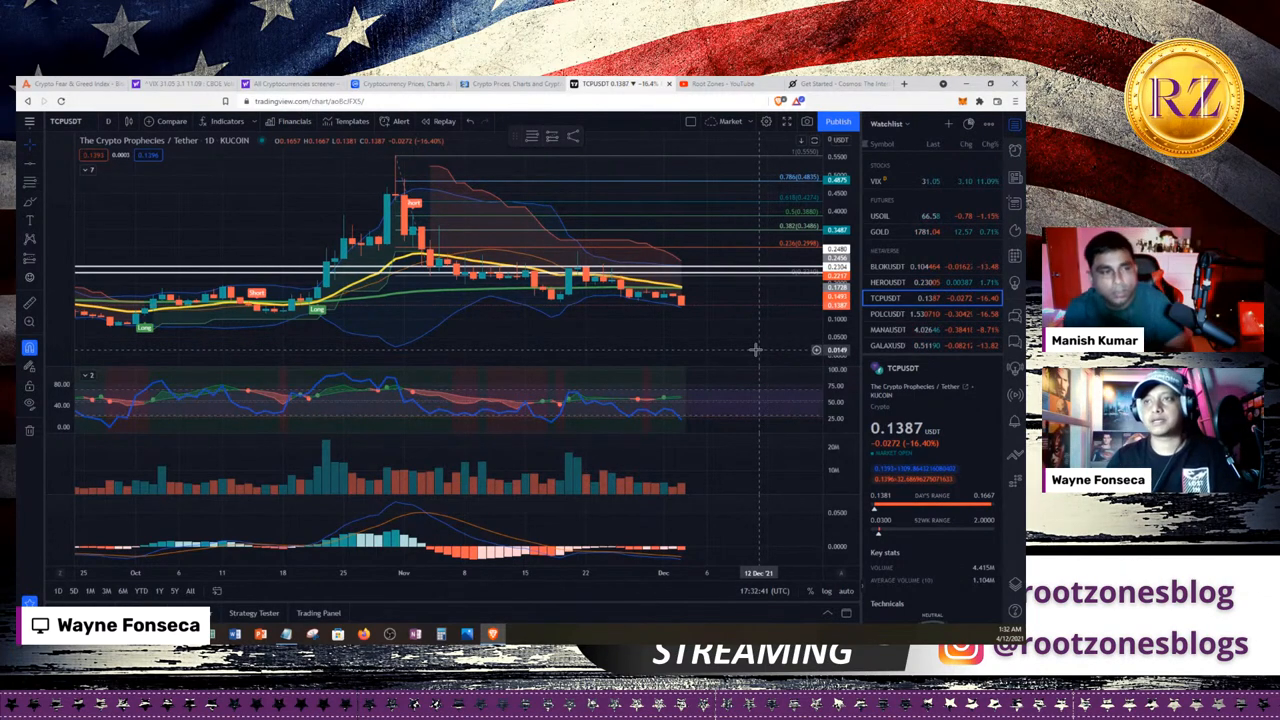
- Switch the chart to Decentraland/Tether on KuCoin, trading near 4.03
click(888, 314)
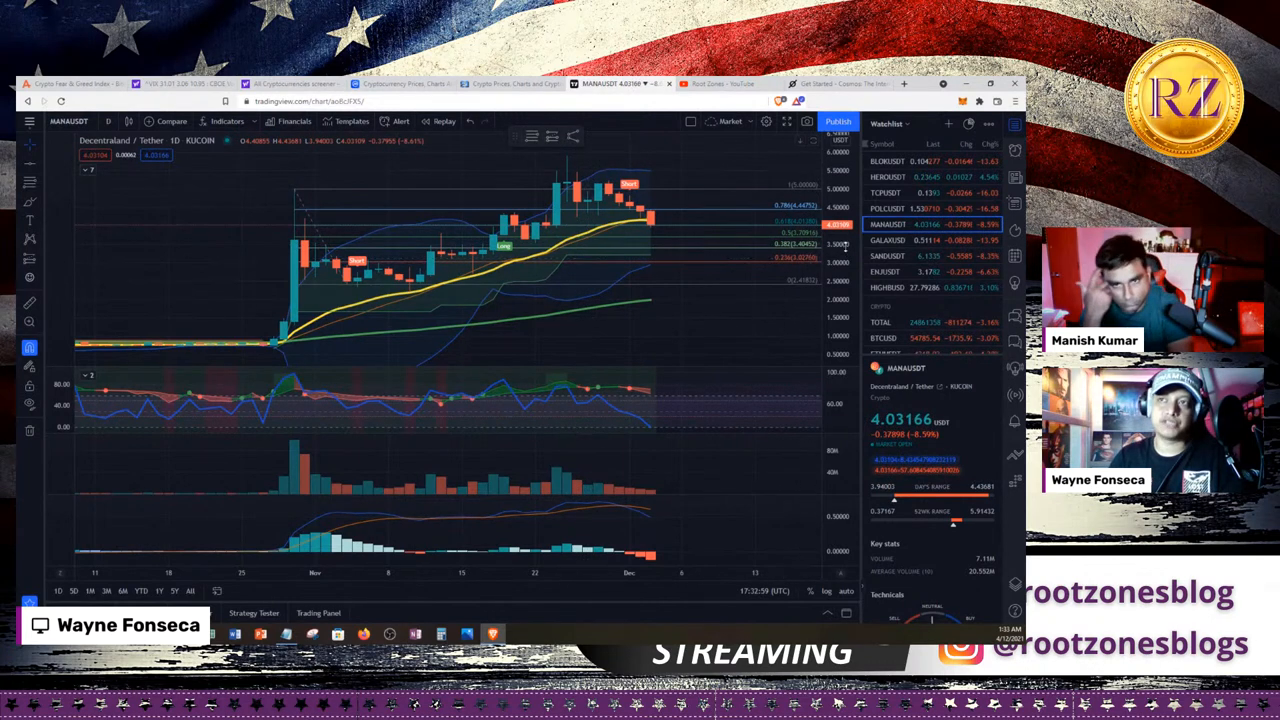
mouse_move(564, 204)
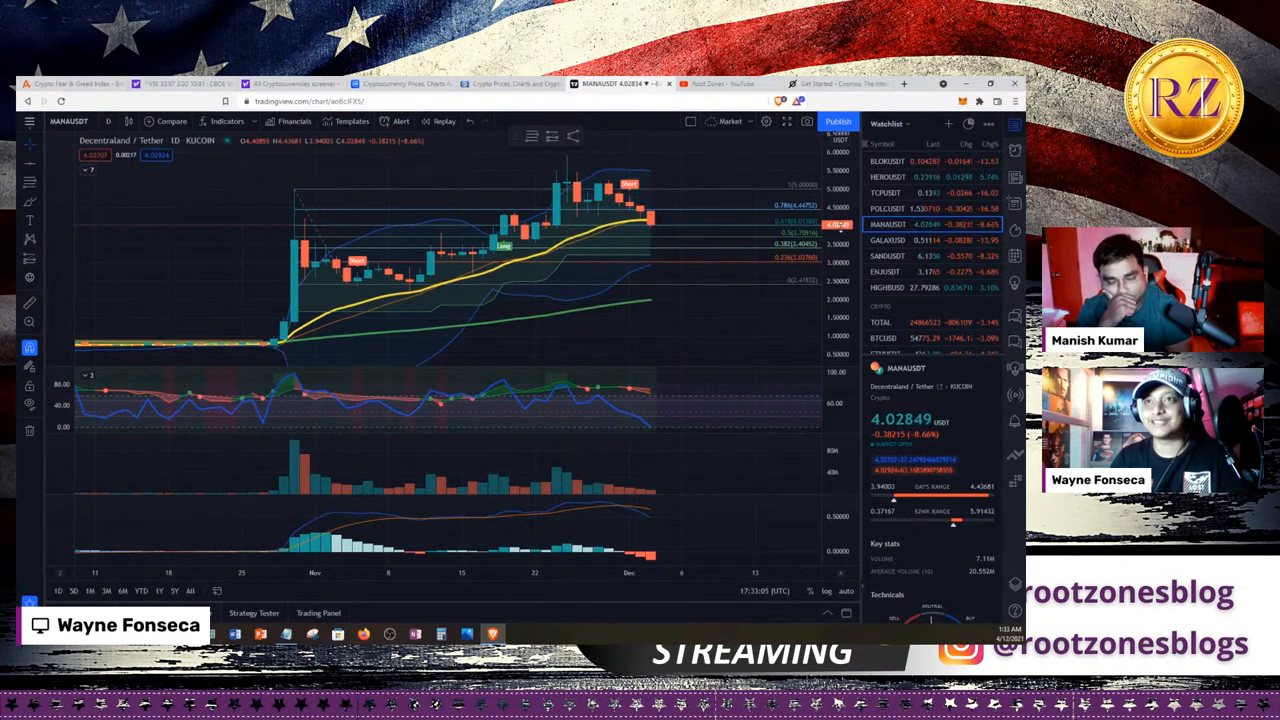
mouse_move(818, 264)
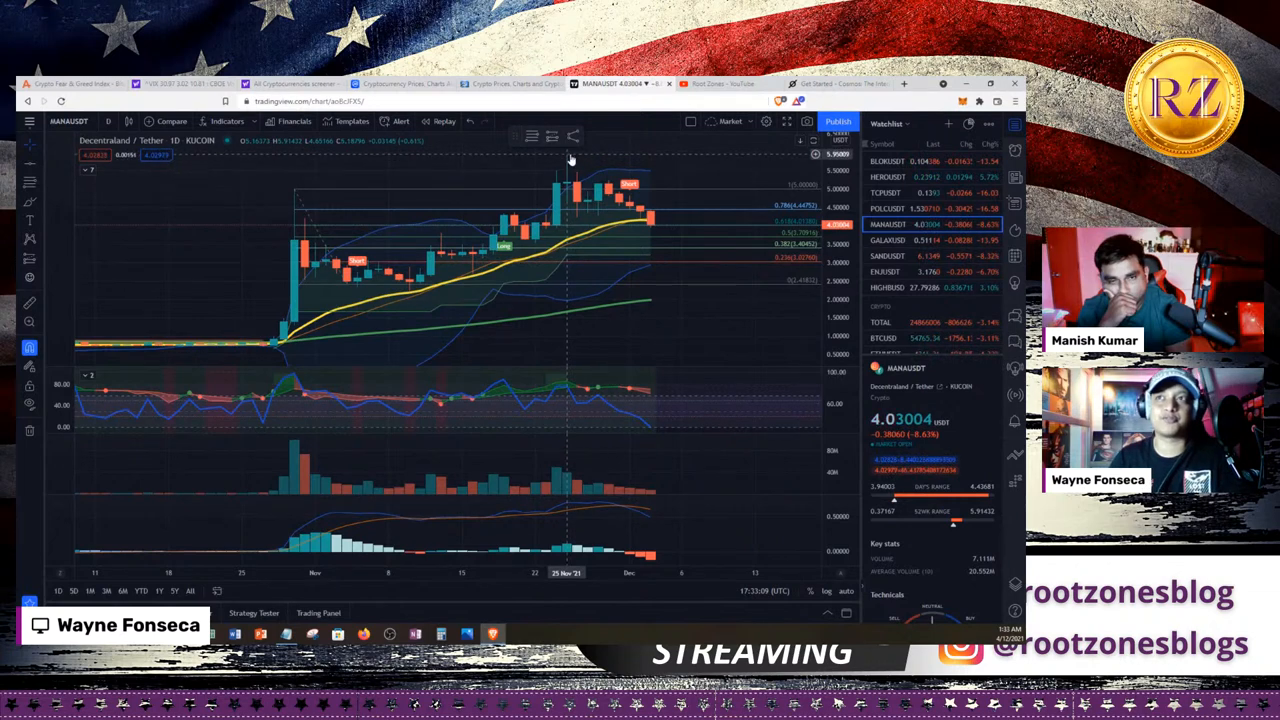
mouse_move(658, 228)
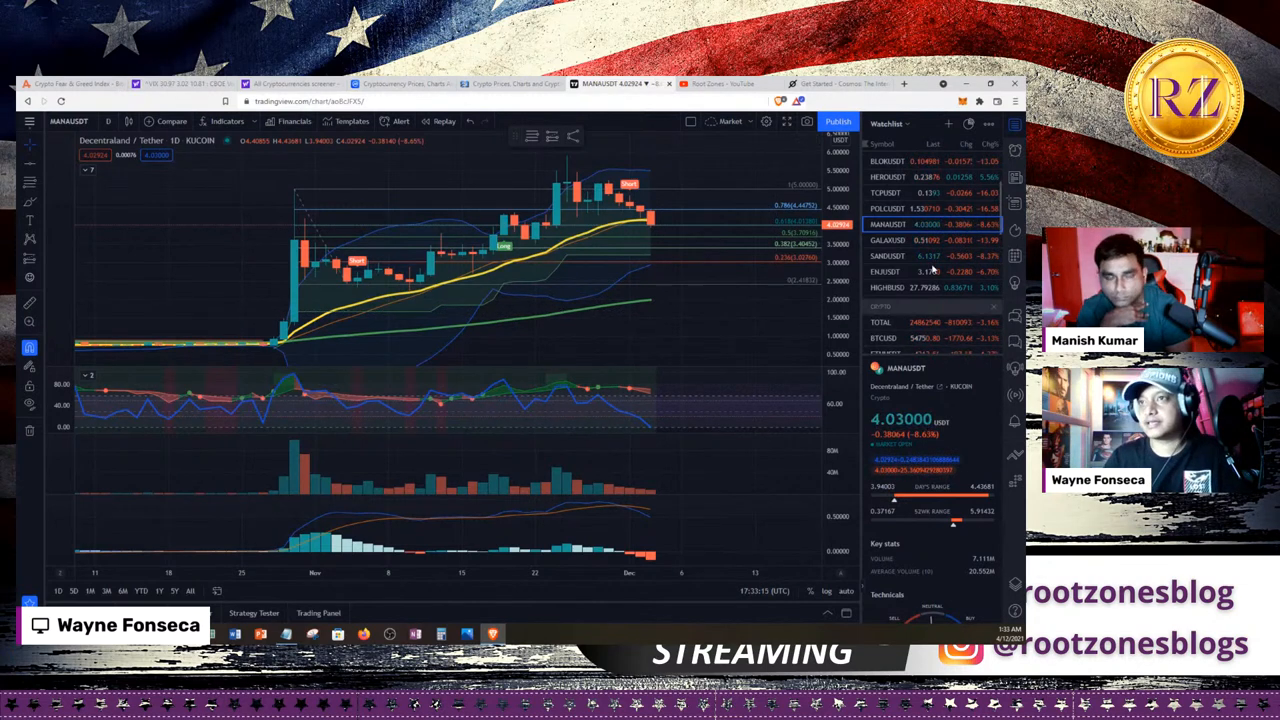
- Review Gala/Tether near 0.51, then bring up SAND/TetherUS on Binance near 6.129
click(888, 240)
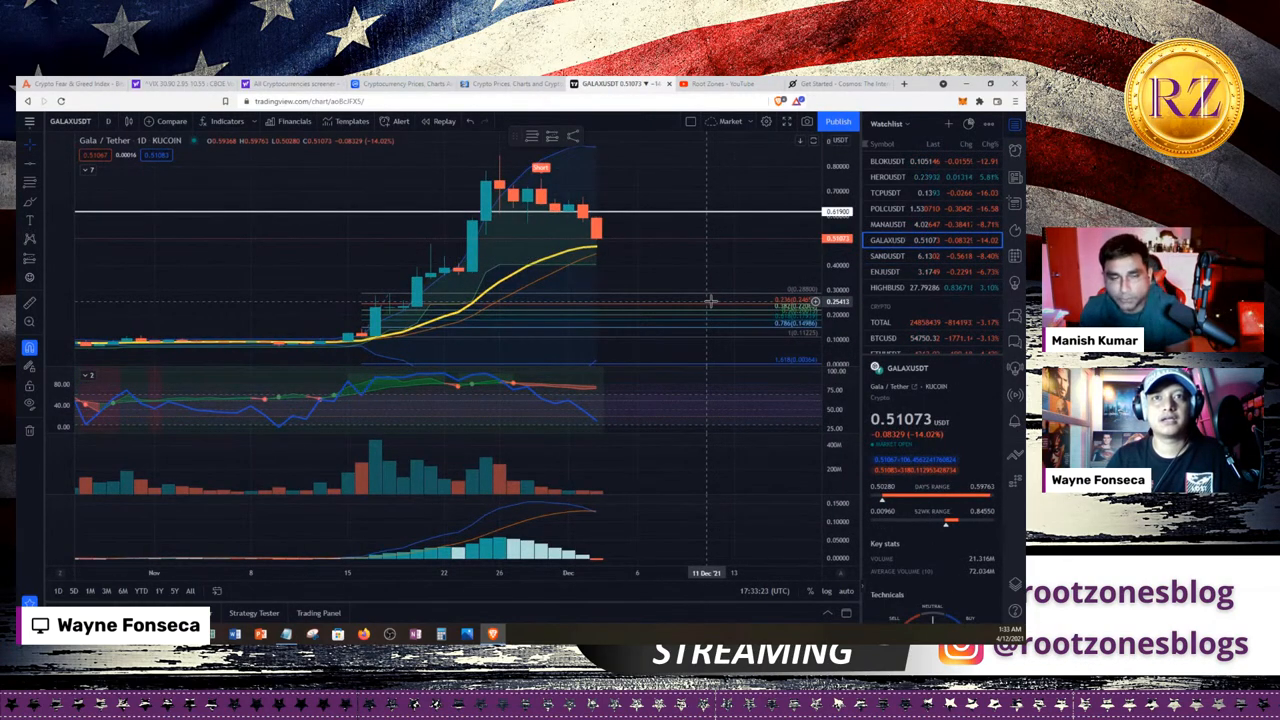
mouse_move(670, 318)
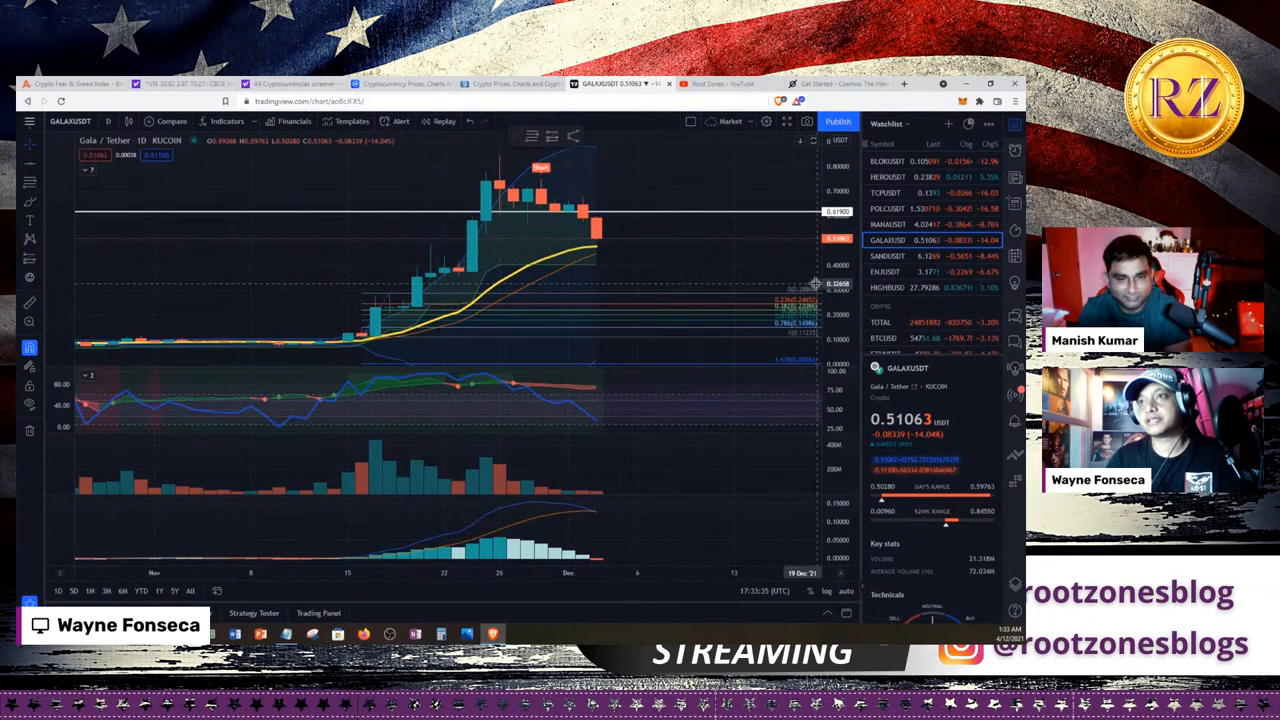
click(888, 256)
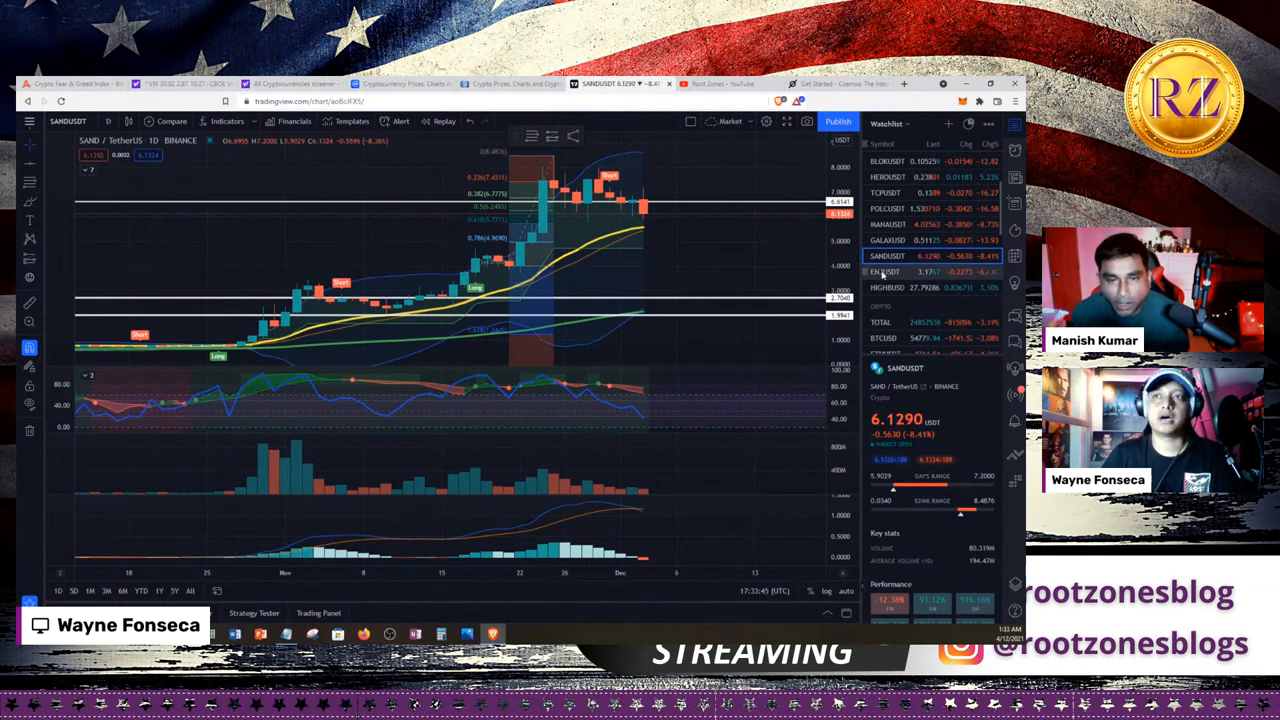
- Show the Root Zones channel page down to its 'Learn Cryptocurrency Investing' and 'Popular uploads' rows
click(884, 272)
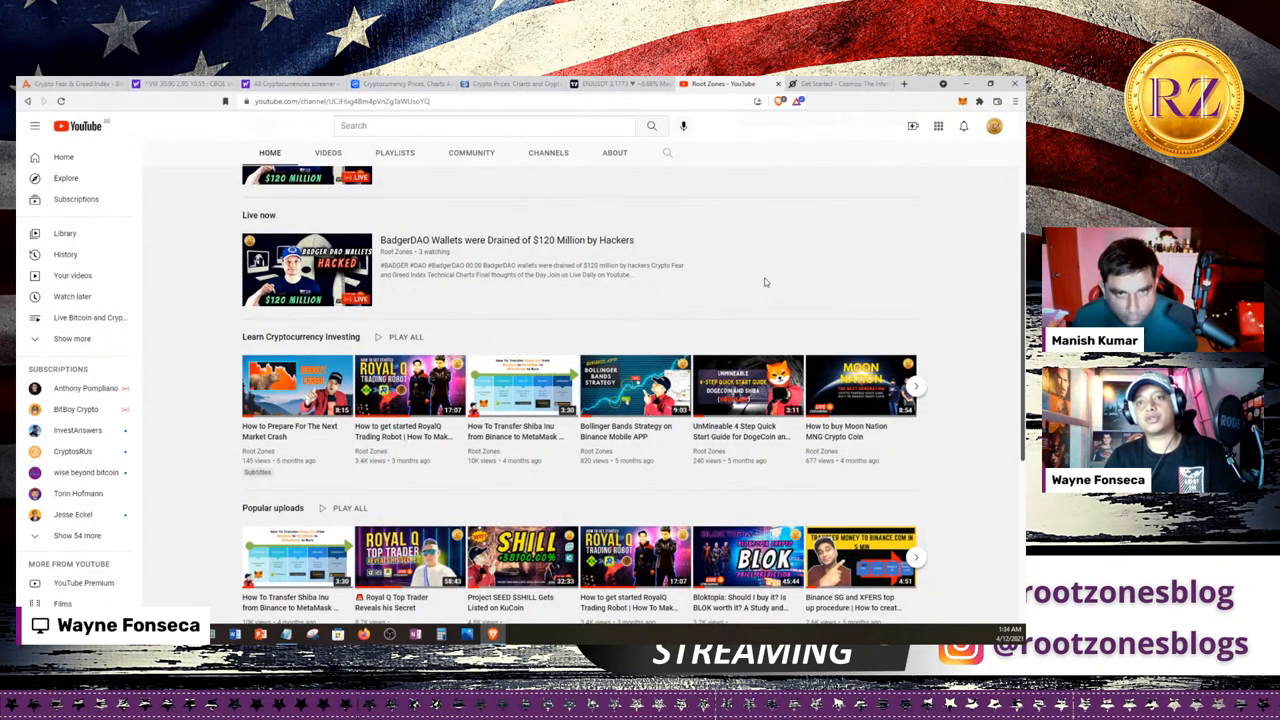
scroll(down, 3)
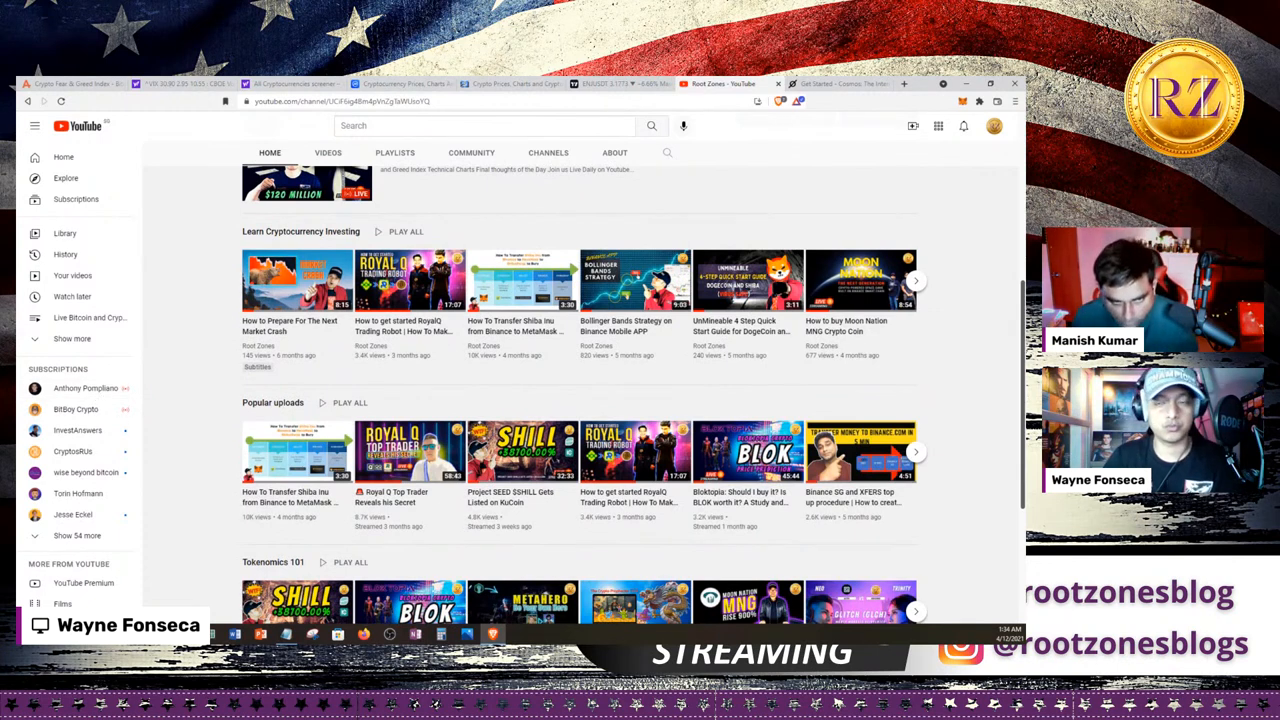